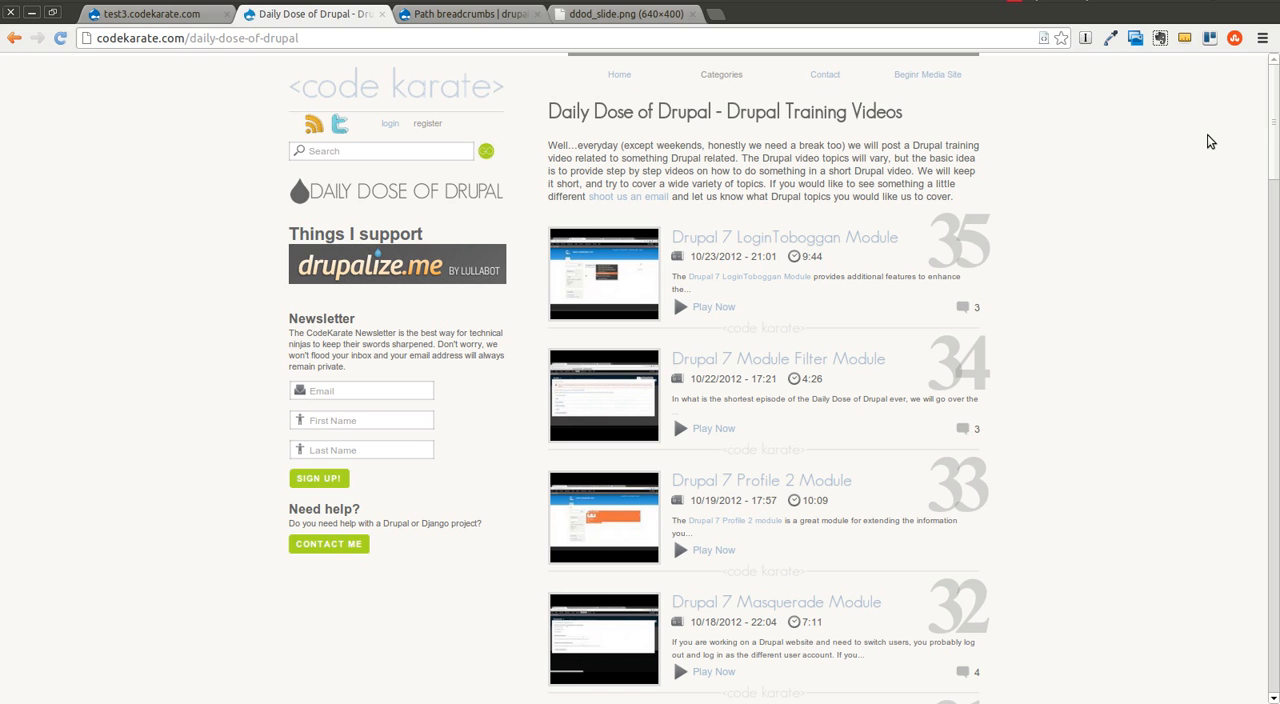
pyautogui.moveTo(1044, 144)
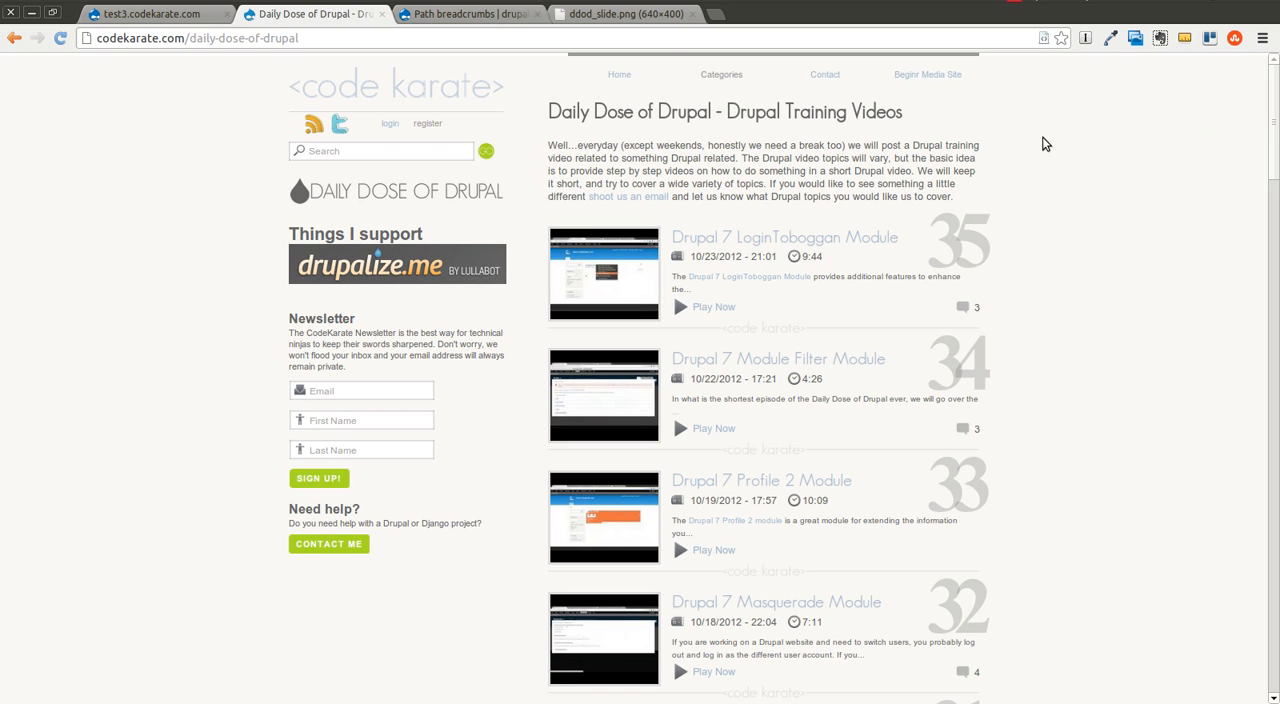
# Leave the Daily Dose of Drupal slides and view the Path breadcrumbs project page features on Drupal.org
pyautogui.click(620, 12)
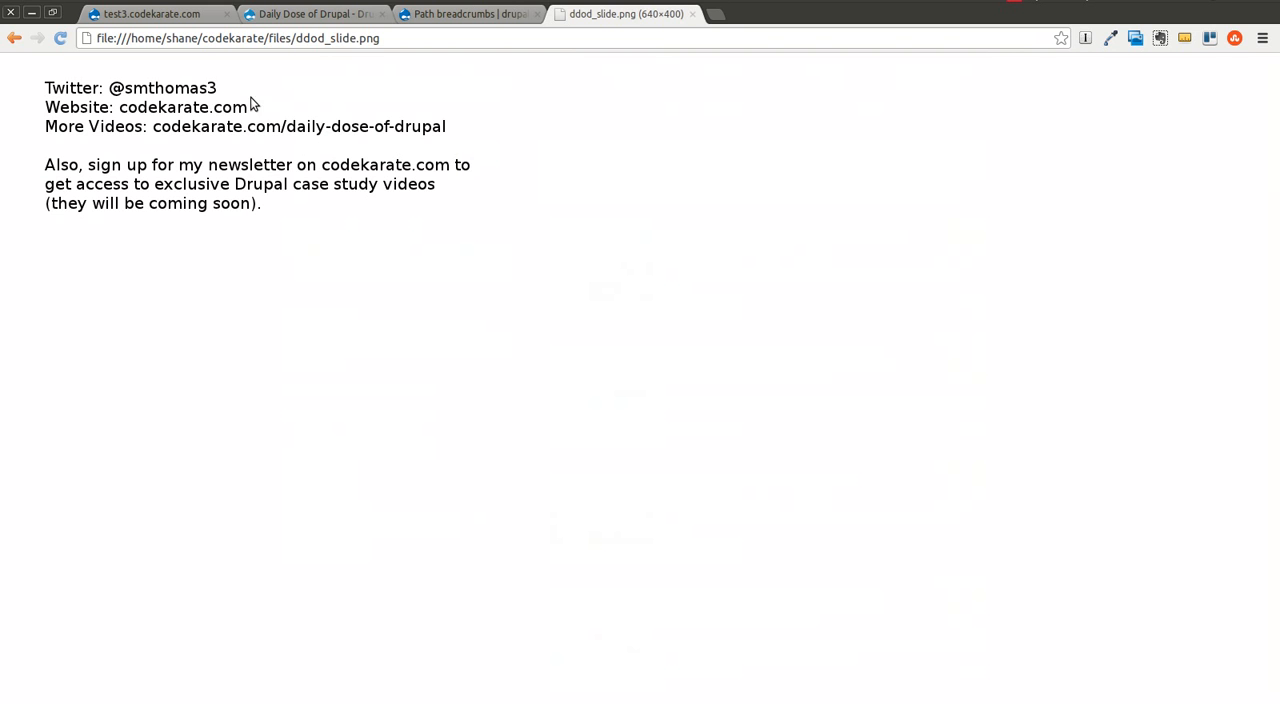
pyautogui.moveTo(208, 104)
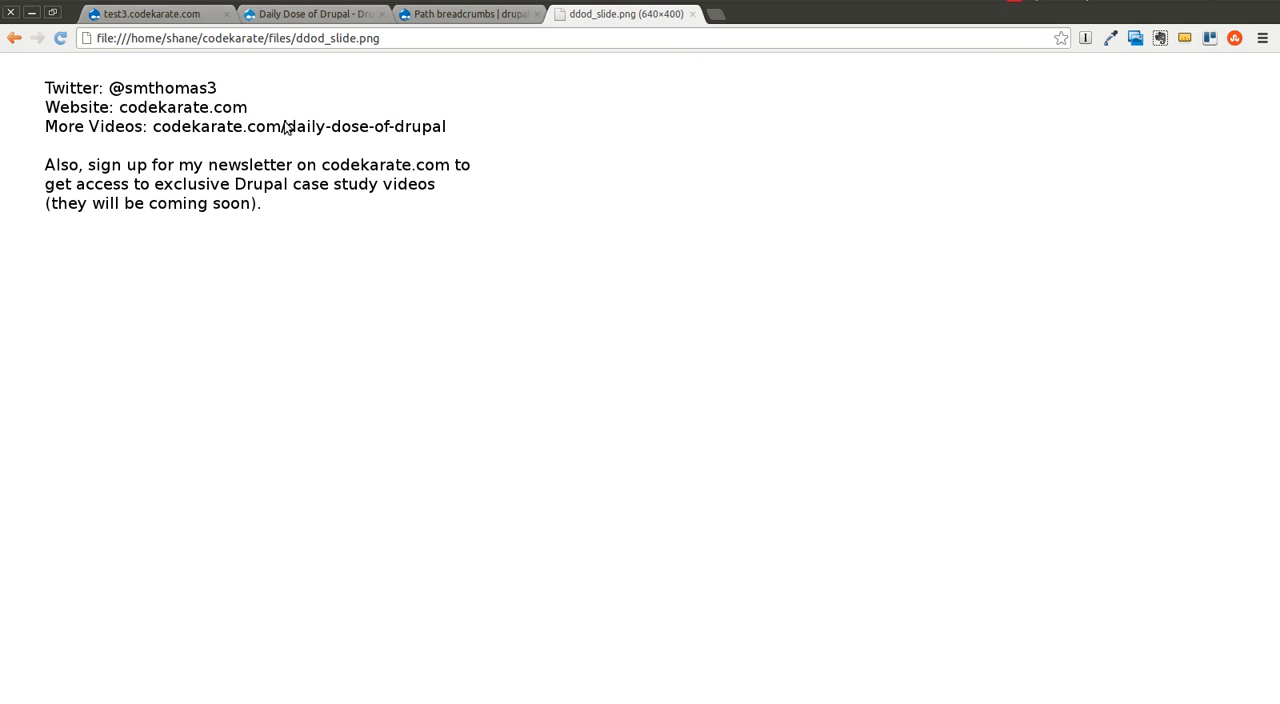
pyautogui.moveTo(608, 192)
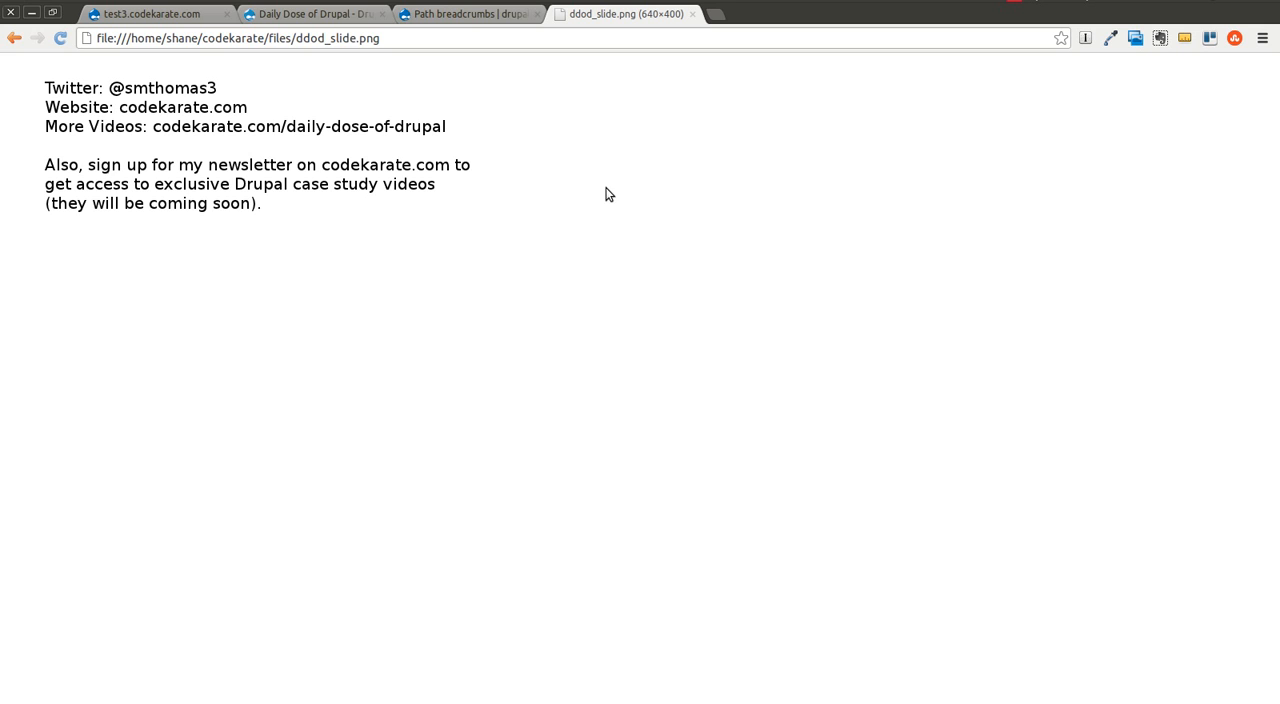
pyautogui.click(312, 14)
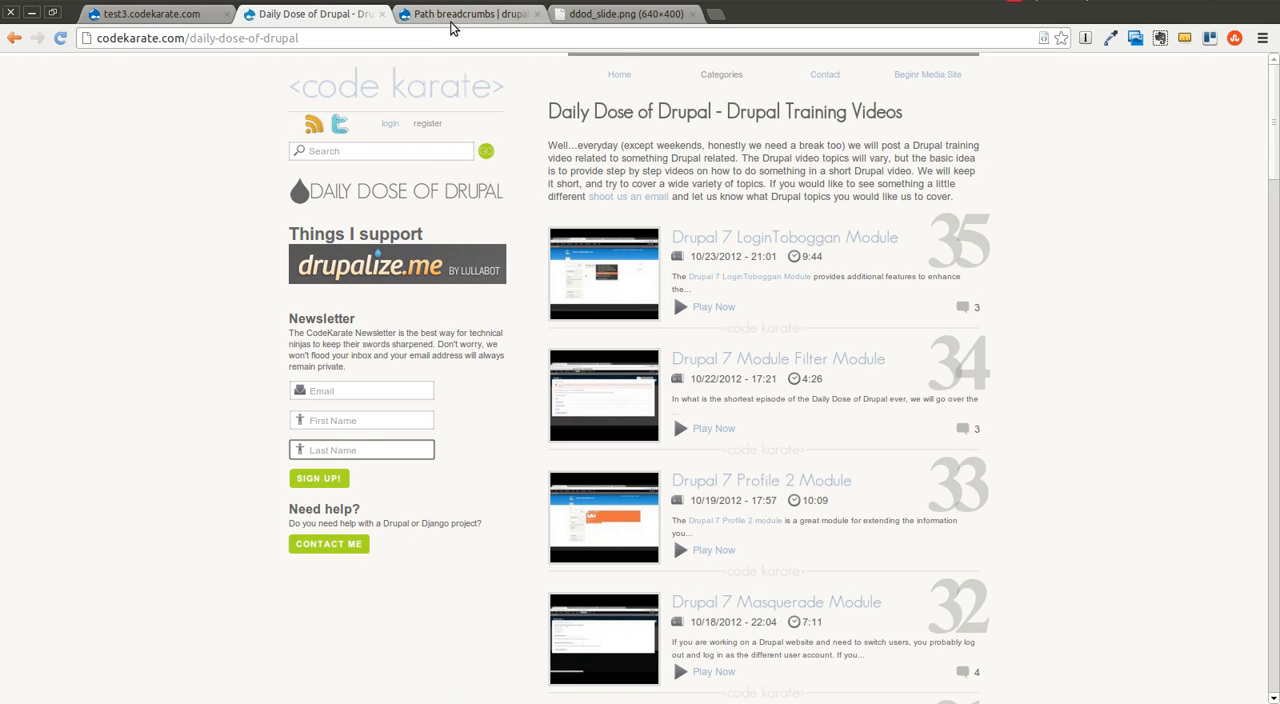
pyautogui.click(456, 12)
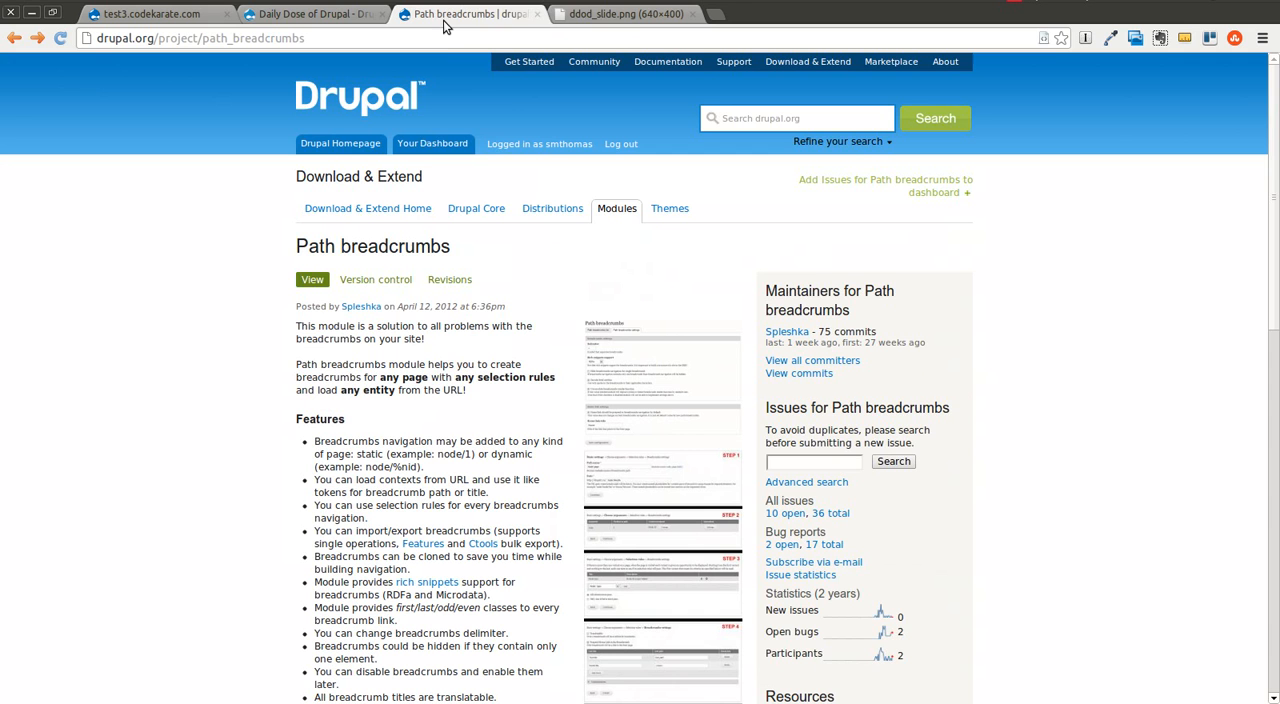
pyautogui.moveTo(180, 236)
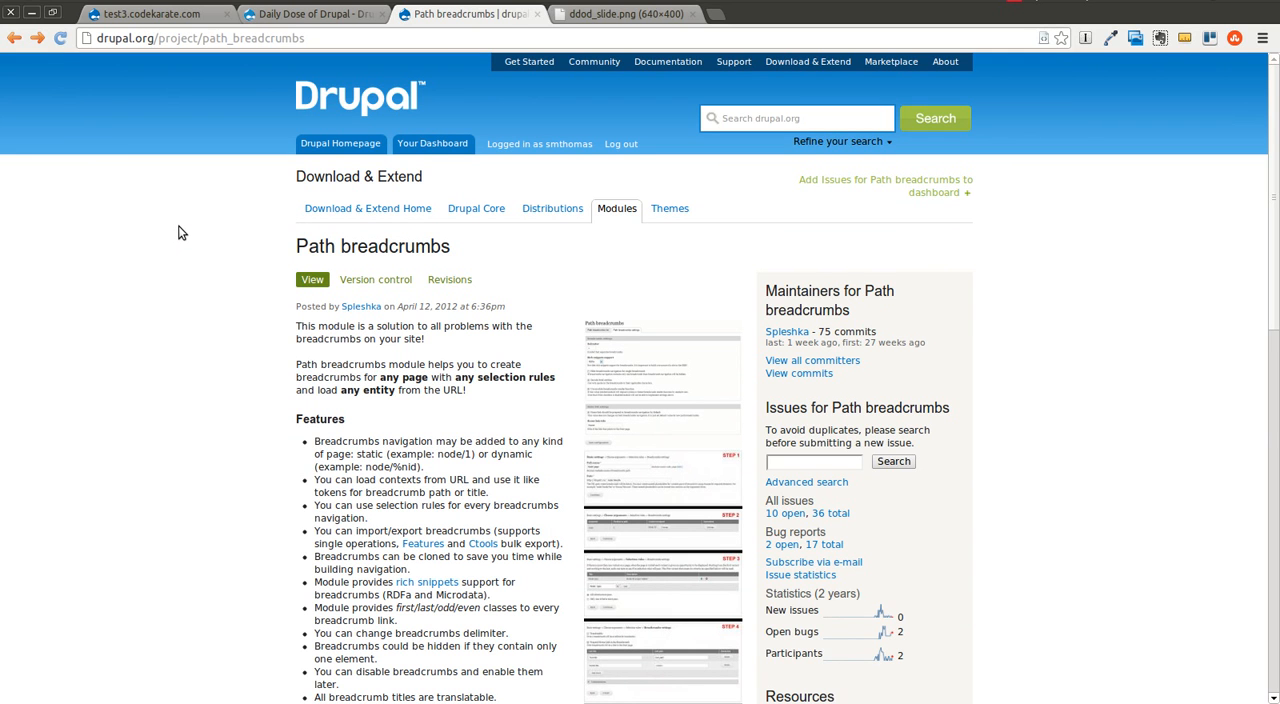
pyautogui.moveTo(156, 248)
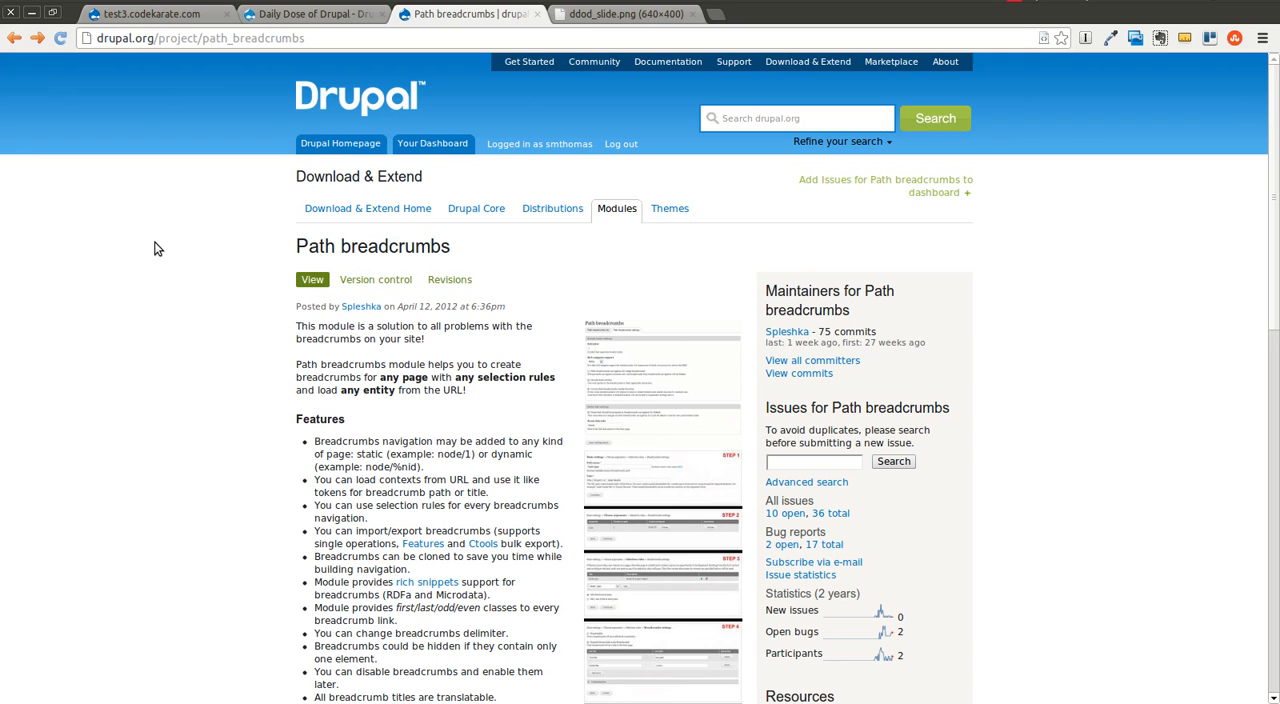
pyautogui.moveTo(150, 248)
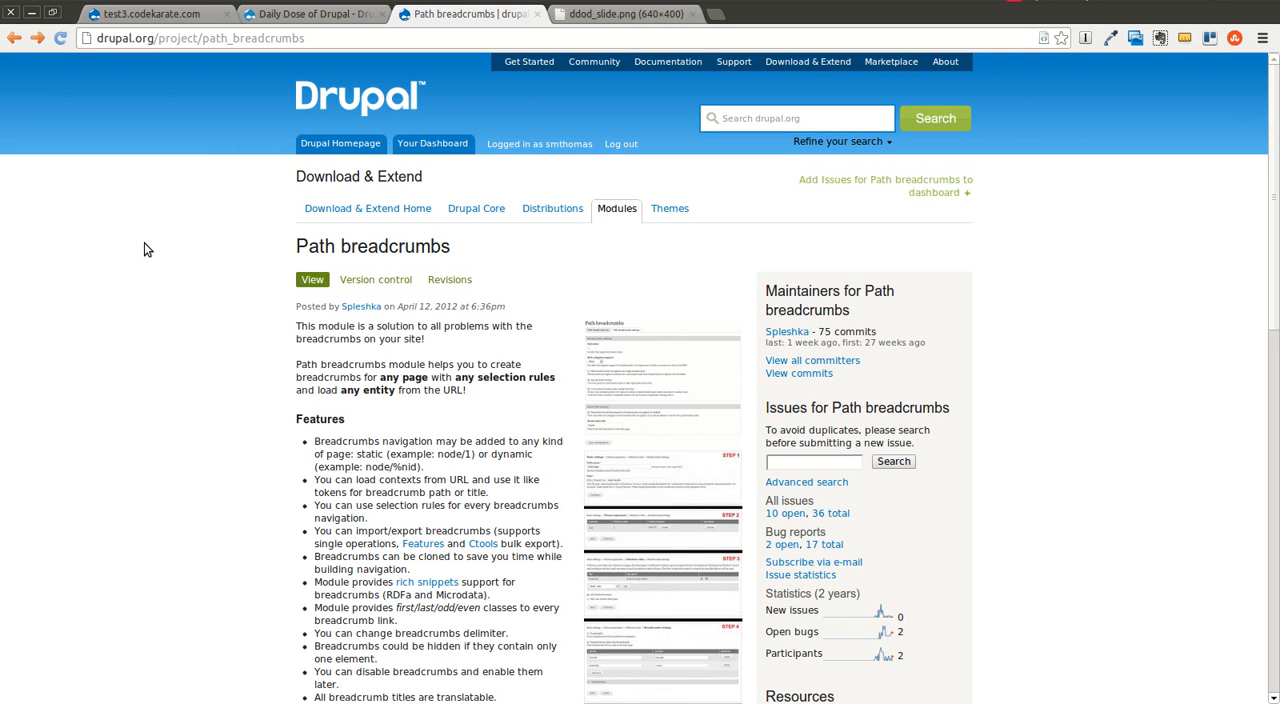
pyautogui.moveTo(314, 396)
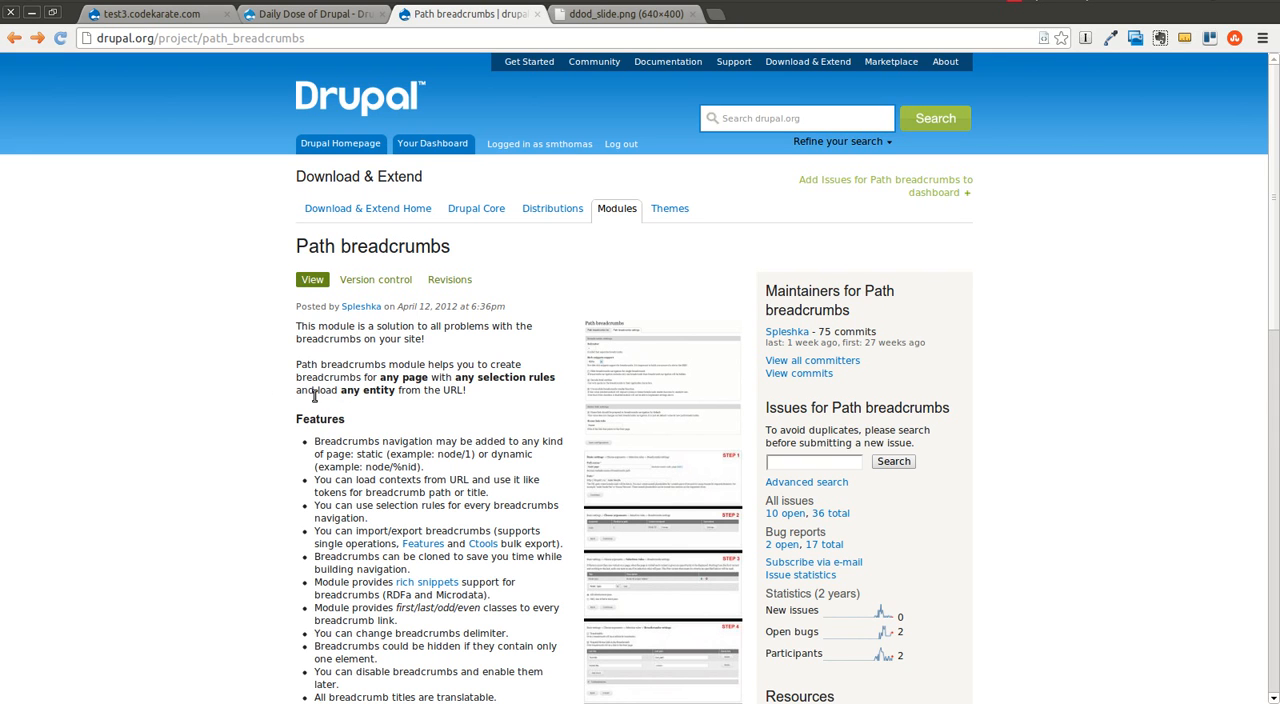
pyautogui.moveTo(480, 400)
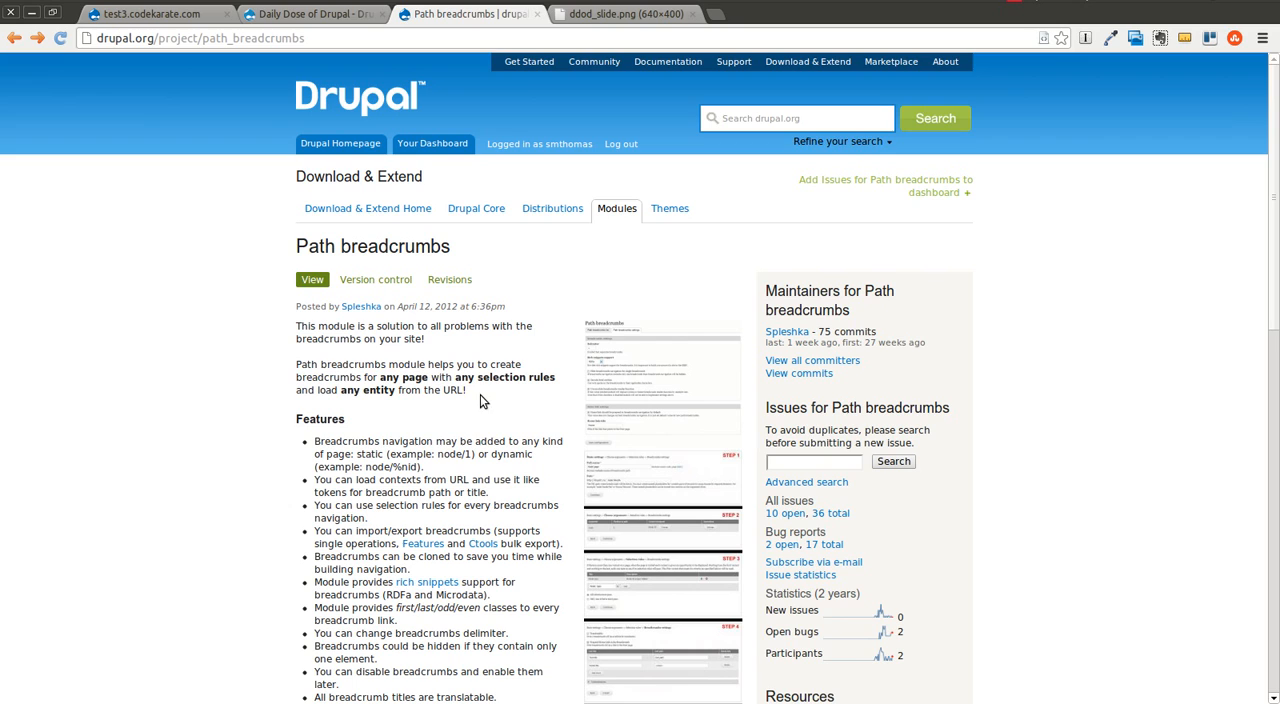
pyautogui.moveTo(290, 250)
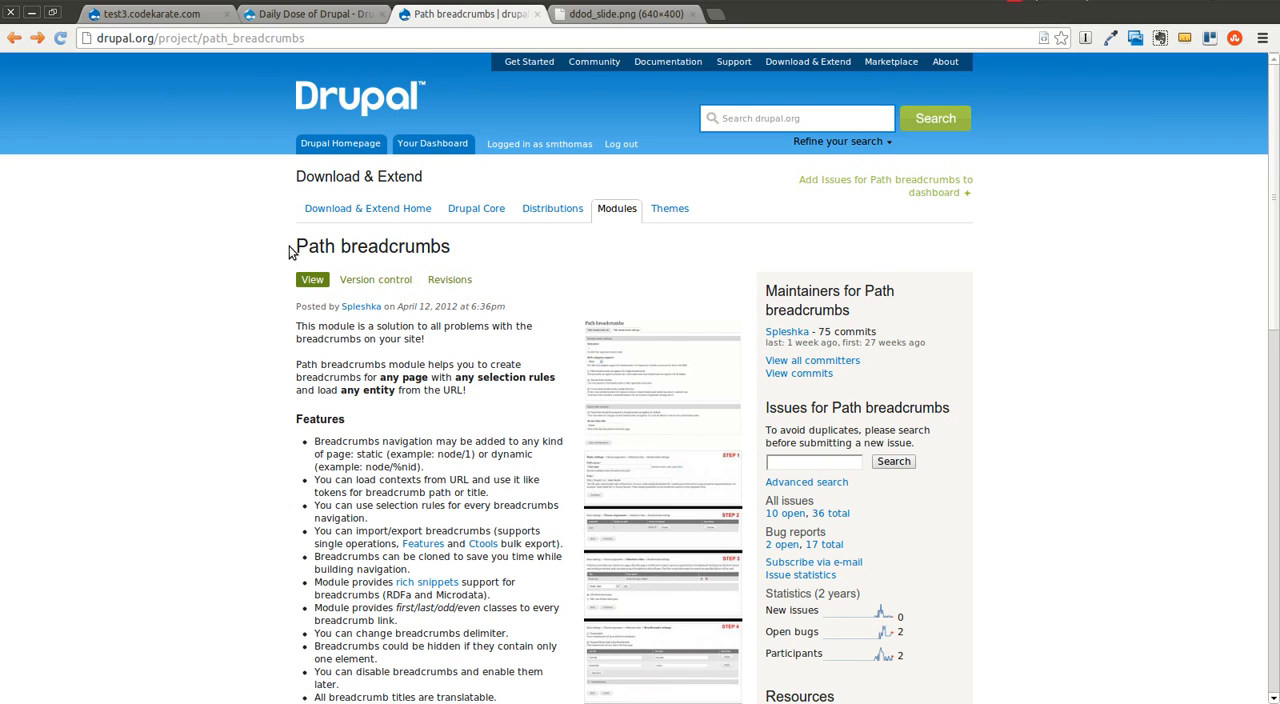
pyautogui.scroll(-3)
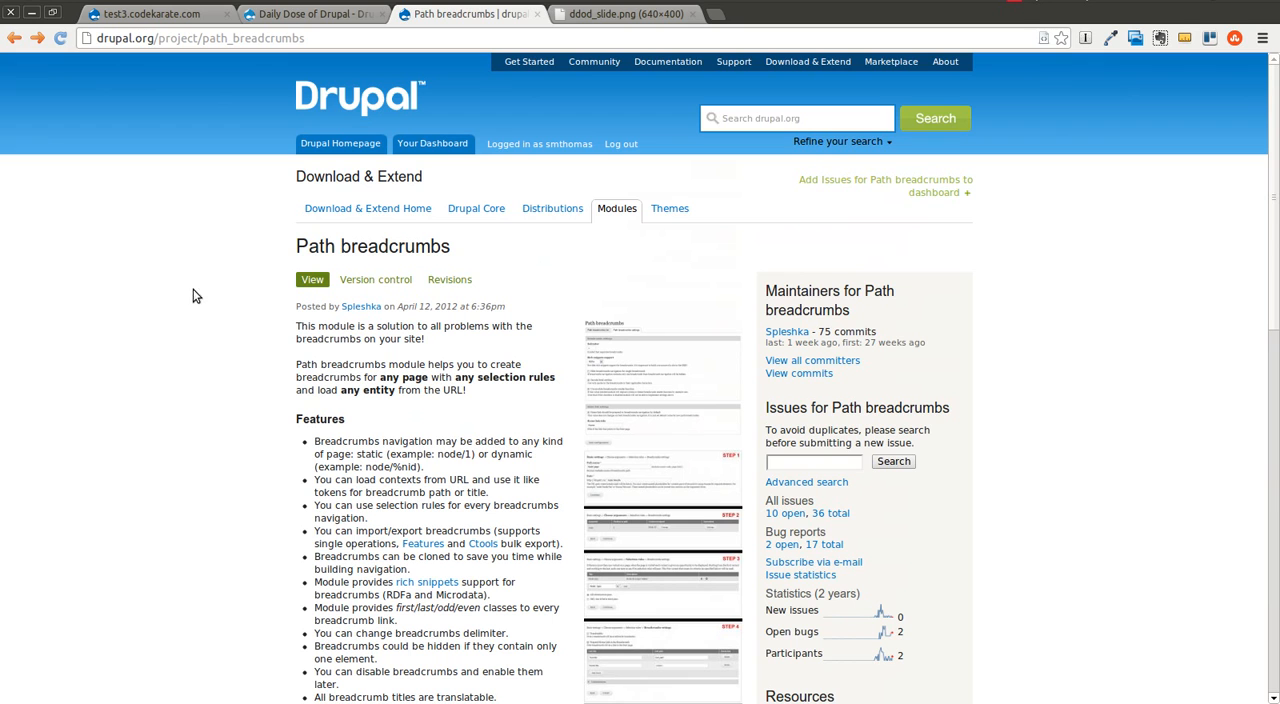
pyautogui.moveTo(176, 260)
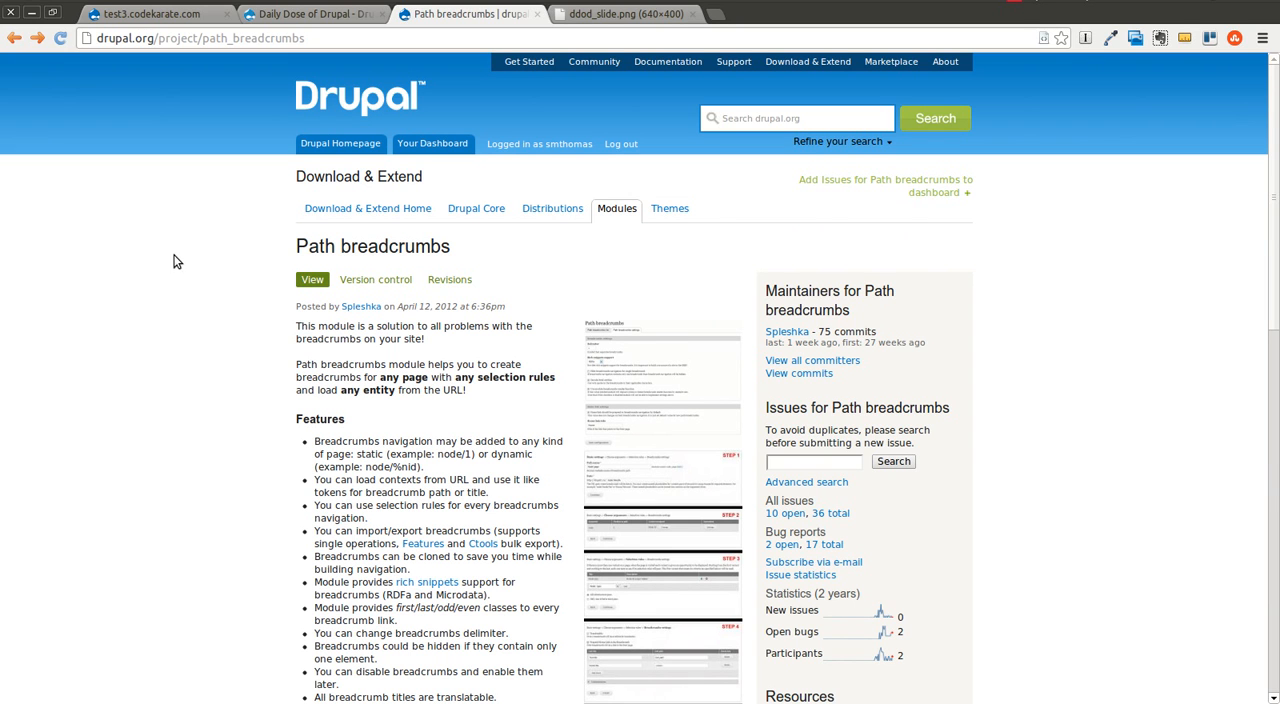
pyautogui.moveTo(458, 252)
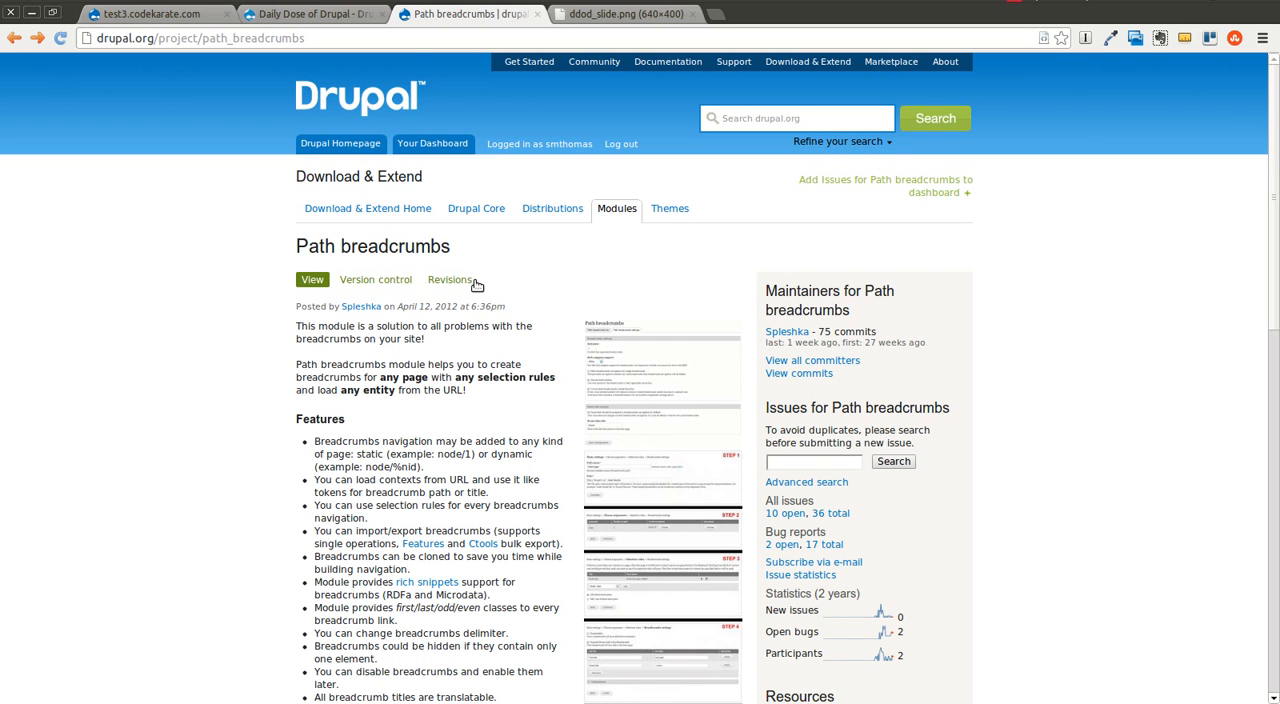
pyautogui.scroll(-3)
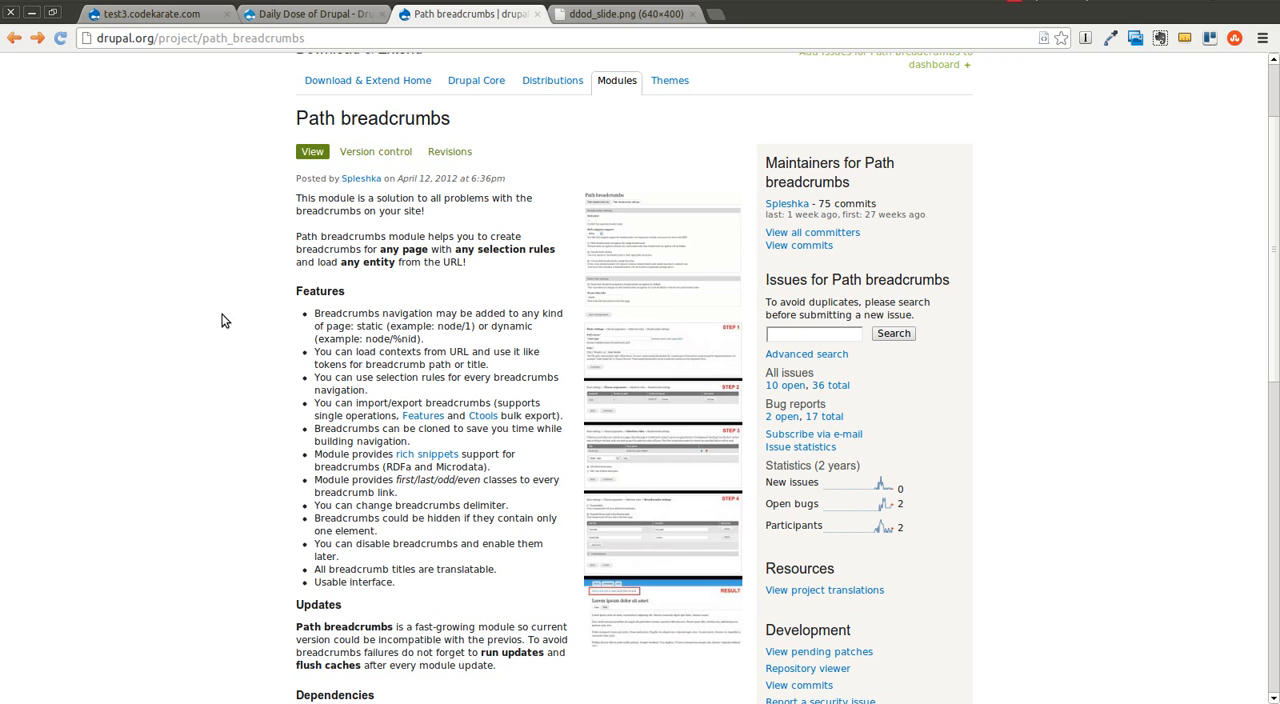
pyautogui.moveTo(428, 540)
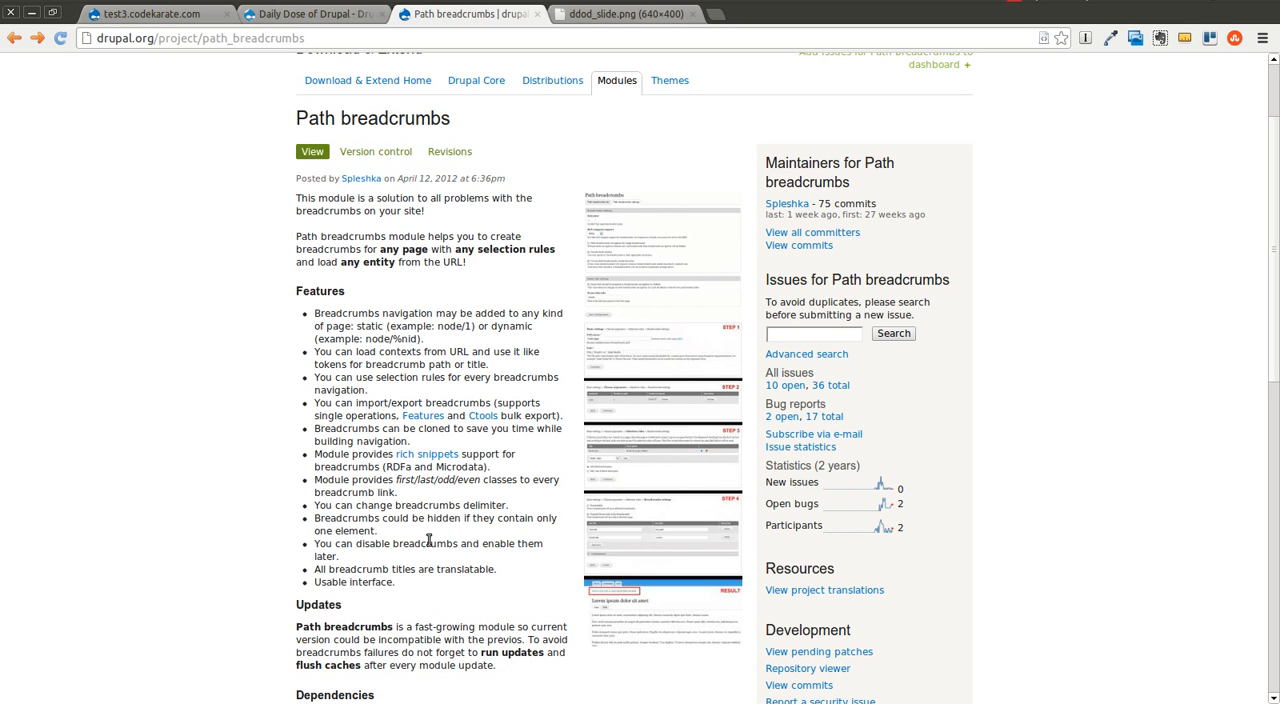
pyautogui.moveTo(232, 292)
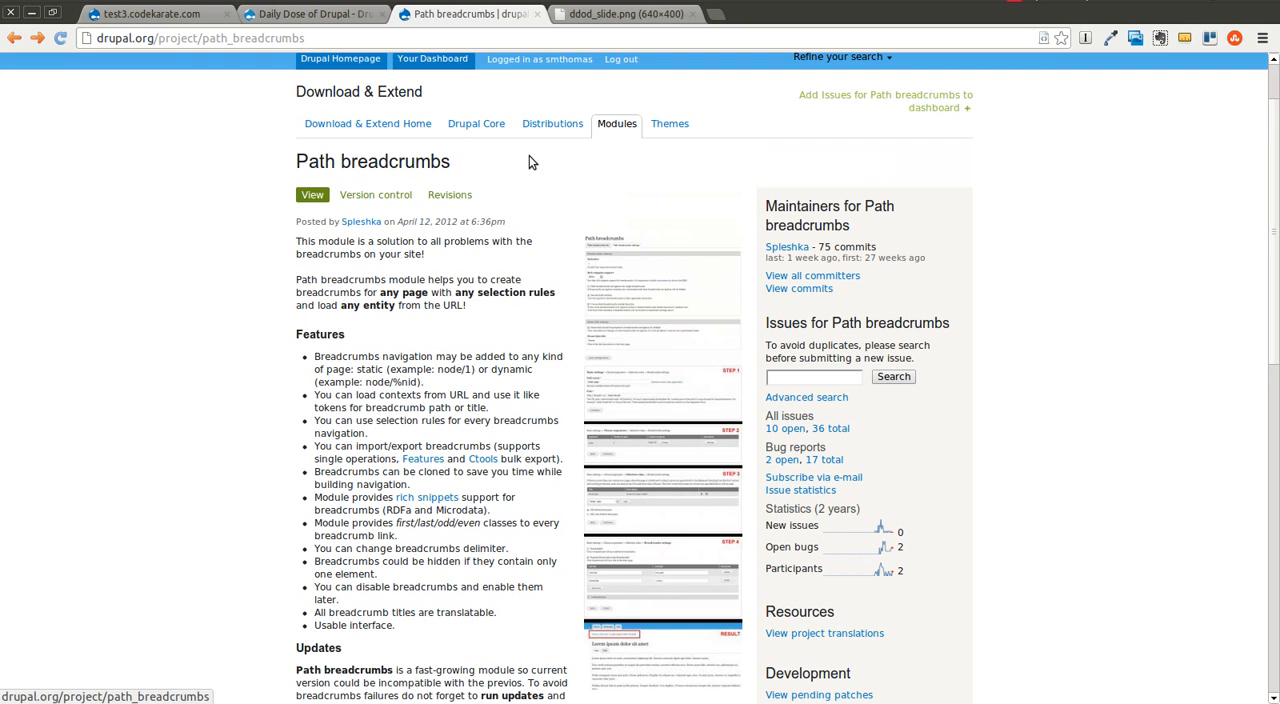
pyautogui.moveTo(236, 174)
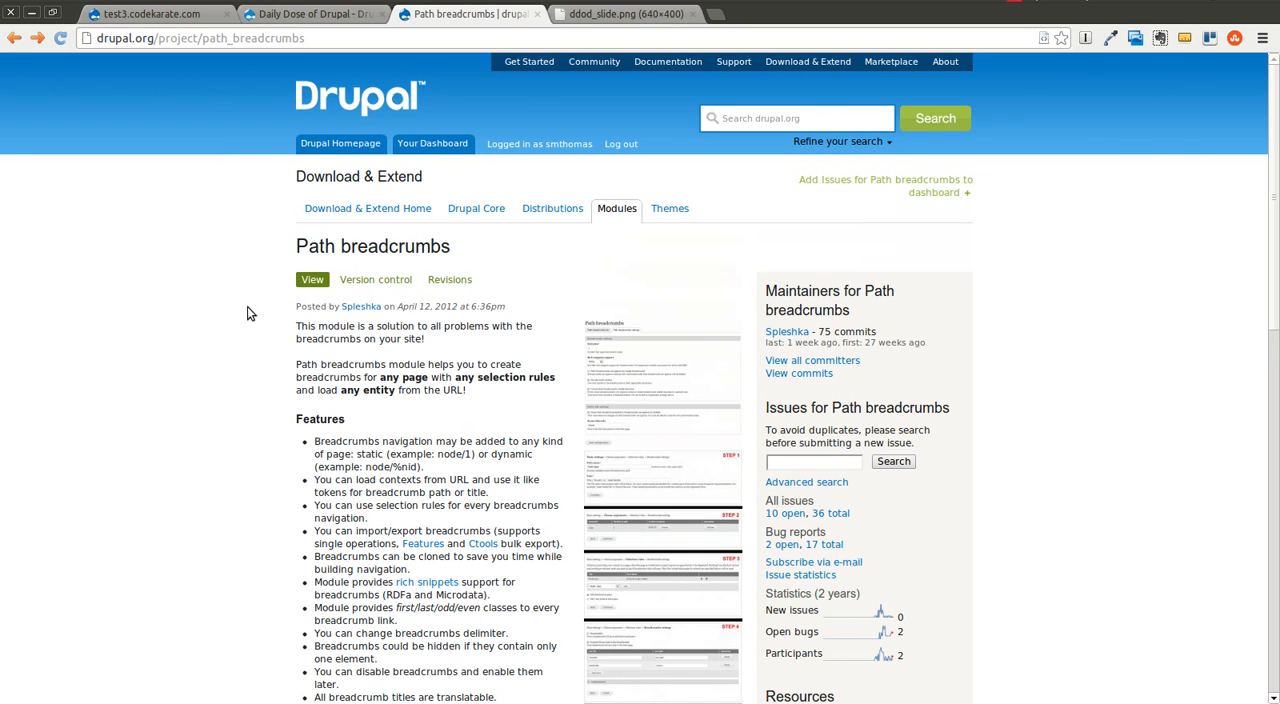
pyautogui.moveTo(538, 290)
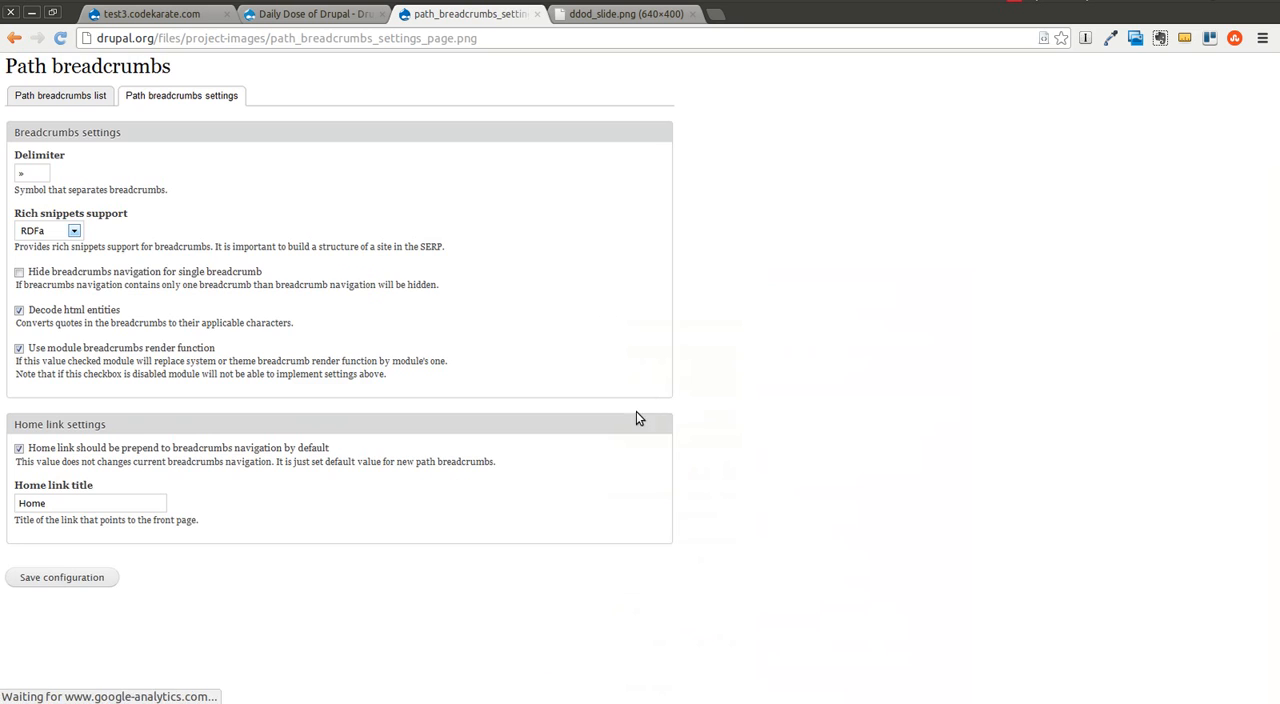
# View the path_breadcrumbs.jpg screenshot showing Steps 1–4 and the resulting breadcrumb
pyautogui.click(14, 38)
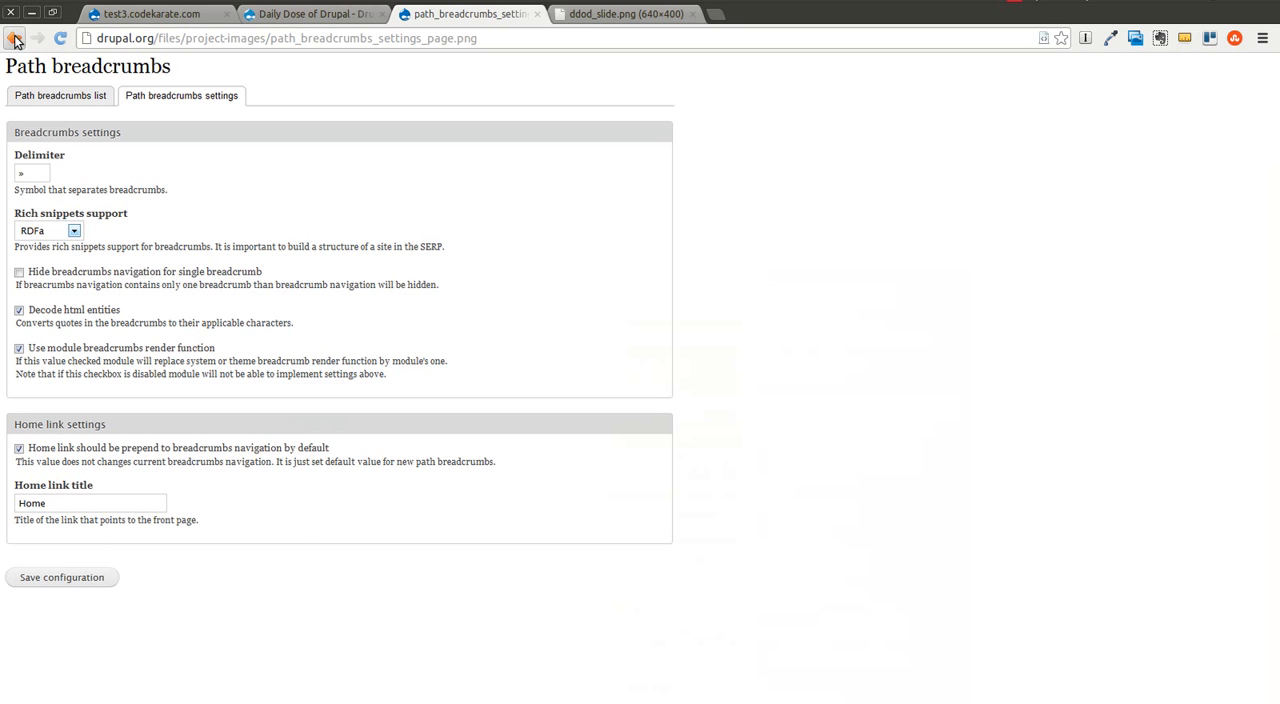
pyautogui.click(14, 38)
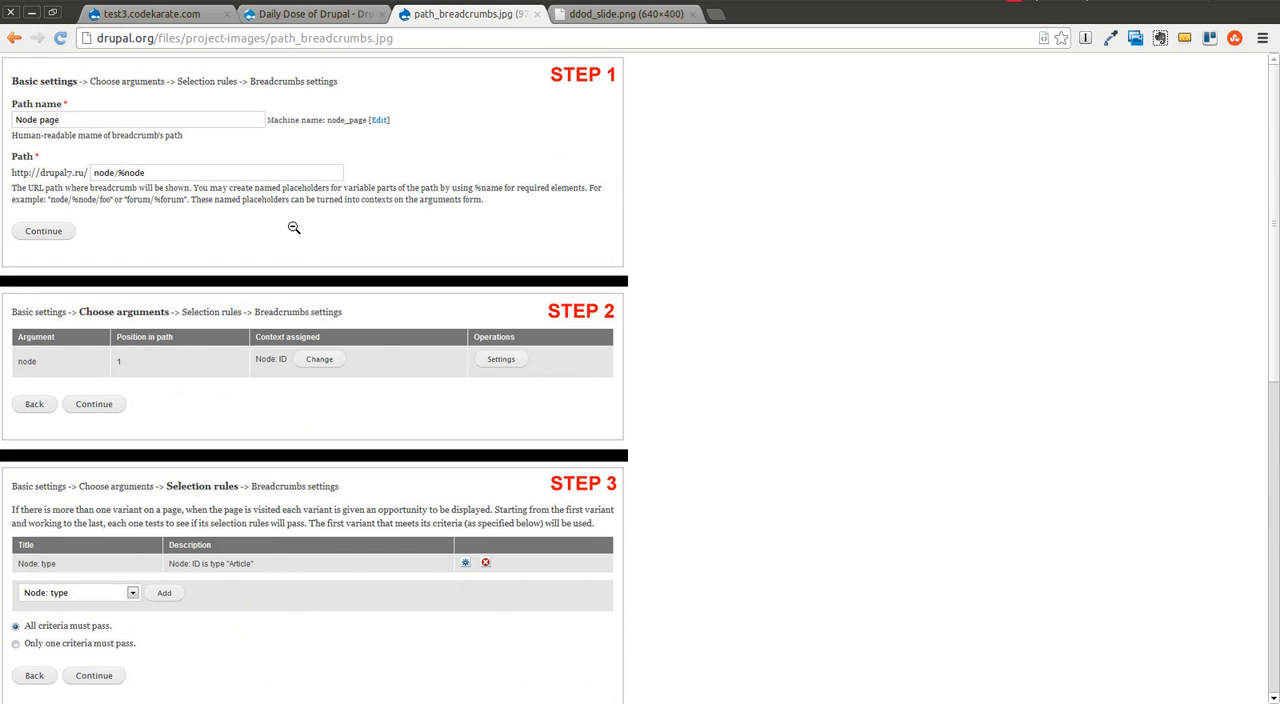
pyautogui.scroll(-3)
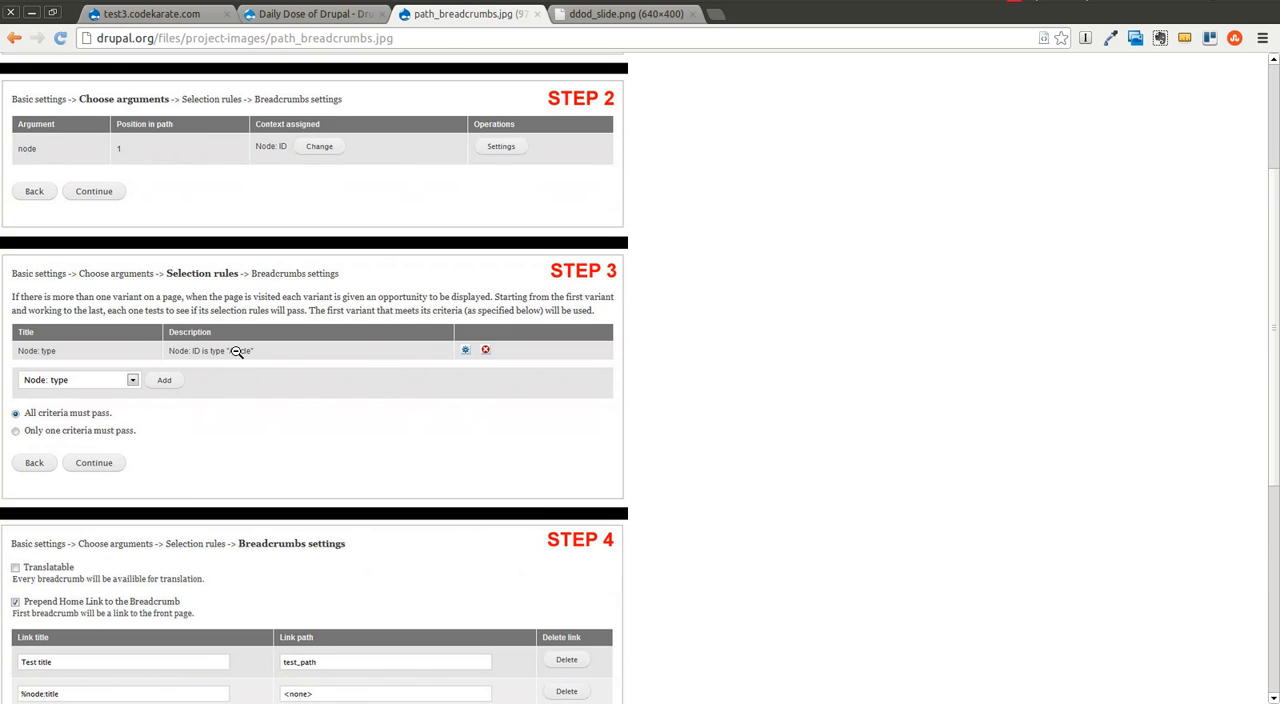
pyautogui.scroll(-3)
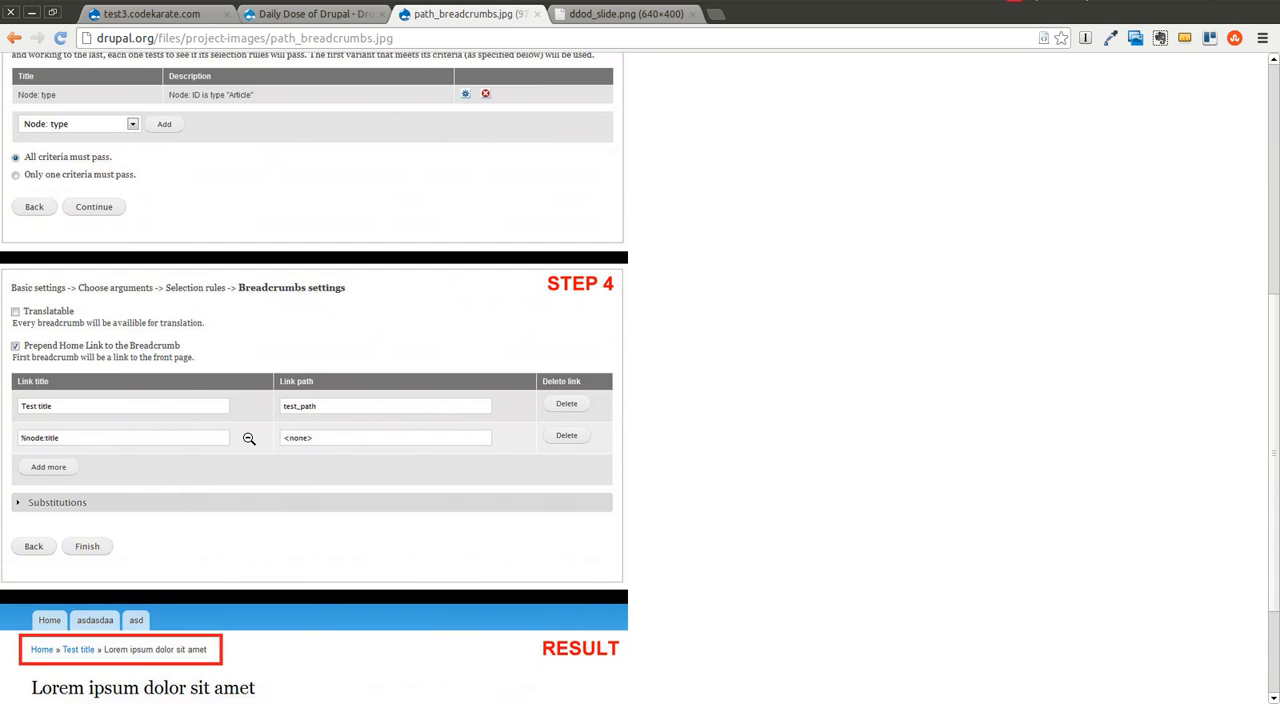
pyautogui.scroll(3)
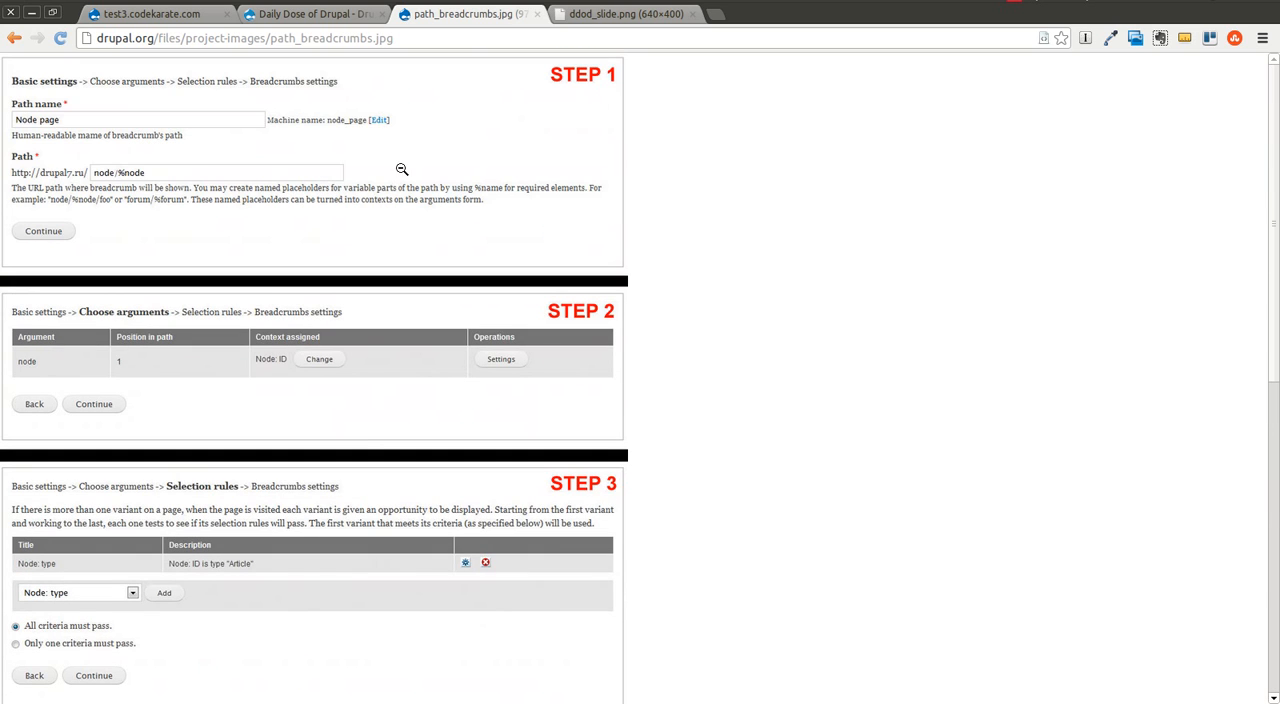
# Run drush dl path_breadcrumbs from the test3.codekarate.com site directory
pyautogui.click(150, 14)
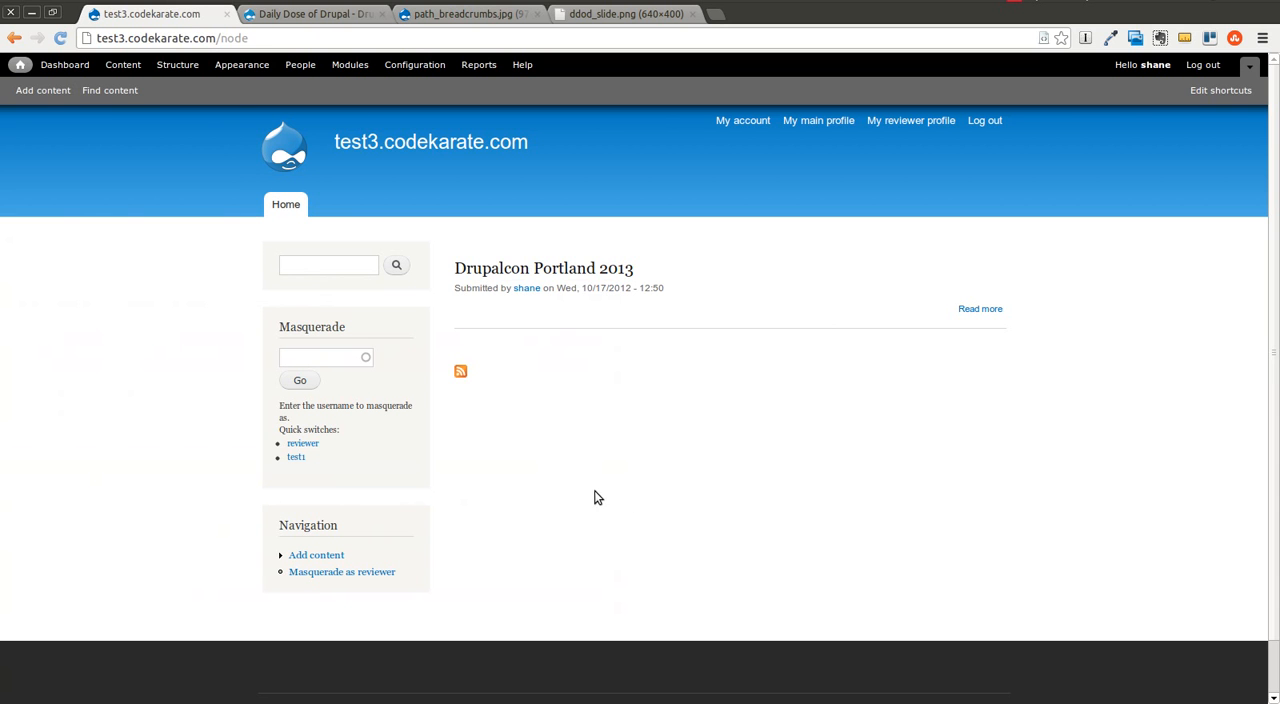
pyautogui.moveTo(490, 340)
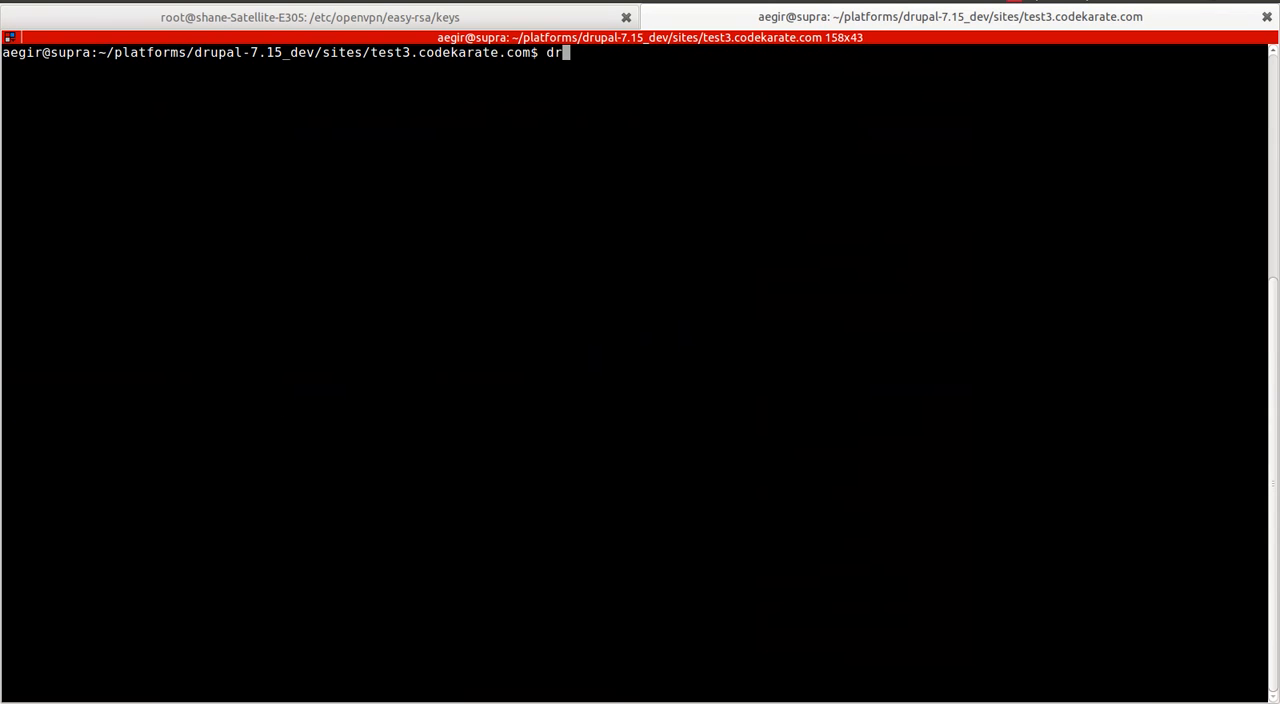
pyautogui.write('ush dl path_breadcrumbs')
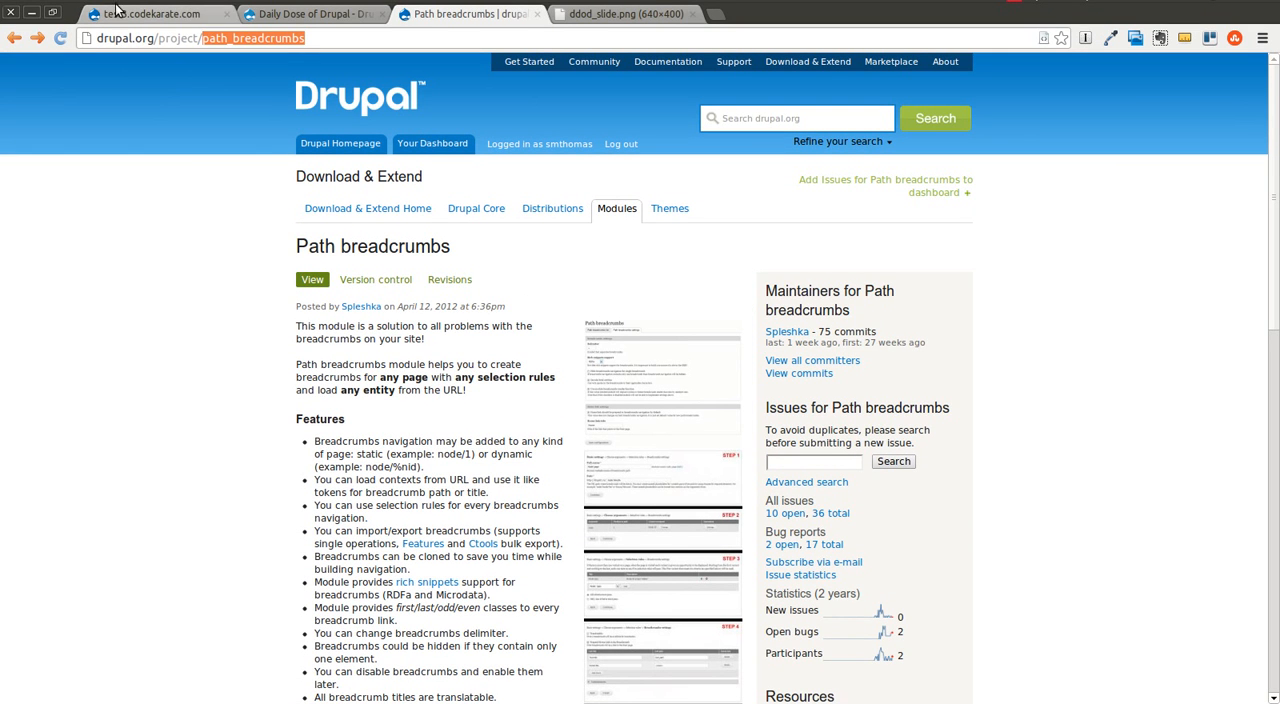
# View the Modules page showing Path breadcrumbs and Path breadcrumbs UI not yet enabled
pyautogui.click(150, 12)
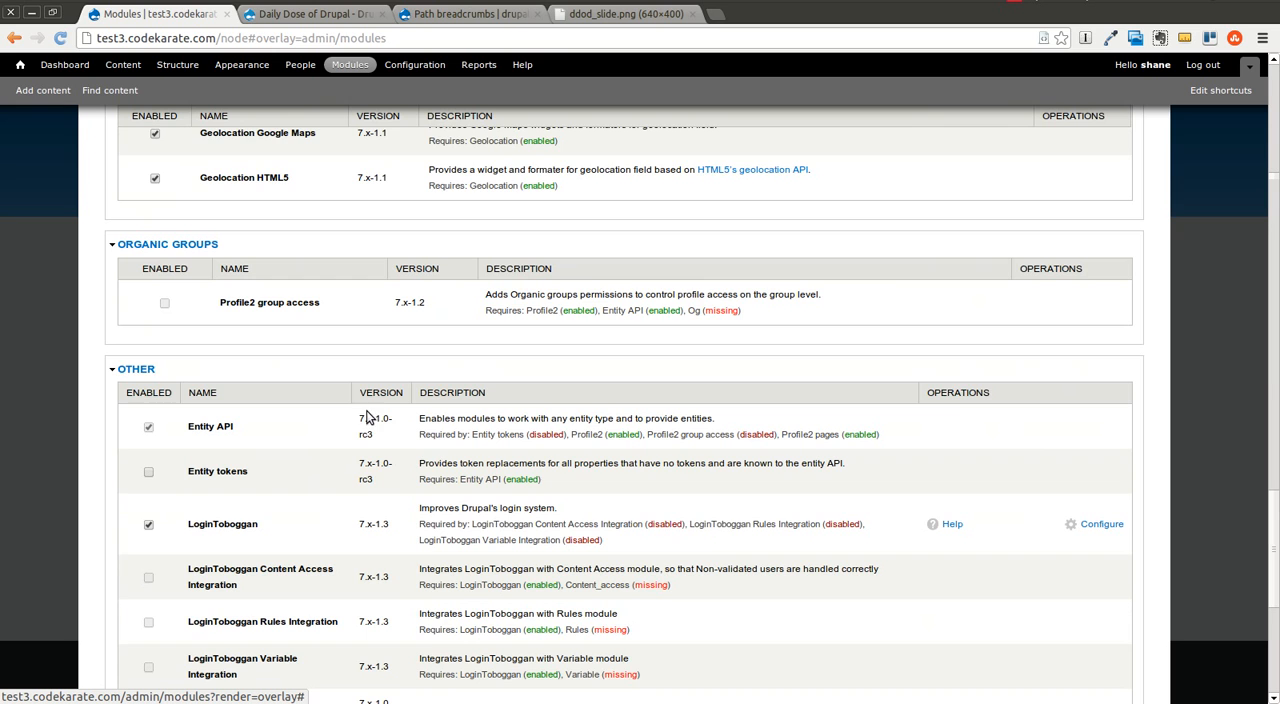
pyautogui.scroll(-3)
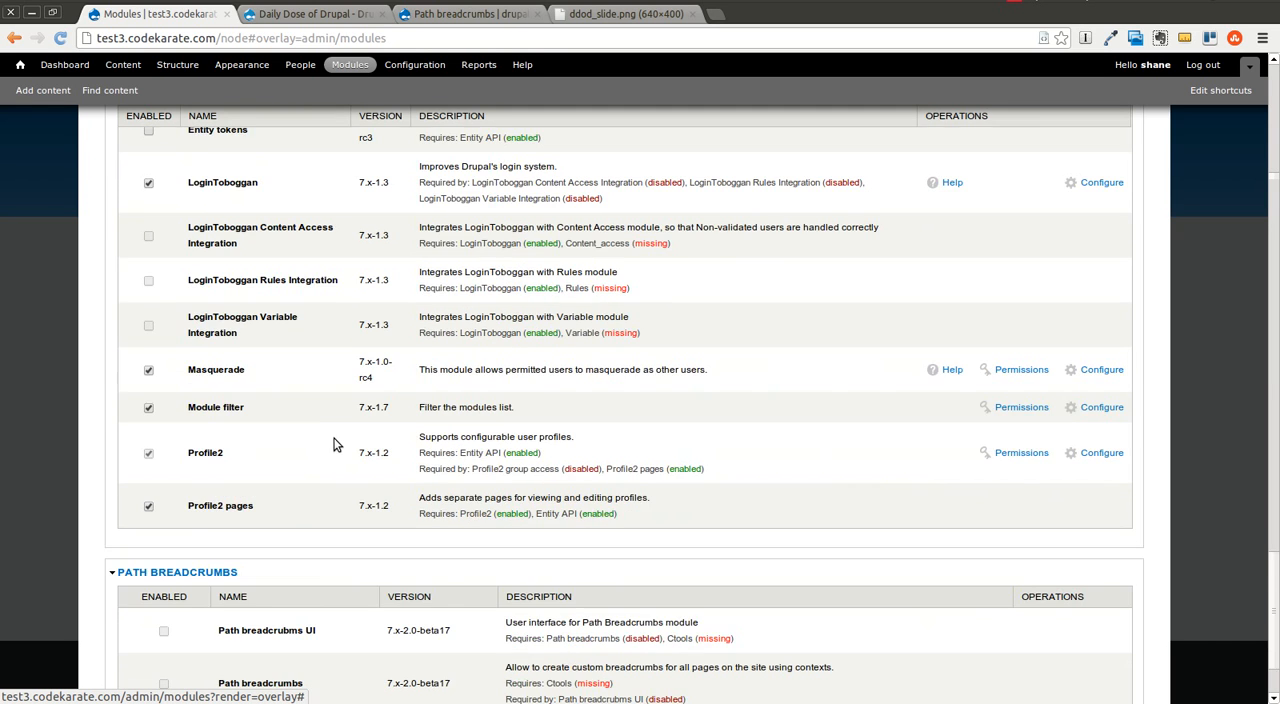
pyautogui.scroll(-3)
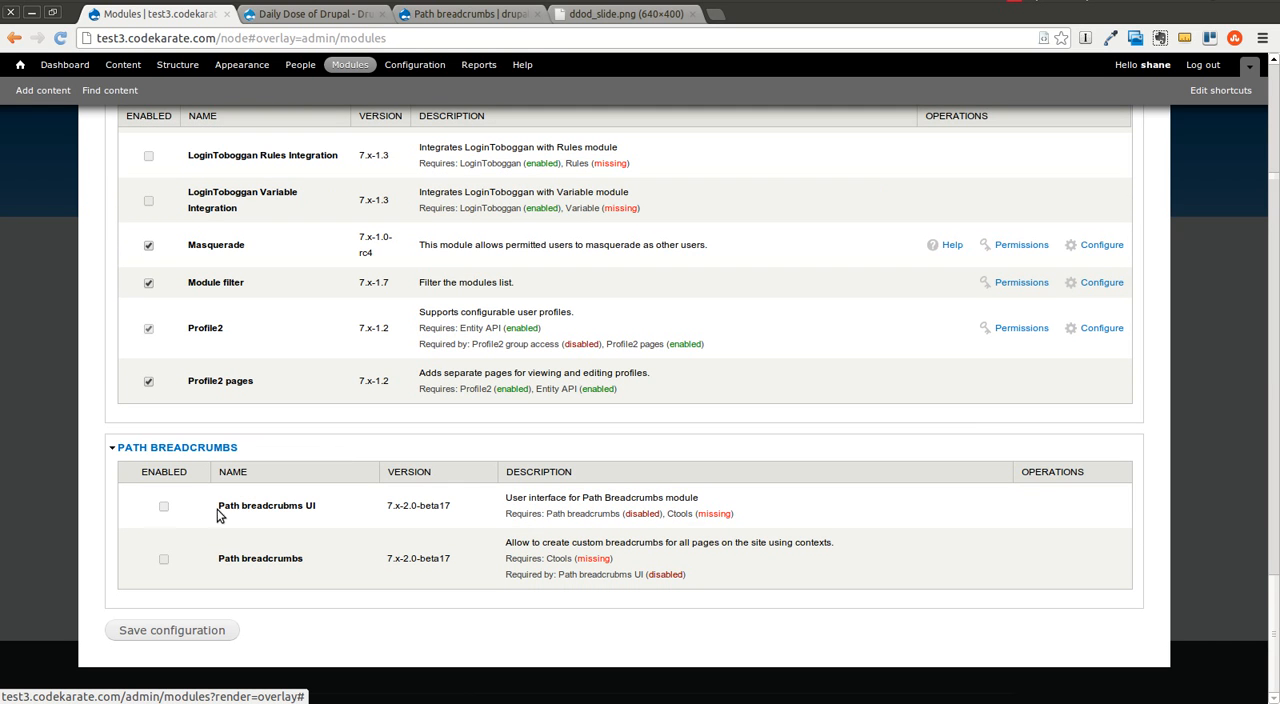
pyautogui.moveTo(744, 516)
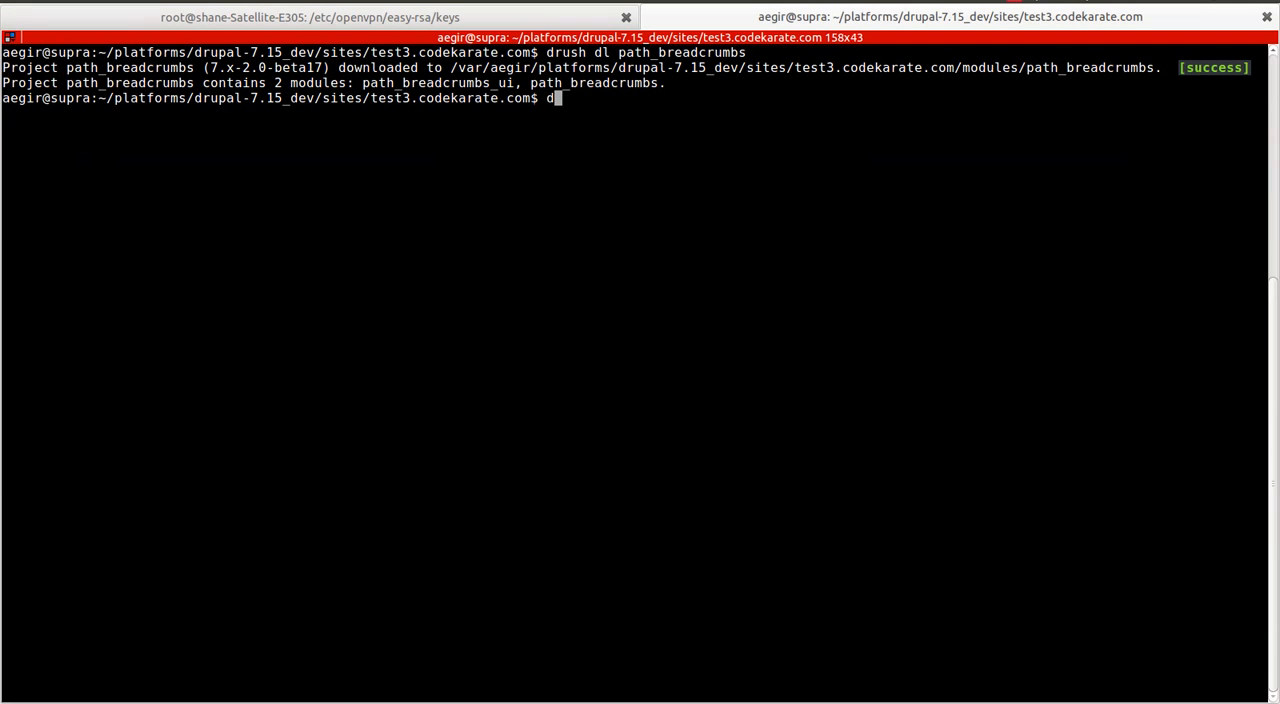
# Run drush dl ctools, then drush en ctools path_breadcrumbs path_breadcrumbs_ui, confirming with y
pyautogui.write('rush dl ctools')
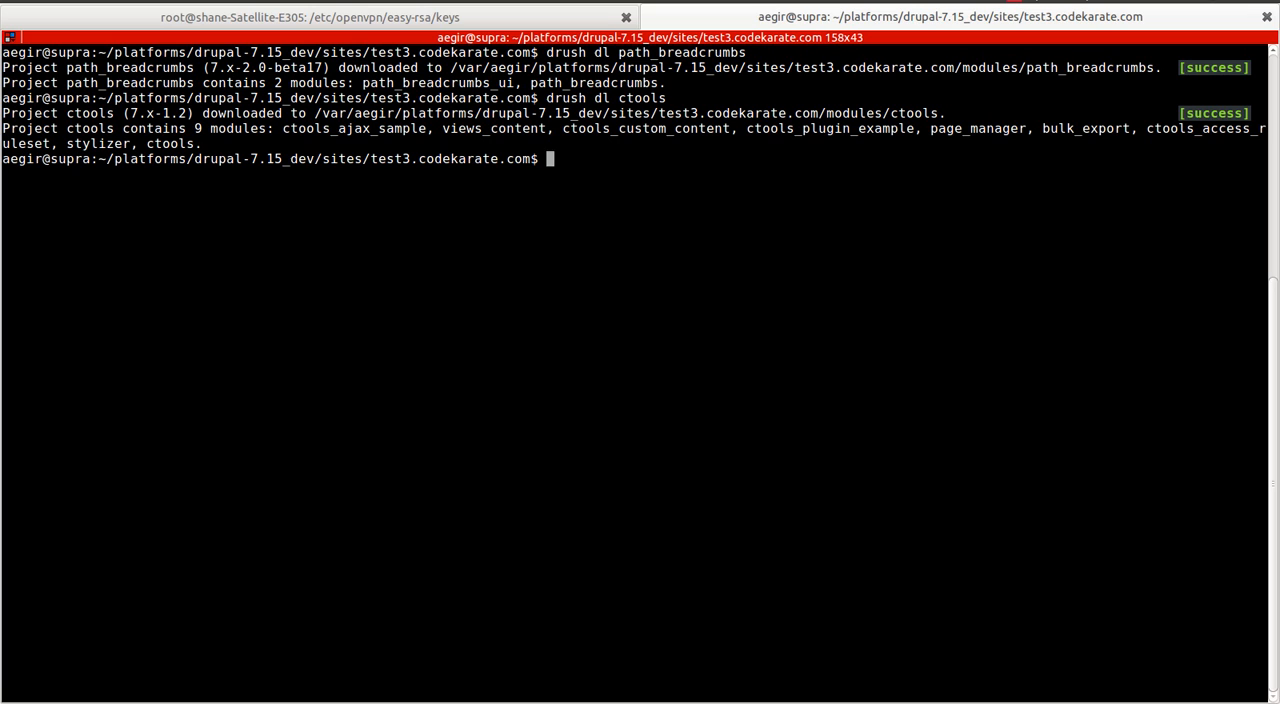
pyautogui.write('drush en')
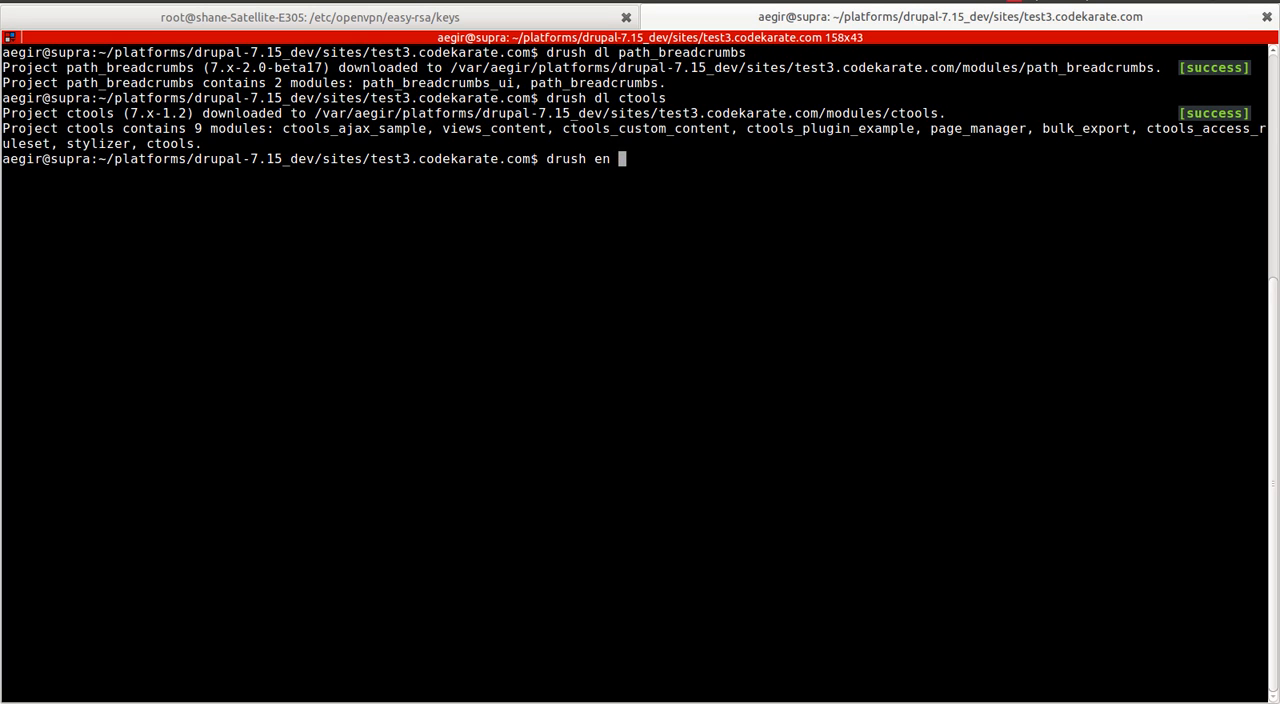
pyautogui.write('ctools p')
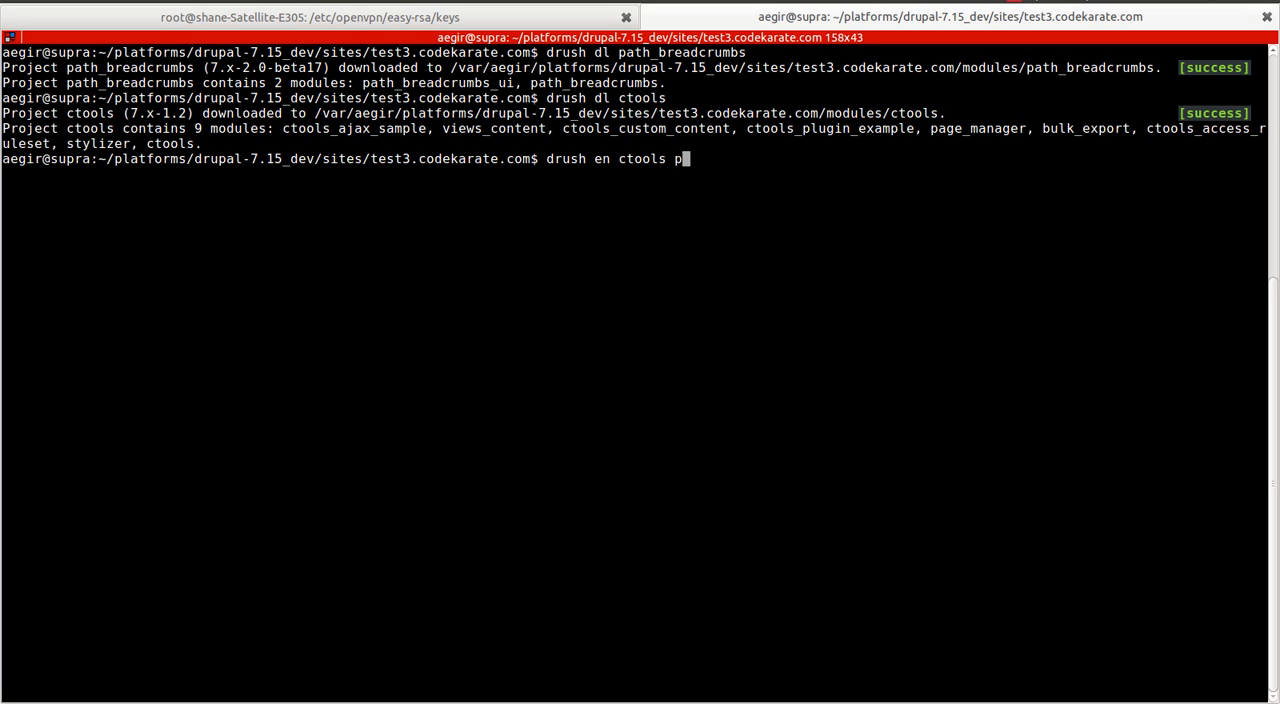
pyautogui.write('ath_breadcu')
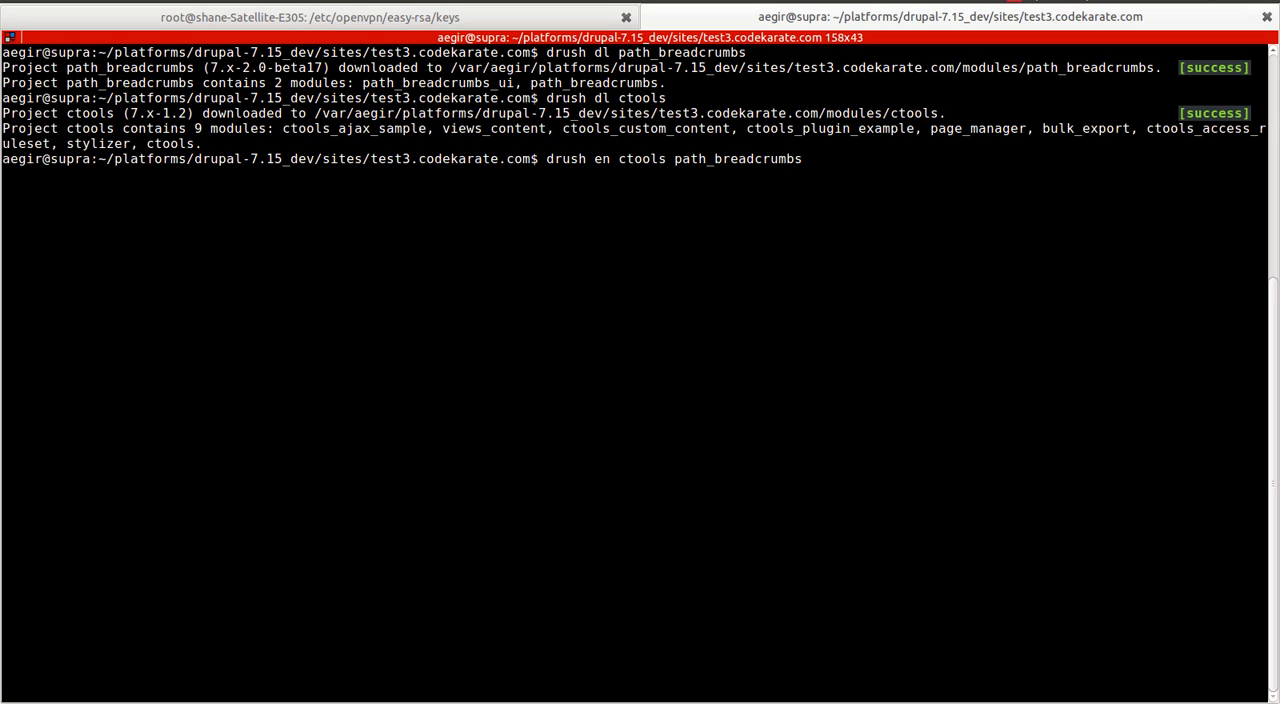
pyautogui.write('path_b')
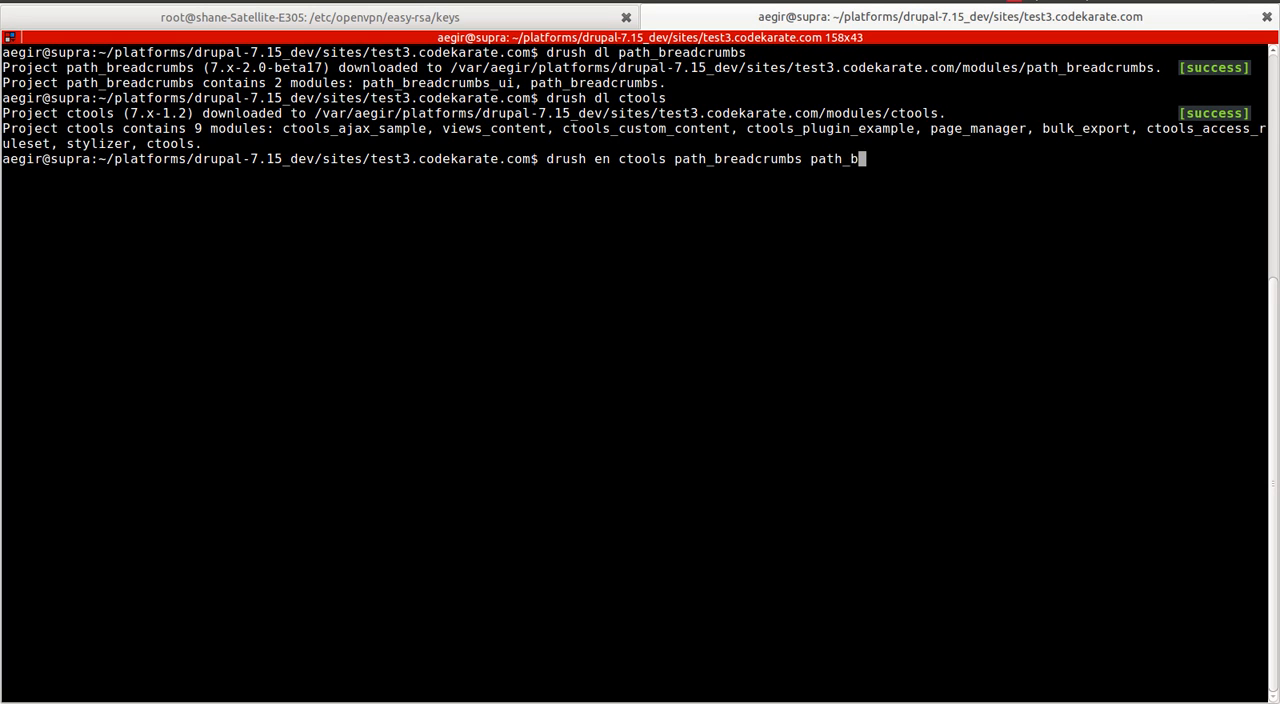
pyautogui.write('readcrumbs')
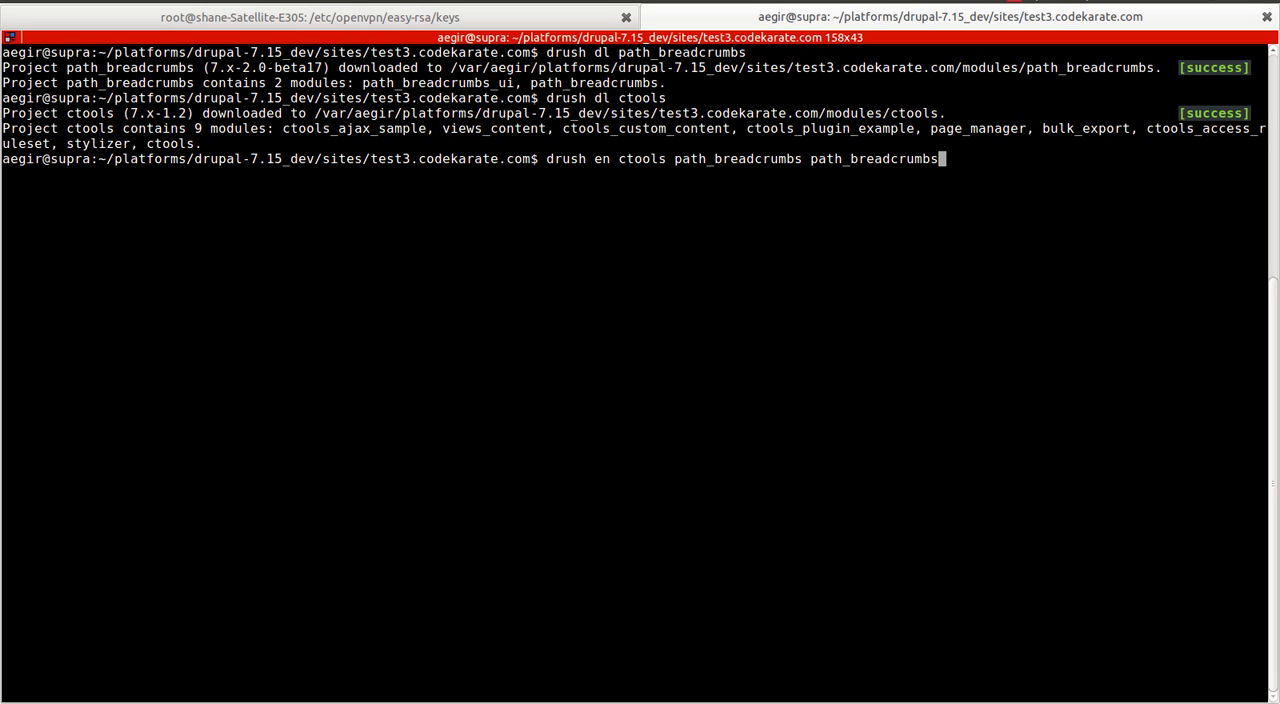
pyautogui.write('_ui')
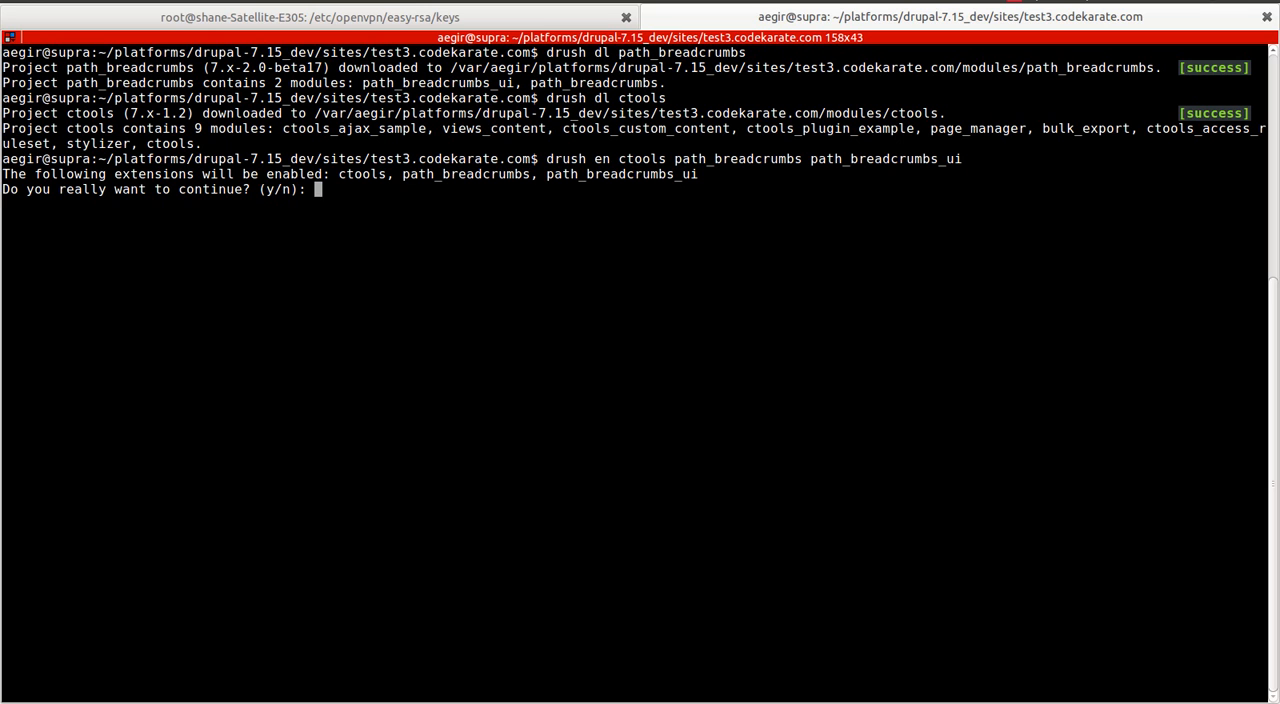
pyautogui.write('y')
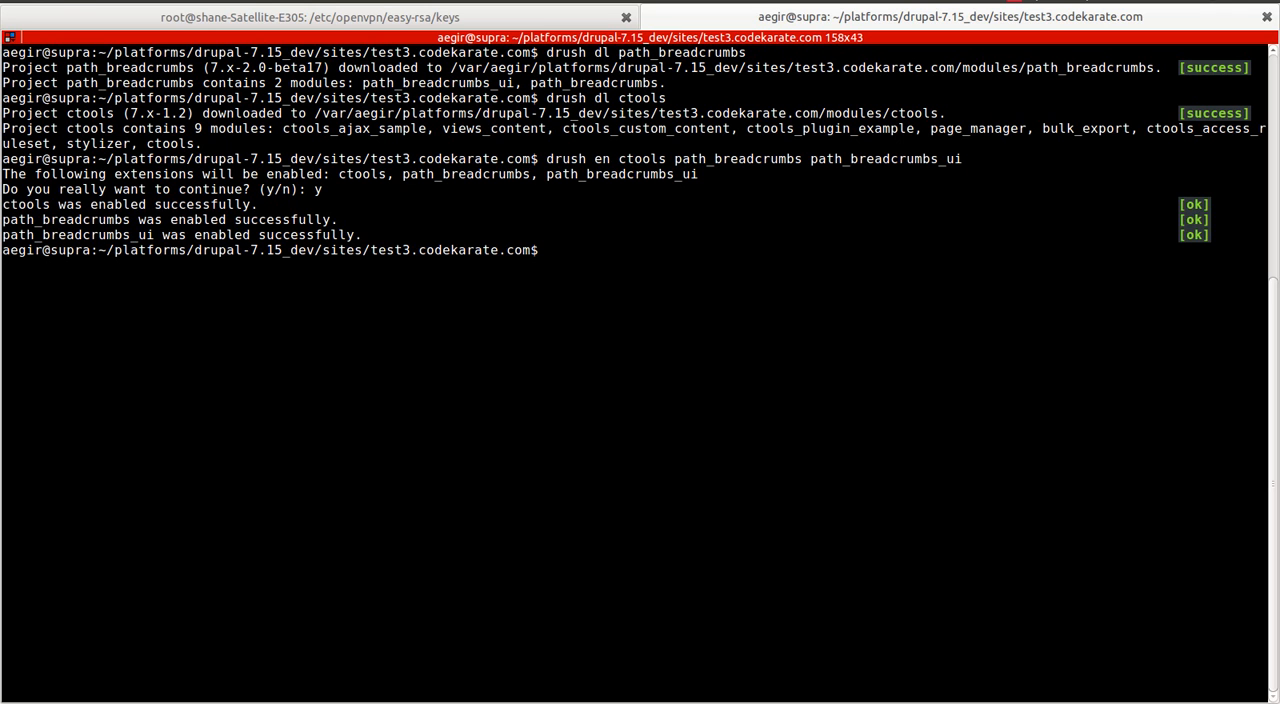
pyautogui.click(156, 14)
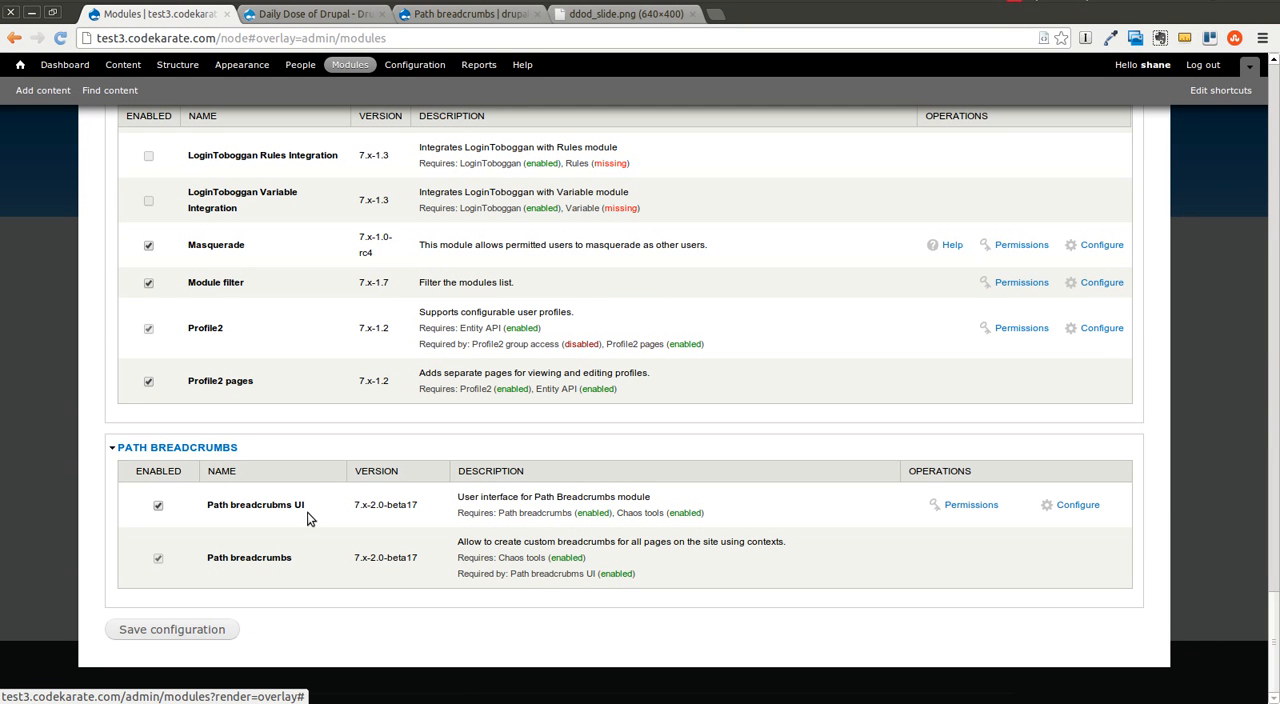
pyautogui.moveTo(378, 556)
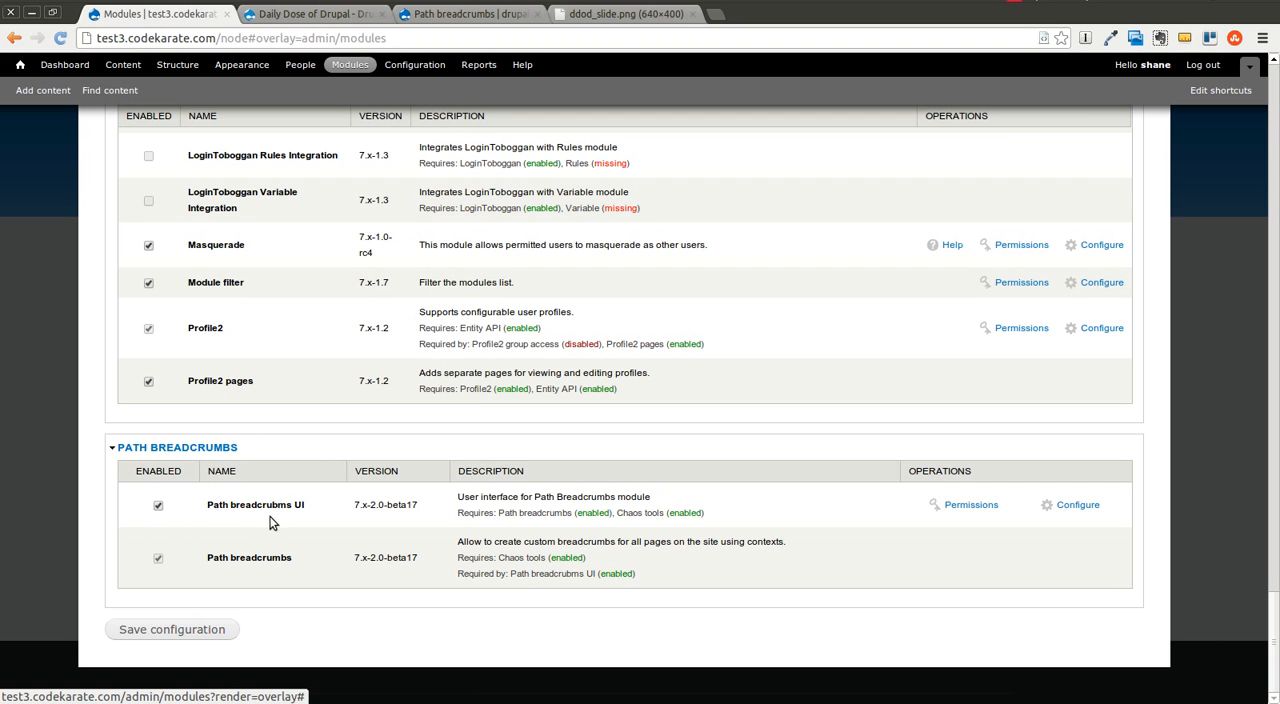
pyautogui.moveTo(314, 568)
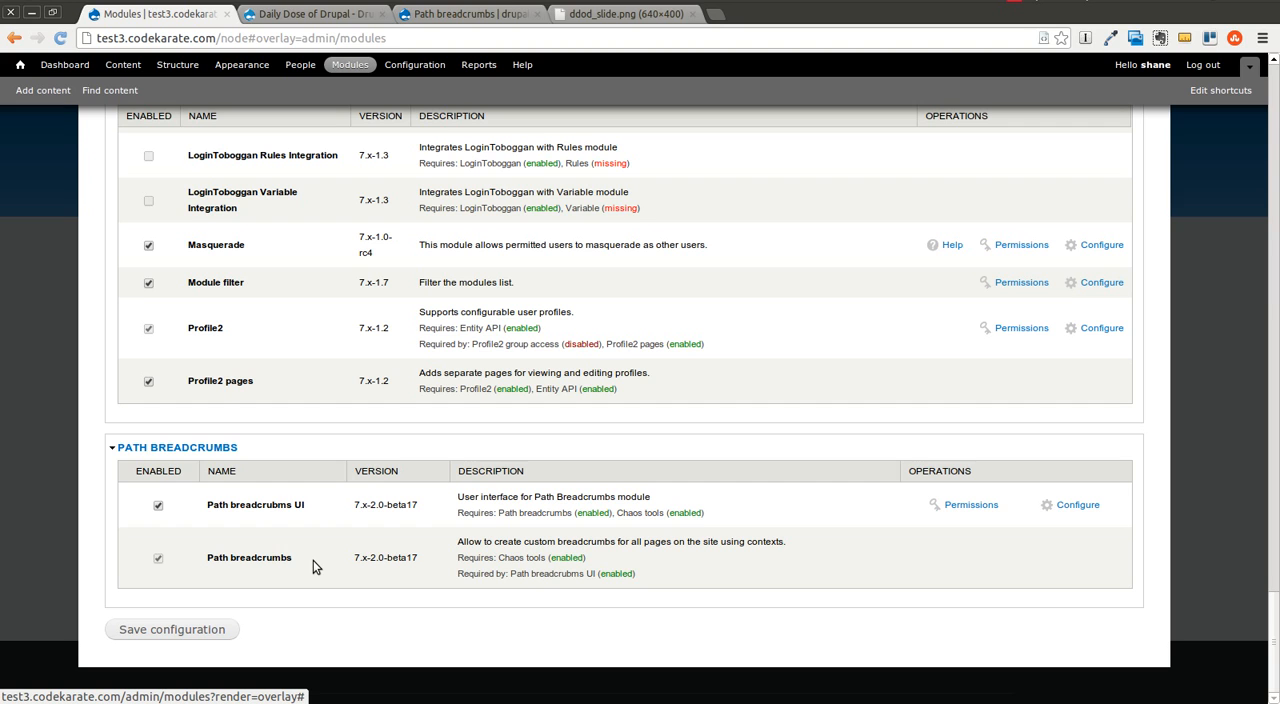
pyautogui.moveTo(474, 328)
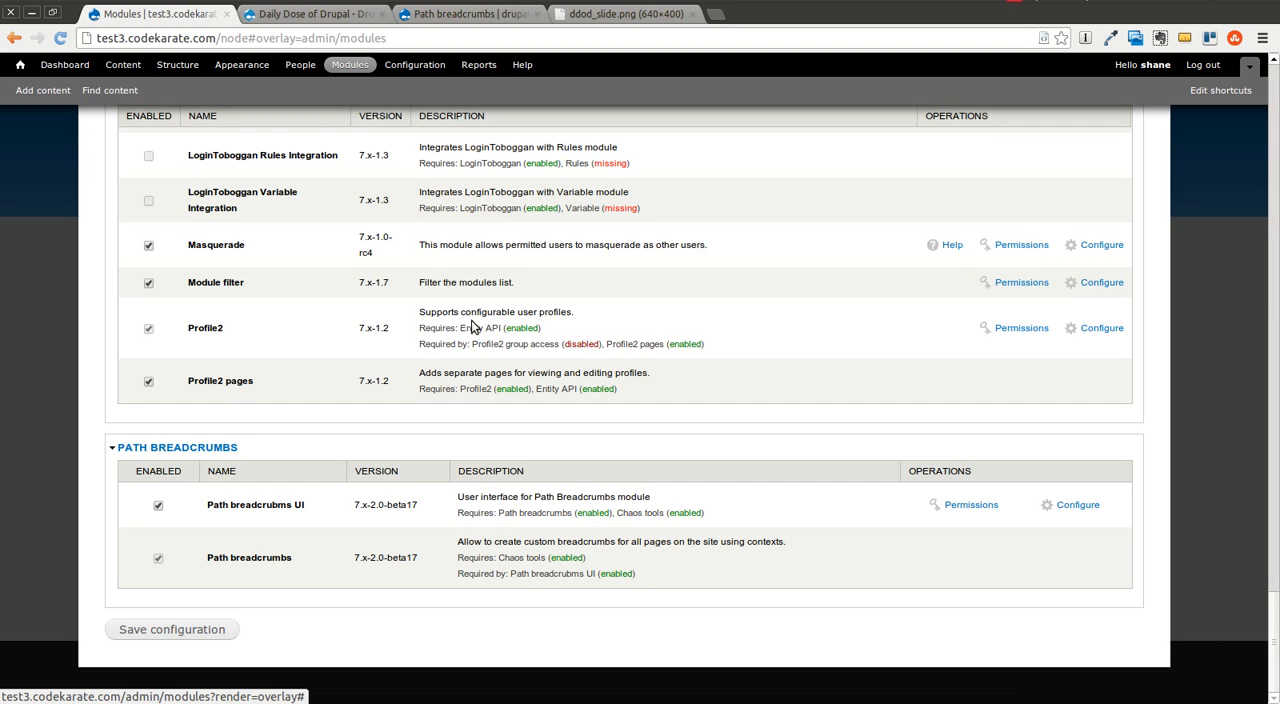
pyautogui.moveTo(812, 580)
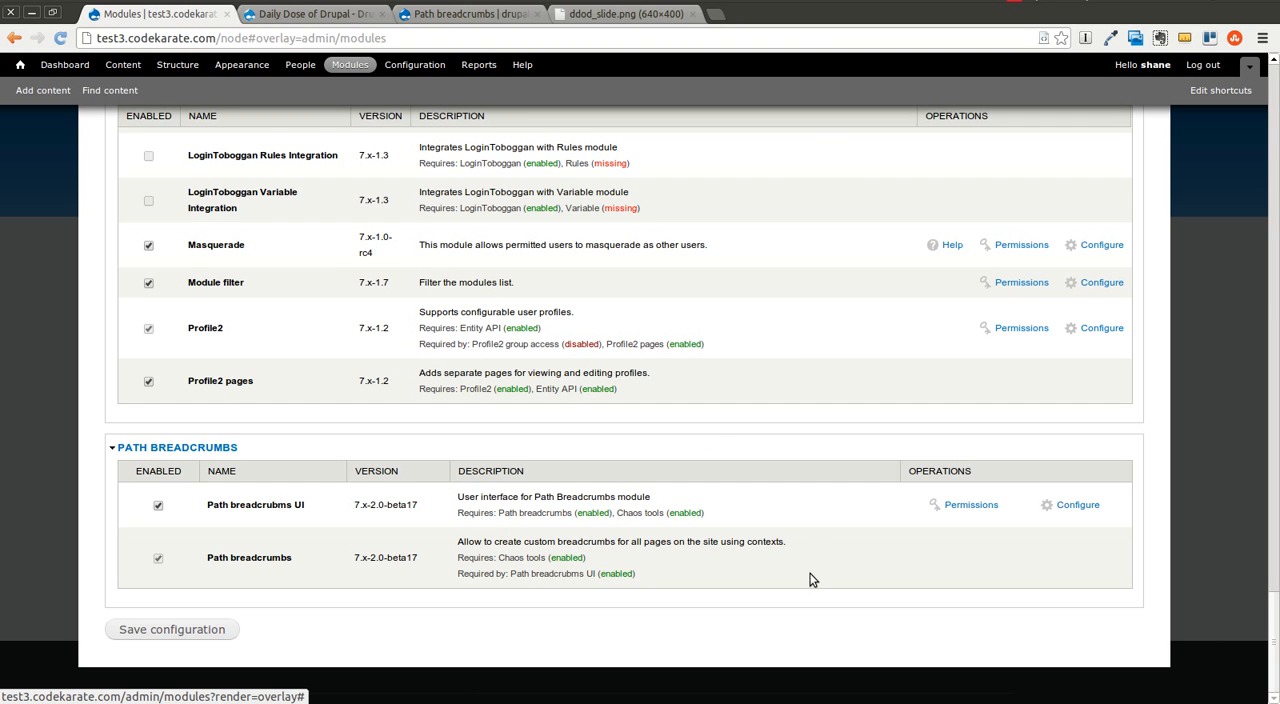
pyautogui.moveTo(670, 394)
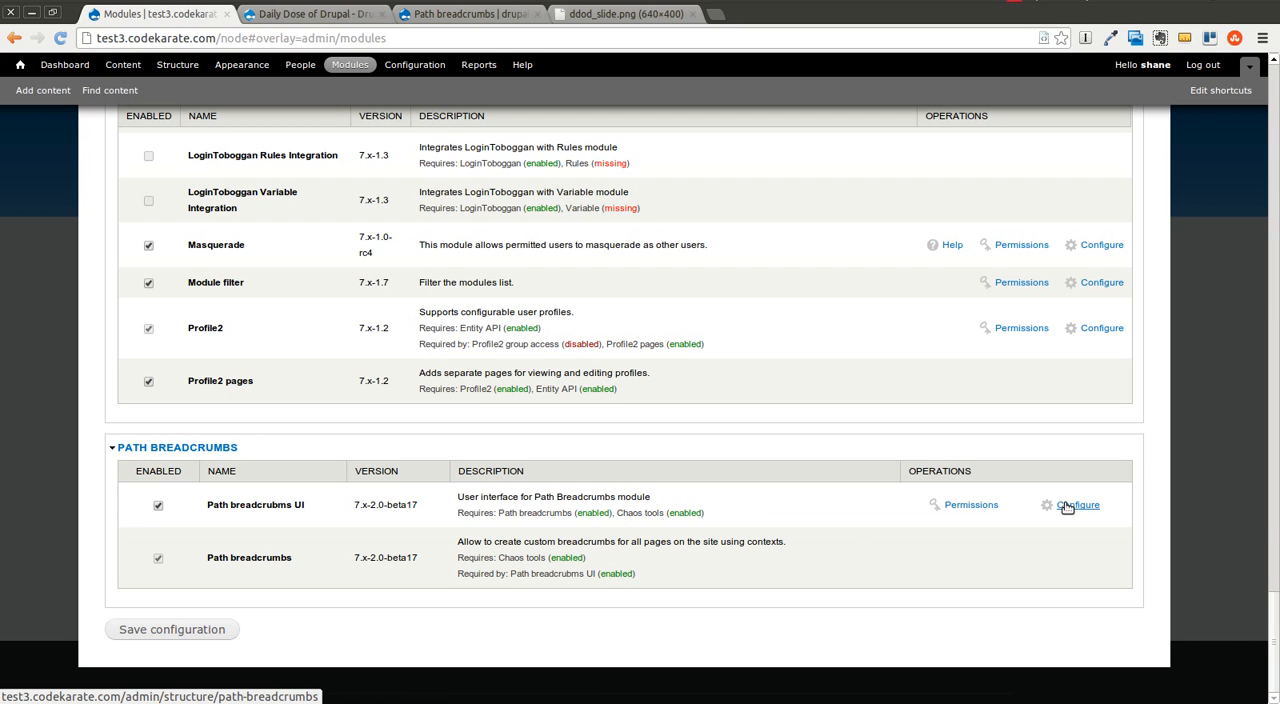
pyautogui.click(1078, 504)
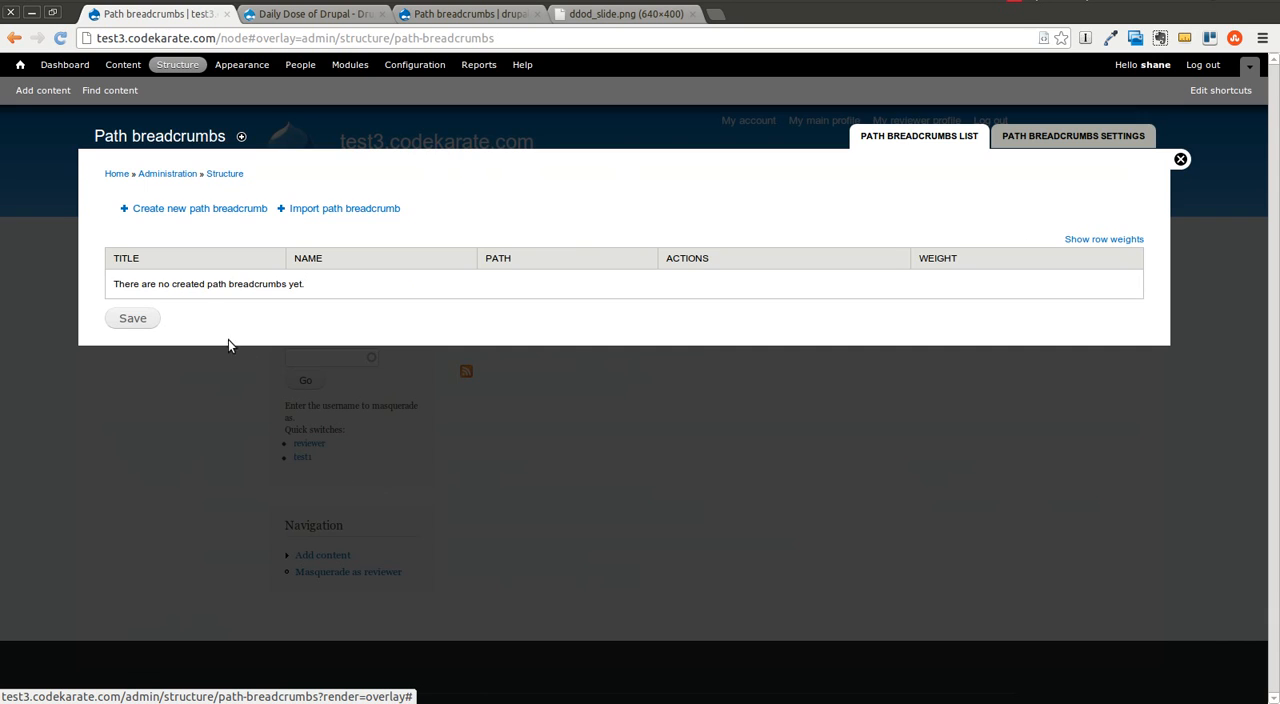
pyautogui.moveTo(128, 252)
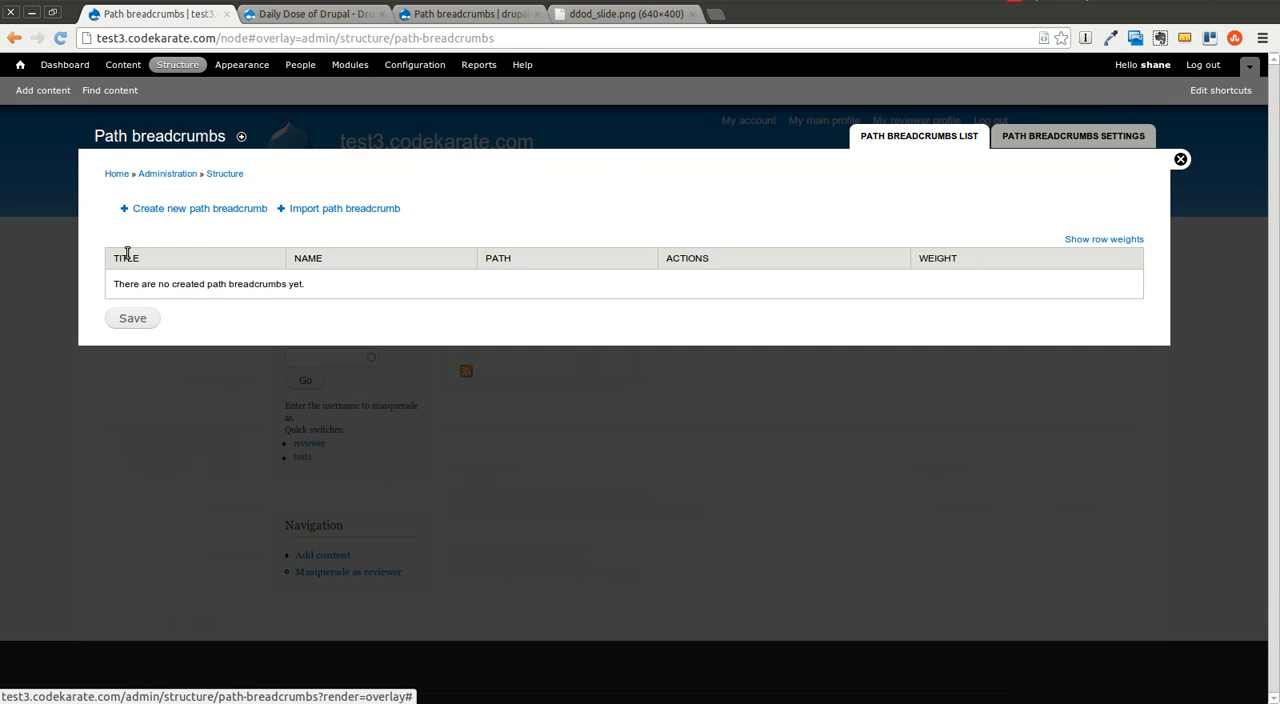
pyautogui.moveTo(200, 208)
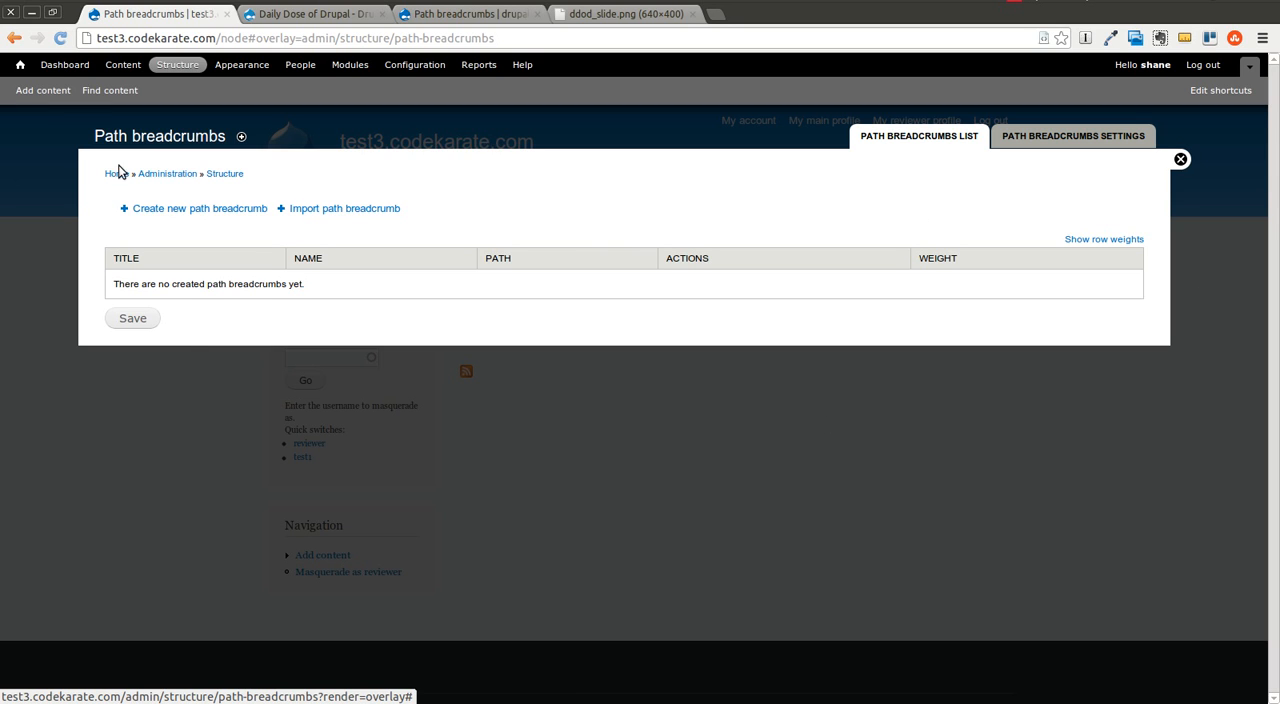
pyautogui.moveTo(782, 348)
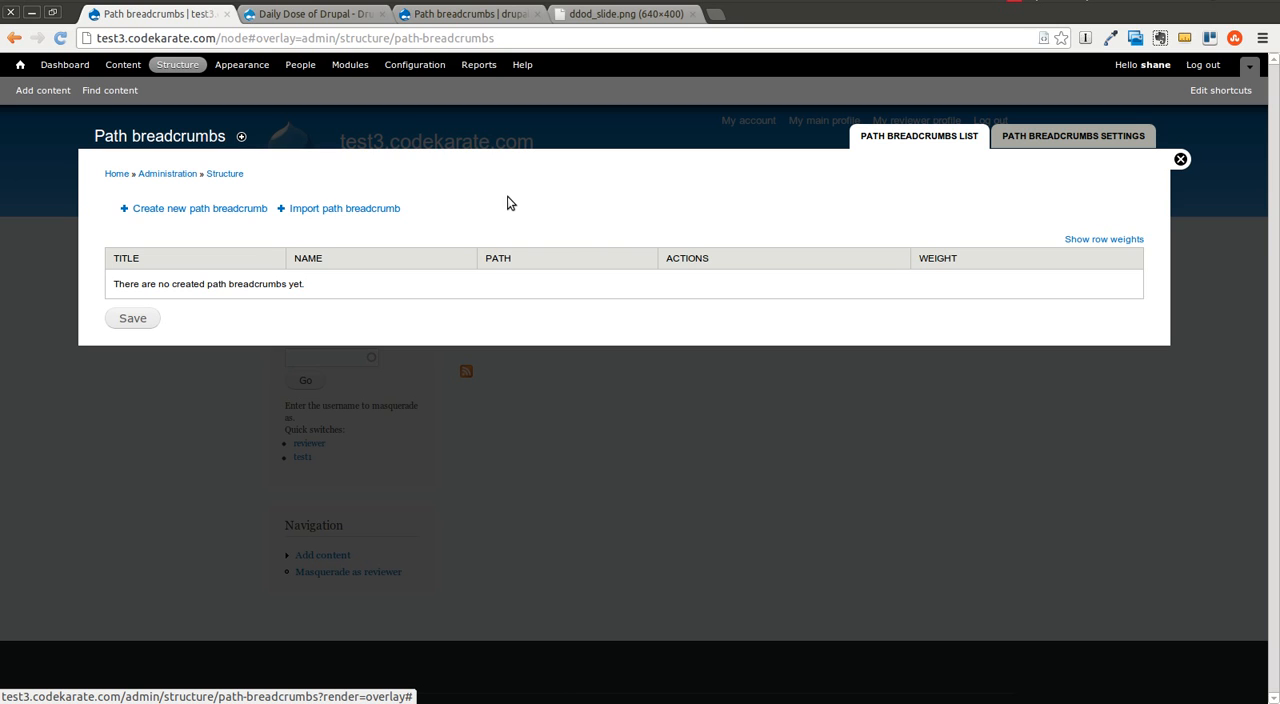
pyautogui.moveTo(122, 312)
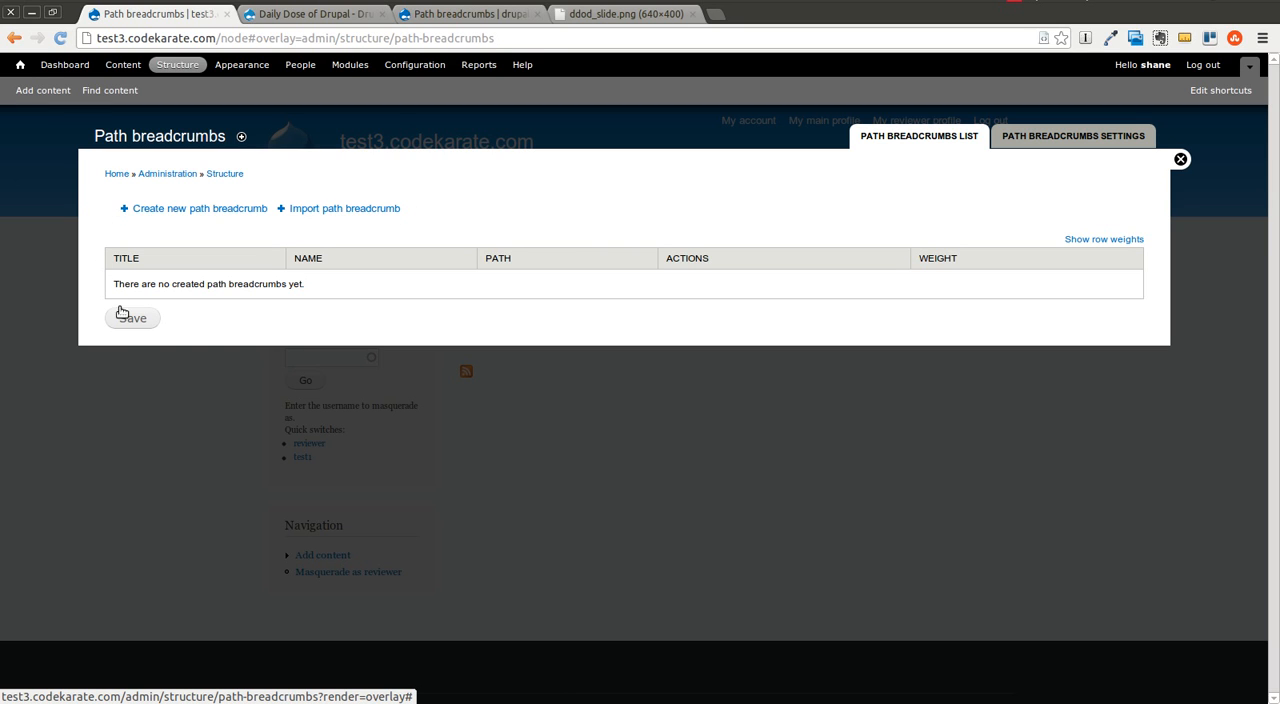
pyautogui.moveTo(336, 230)
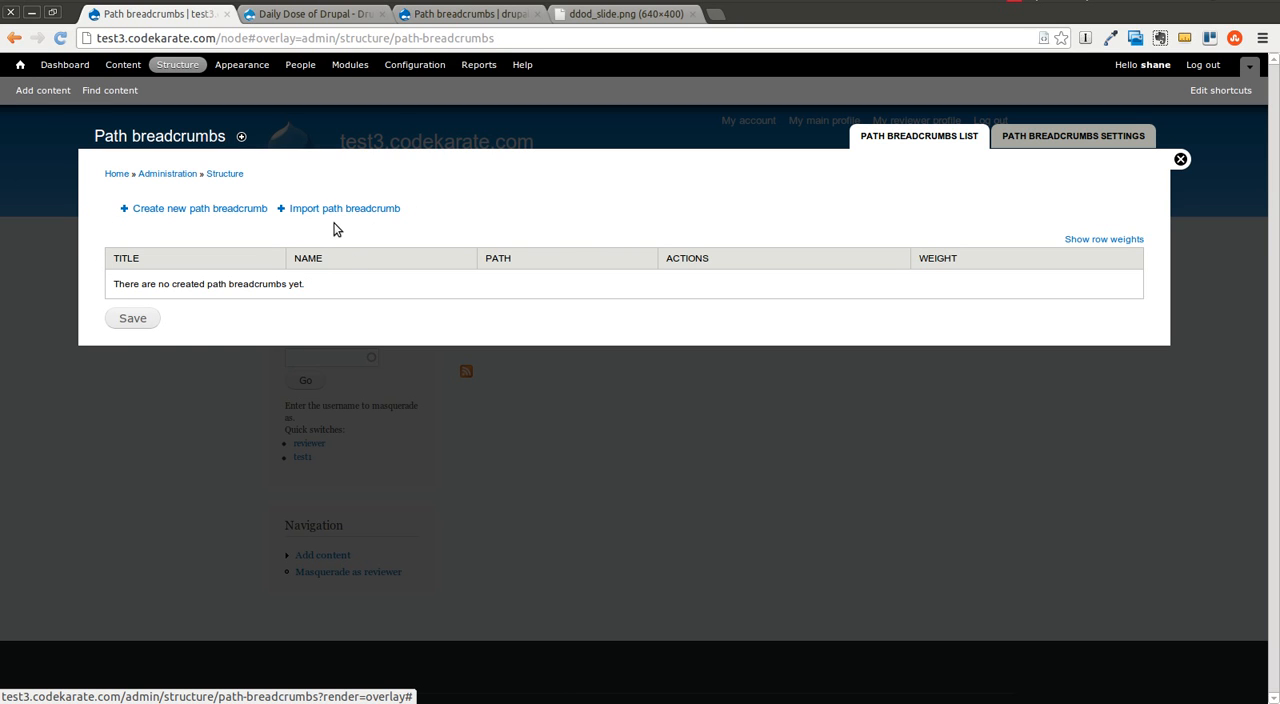
pyautogui.moveTo(448, 190)
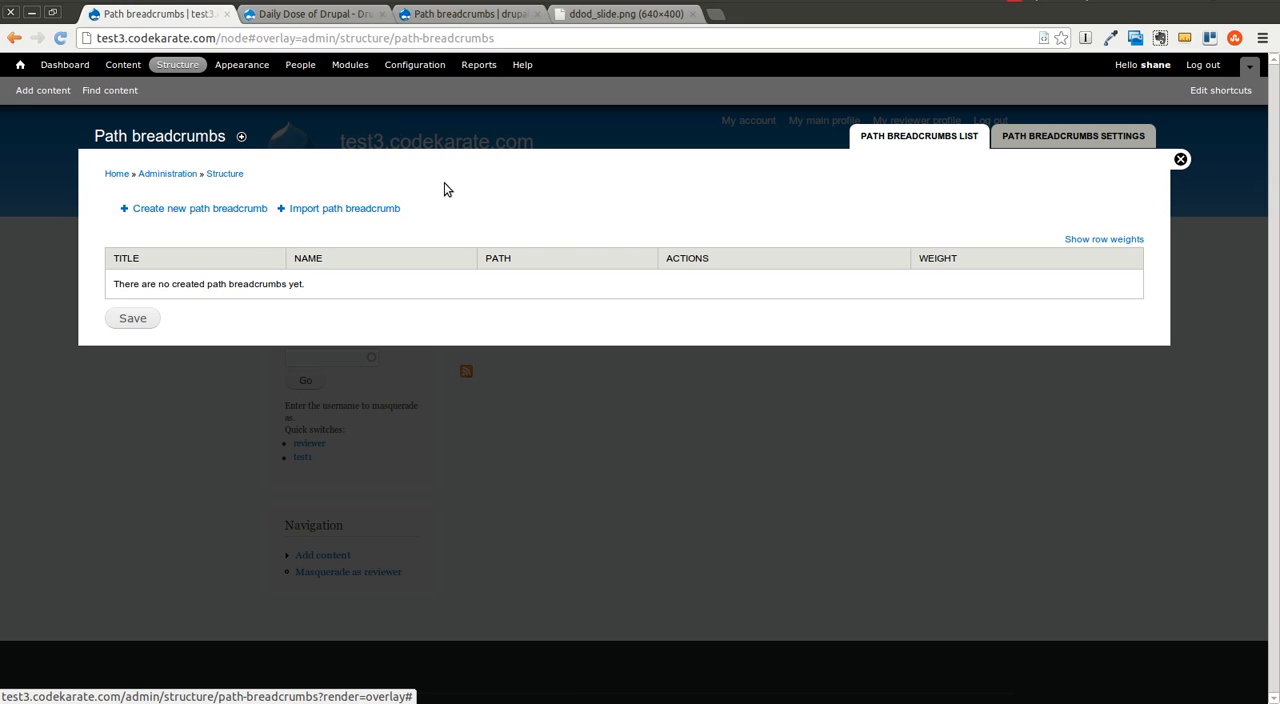
pyautogui.moveTo(314, 230)
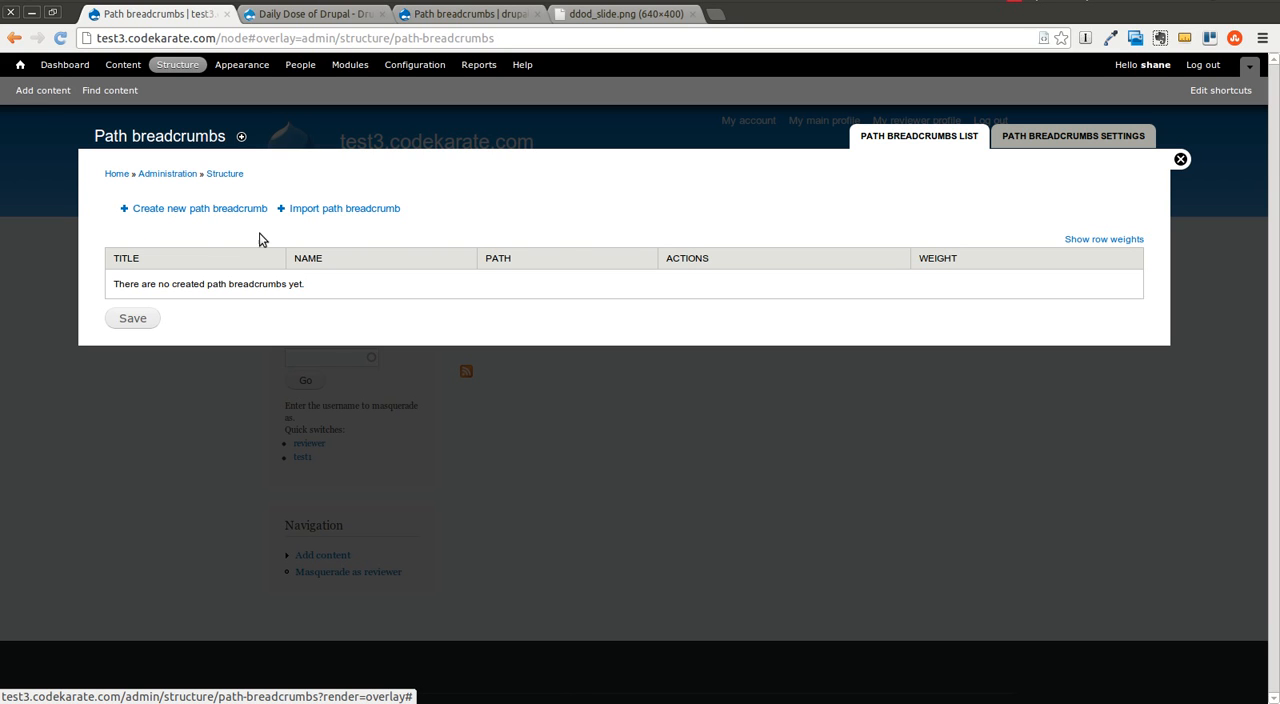
pyautogui.moveTo(280, 234)
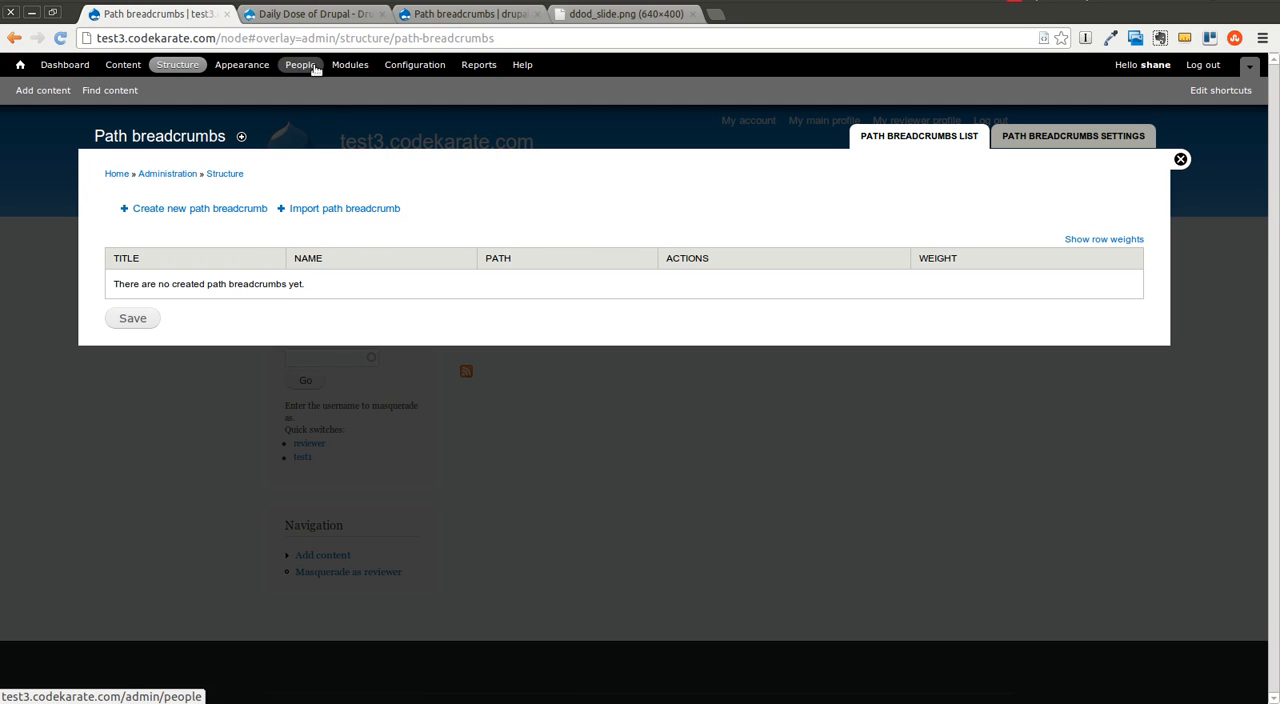
pyautogui.moveTo(392, 240)
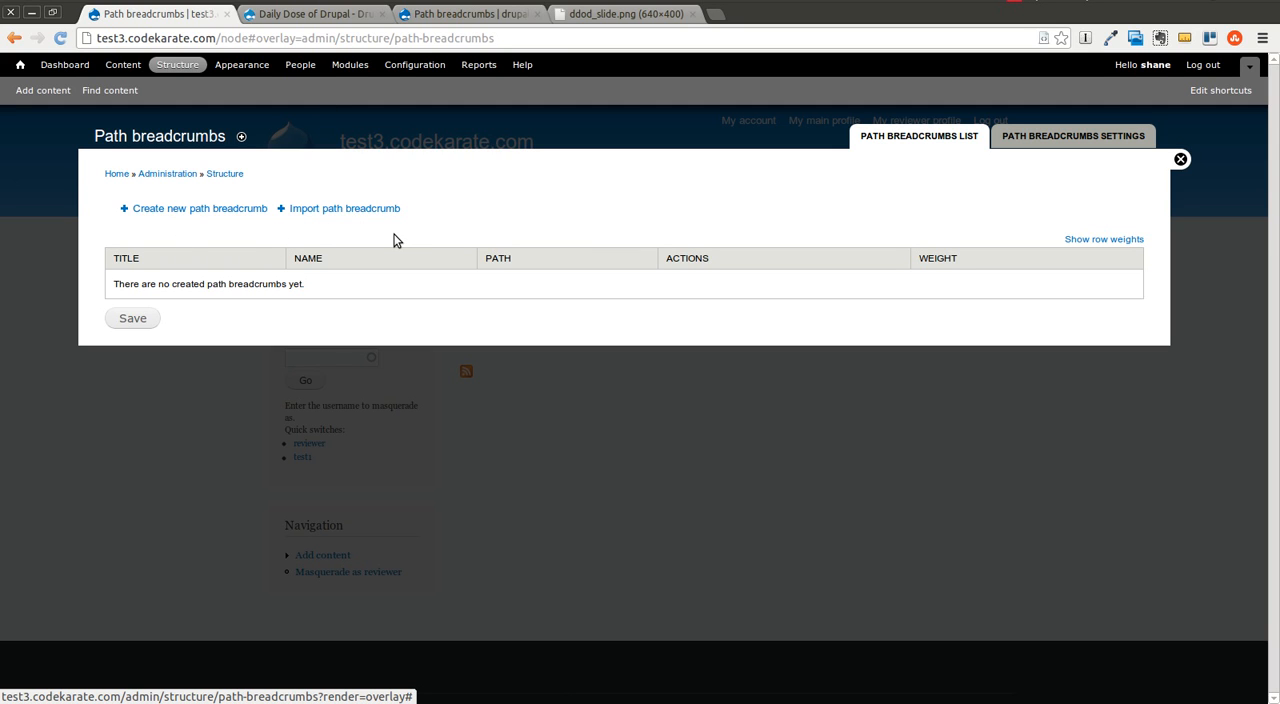
pyautogui.moveTo(500, 252)
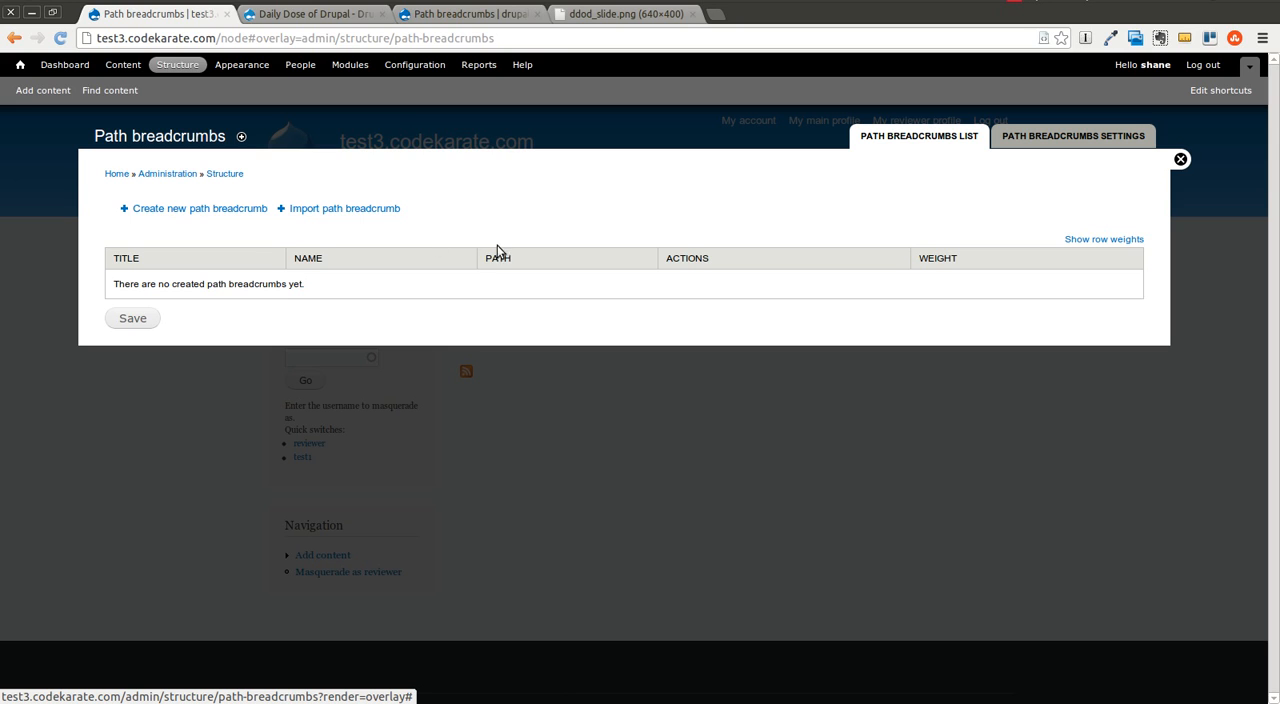
pyautogui.moveTo(500, 240)
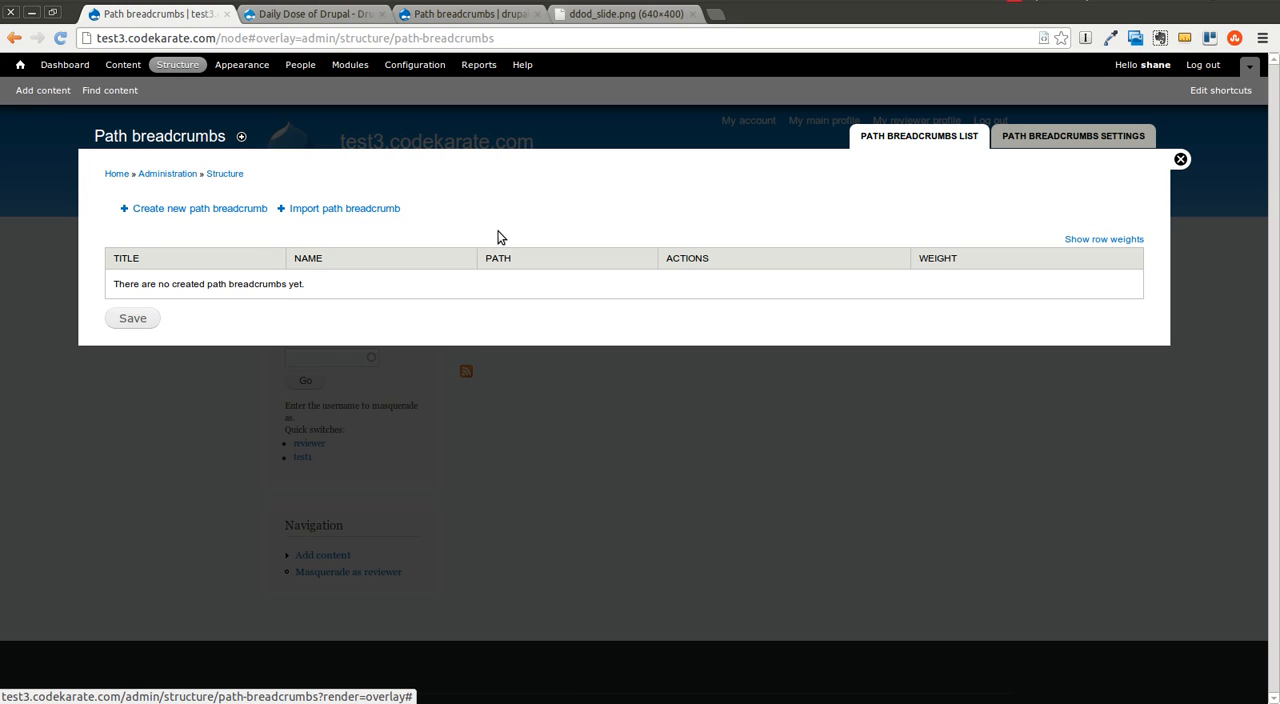
pyautogui.moveTo(484, 236)
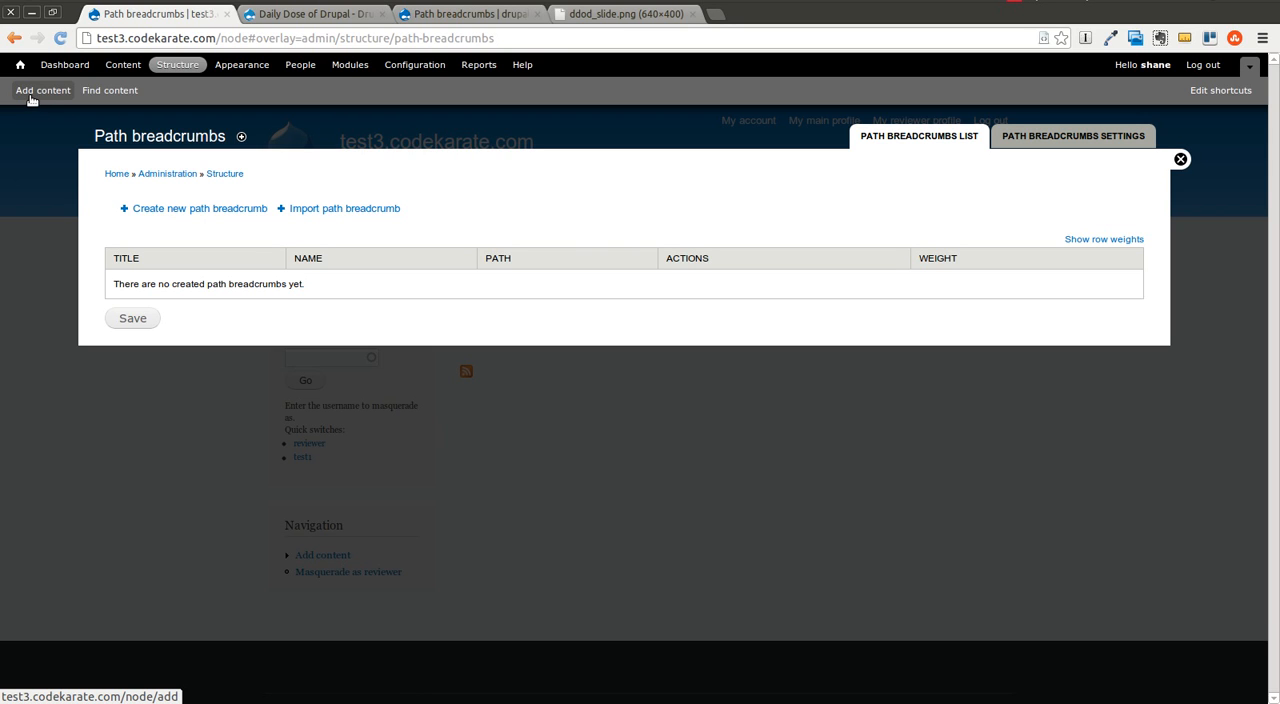
pyautogui.moveTo(32, 112)
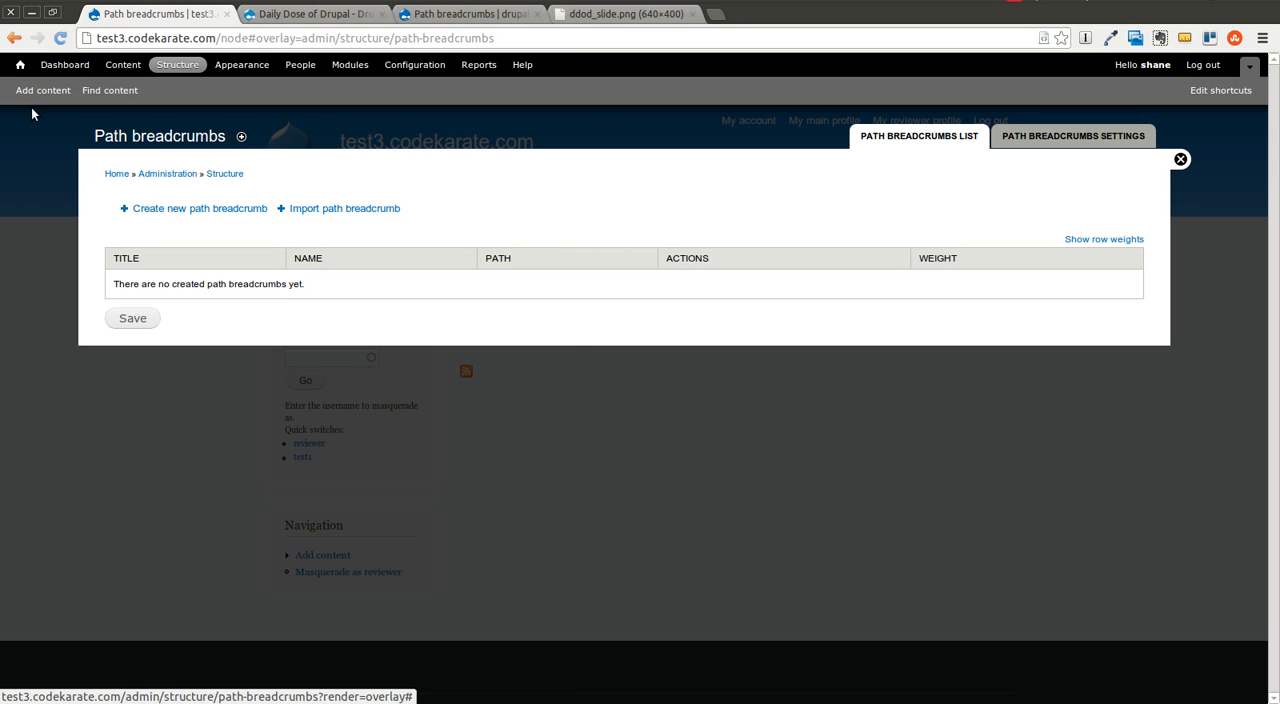
pyautogui.moveTo(462, 238)
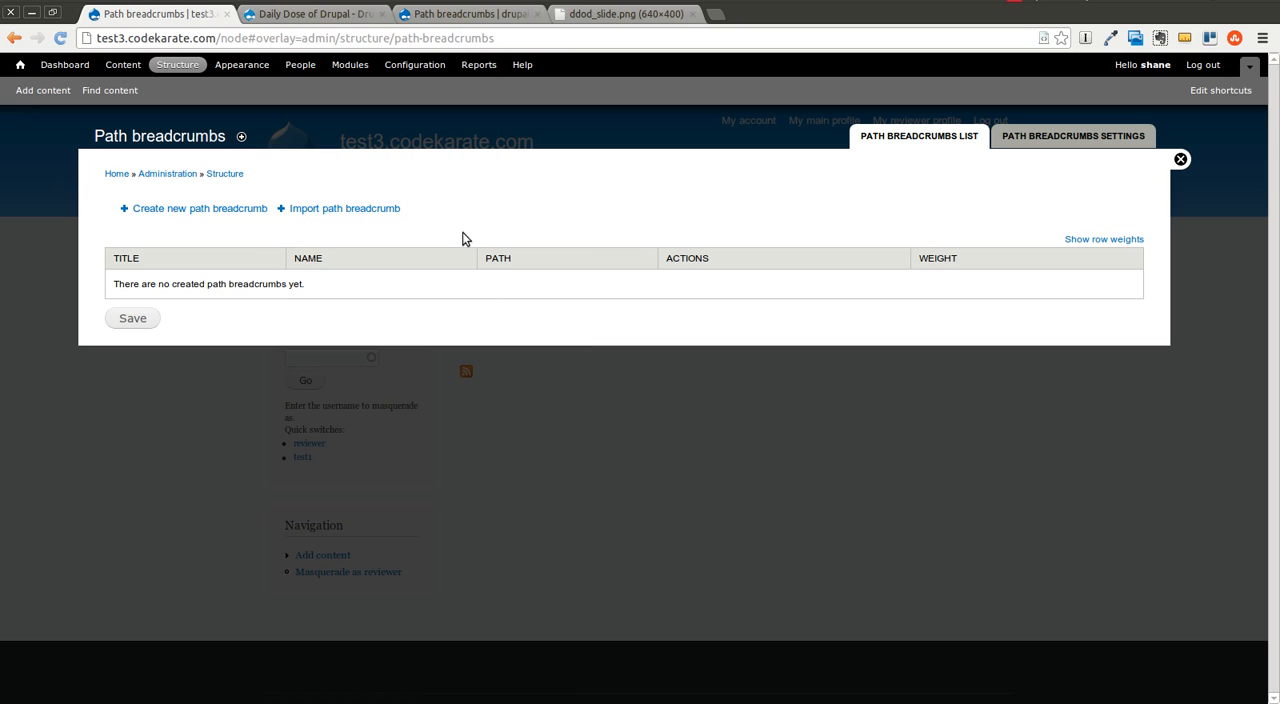
pyautogui.moveTo(768, 256)
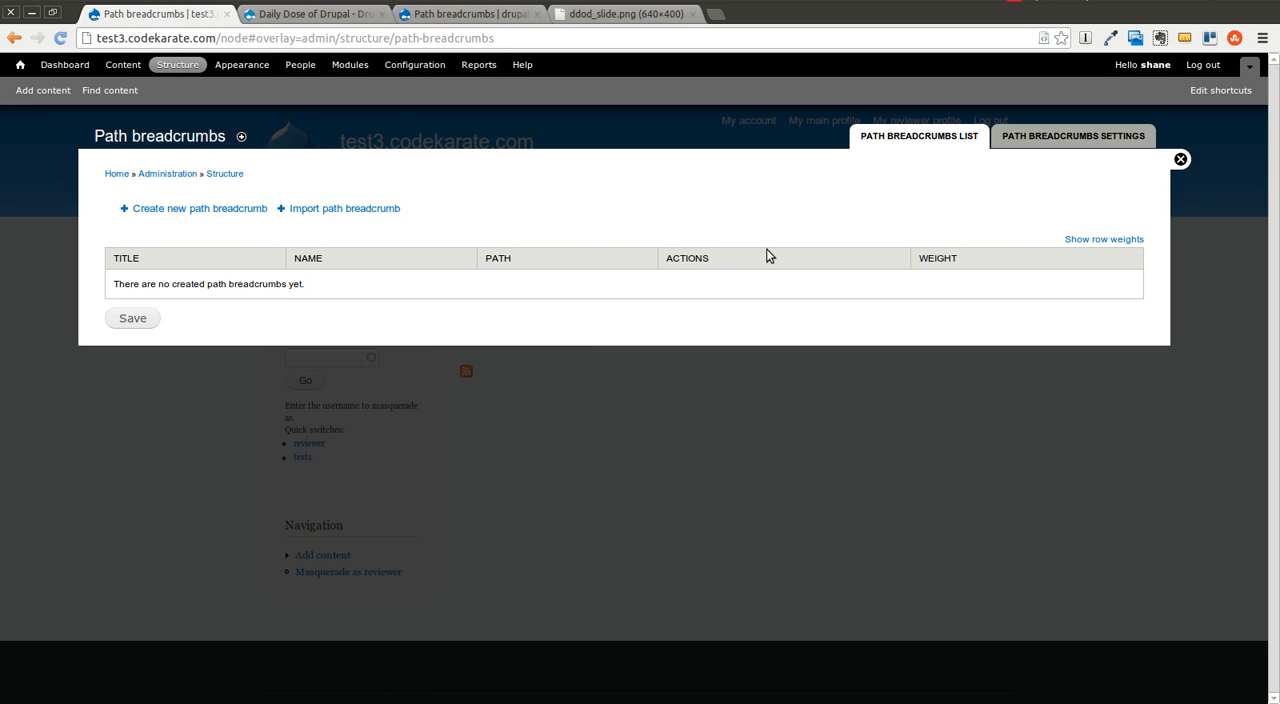
pyautogui.moveTo(588, 232)
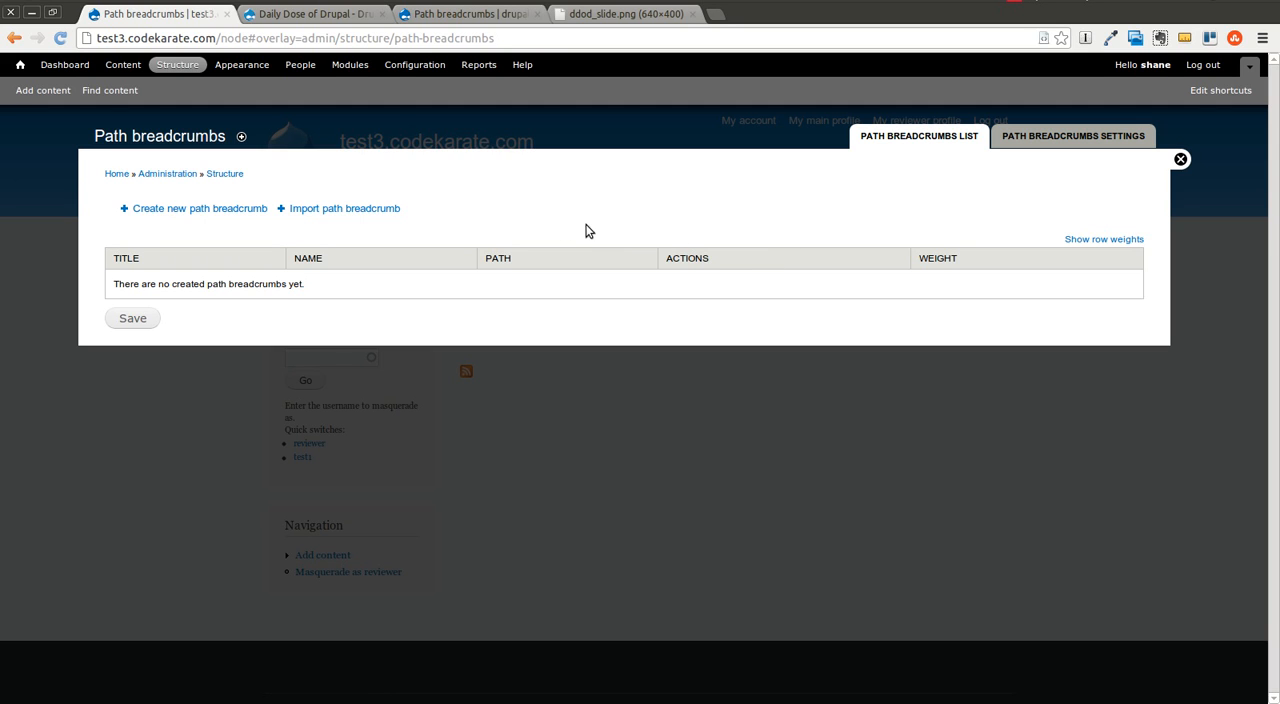
pyautogui.moveTo(476, 220)
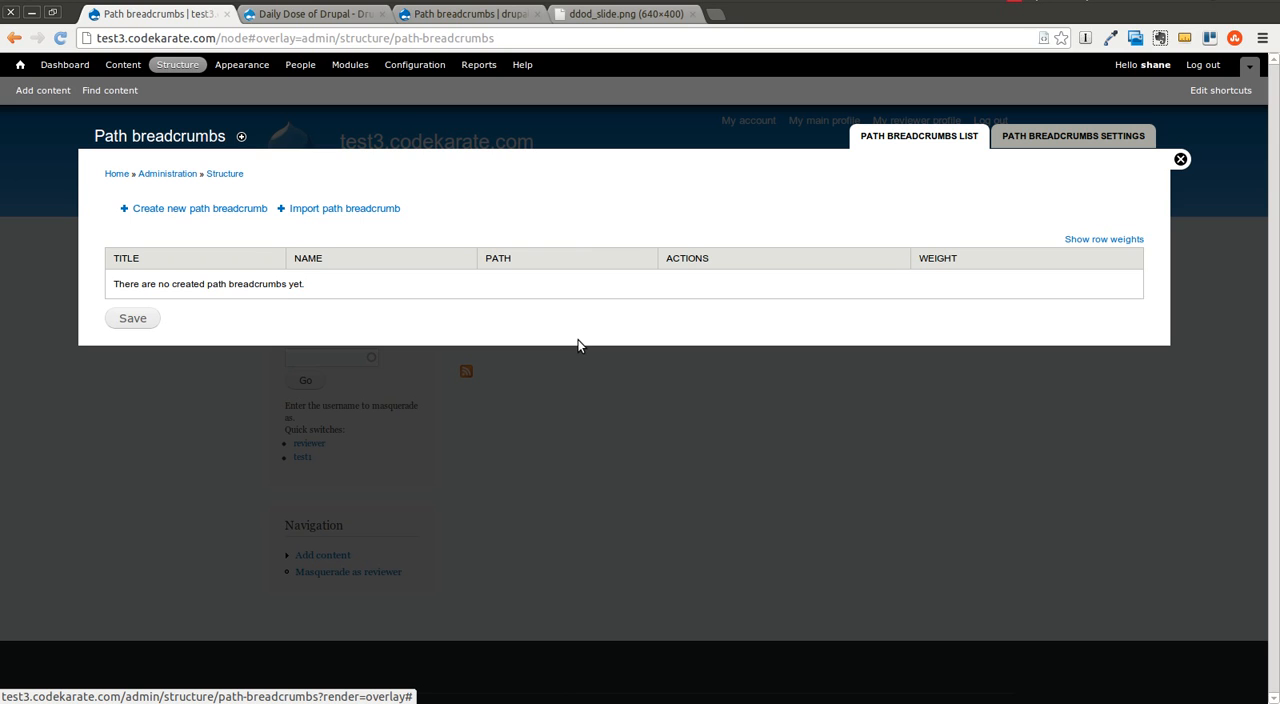
pyautogui.moveTo(520, 336)
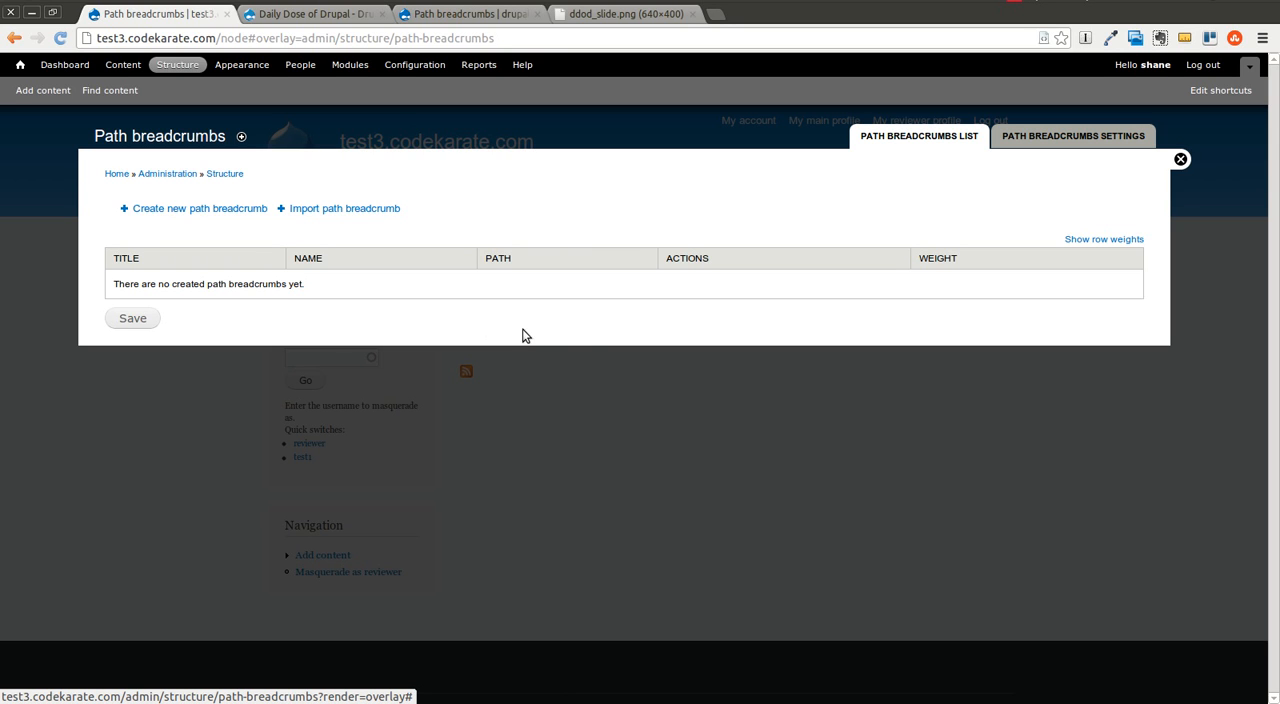
pyautogui.moveTo(472, 248)
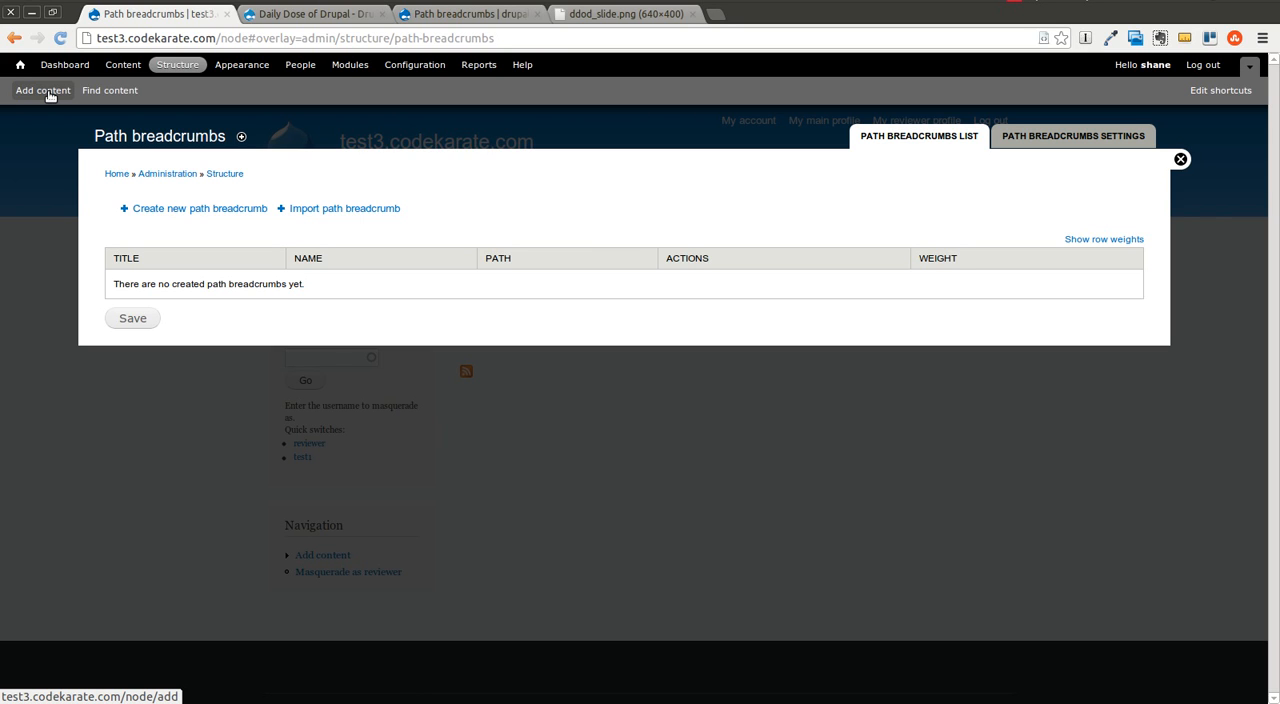
# Create a new article titled test article 1234 with body text Testing 123456
pyautogui.click(42, 90)
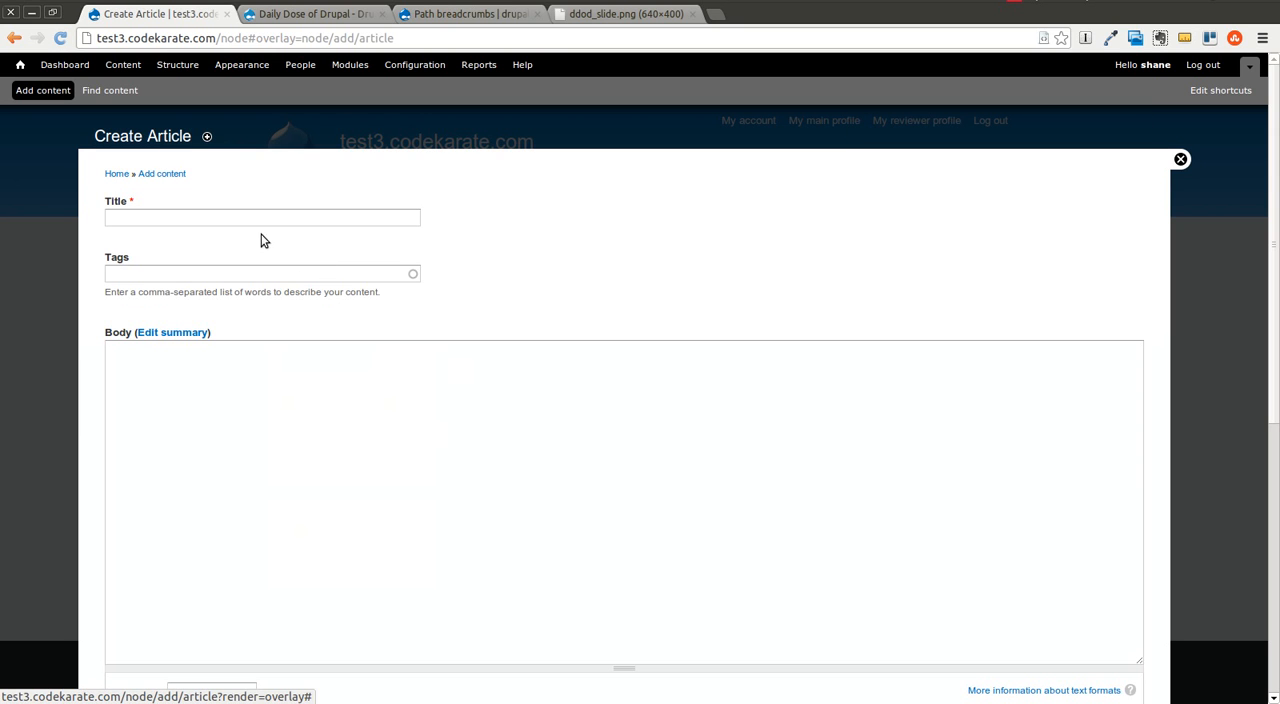
pyautogui.write('Test article 1234')
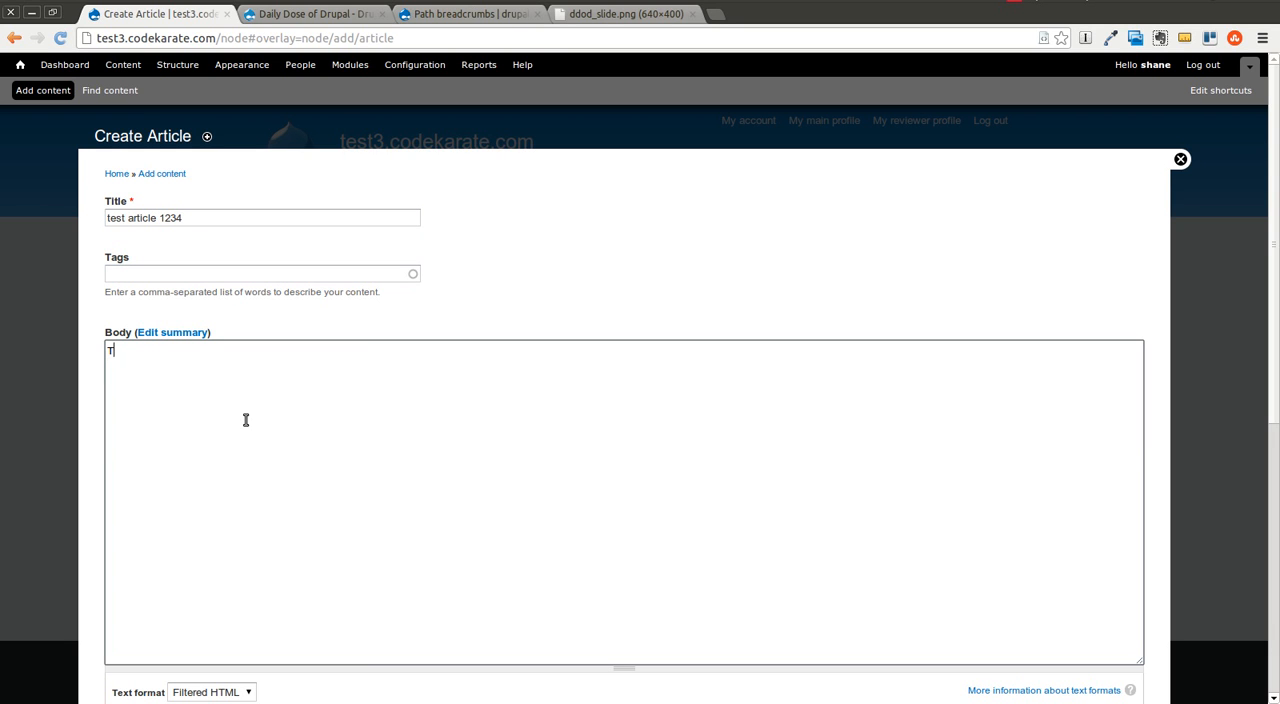
pyautogui.write('esting 123456')
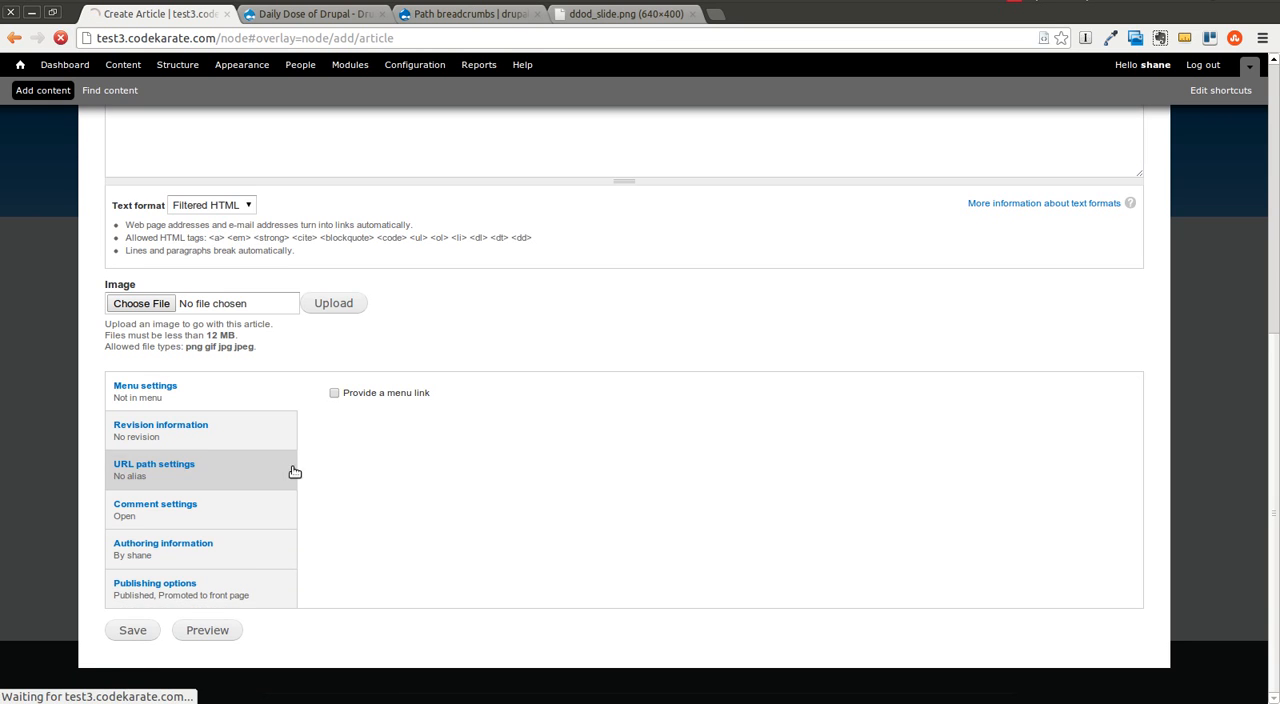
# Save the article test article 1234 and view its page with only Home as breadcrumb
pyautogui.click(132, 628)
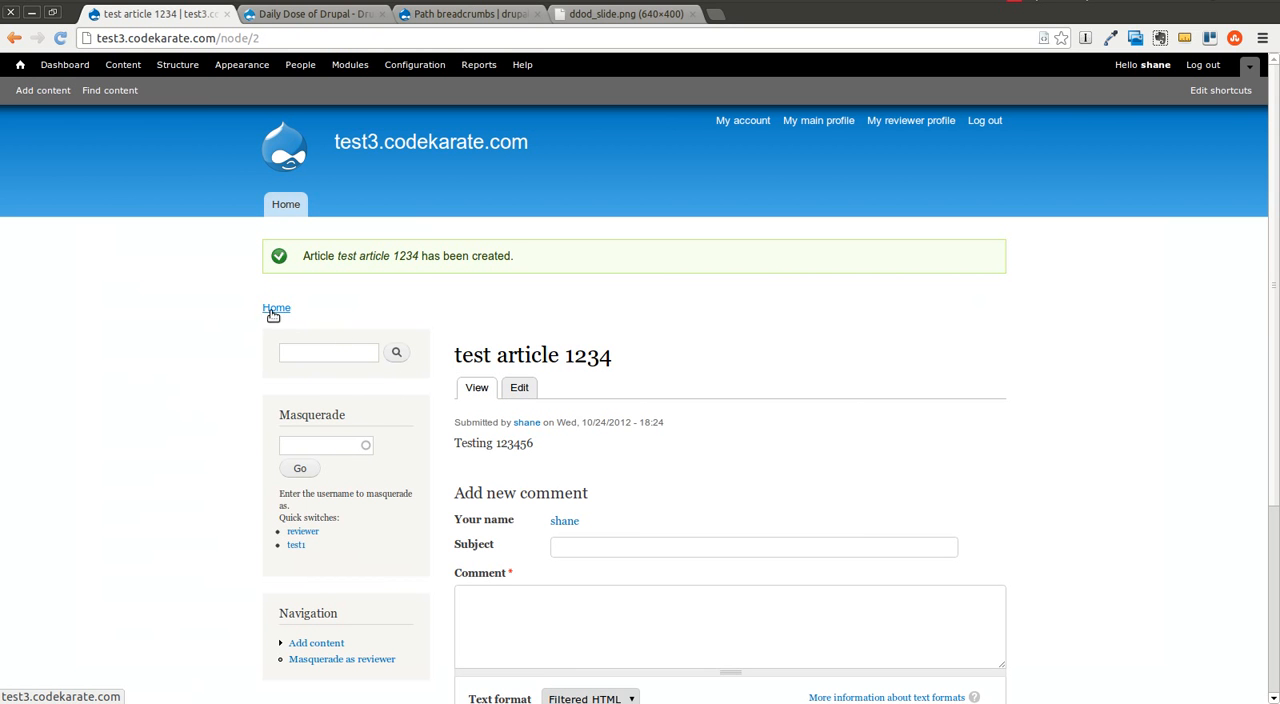
pyautogui.moveTo(248, 304)
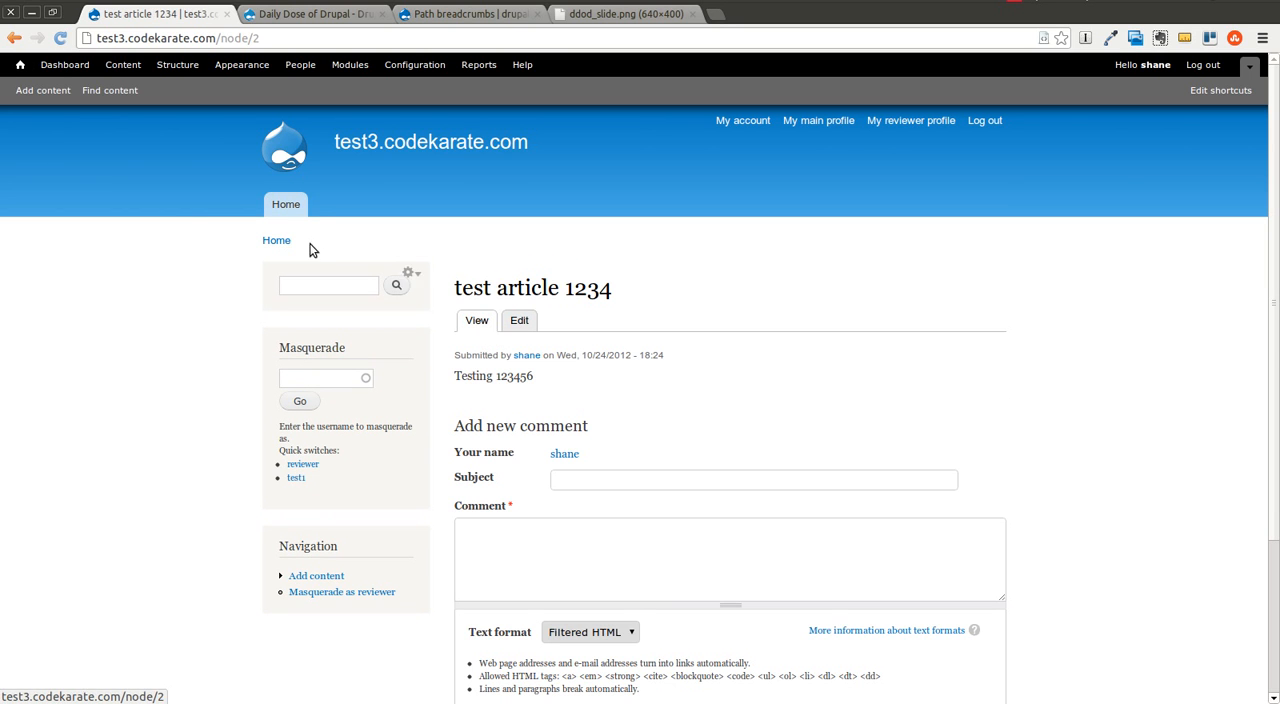
pyautogui.moveTo(322, 206)
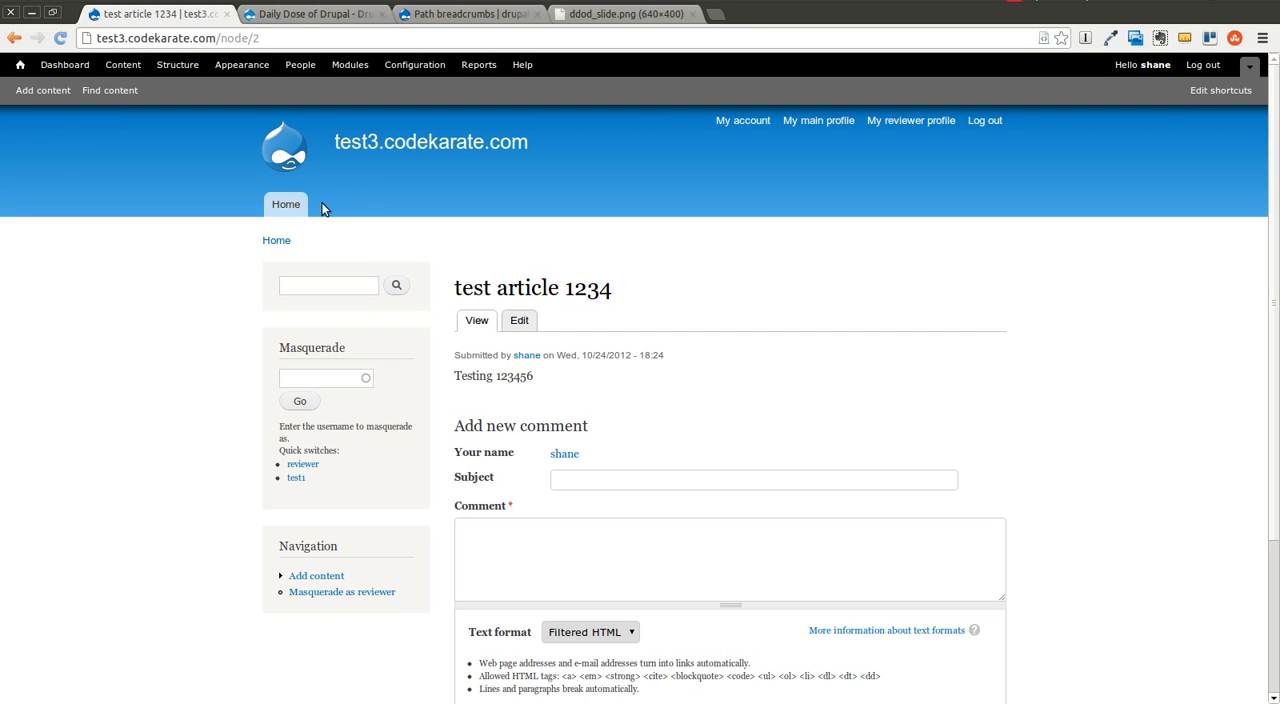
pyautogui.moveTo(480, 308)
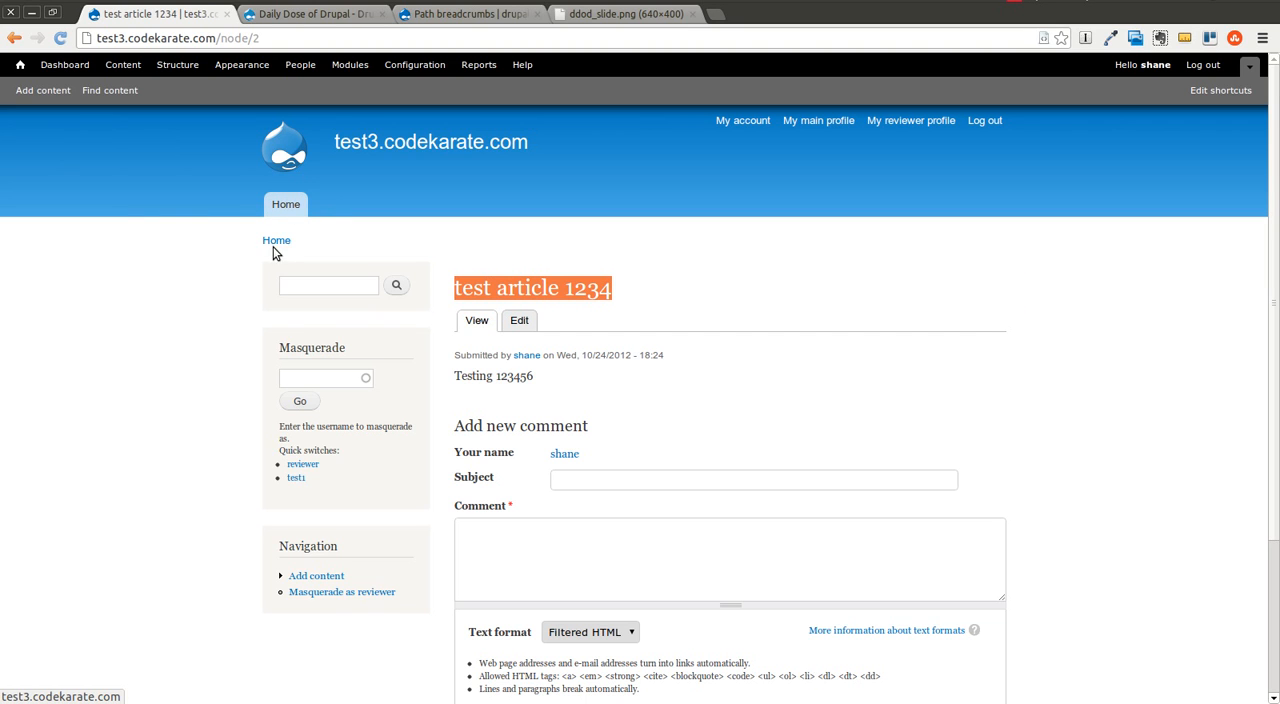
pyautogui.moveTo(434, 258)
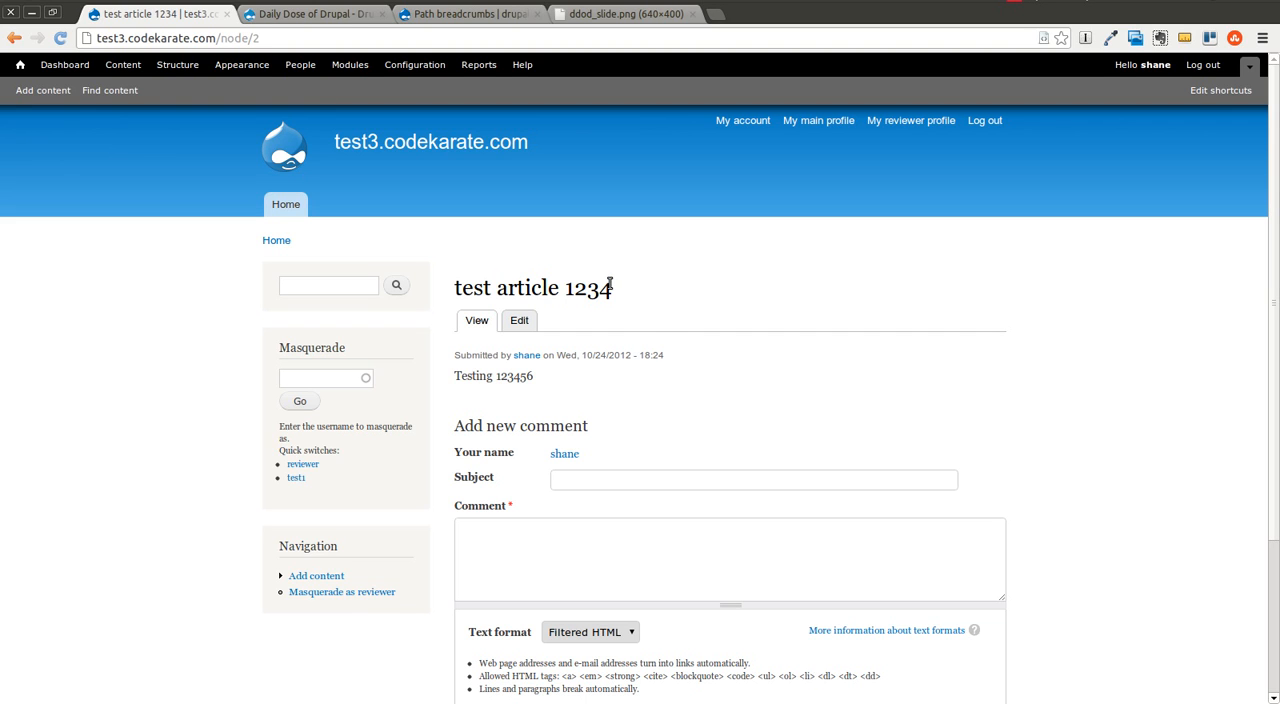
pyautogui.moveTo(388, 196)
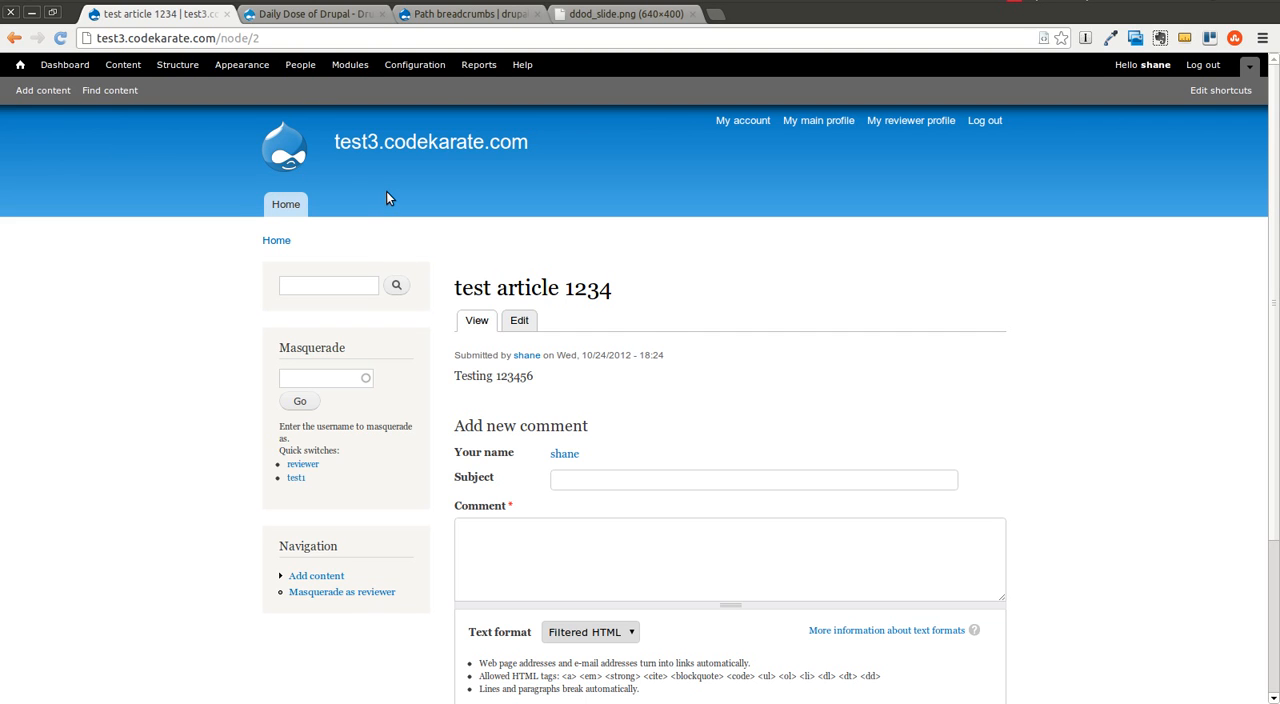
pyautogui.moveTo(444, 252)
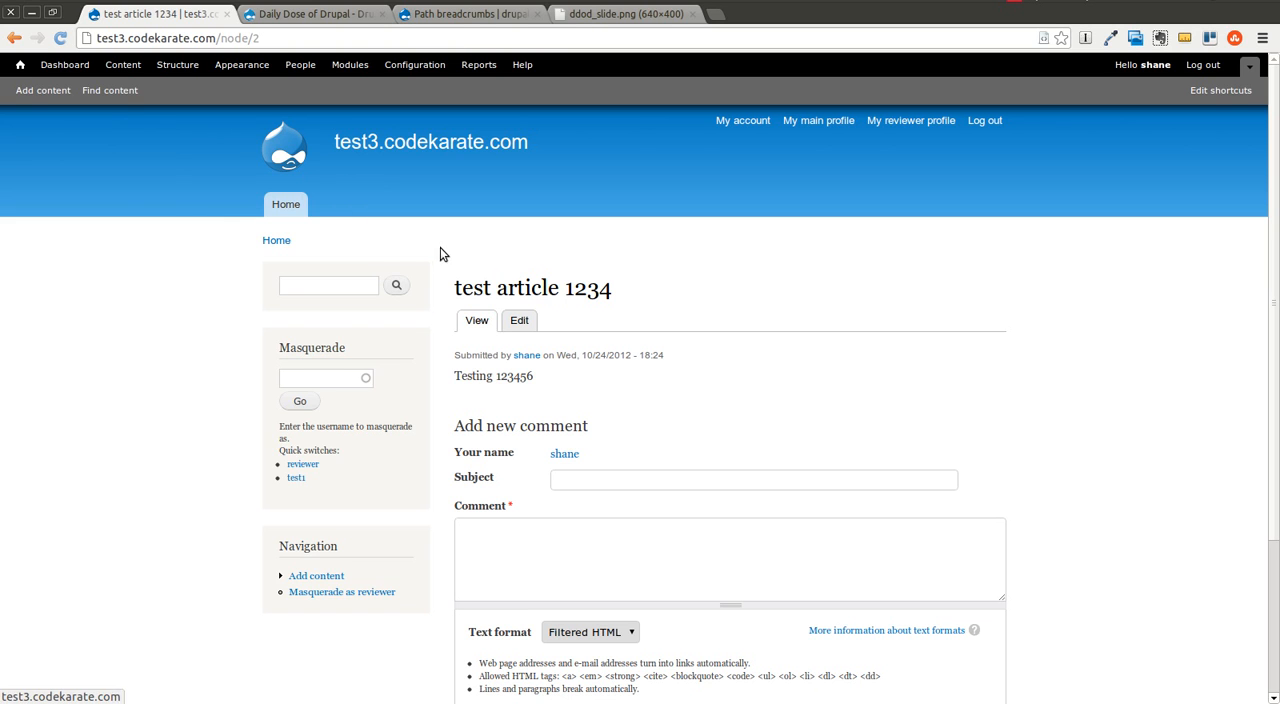
pyautogui.moveTo(382, 96)
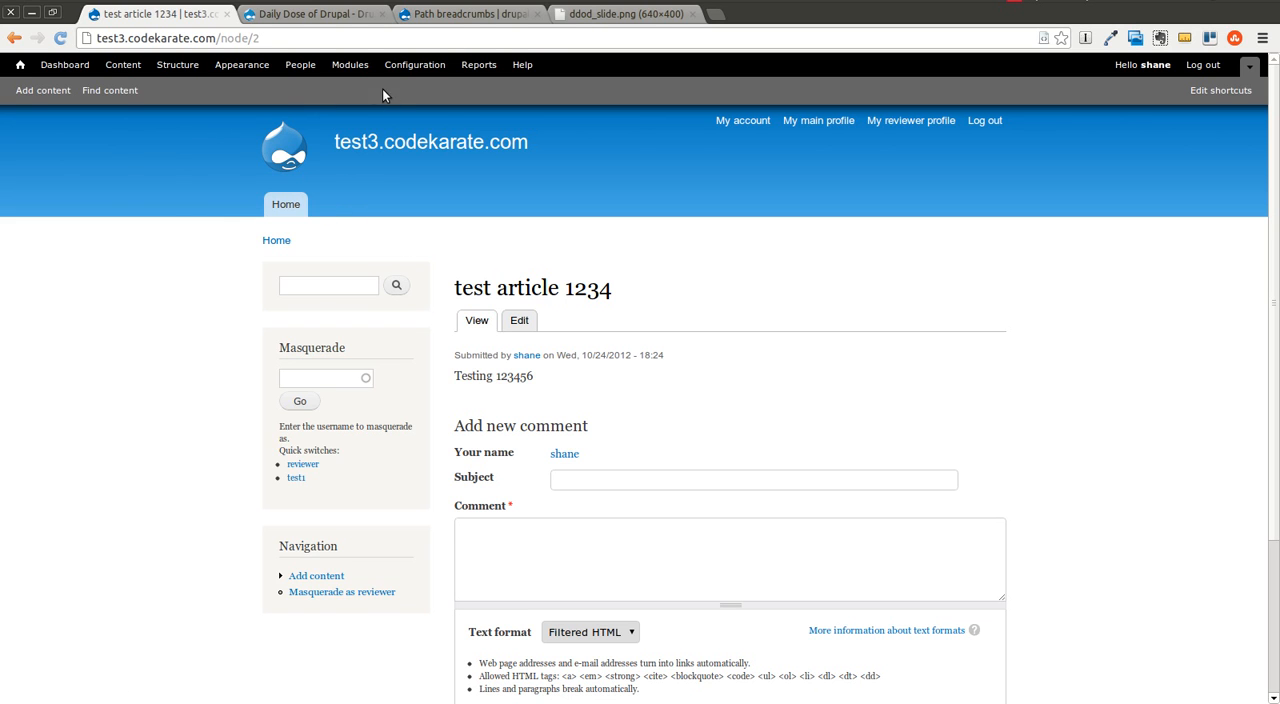
# Go from the Modules page to the Path breadcrumbs UI configuration list
pyautogui.click(350, 64)
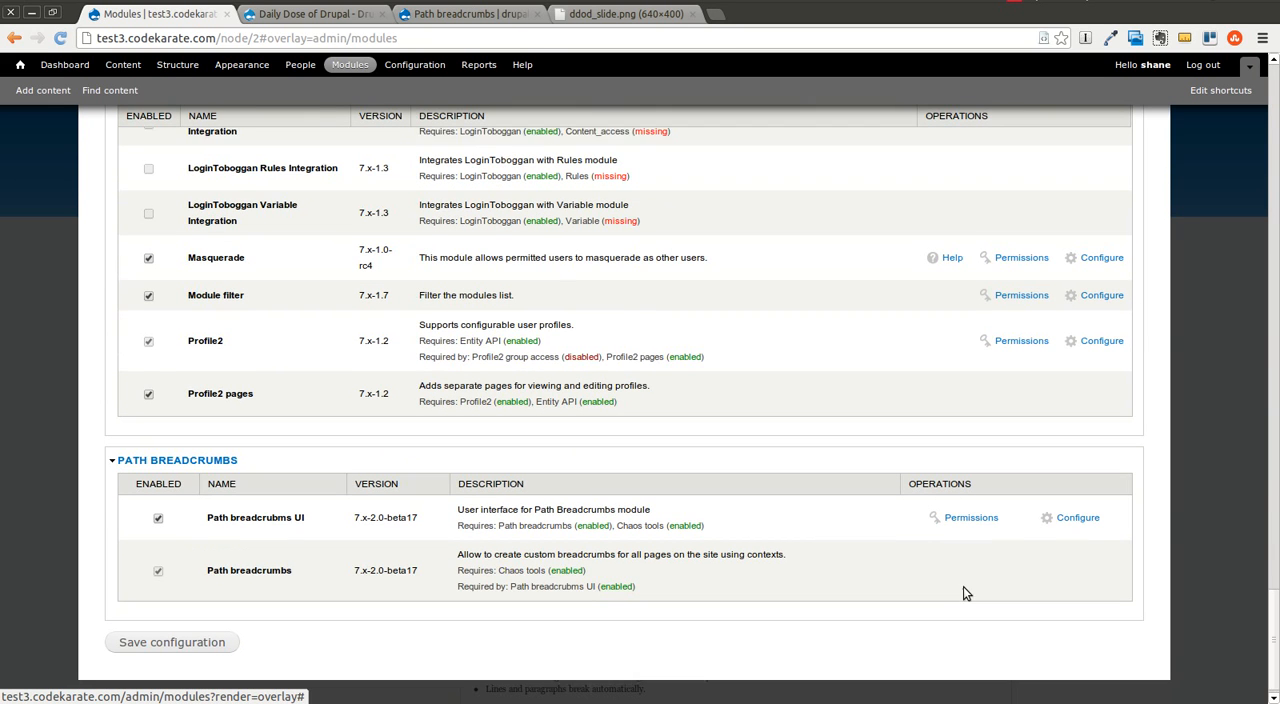
pyautogui.click(1078, 516)
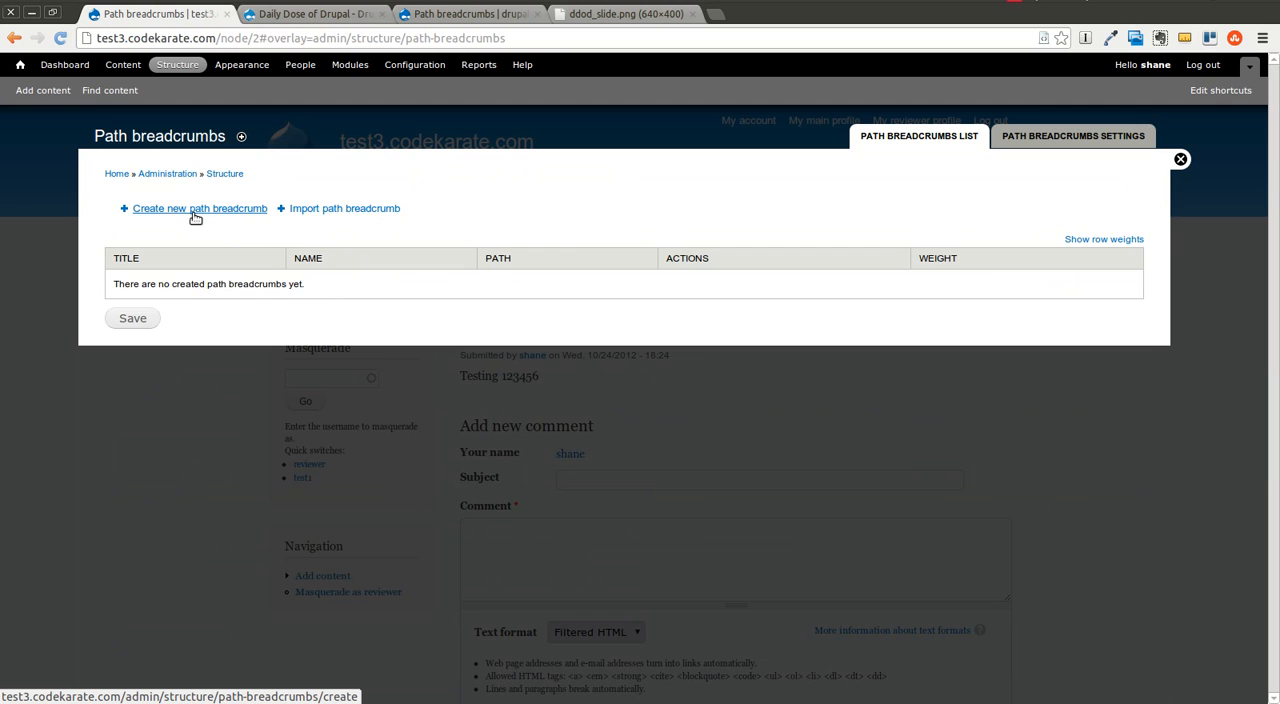
# Define a new breadcrumb named Articles with path node/%node, checking an article's URL for the placeholder
pyautogui.click(200, 208)
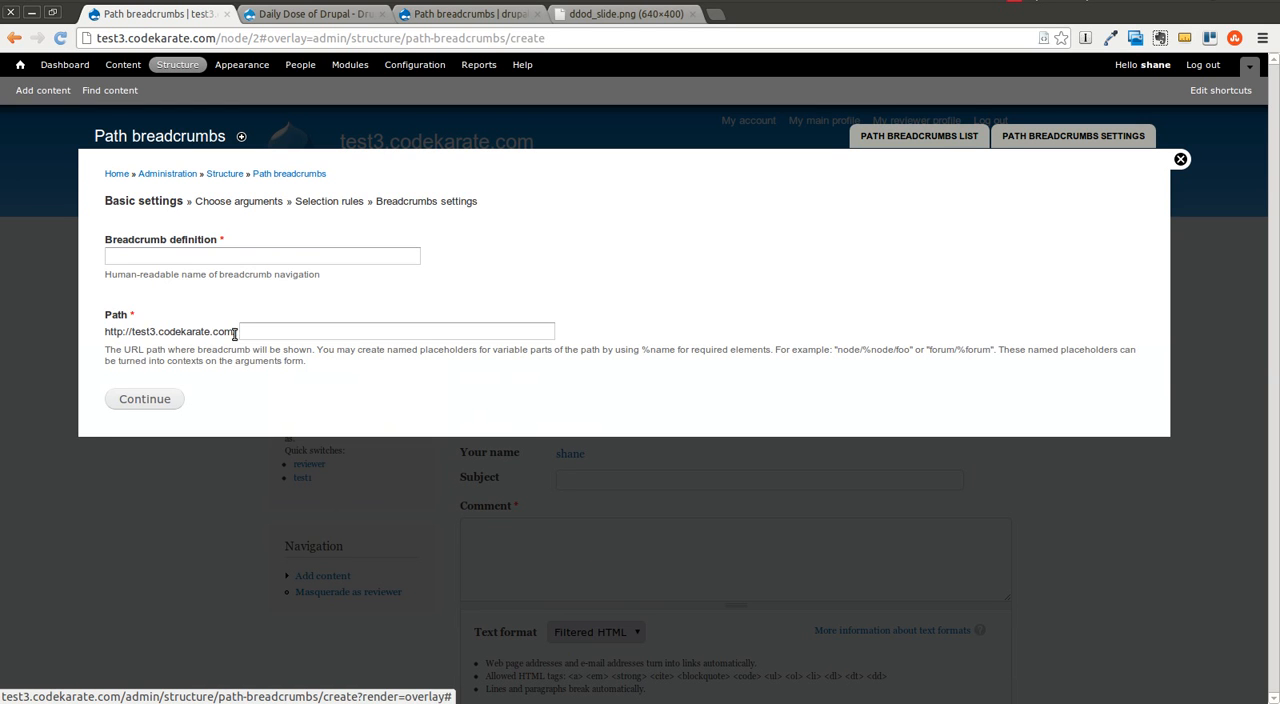
pyautogui.write('Ar')
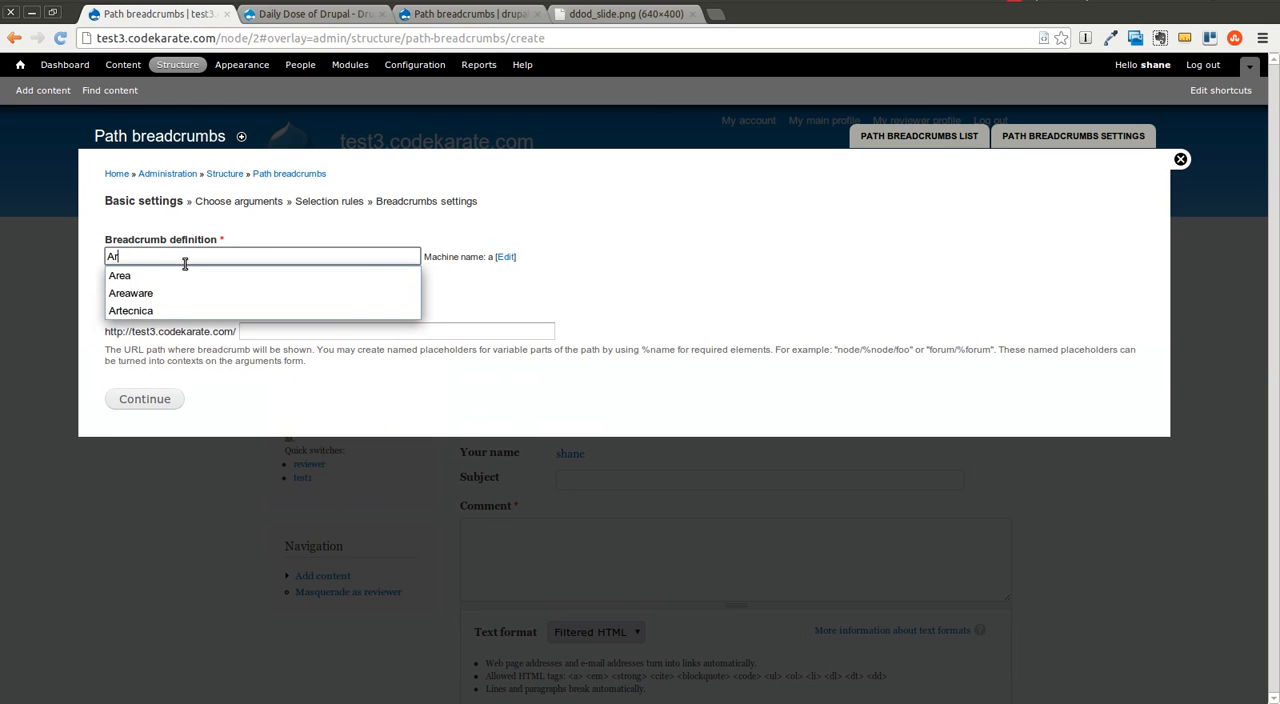
pyautogui.write('Articles')
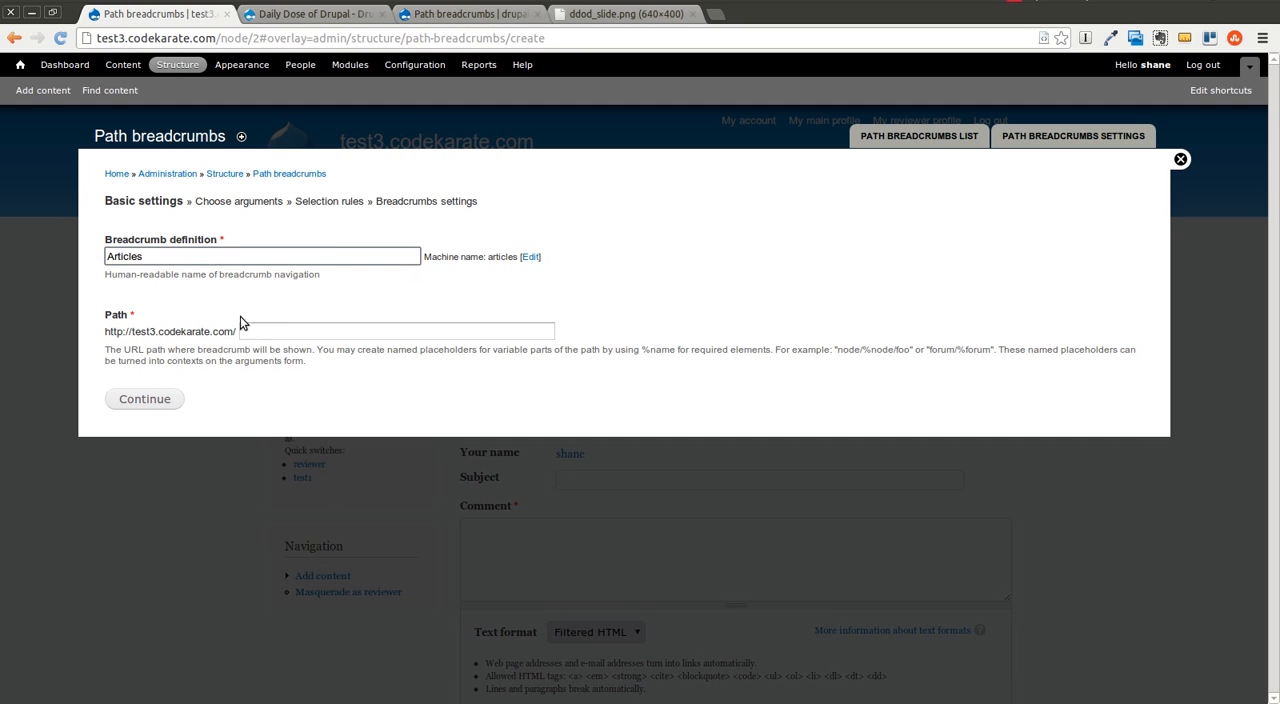
pyautogui.click(396, 332)
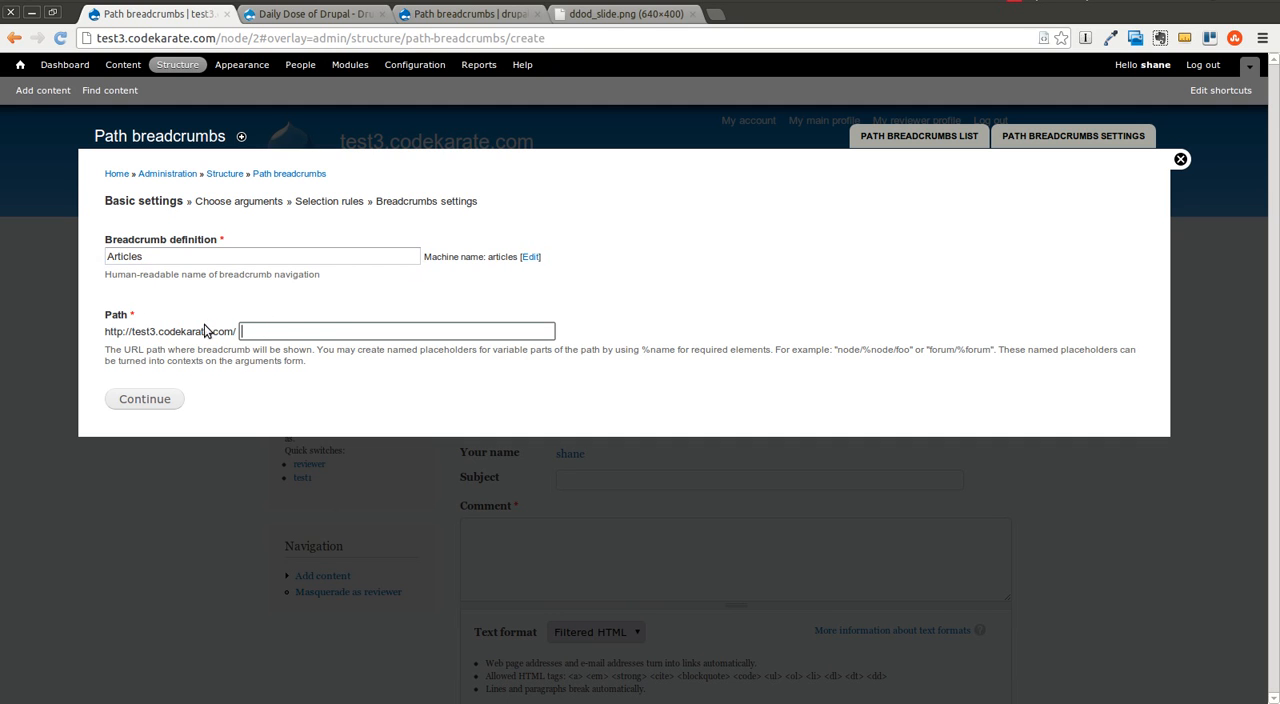
pyautogui.click(396, 330)
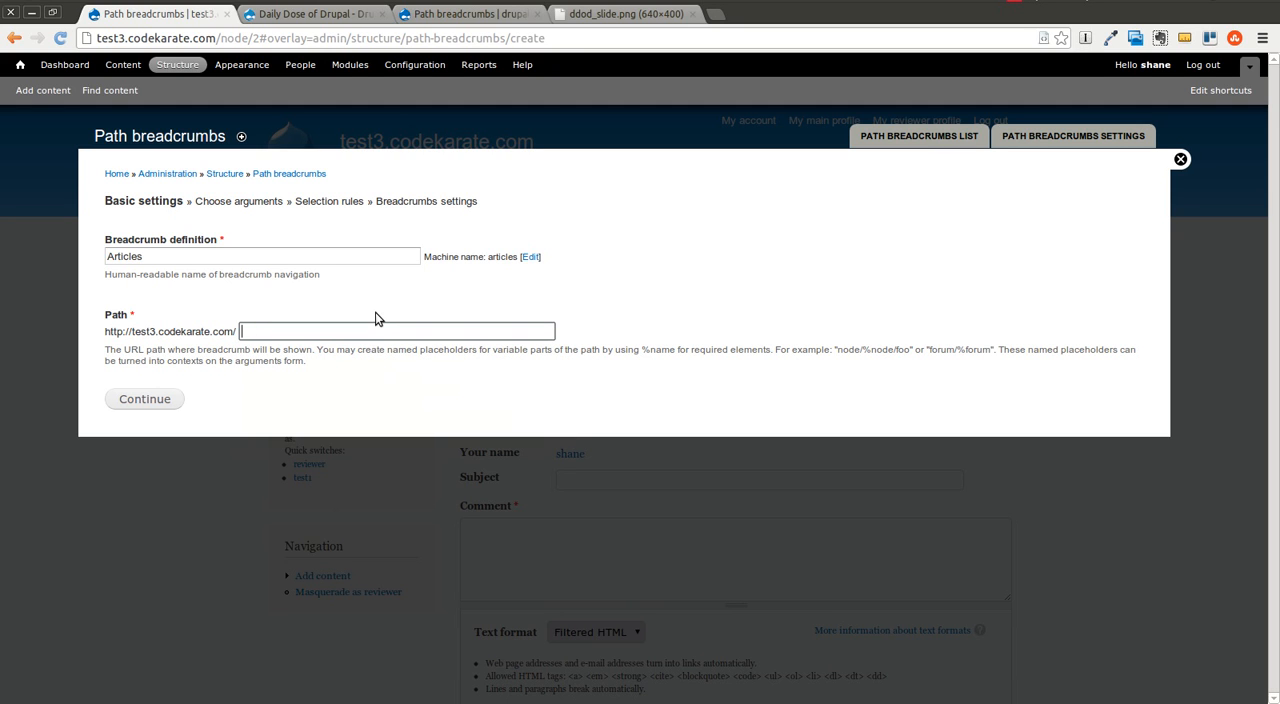
pyautogui.write('node/')
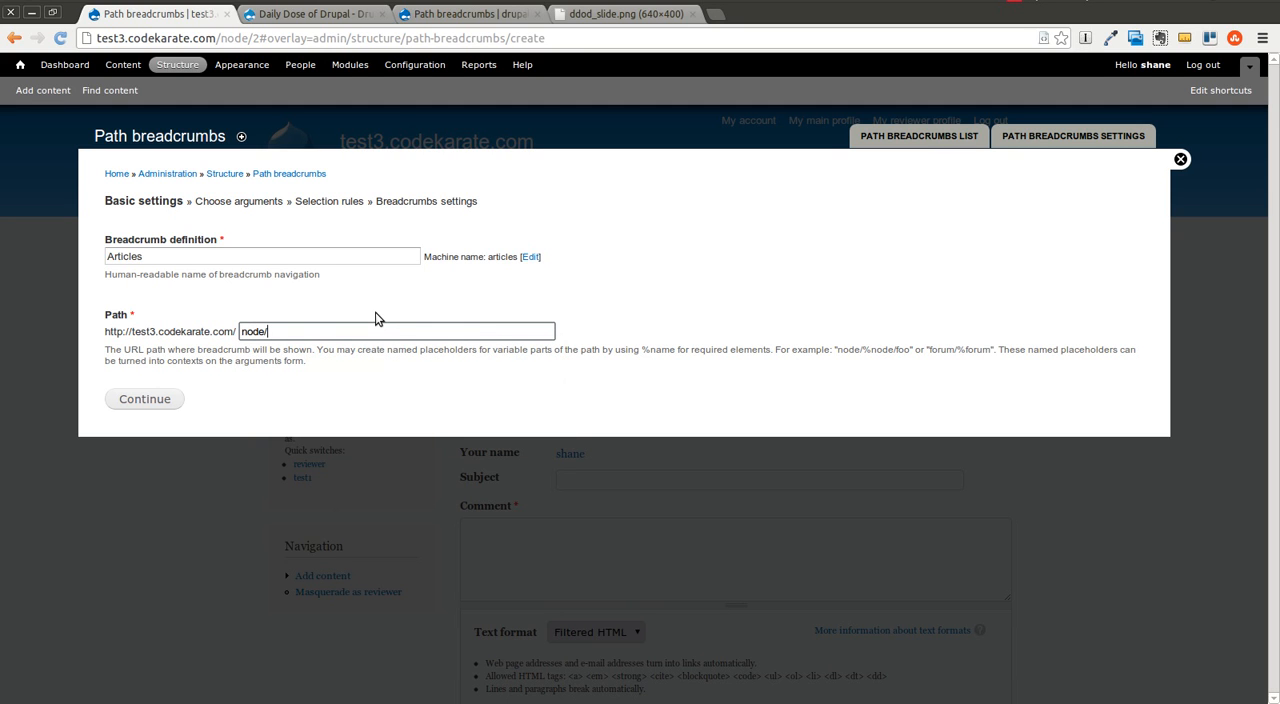
pyautogui.write('%nod')
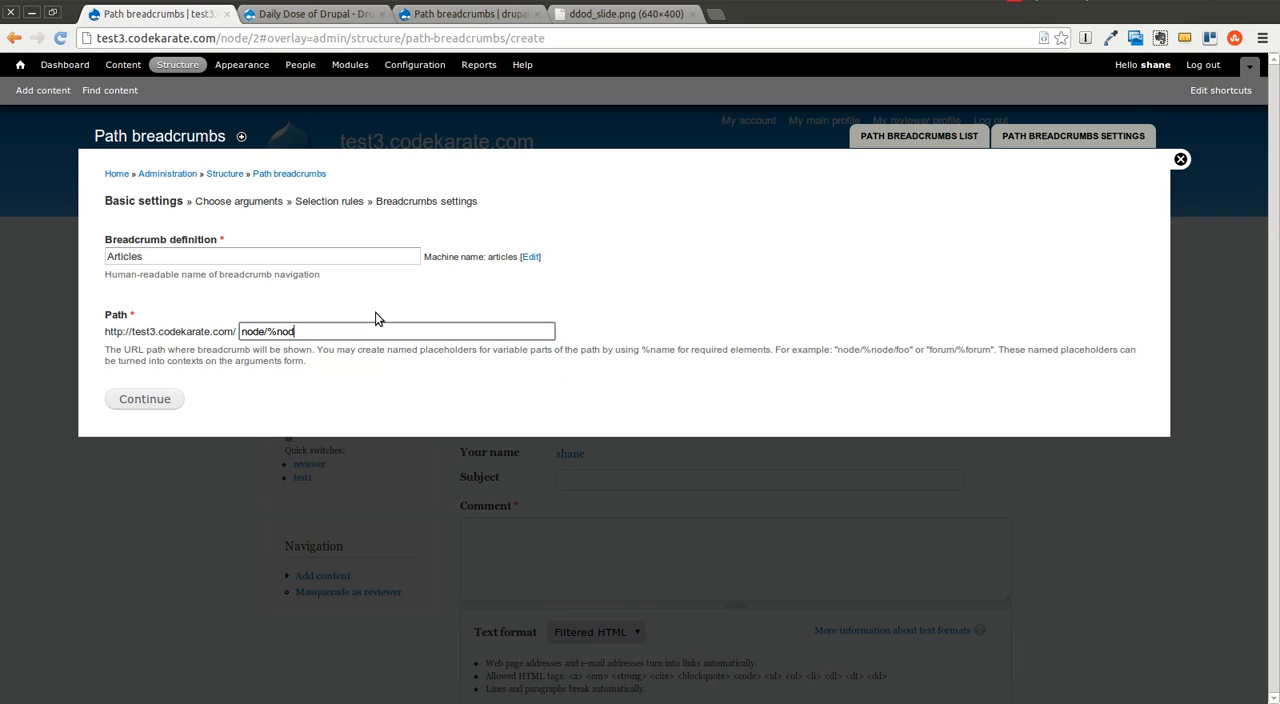
pyautogui.doubleClick(280, 332)
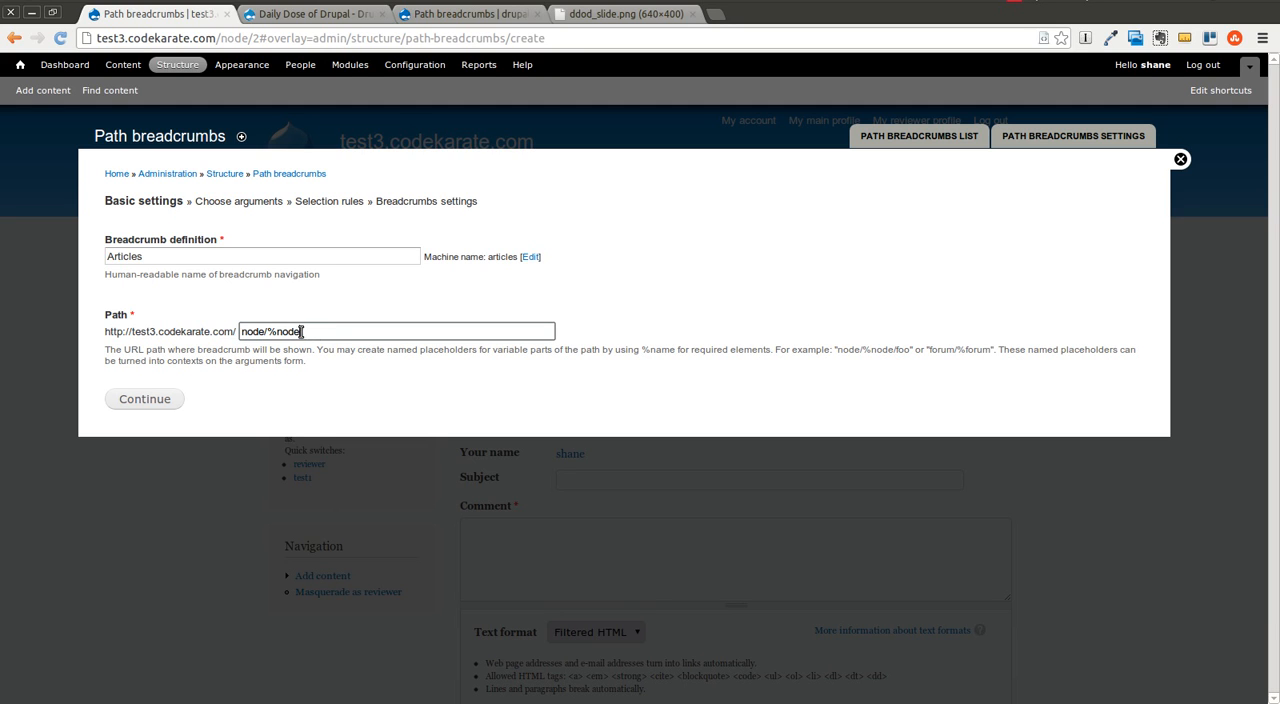
pyautogui.doubleClick(284, 332)
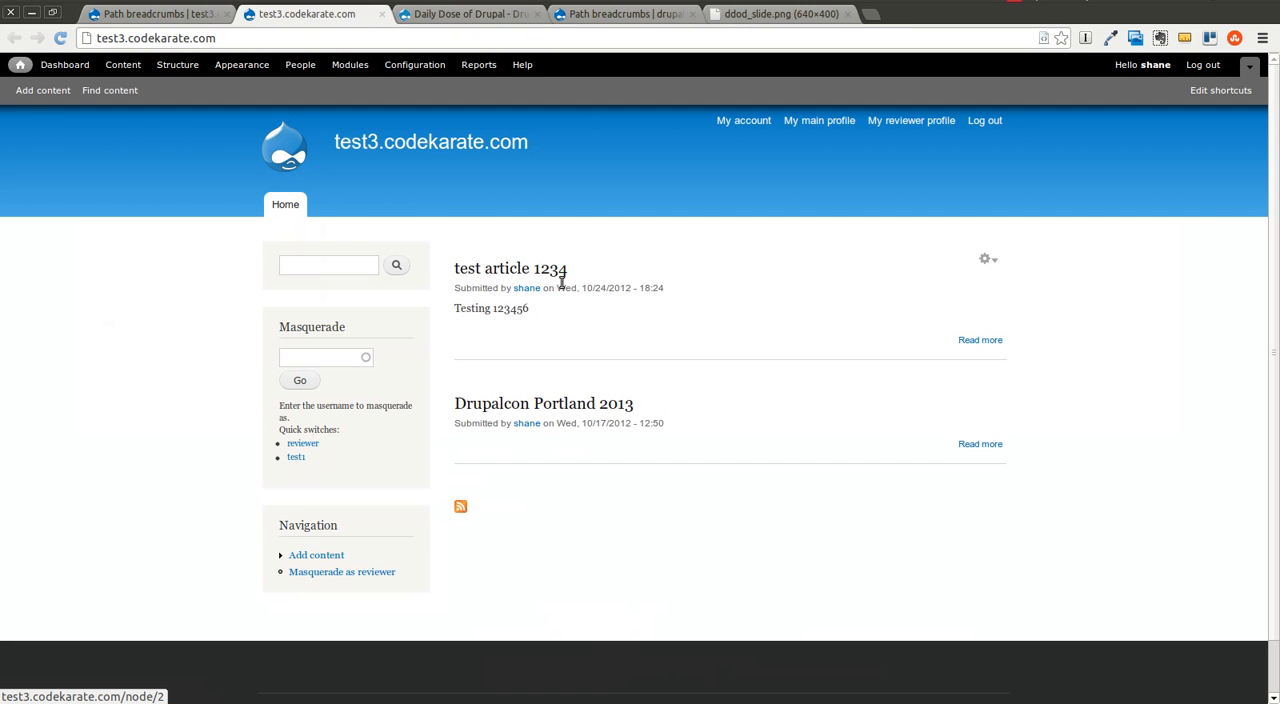
pyautogui.click(510, 268)
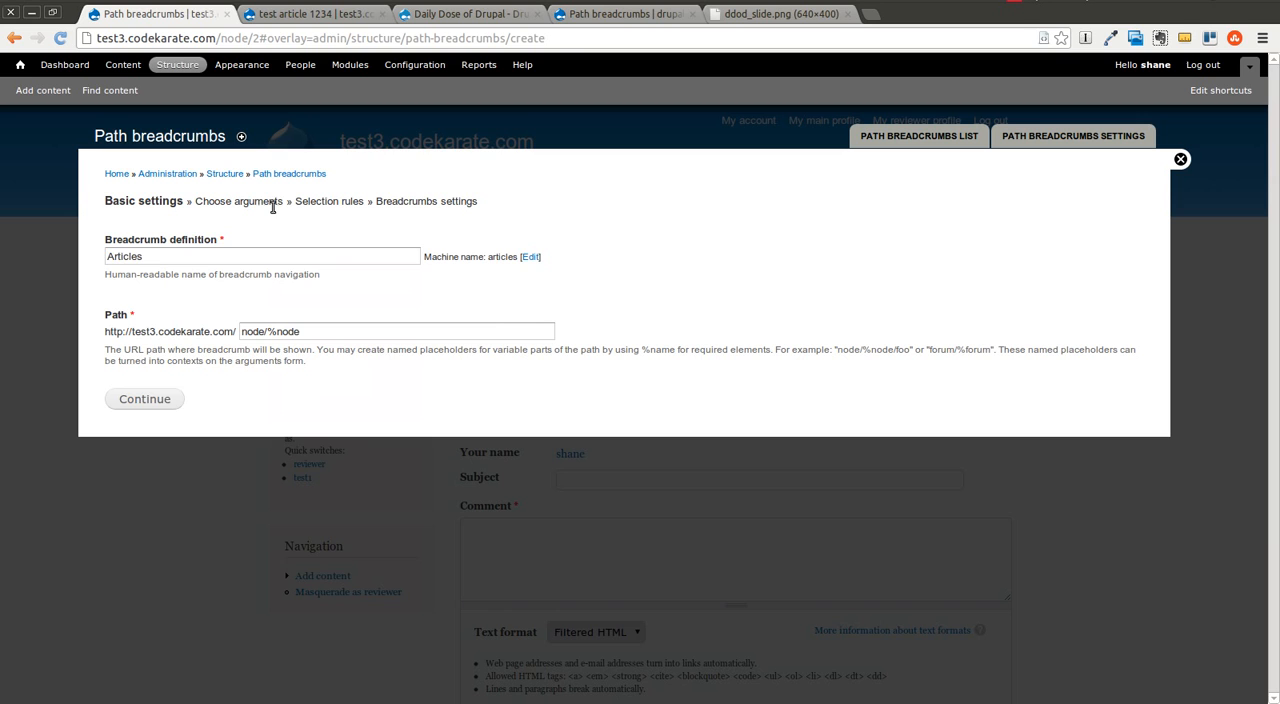
# Assign the Node: ID context to the %node argument on the Choose arguments step
pyautogui.click(144, 398)
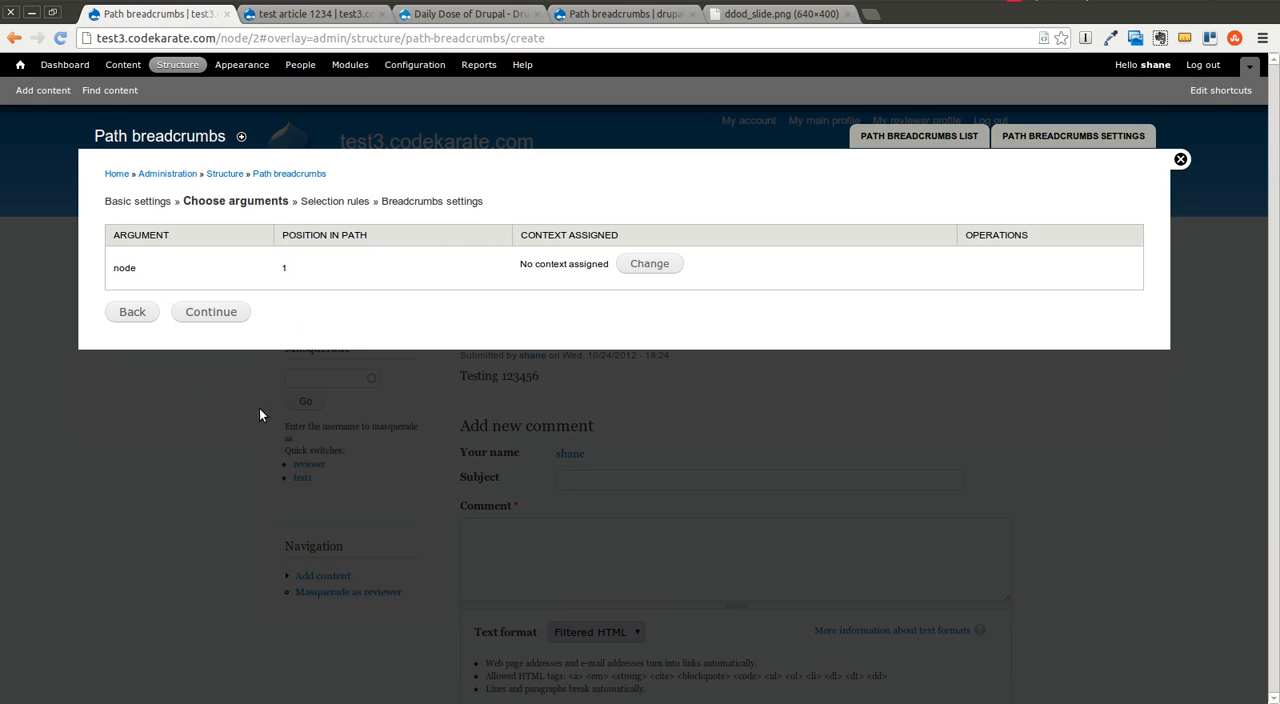
pyautogui.moveTo(196, 266)
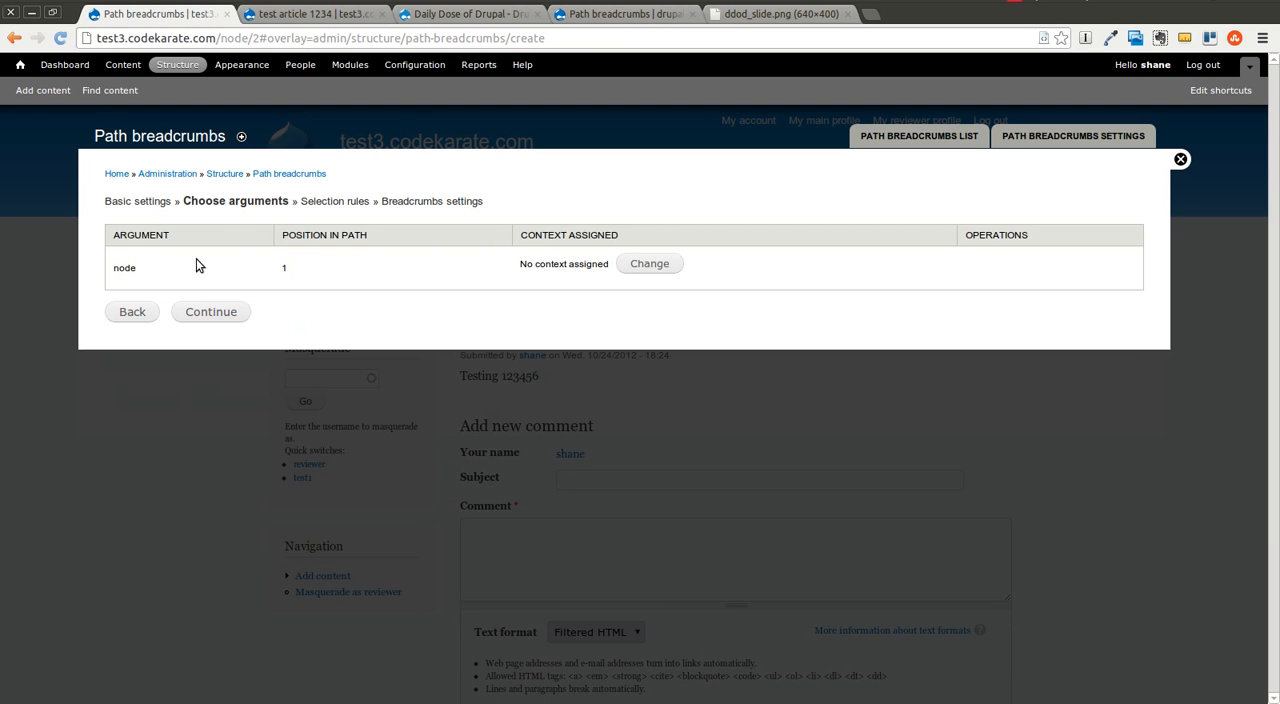
pyautogui.moveTo(490, 280)
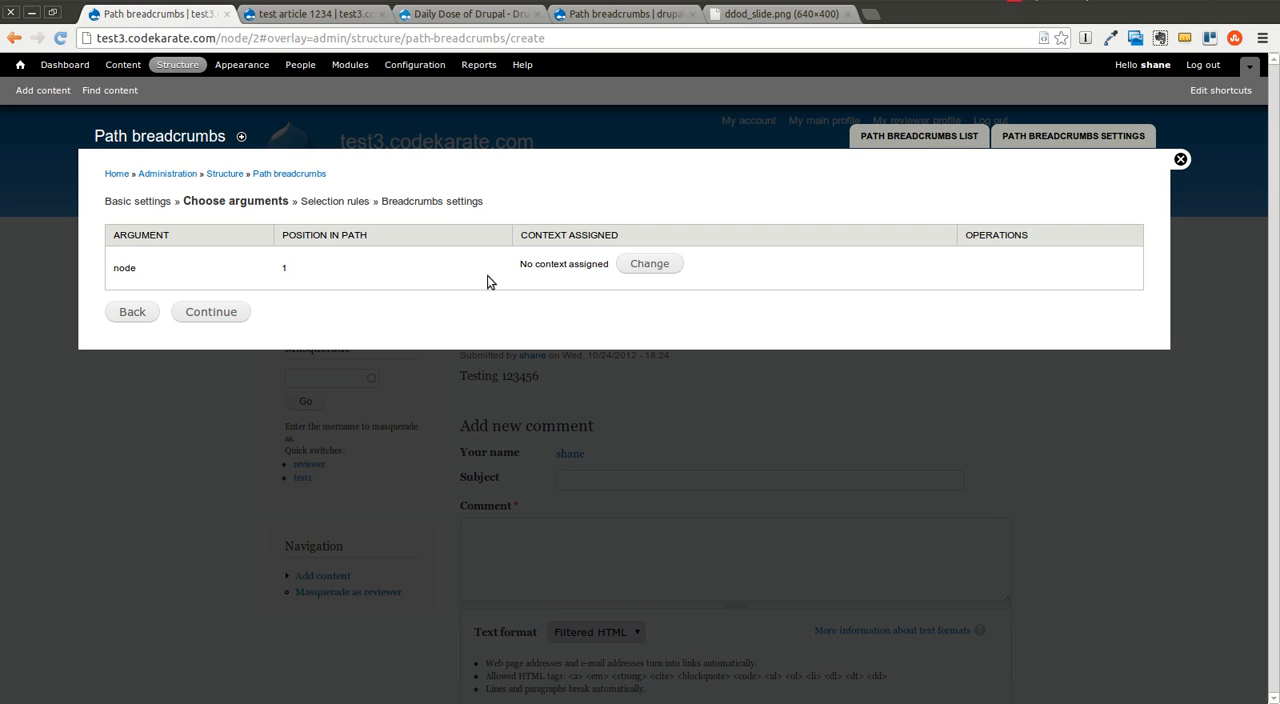
pyautogui.moveTo(596, 278)
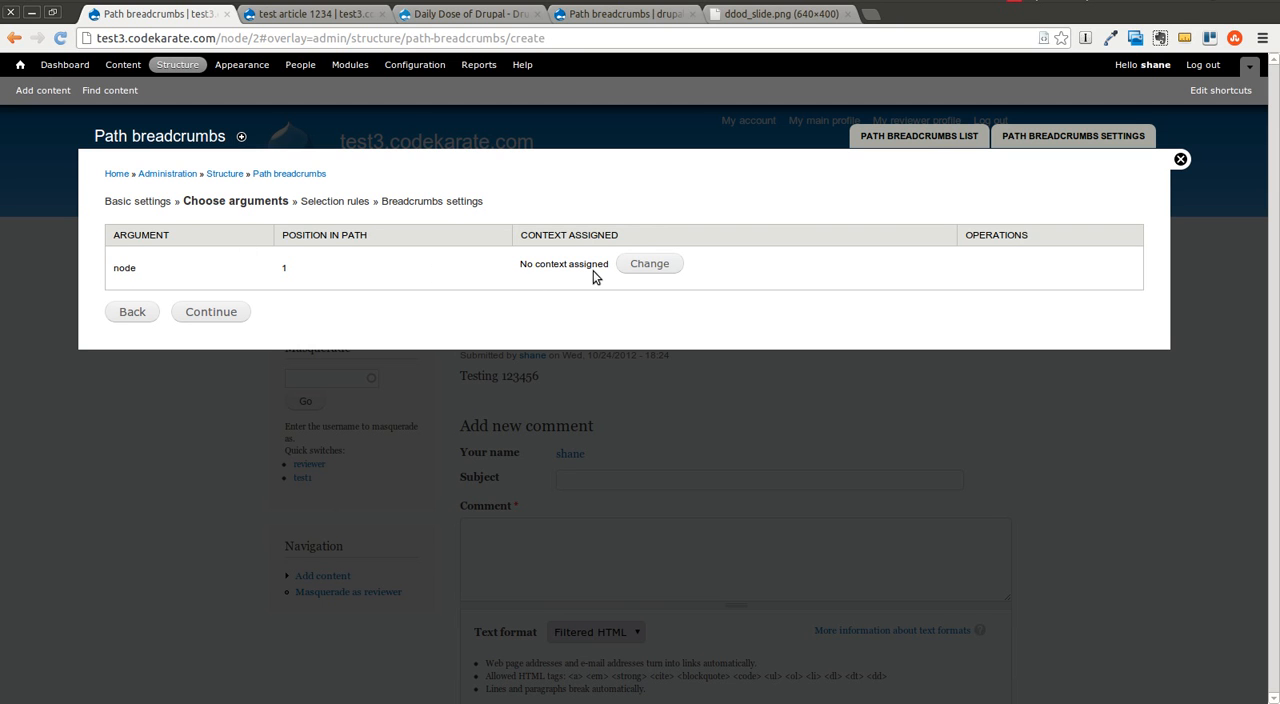
pyautogui.click(648, 264)
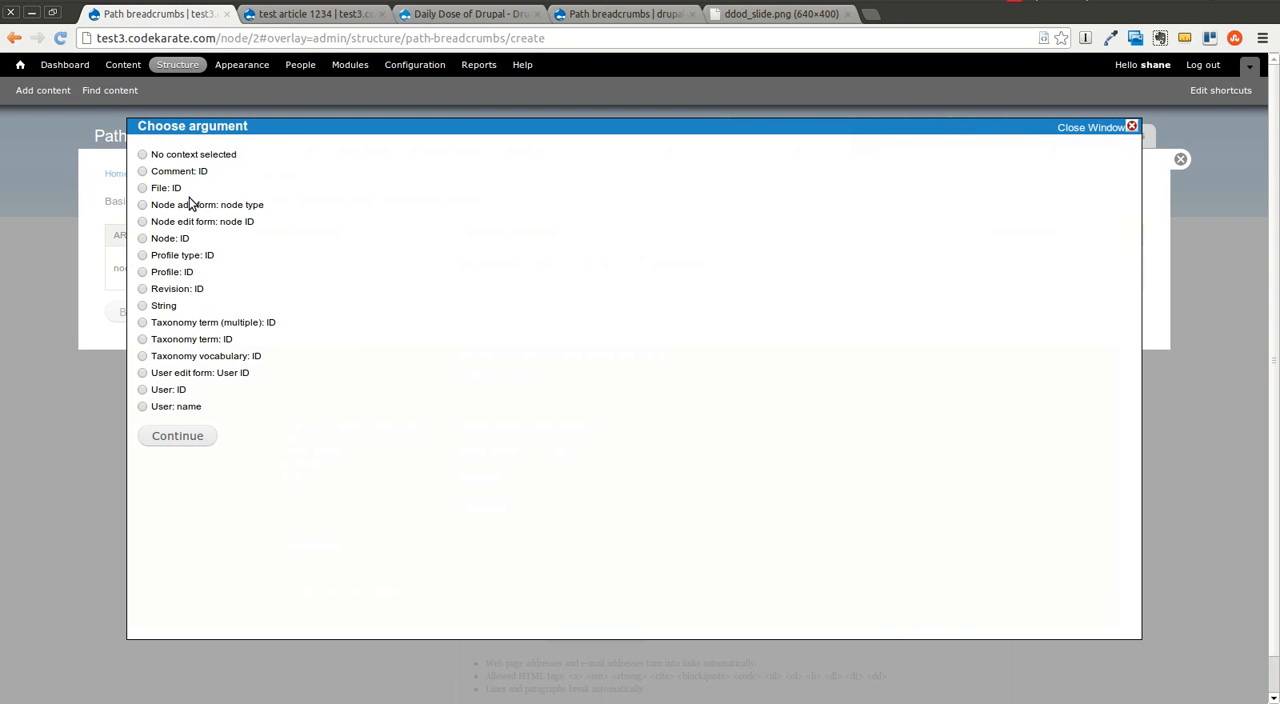
pyautogui.click(176, 436)
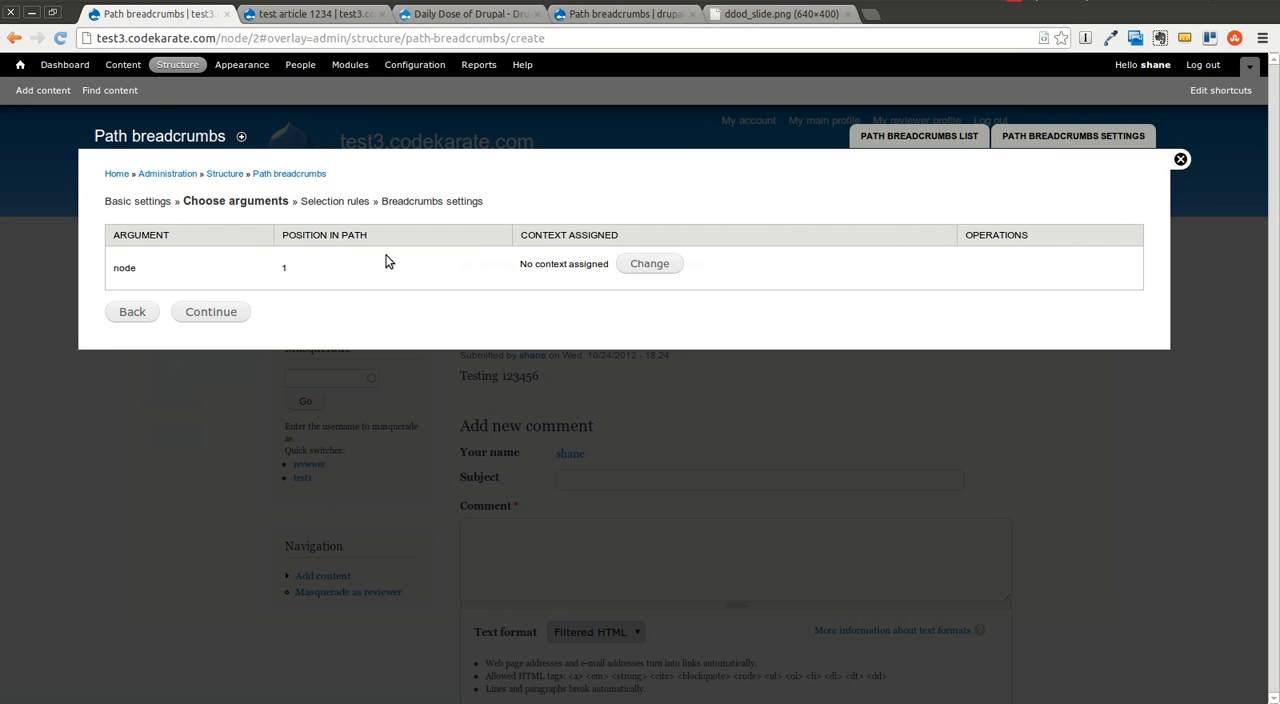
pyautogui.moveTo(556, 224)
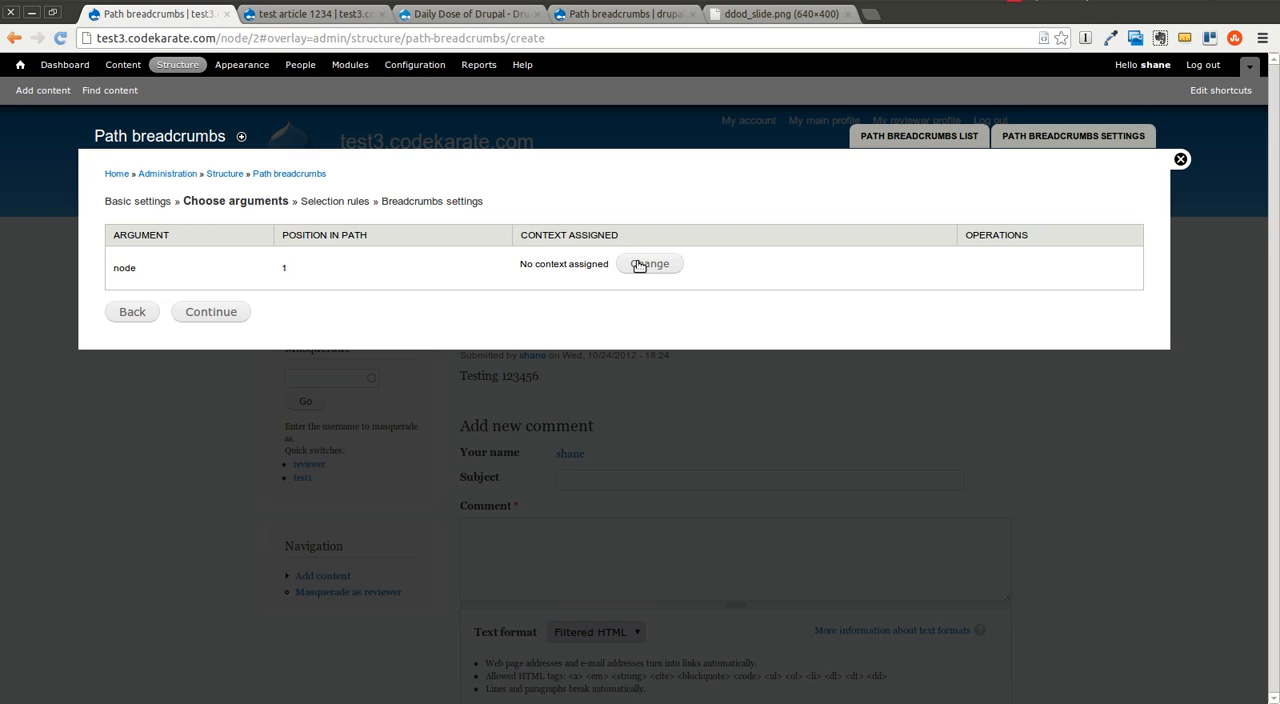
pyautogui.click(648, 264)
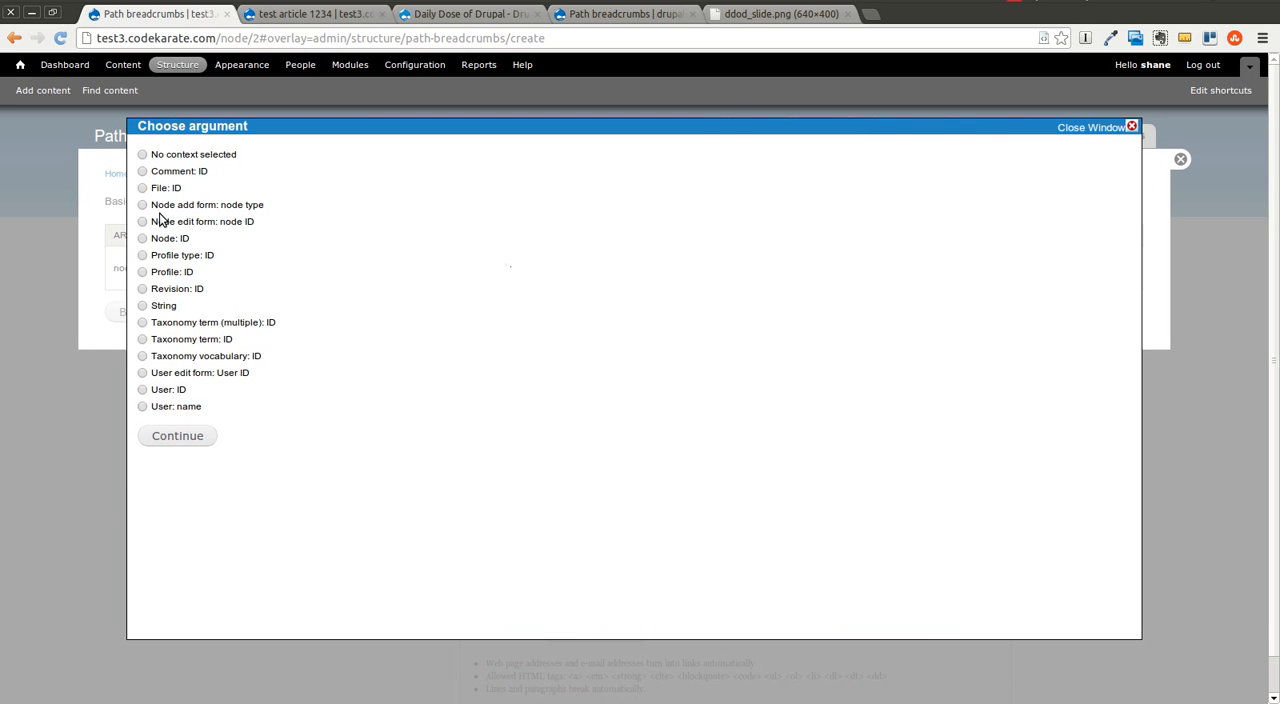
pyautogui.moveTo(158, 188)
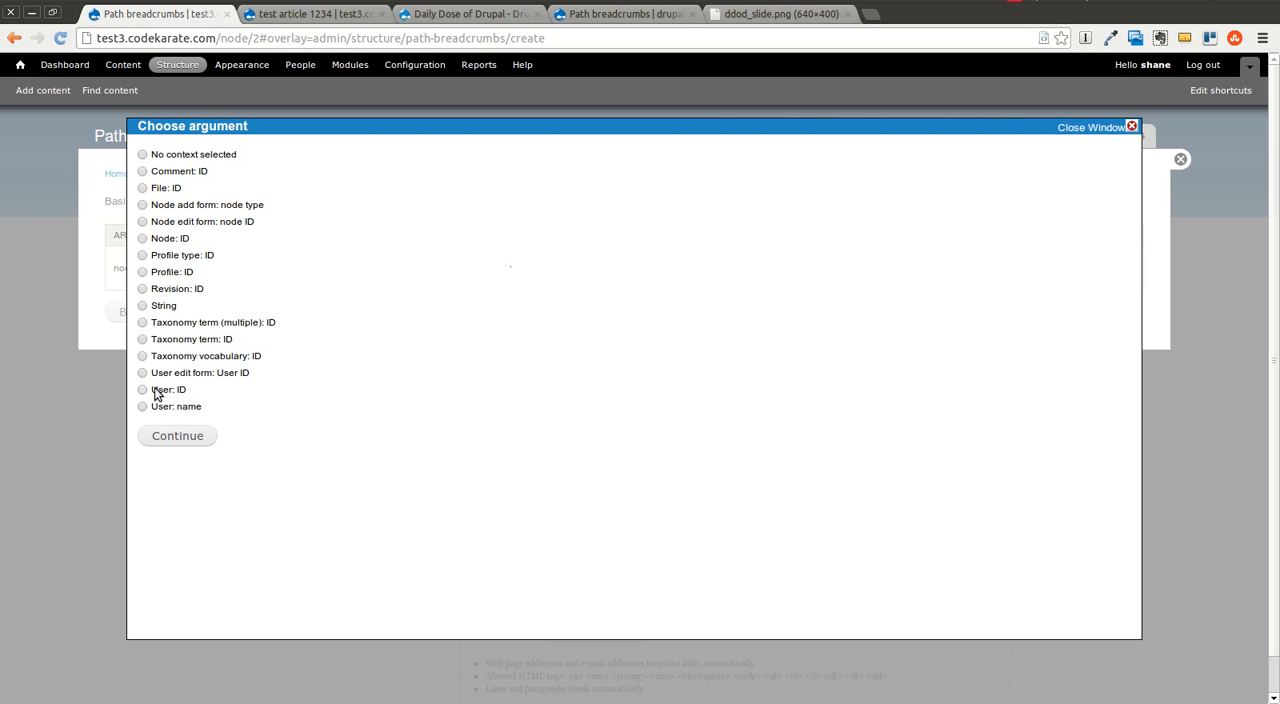
pyautogui.moveTo(156, 244)
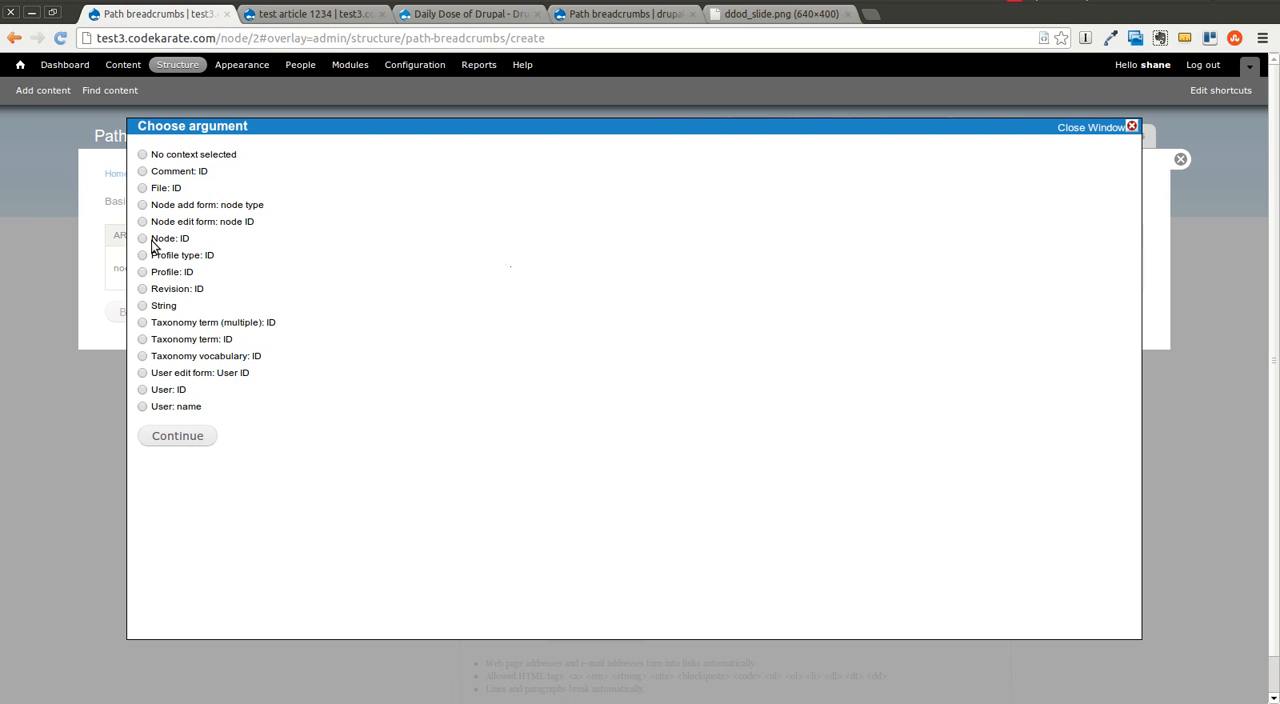
pyautogui.click(142, 238)
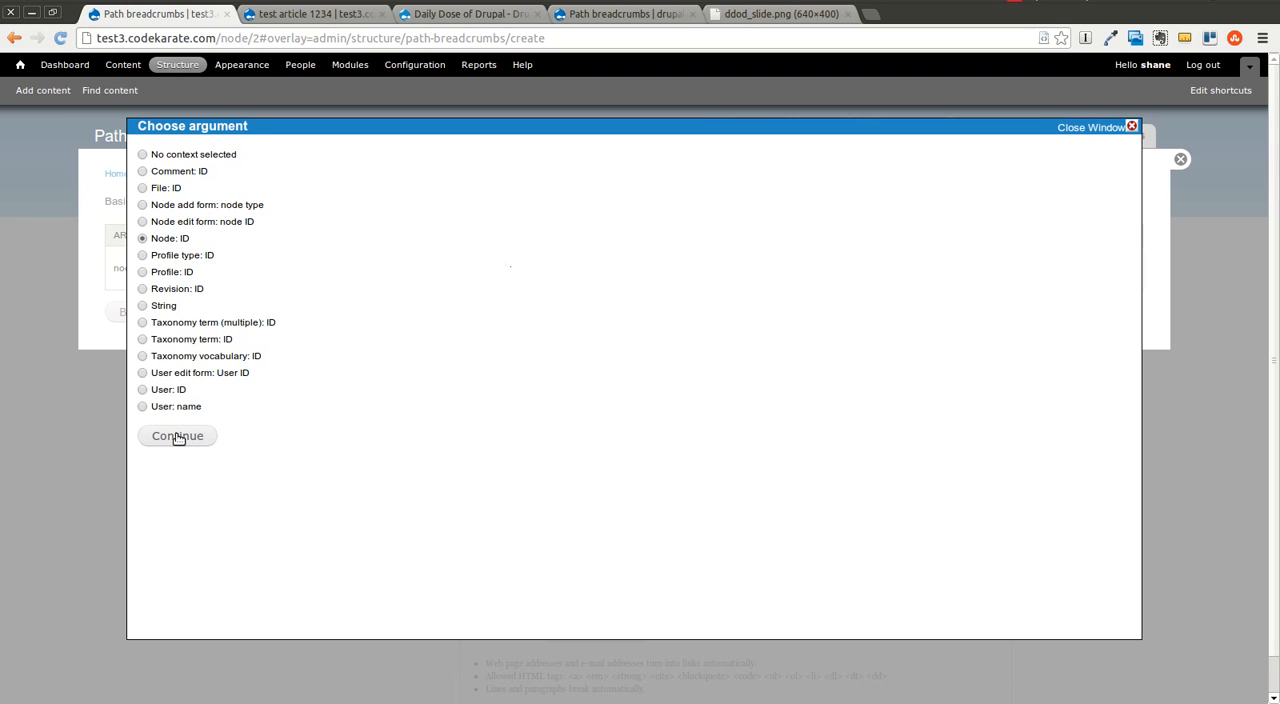
pyautogui.click(176, 436)
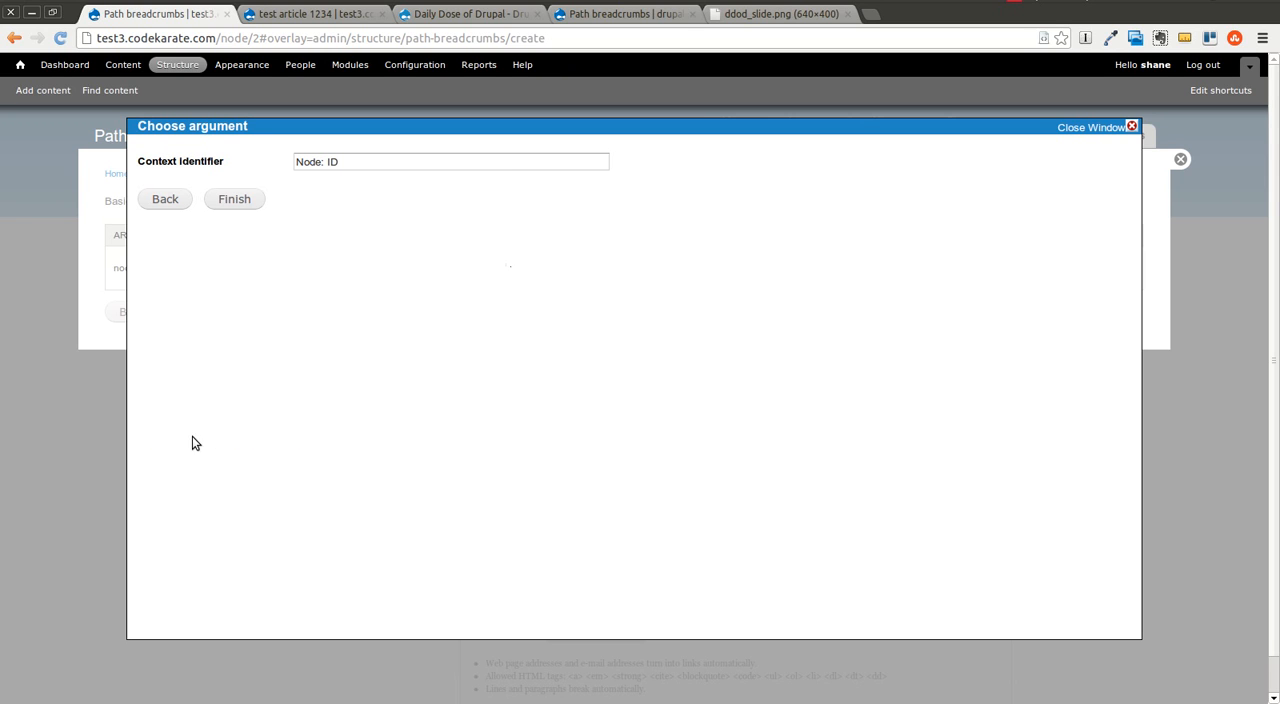
pyautogui.moveTo(208, 252)
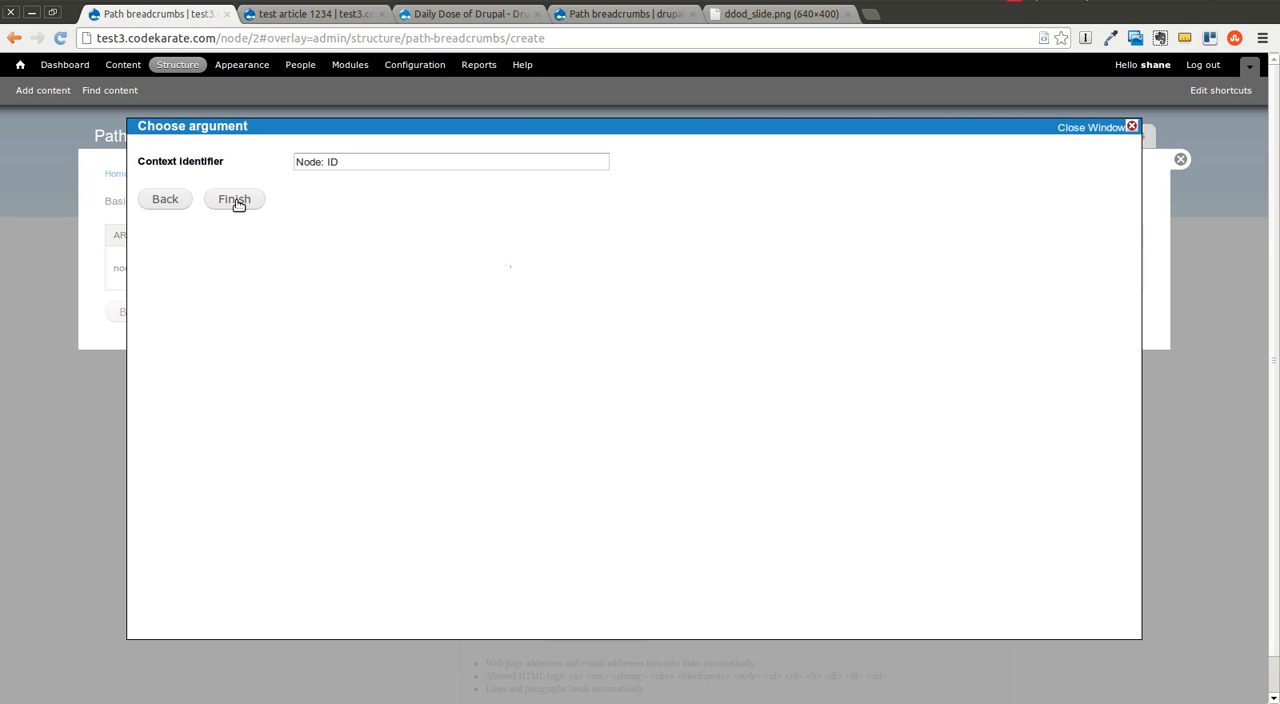
pyautogui.moveTo(240, 208)
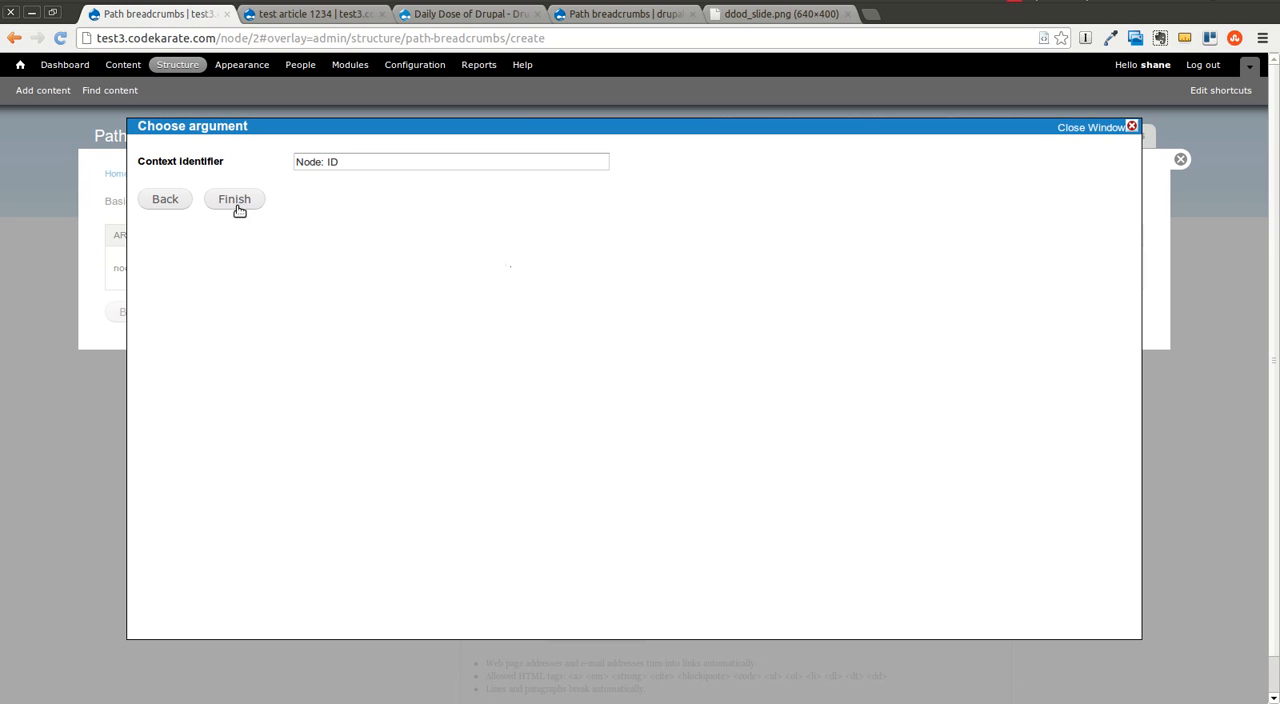
pyautogui.moveTo(296, 180)
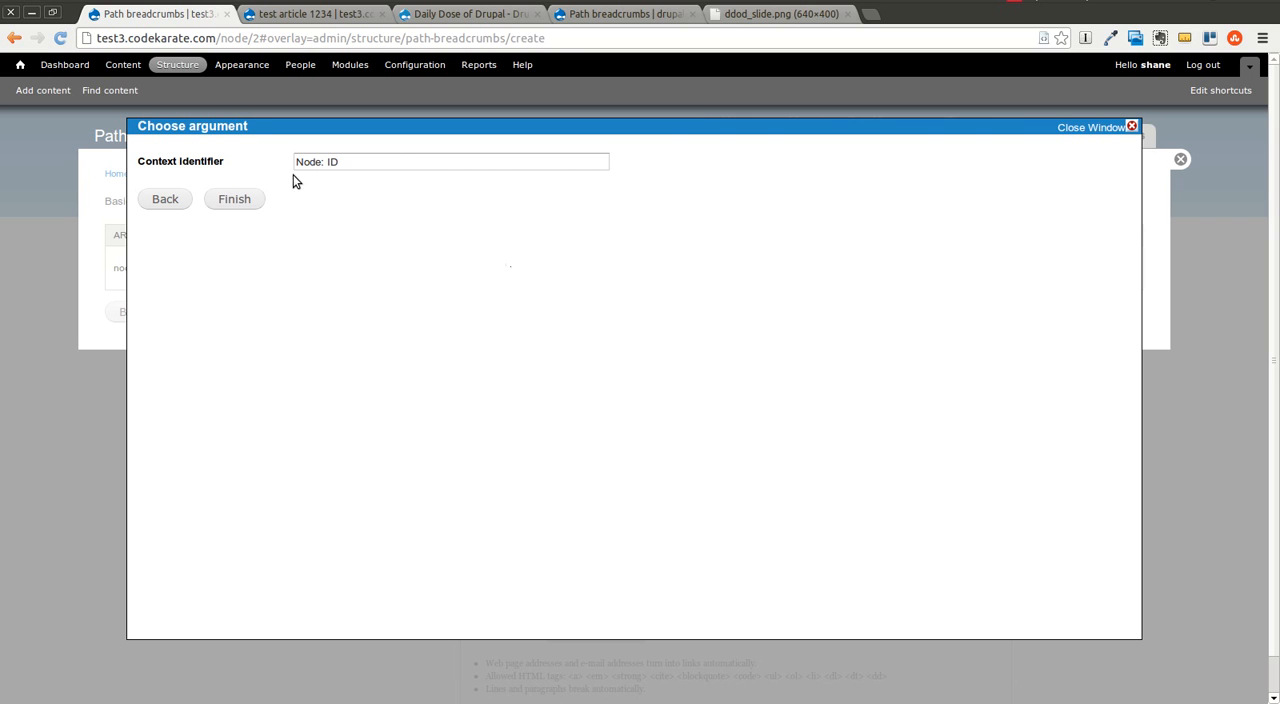
pyautogui.click(234, 198)
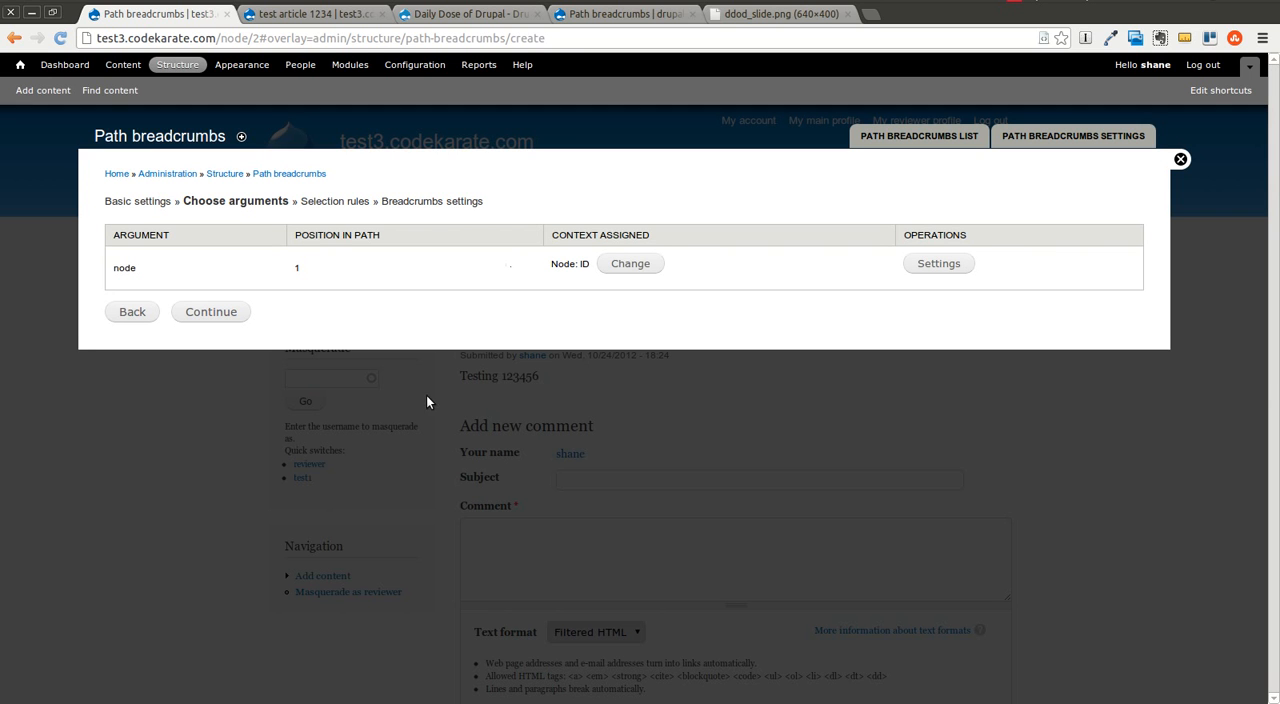
pyautogui.moveTo(188, 200)
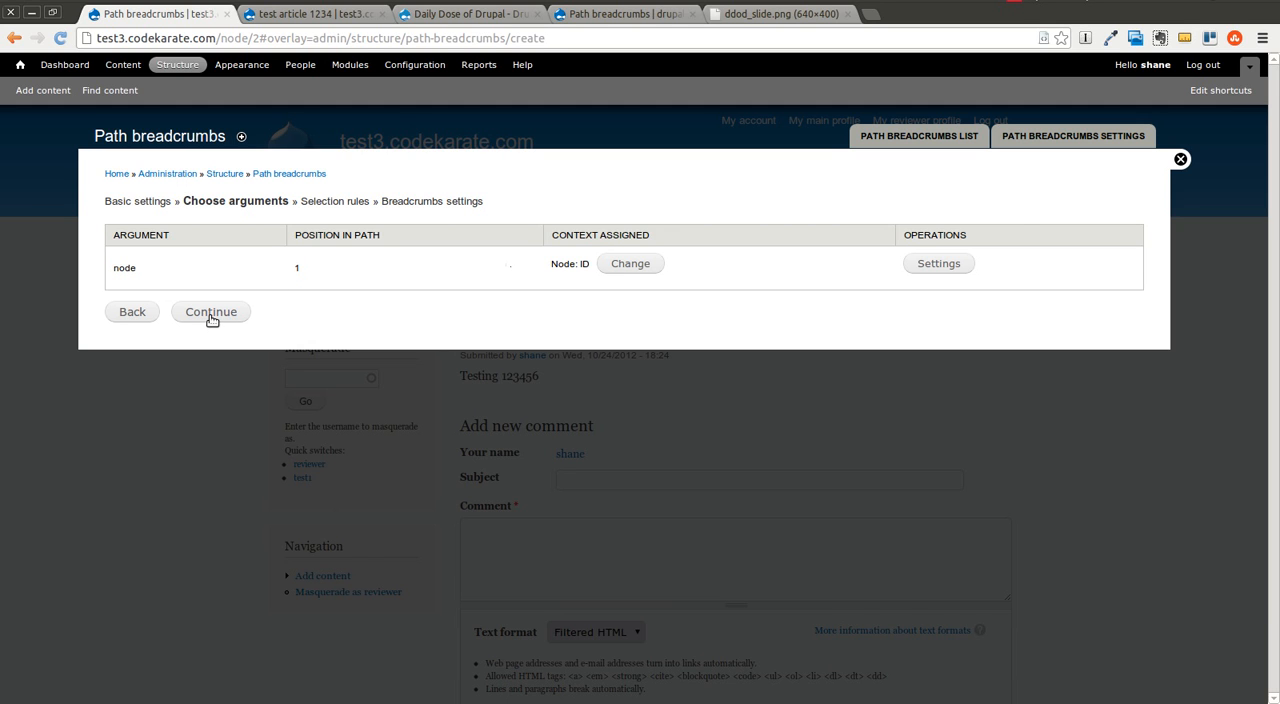
# Add a Node: type selection criterion to the breadcrumb rule
pyautogui.click(212, 312)
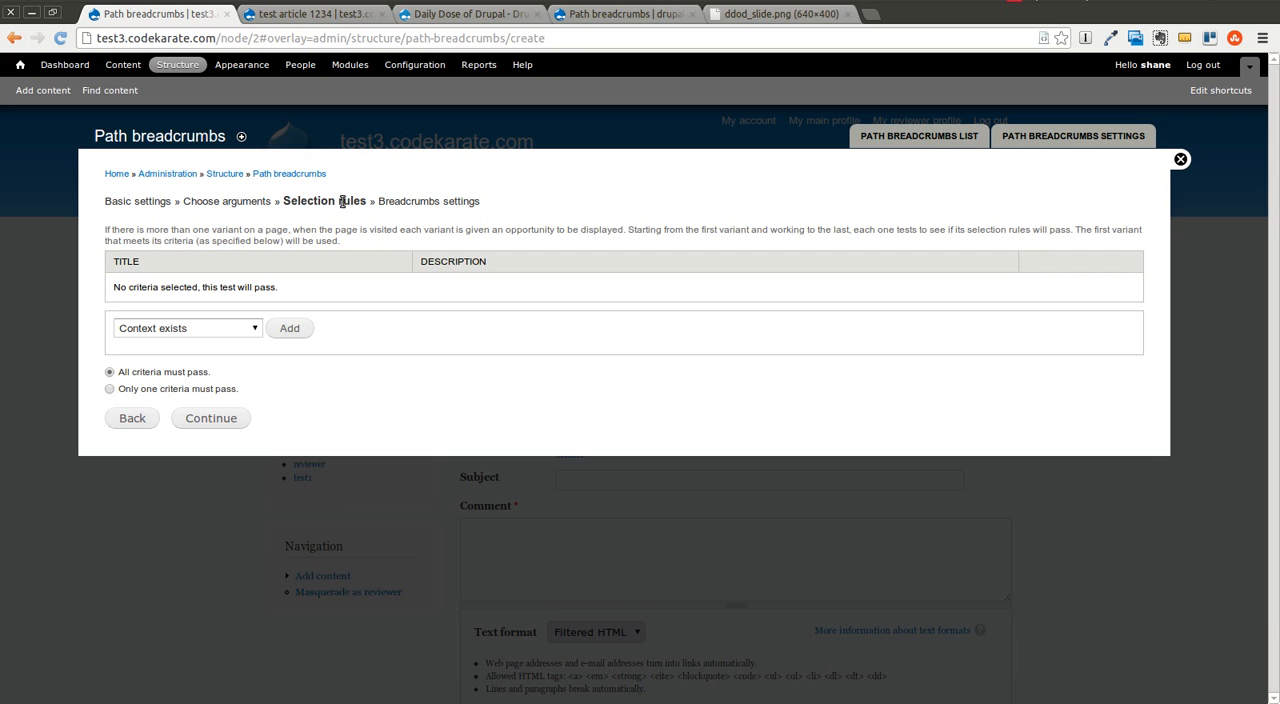
pyautogui.moveTo(350, 248)
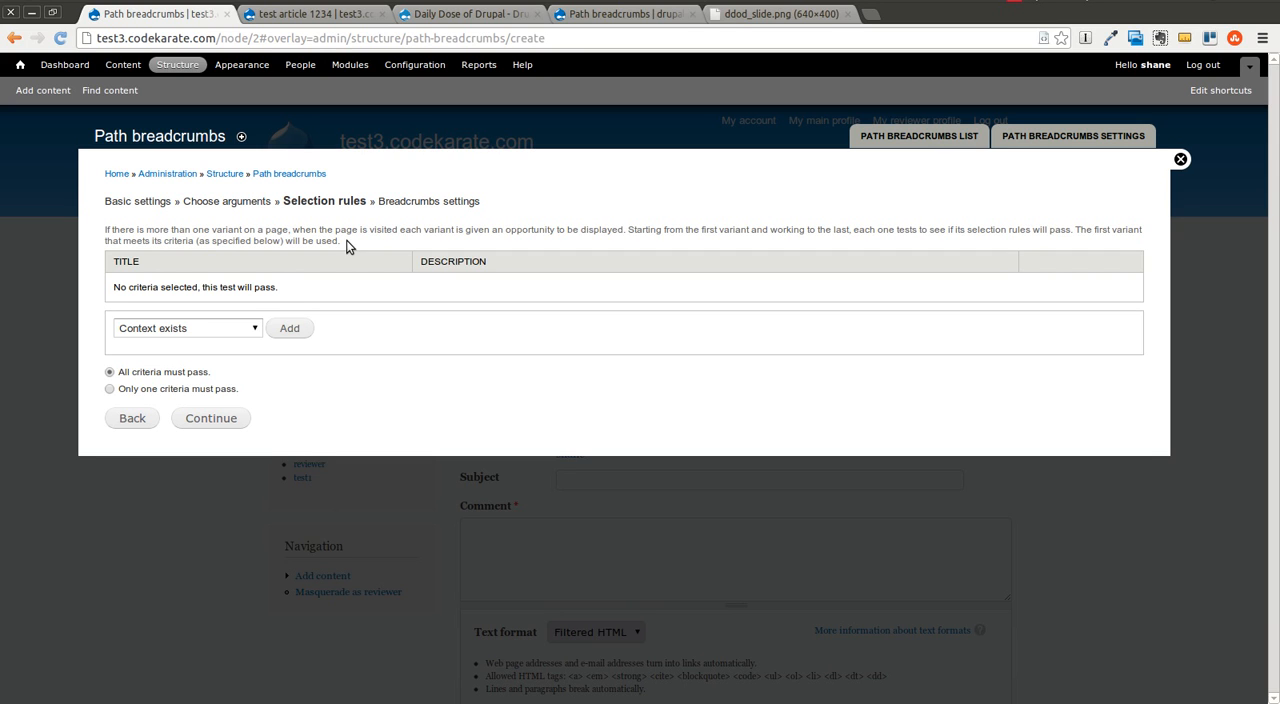
pyautogui.moveTo(392, 248)
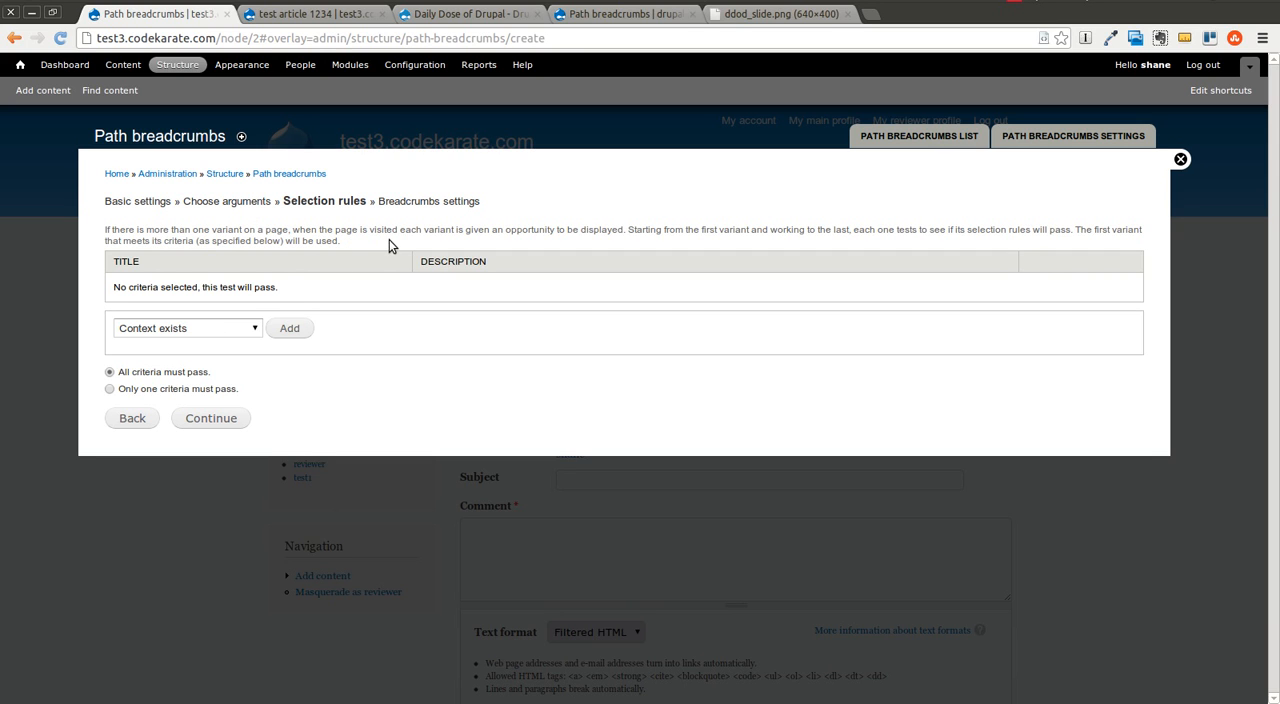
pyautogui.moveTo(378, 248)
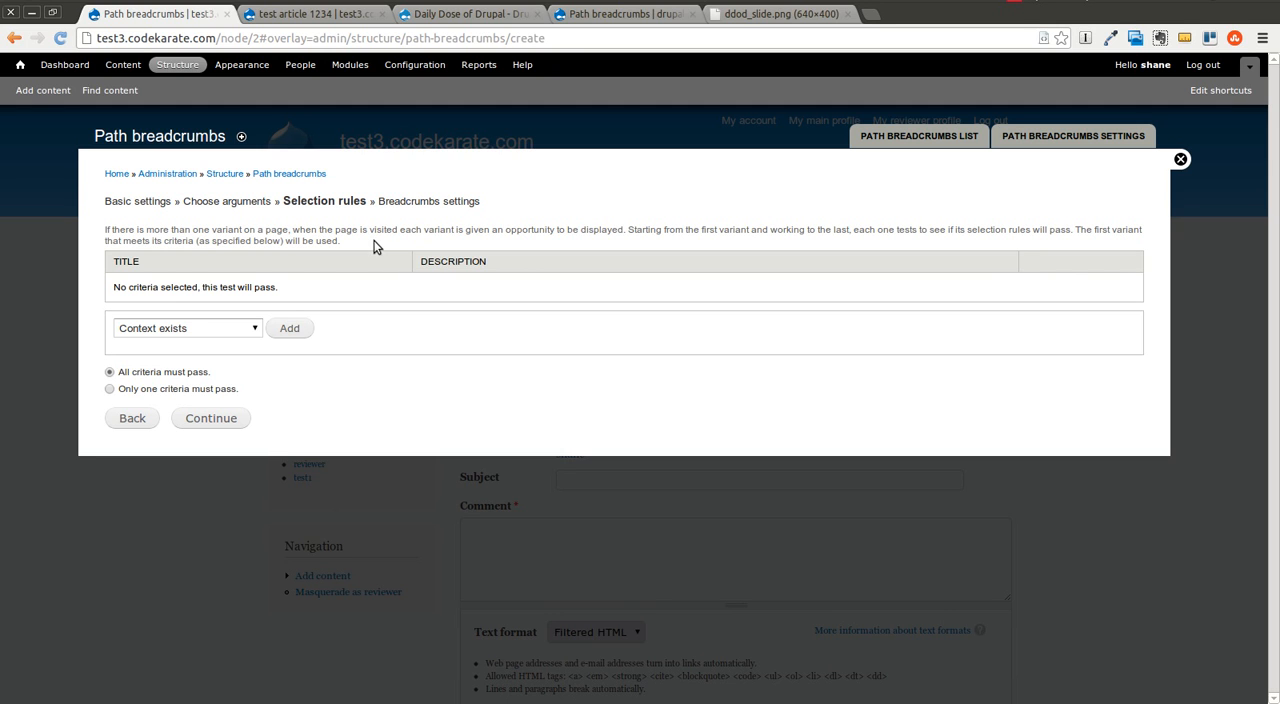
pyautogui.click(186, 328)
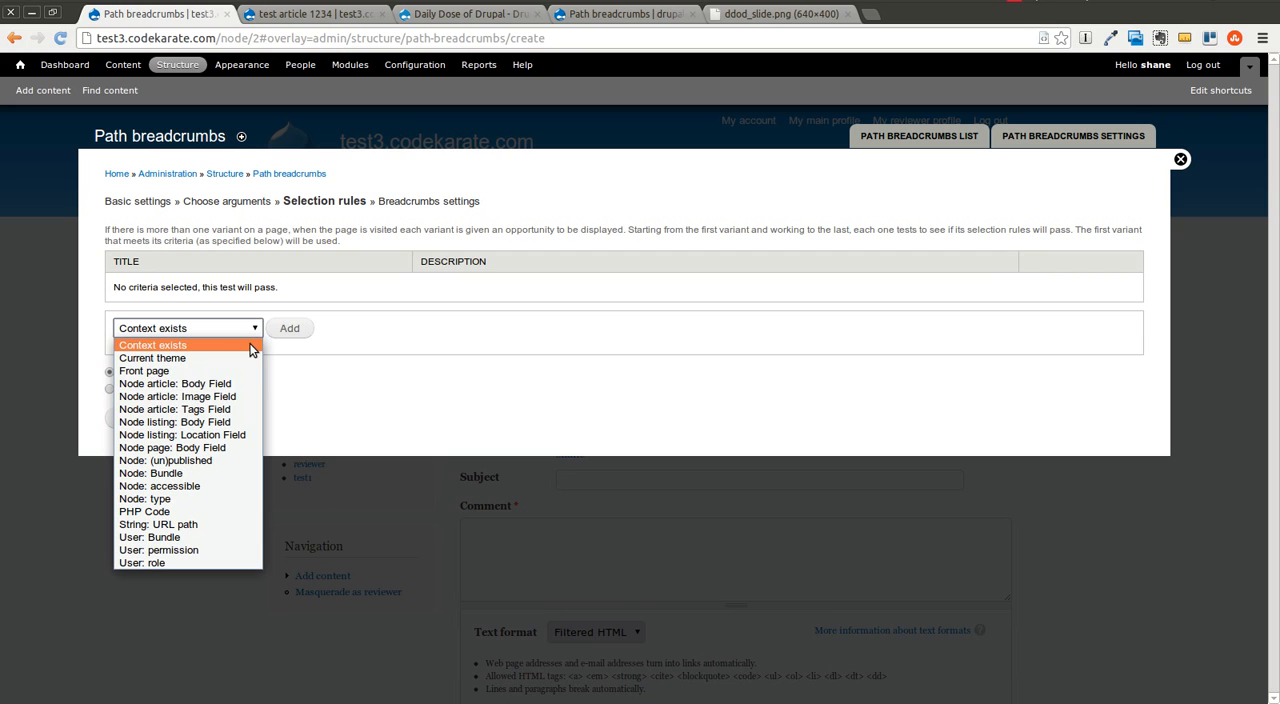
pyautogui.moveTo(210, 408)
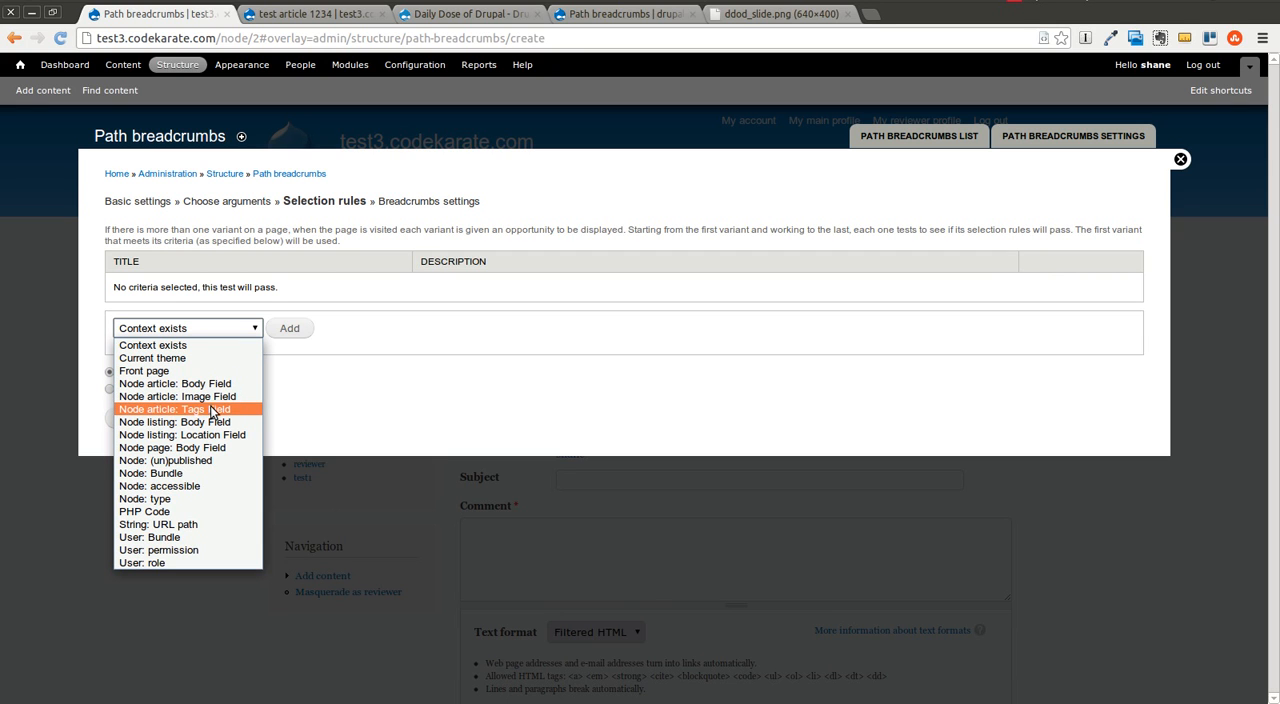
pyautogui.moveTo(176, 510)
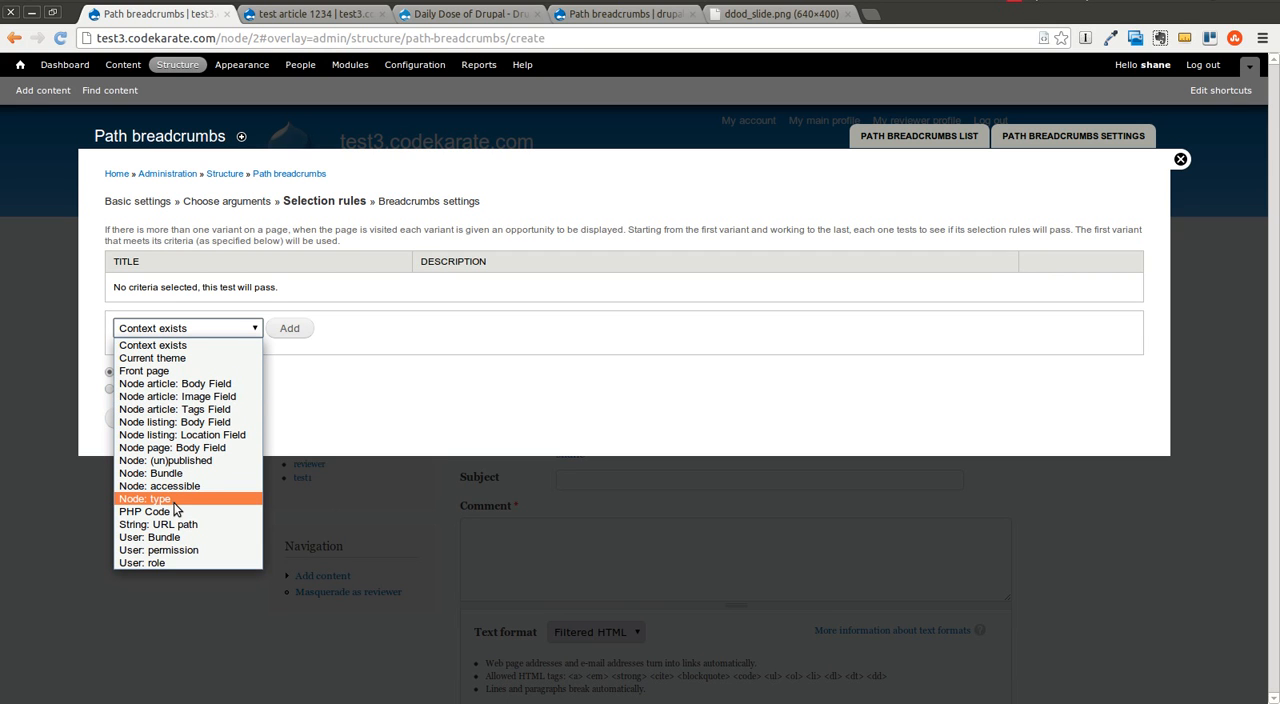
pyautogui.click(144, 498)
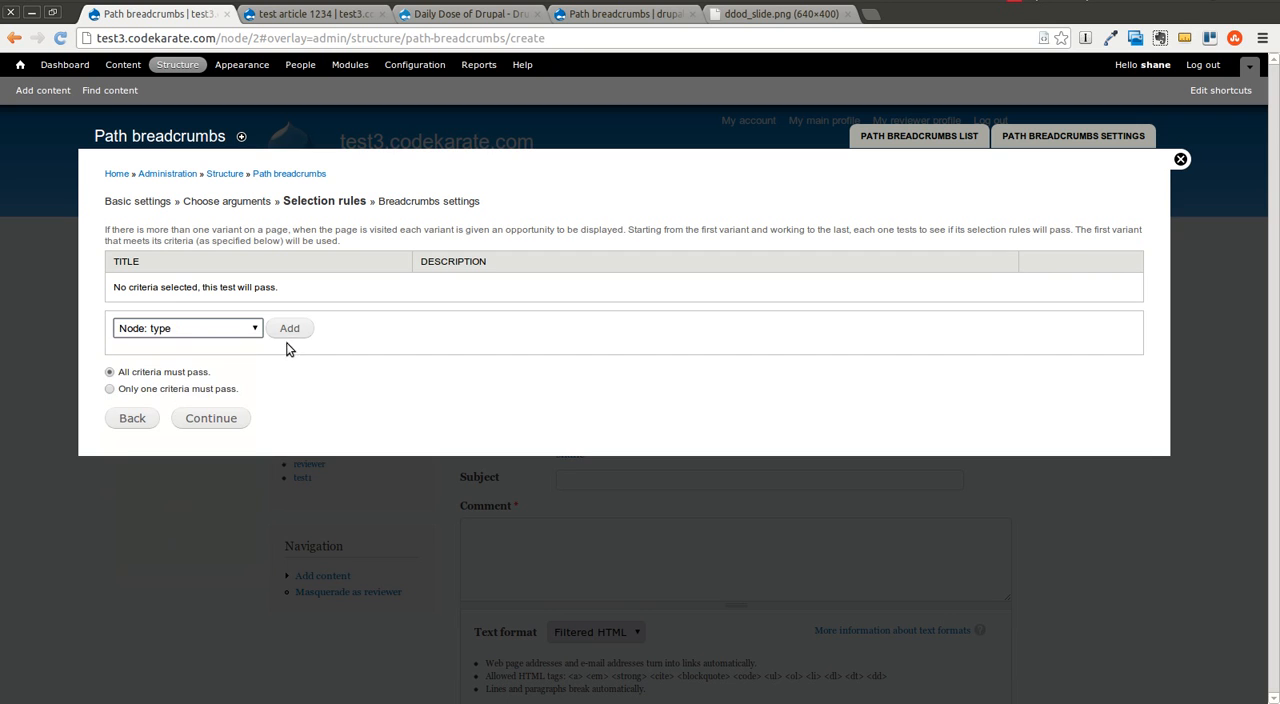
pyautogui.click(288, 328)
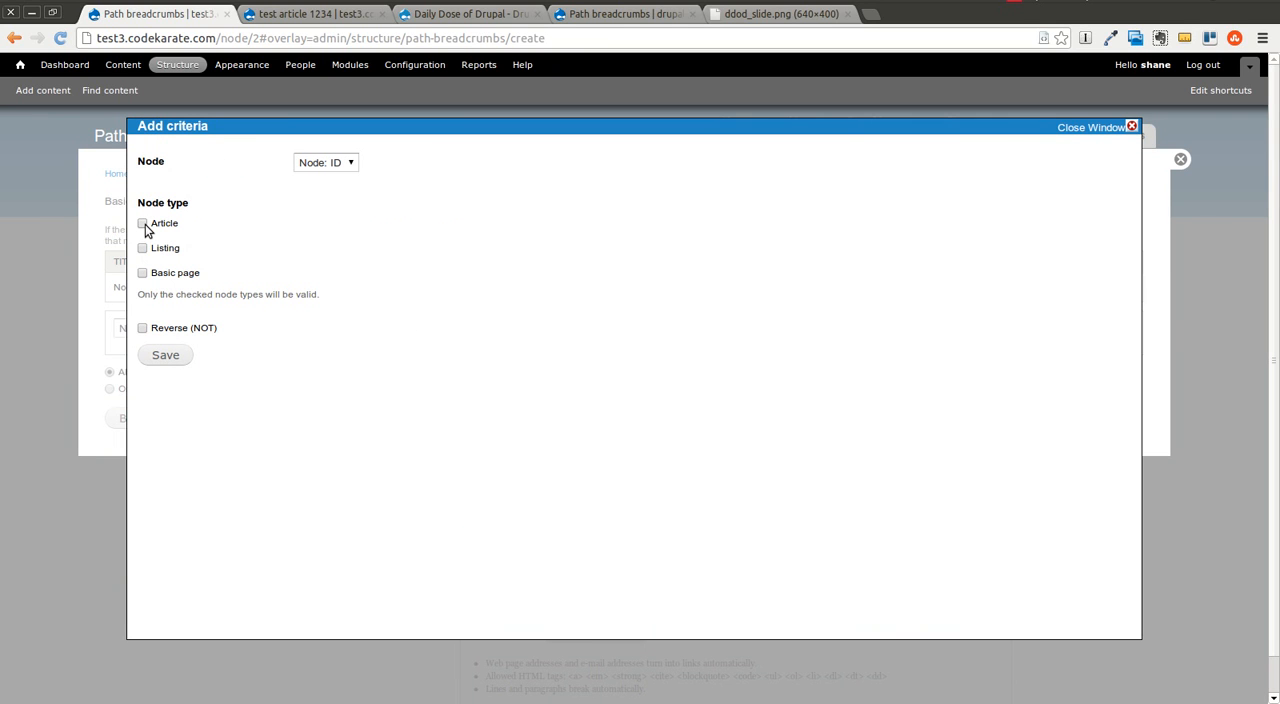
# Restrict the criterion to Article content and save it
pyautogui.click(142, 224)
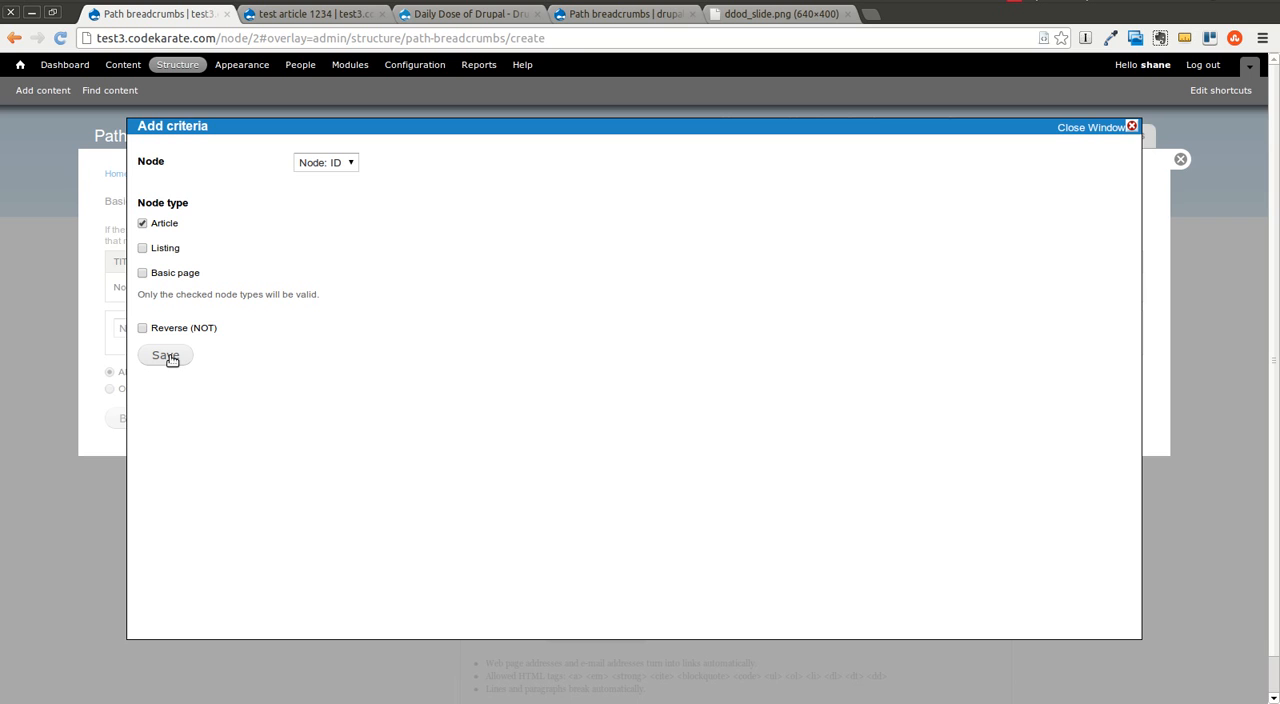
pyautogui.click(164, 356)
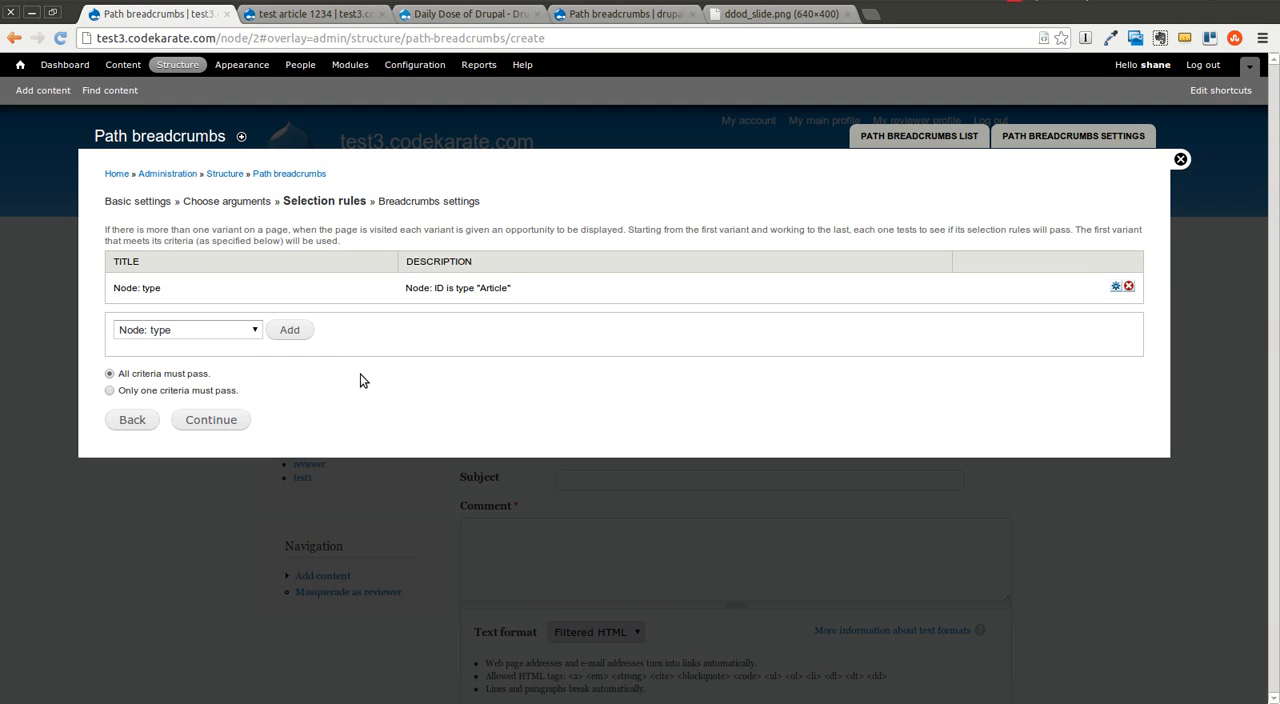
pyautogui.click(186, 328)
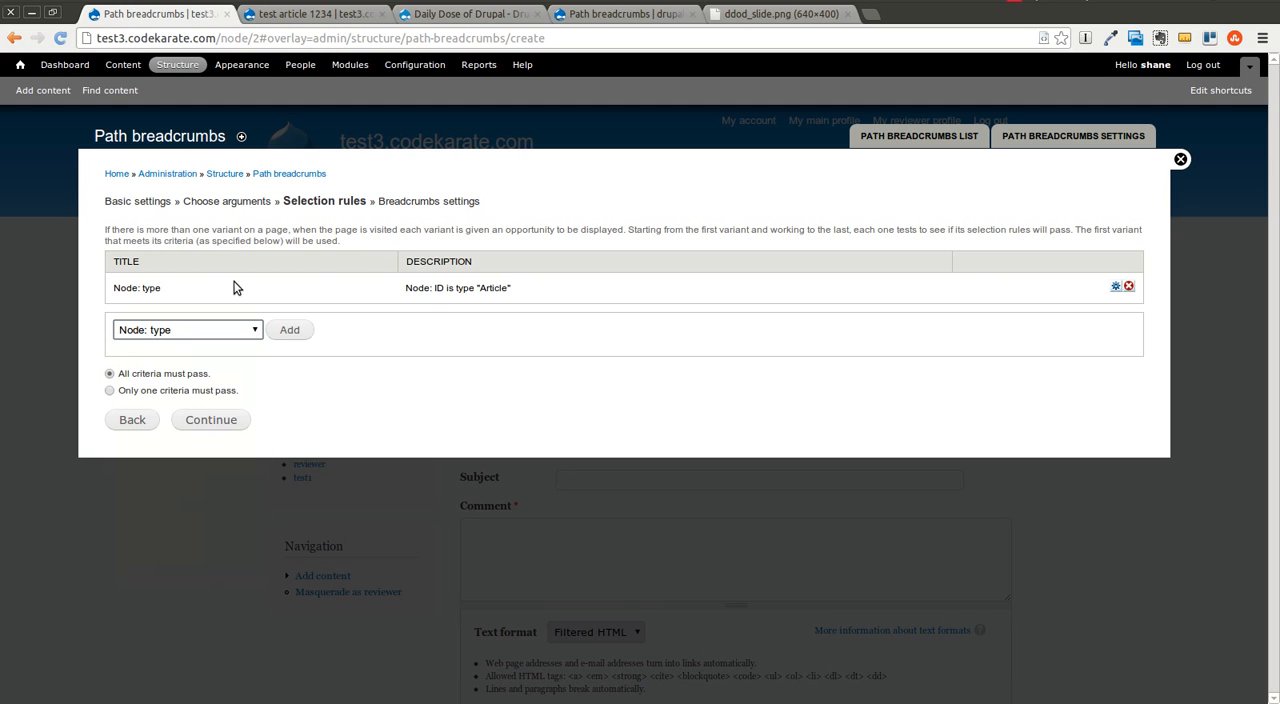
pyautogui.moveTo(210, 420)
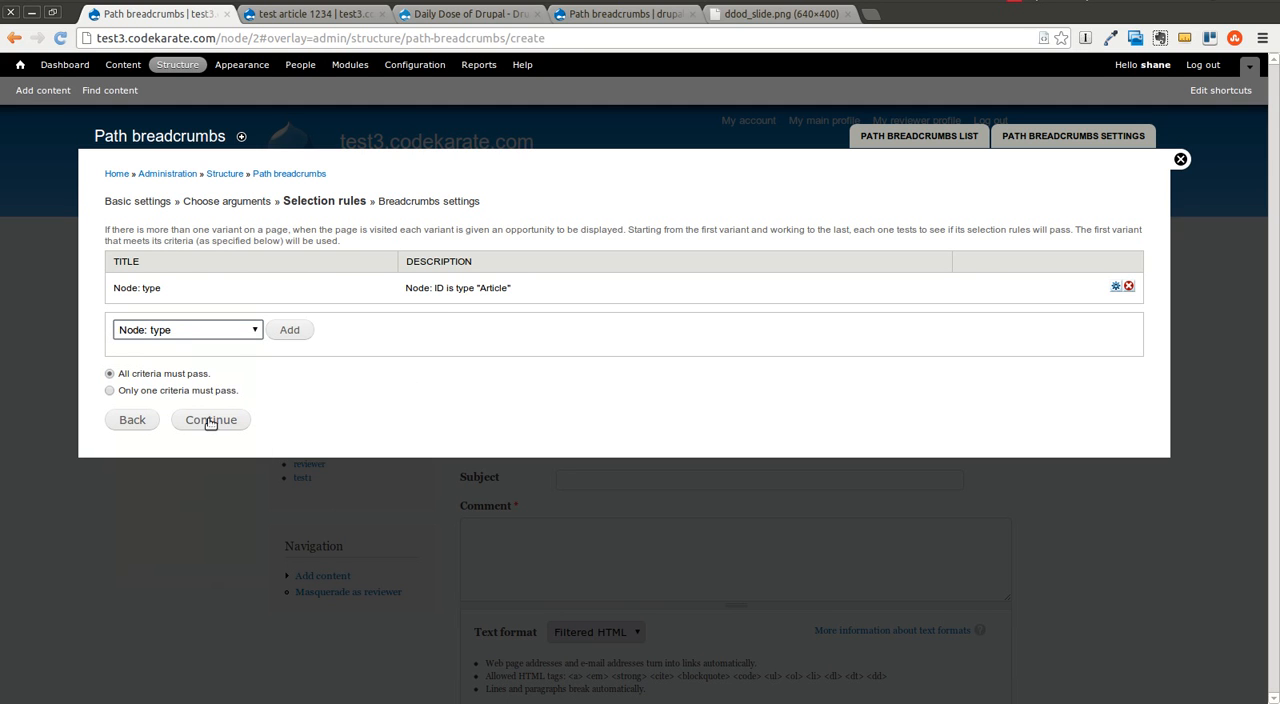
# Enter the first breadcrumb link: title Articles, path articles
pyautogui.click(210, 420)
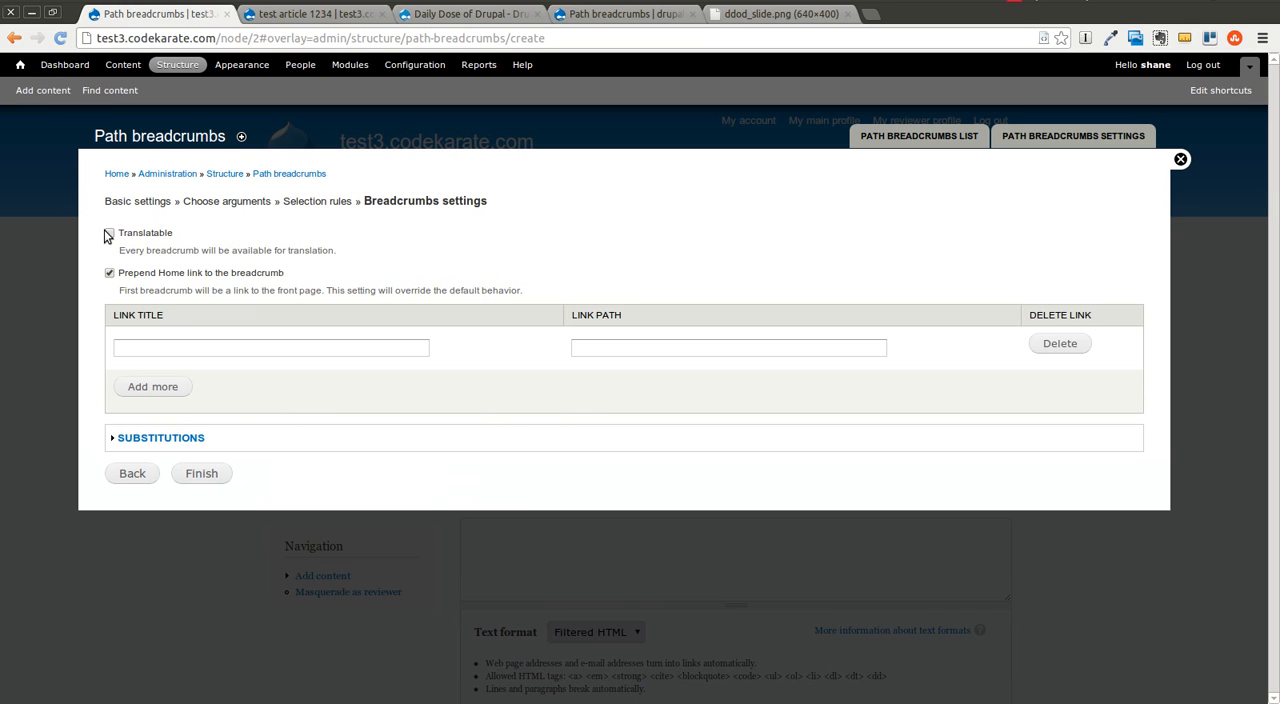
pyautogui.moveTo(184, 288)
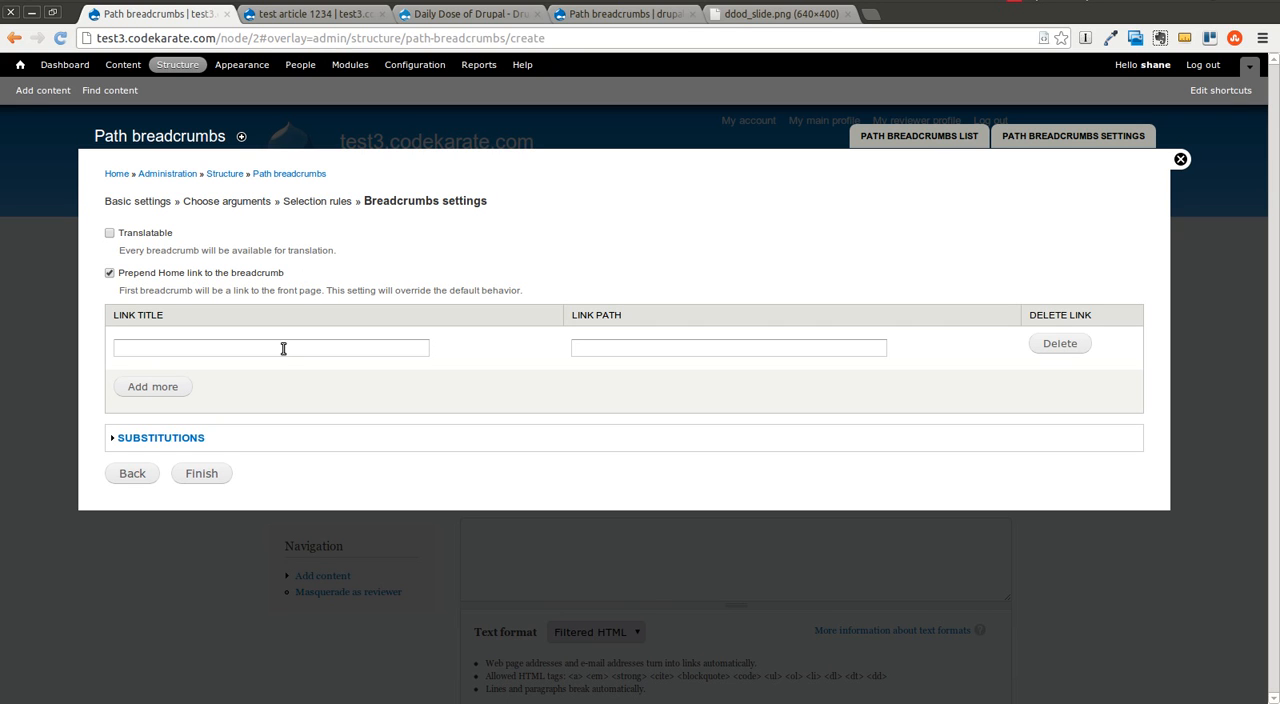
pyautogui.click(272, 348)
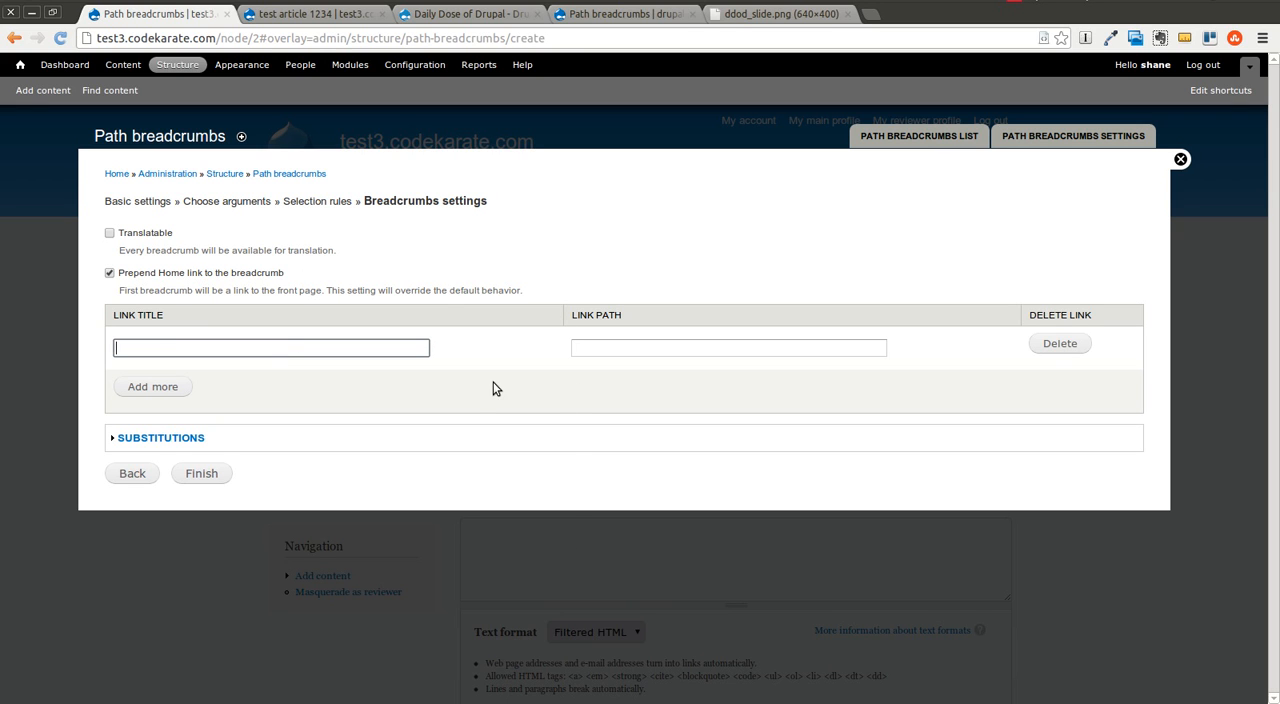
pyautogui.write('A')
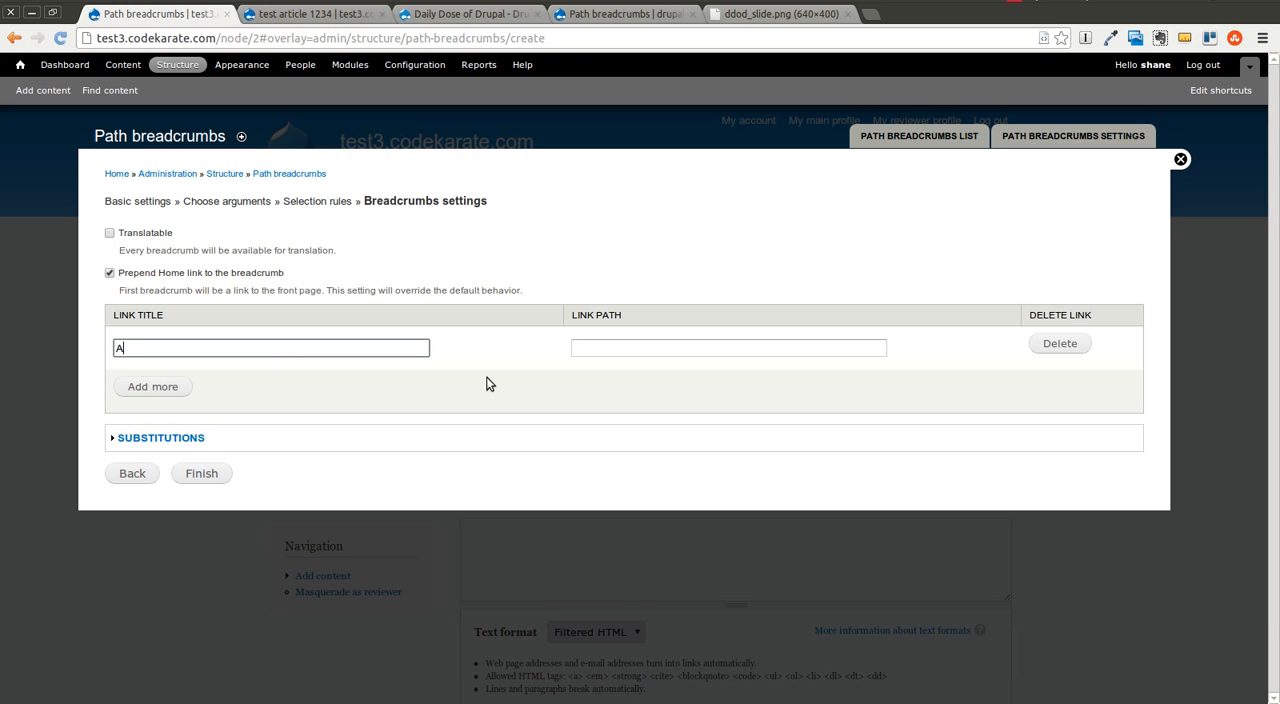
pyautogui.write('rticles')
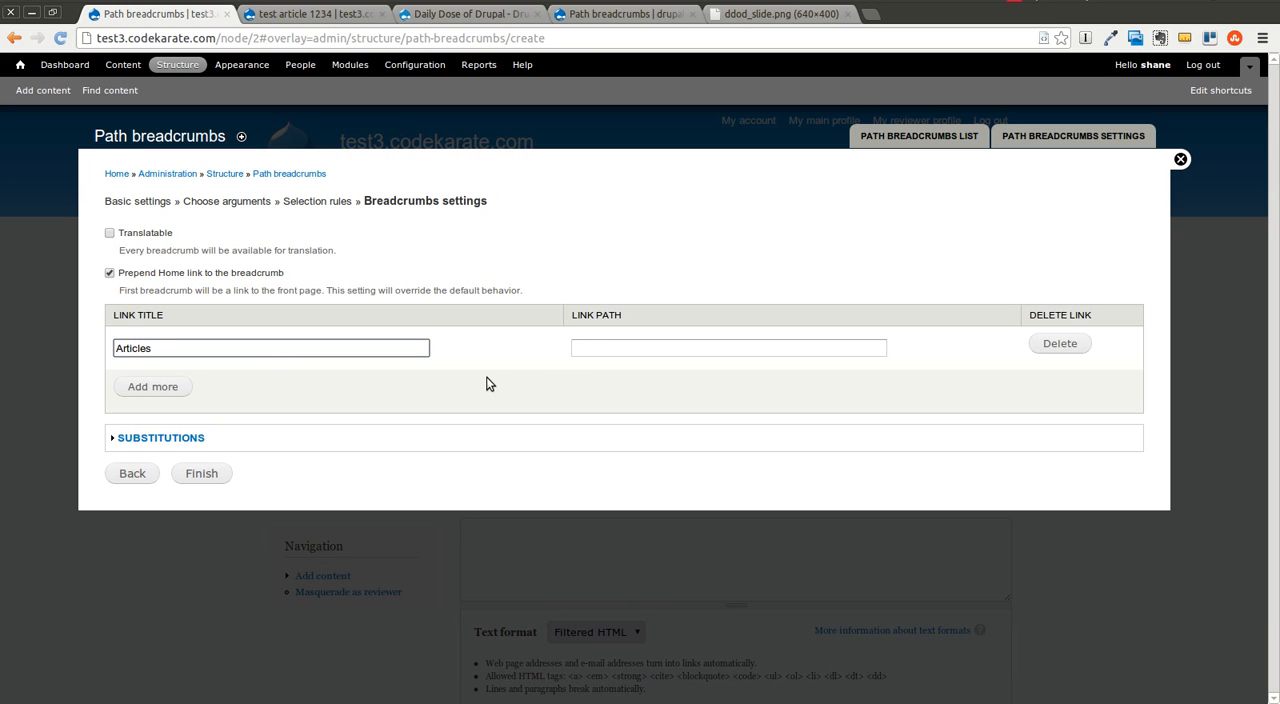
pyautogui.write('articles')
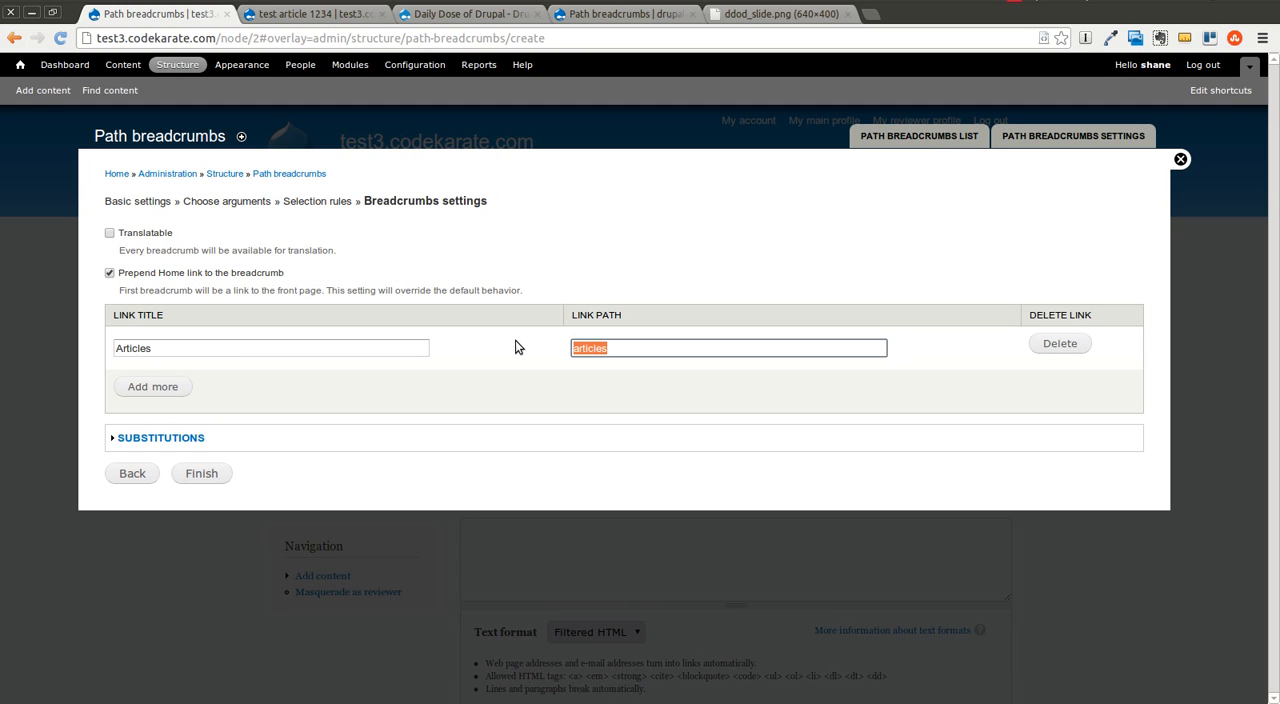
pyautogui.moveTo(528, 344)
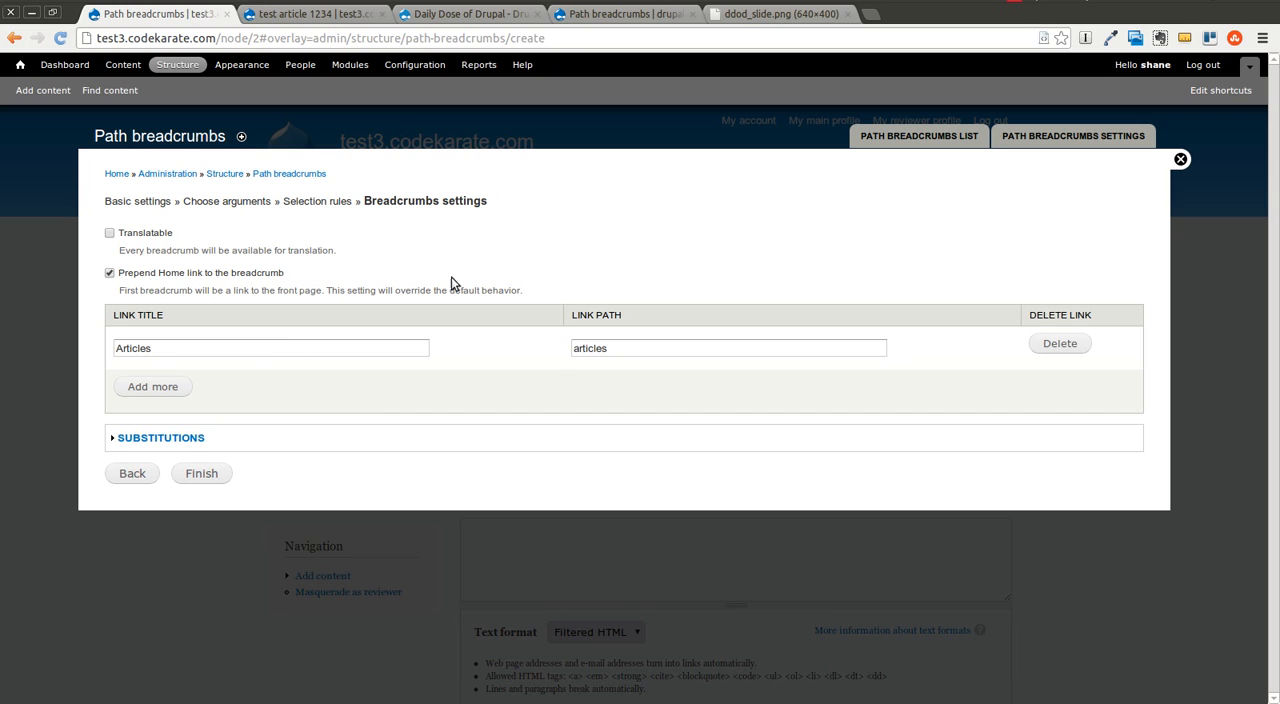
pyautogui.moveTo(152, 388)
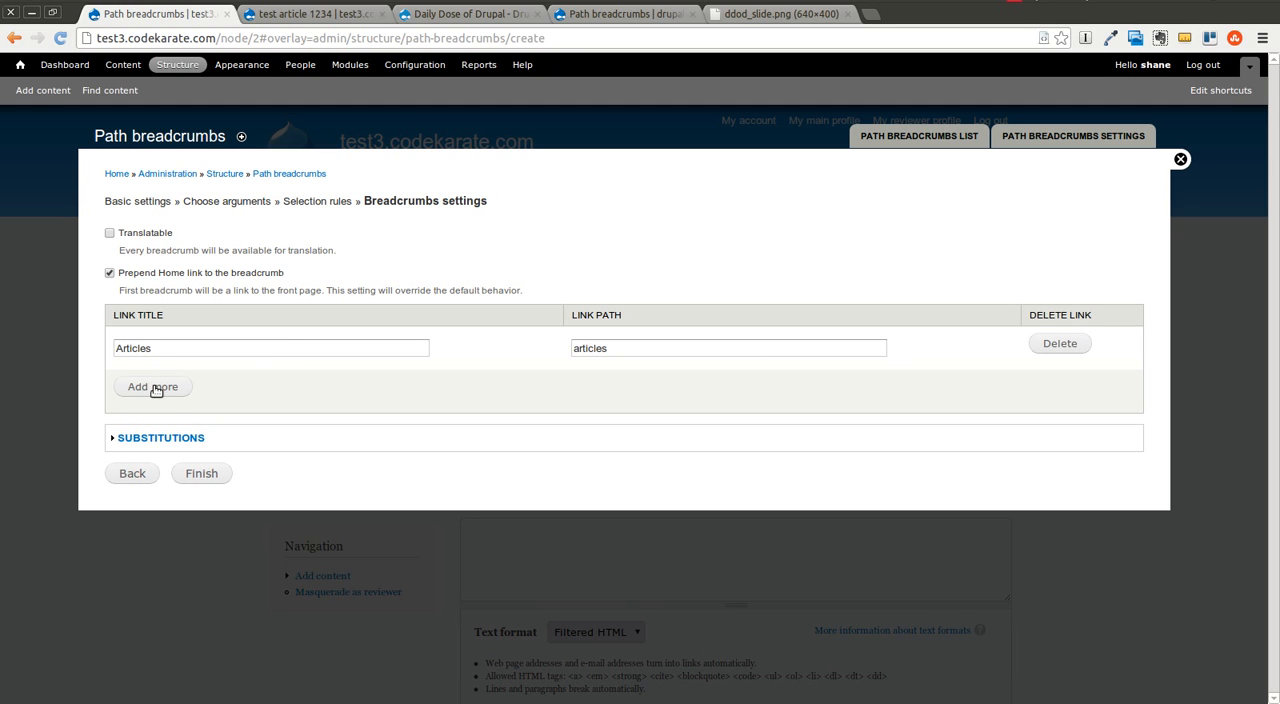
# Add a second link using the %node:title token with path <none>
pyautogui.click(152, 386)
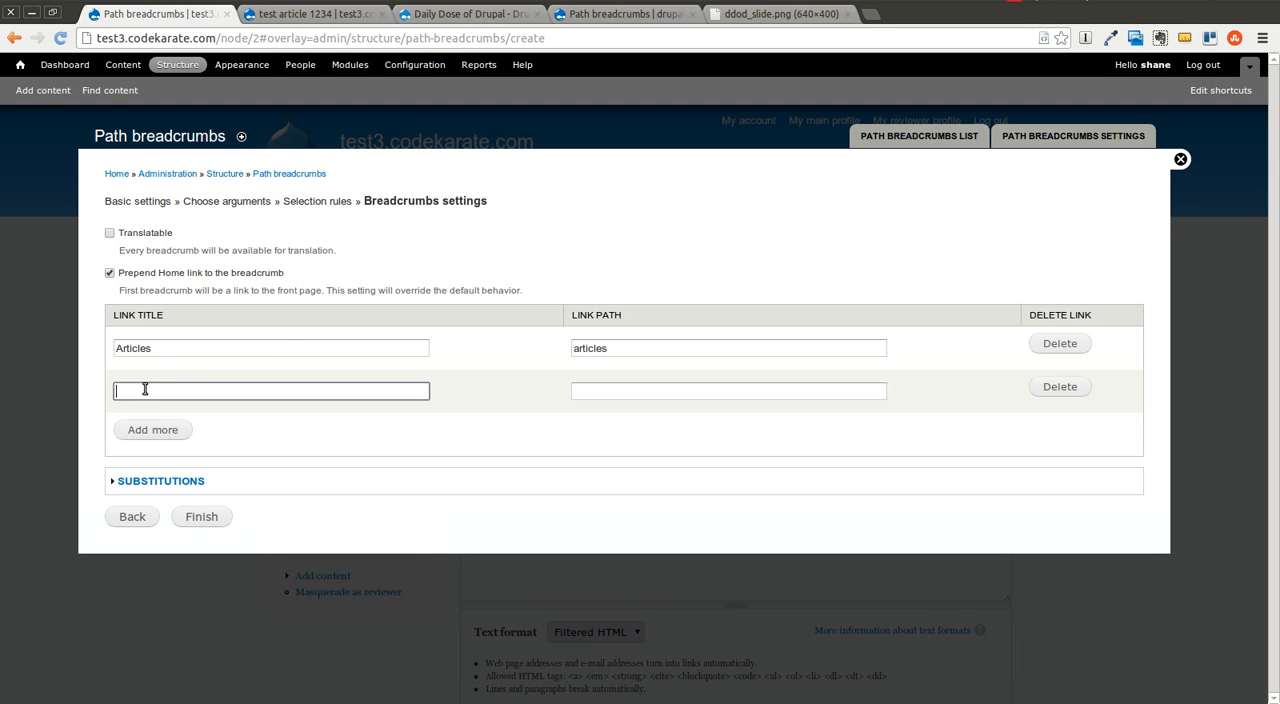
pyautogui.moveTo(178, 382)
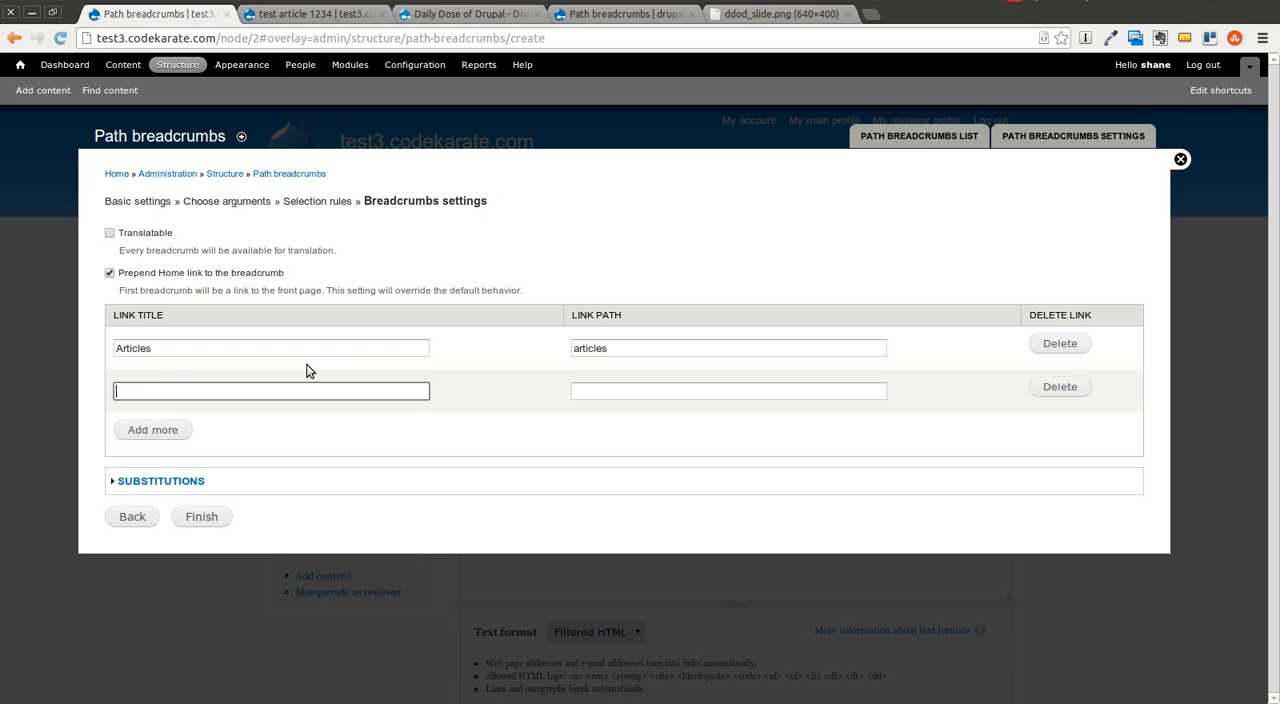
pyautogui.click(160, 480)
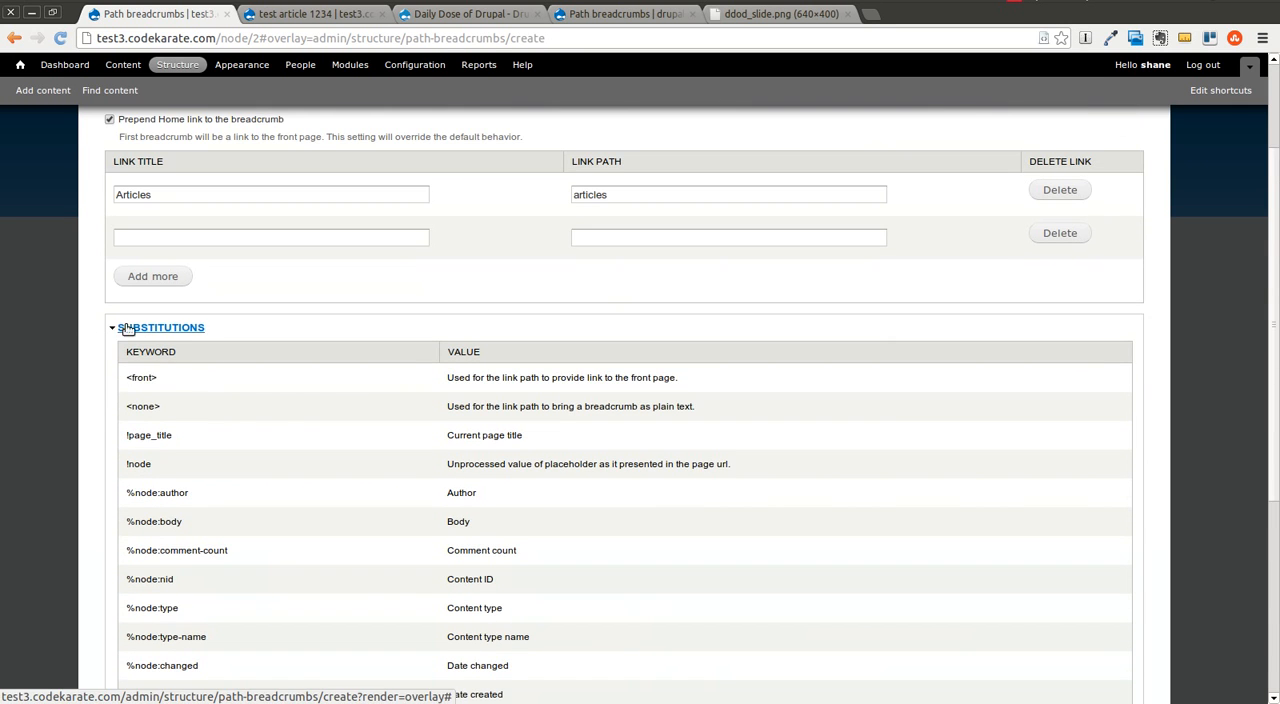
pyautogui.scroll(-3)
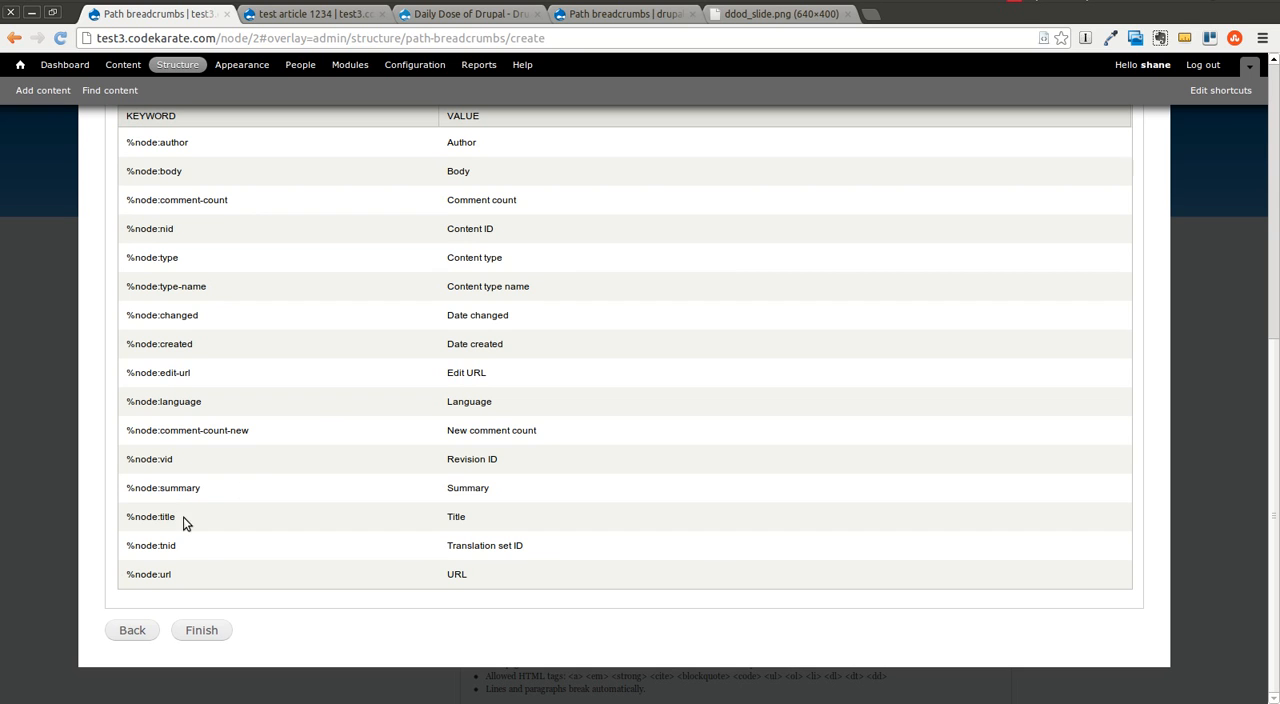
pyautogui.doubleClick(150, 516)
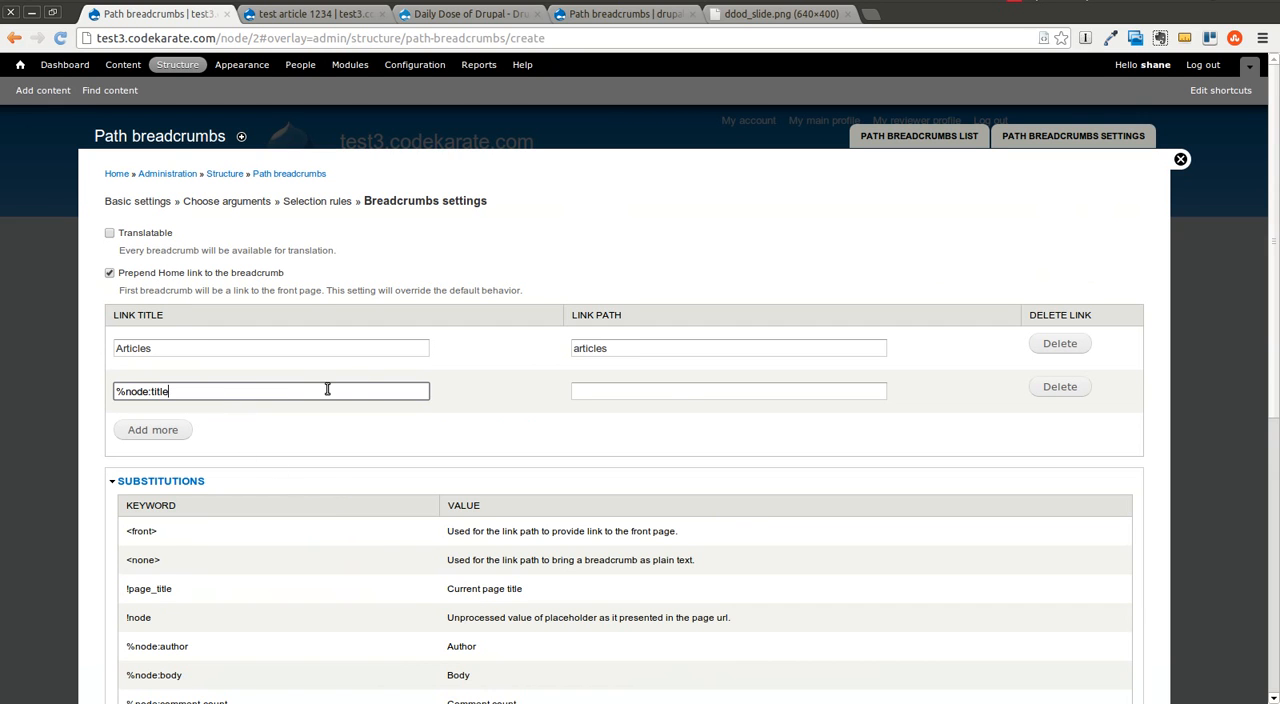
pyautogui.click(728, 392)
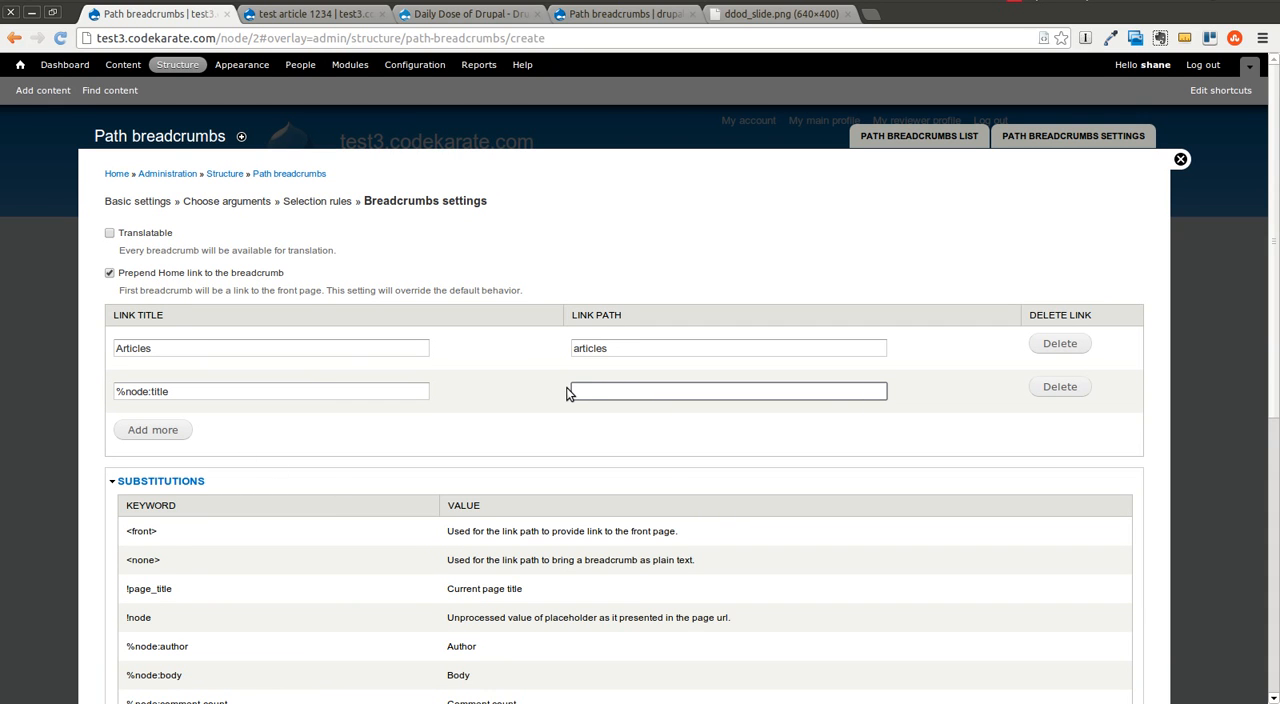
pyautogui.write('<none>')
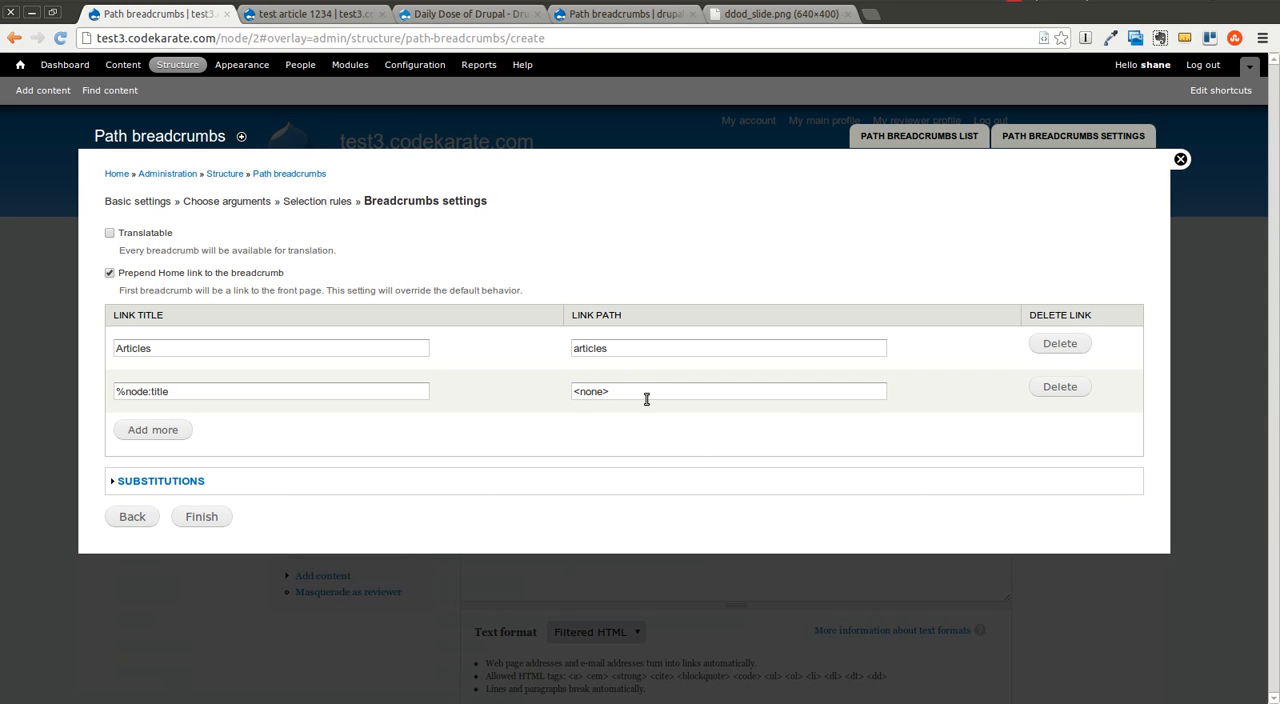
pyautogui.moveTo(200, 516)
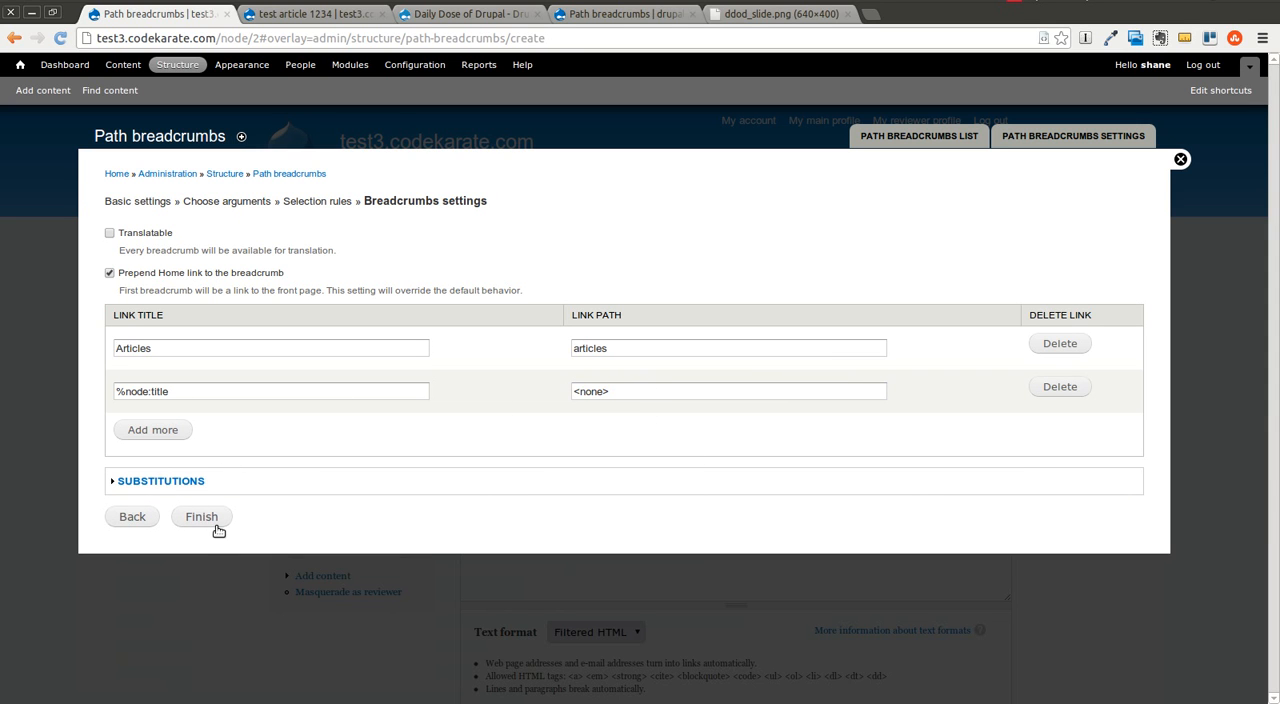
# Finish the rule and check test article 1234 shows Home » Articles » test article 1234
pyautogui.click(200, 516)
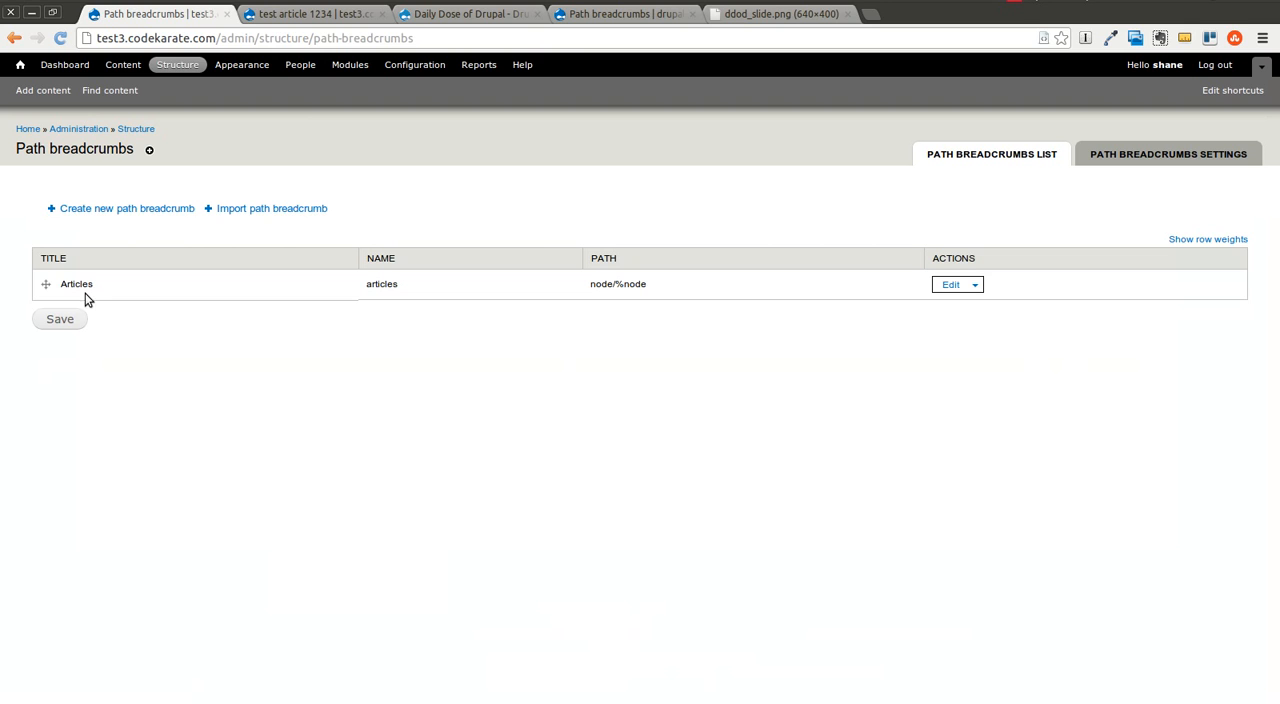
pyautogui.moveTo(110, 234)
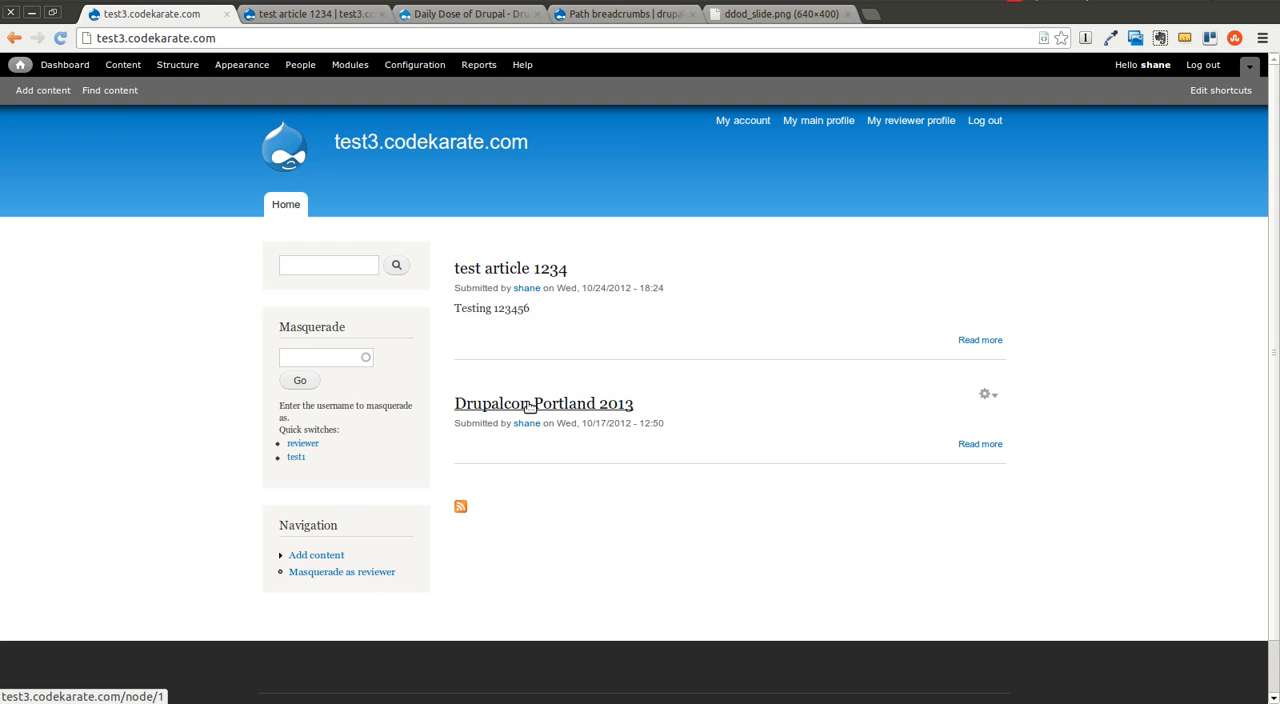
pyautogui.click(544, 402)
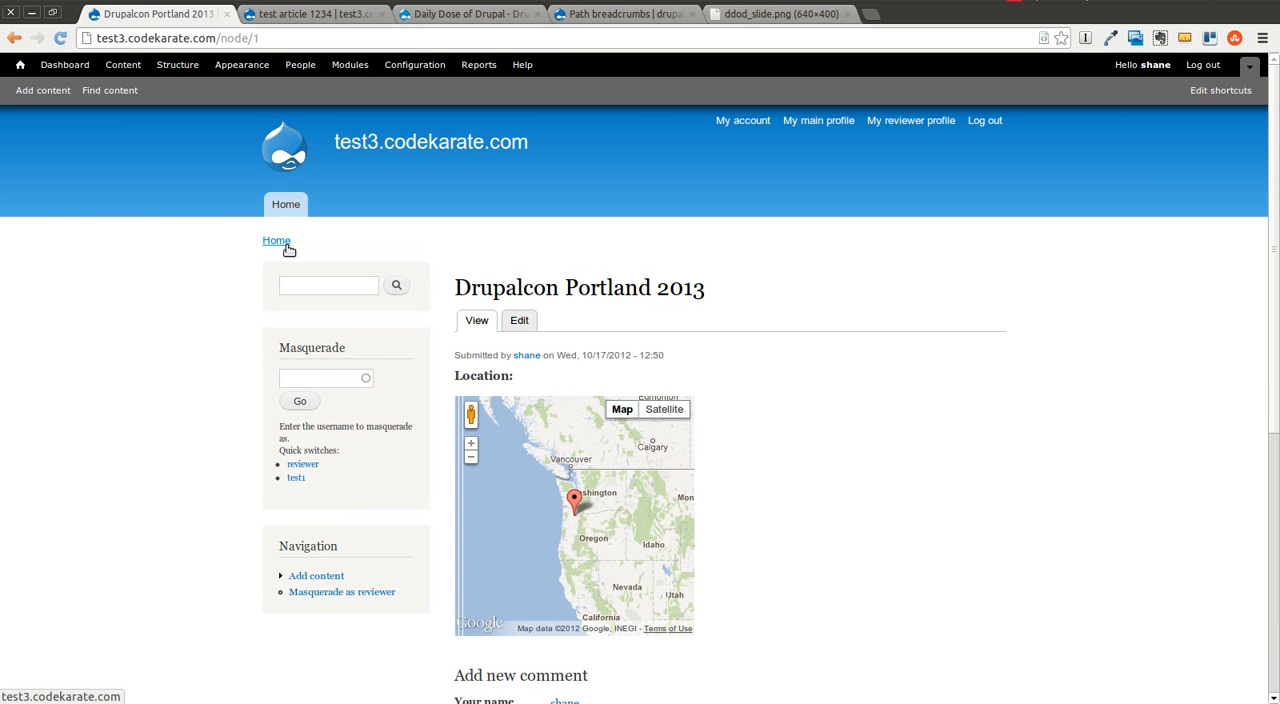
pyautogui.moveTo(304, 248)
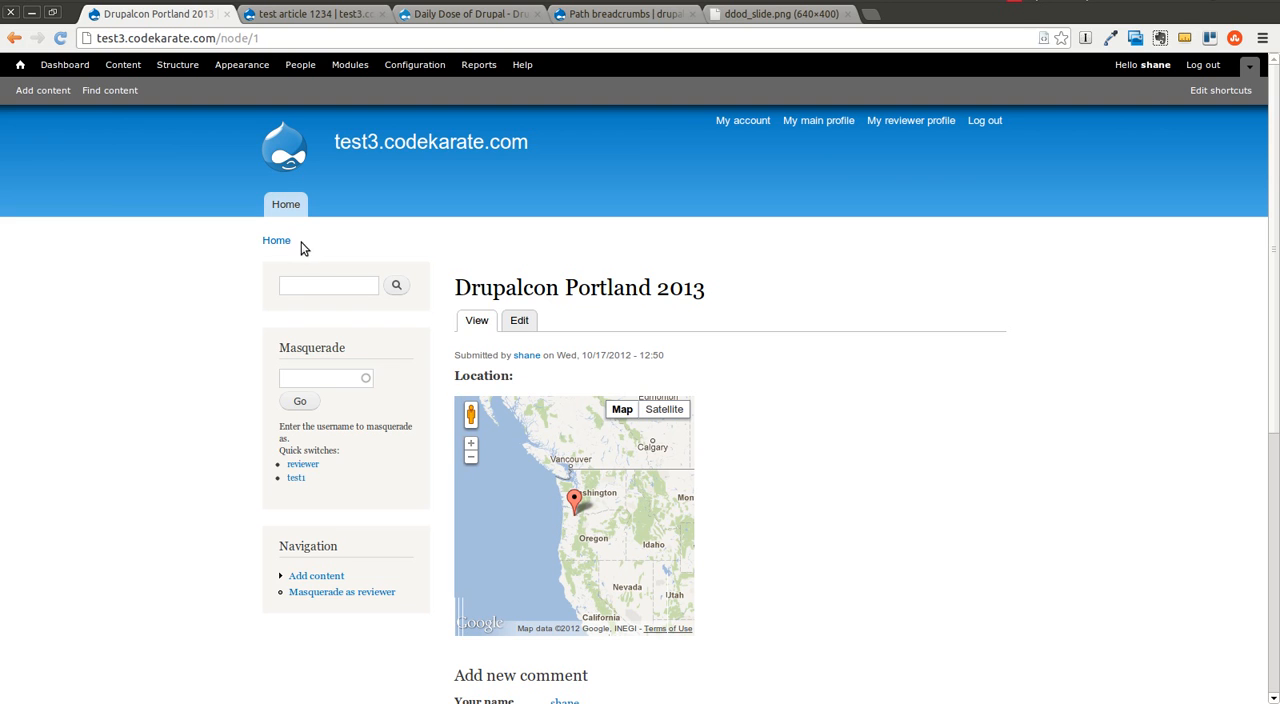
pyautogui.click(14, 38)
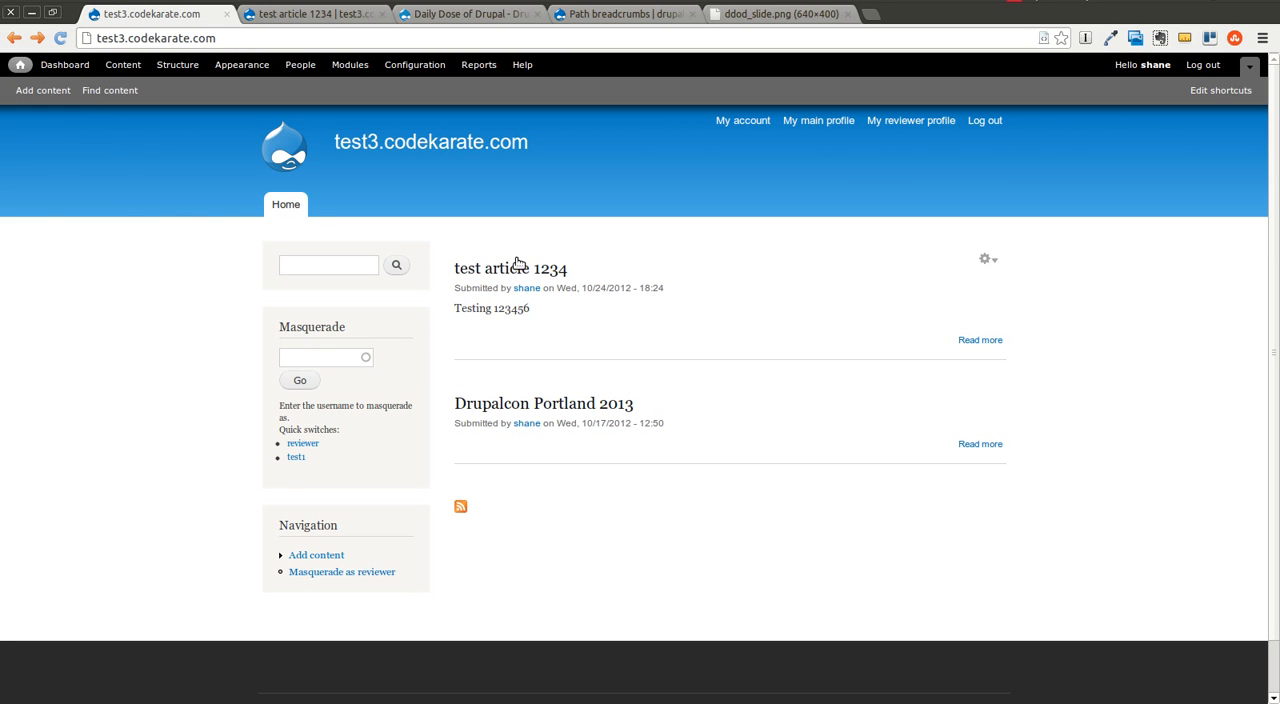
pyautogui.click(510, 268)
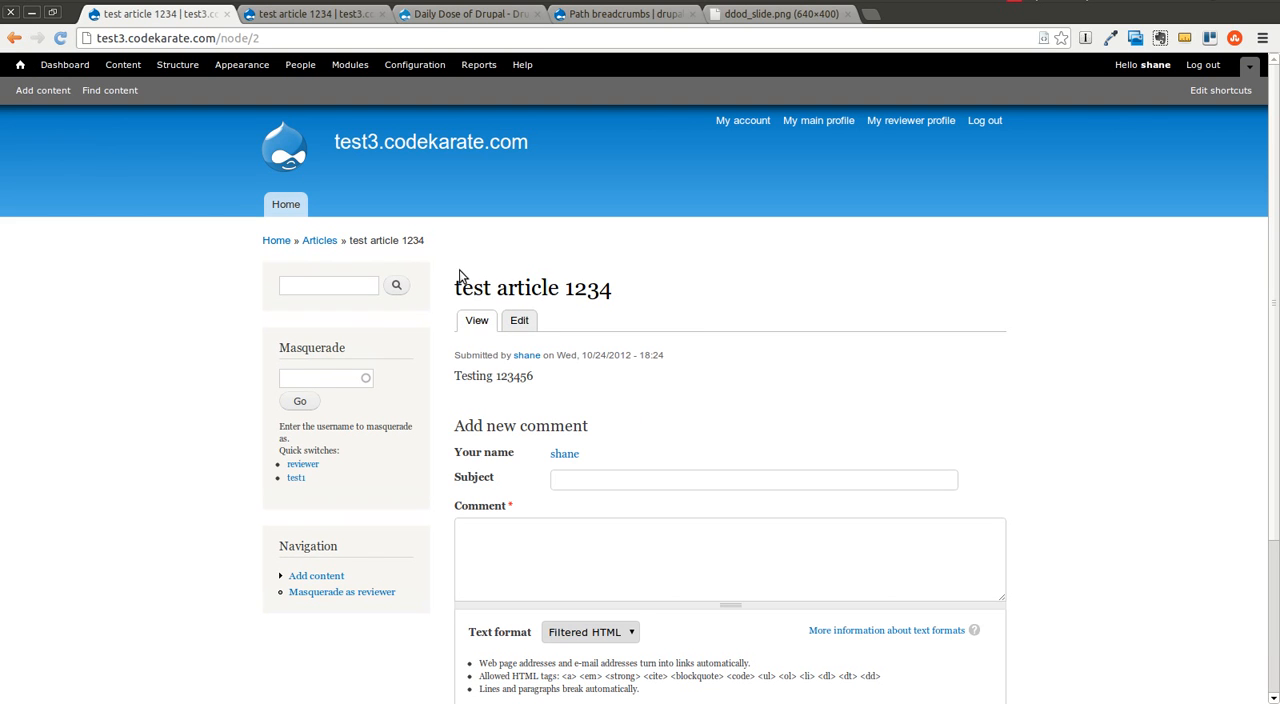
pyautogui.moveTo(358, 260)
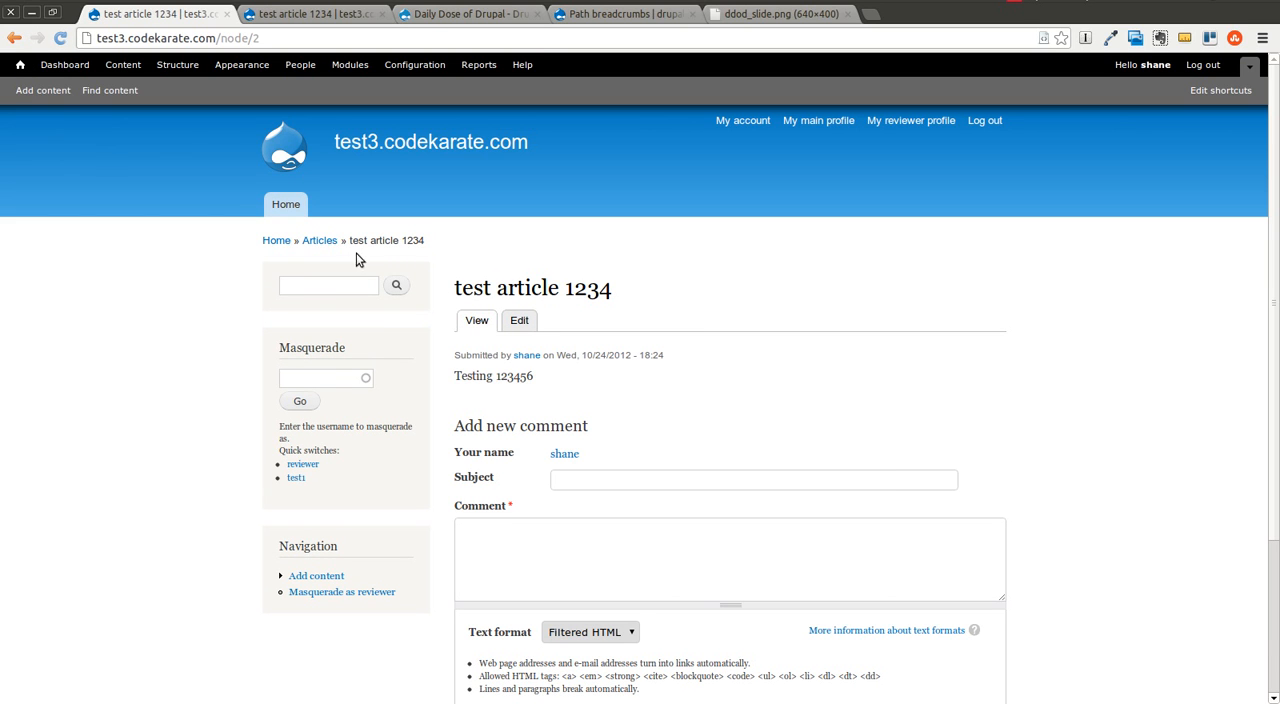
pyautogui.moveTo(756, 182)
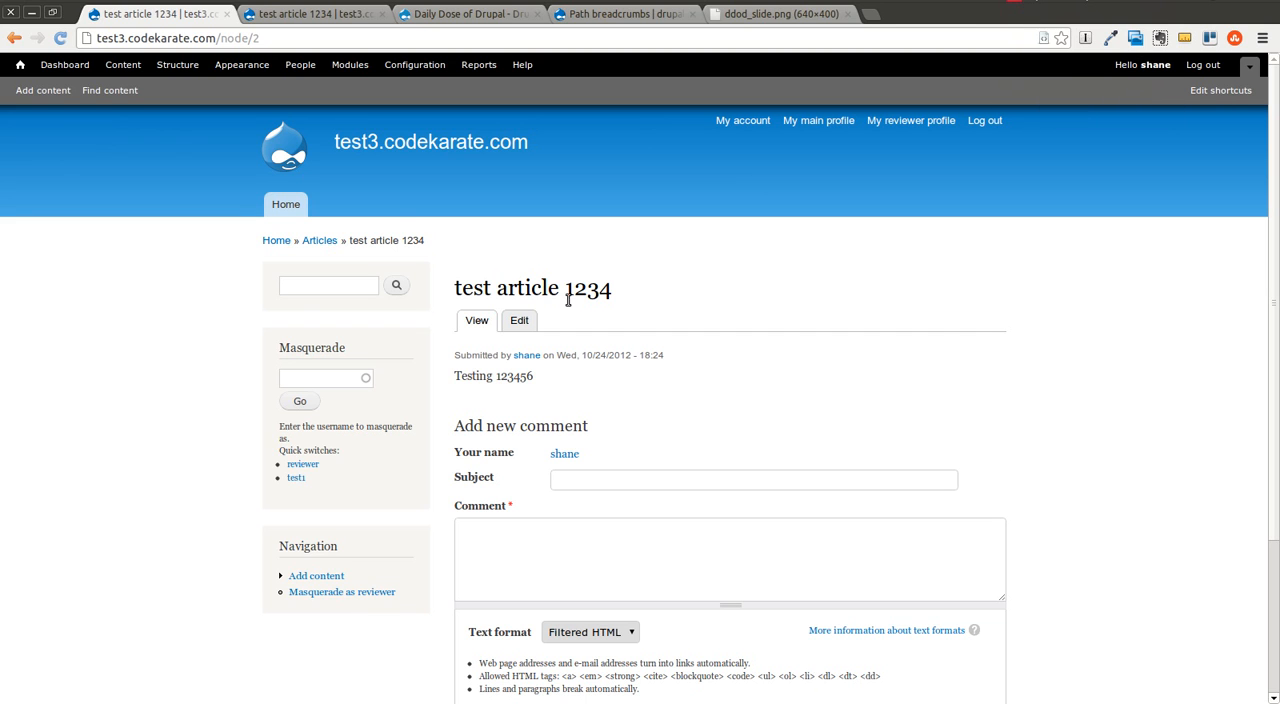
pyautogui.moveTo(420, 84)
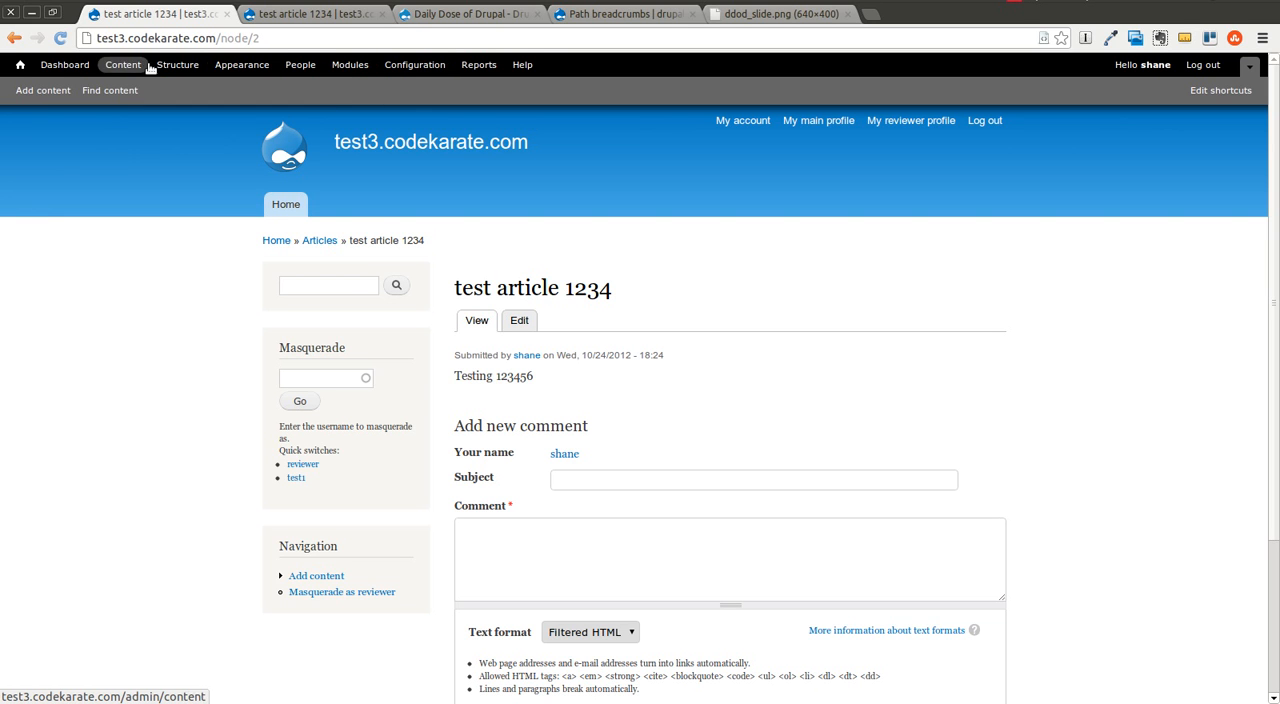
# Go to the Path Breadcrumbs Settings from the Modules list
pyautogui.click(348, 64)
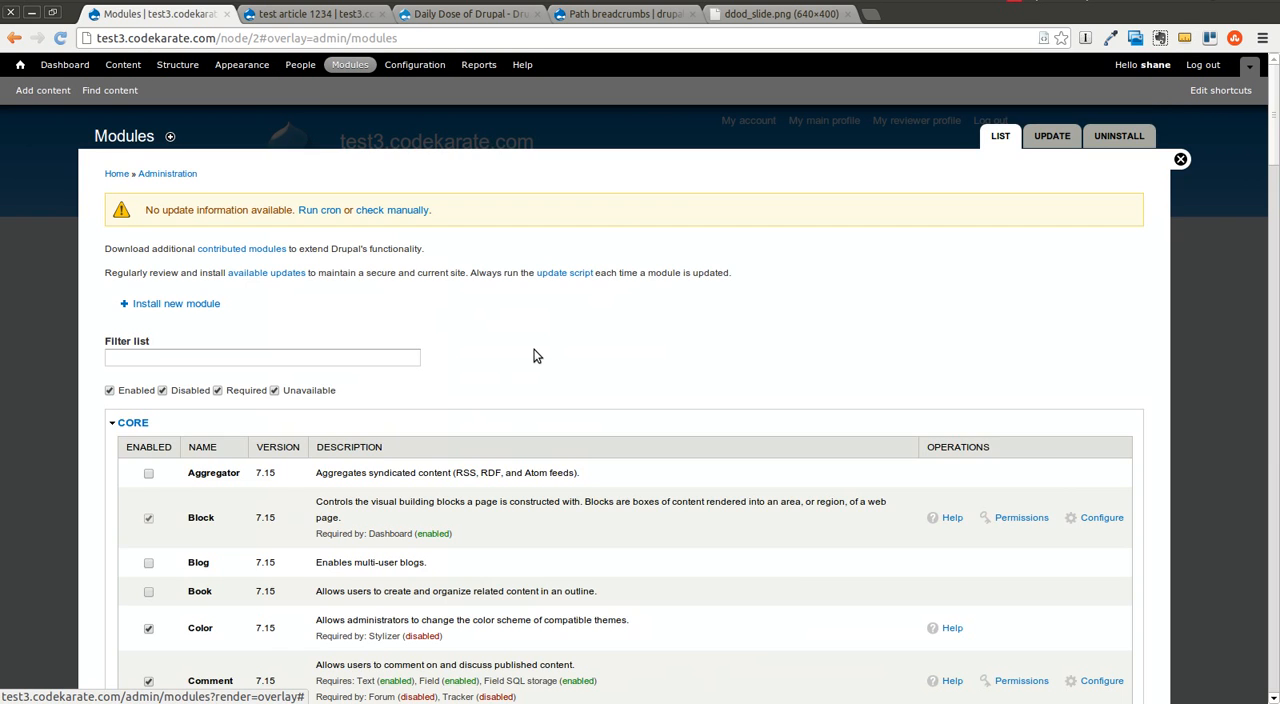
pyautogui.scroll(-3)
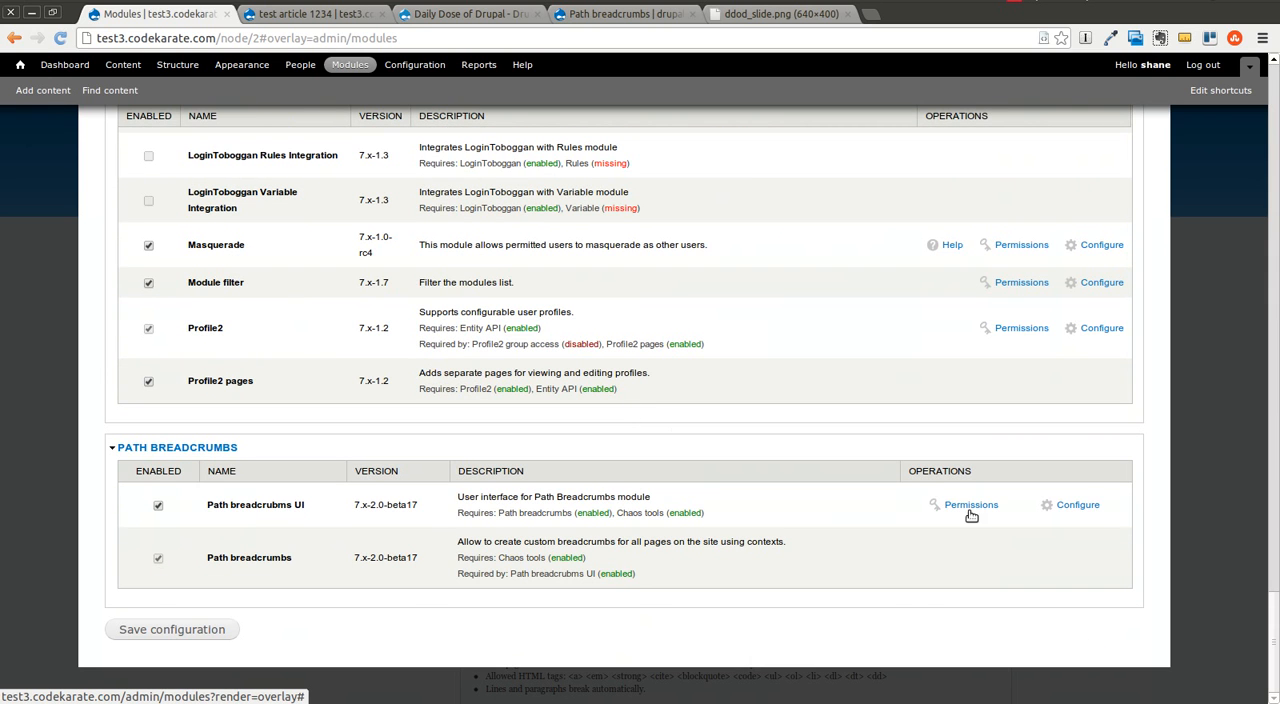
pyautogui.click(1076, 504)
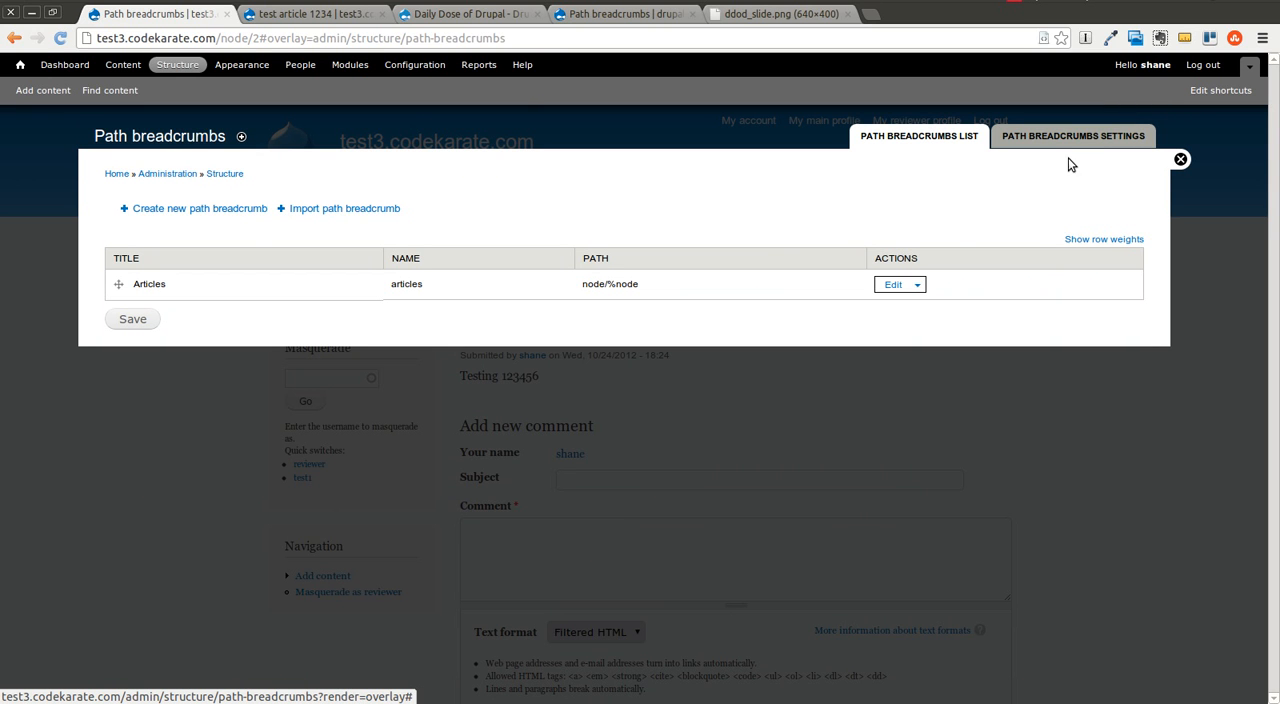
pyautogui.click(1072, 136)
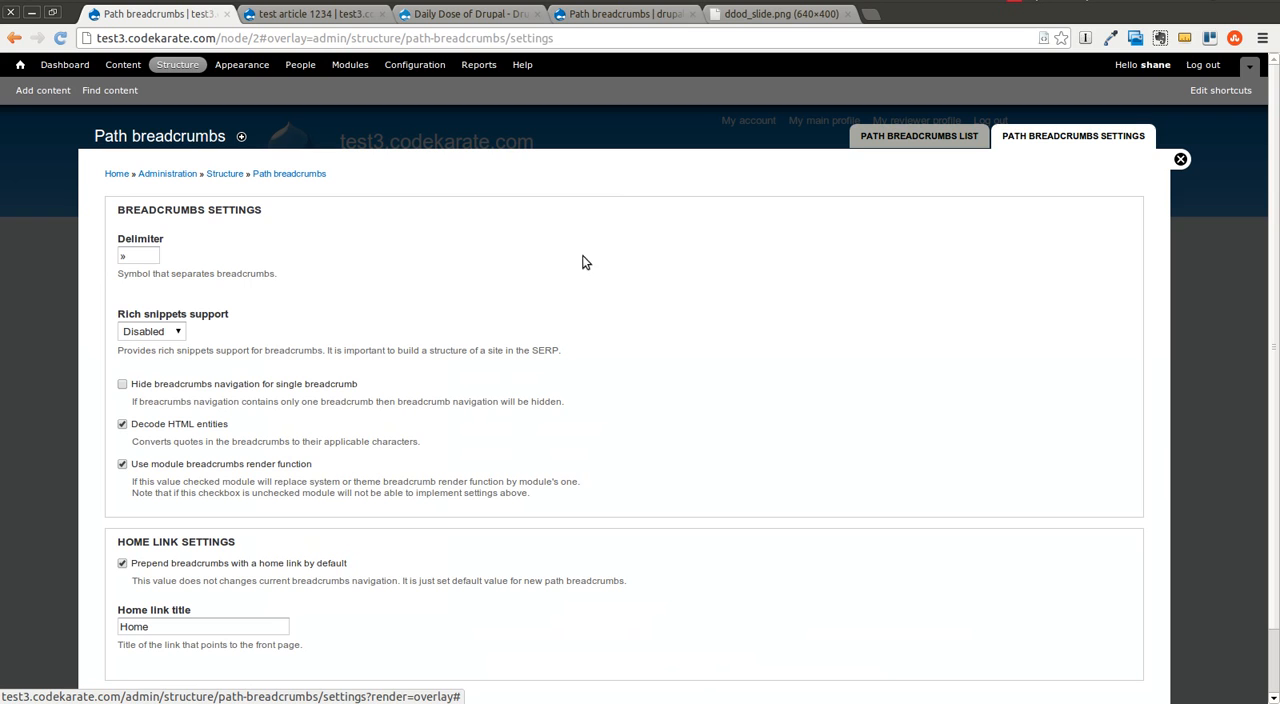
# Save settings with > as delimiter and Microdata rich snippets, then return to the front page
pyautogui.click(136, 256)
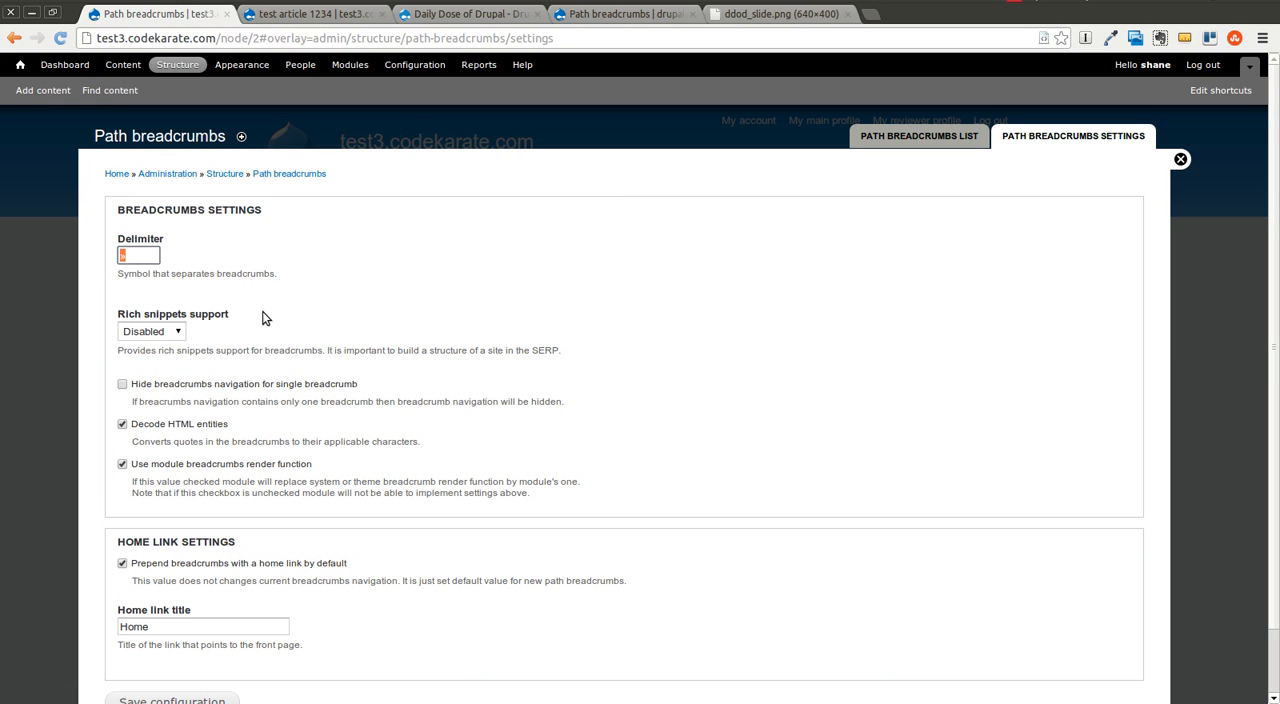
pyautogui.write('>')
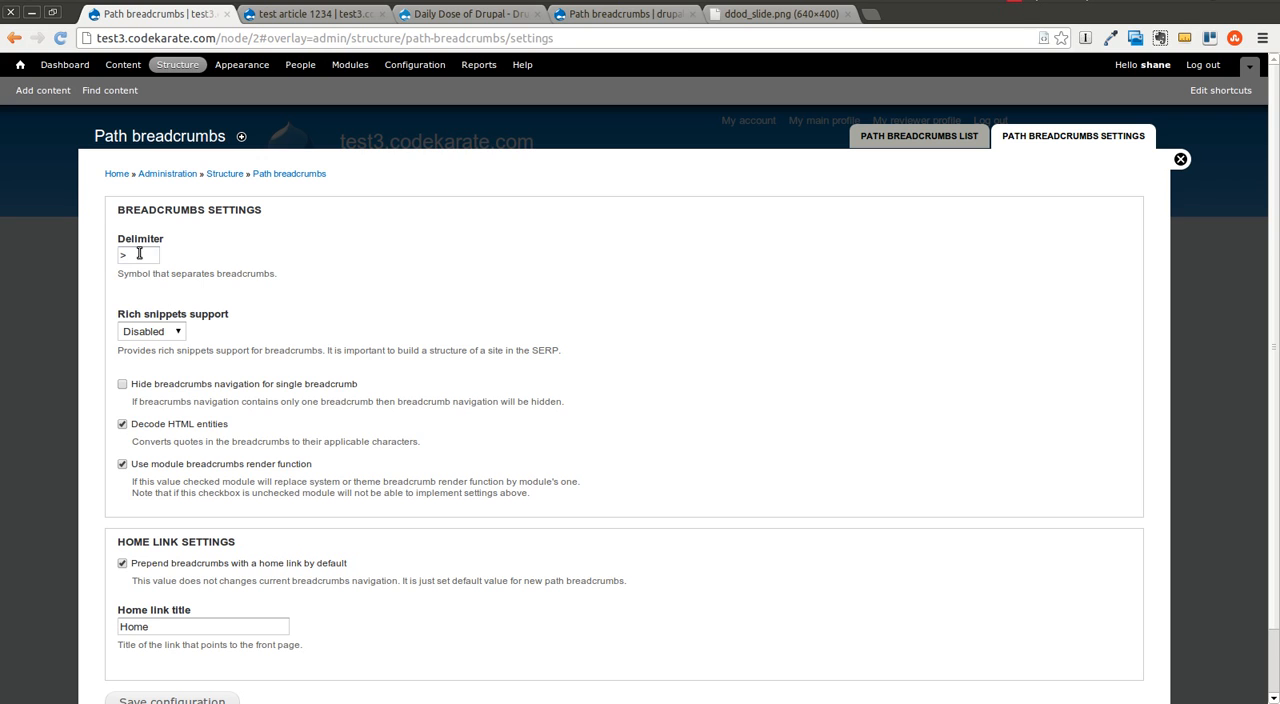
pyautogui.moveTo(146, 344)
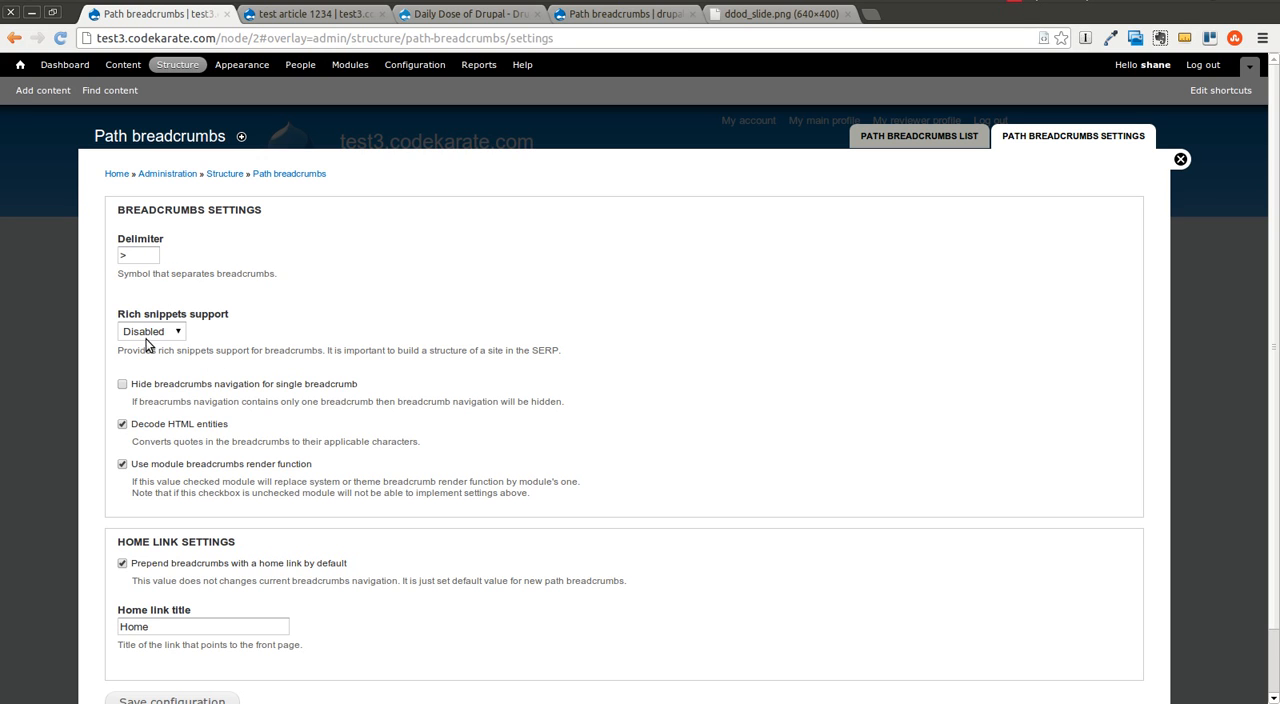
pyautogui.click(152, 332)
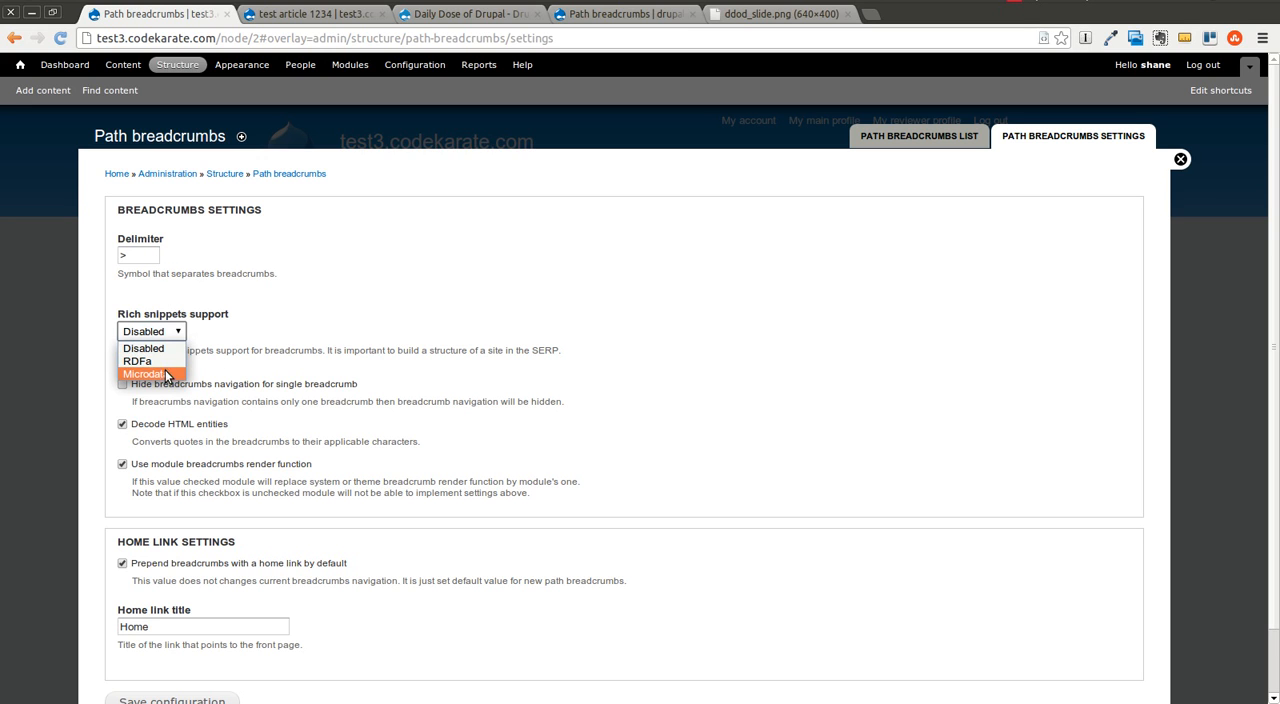
pyautogui.click(142, 372)
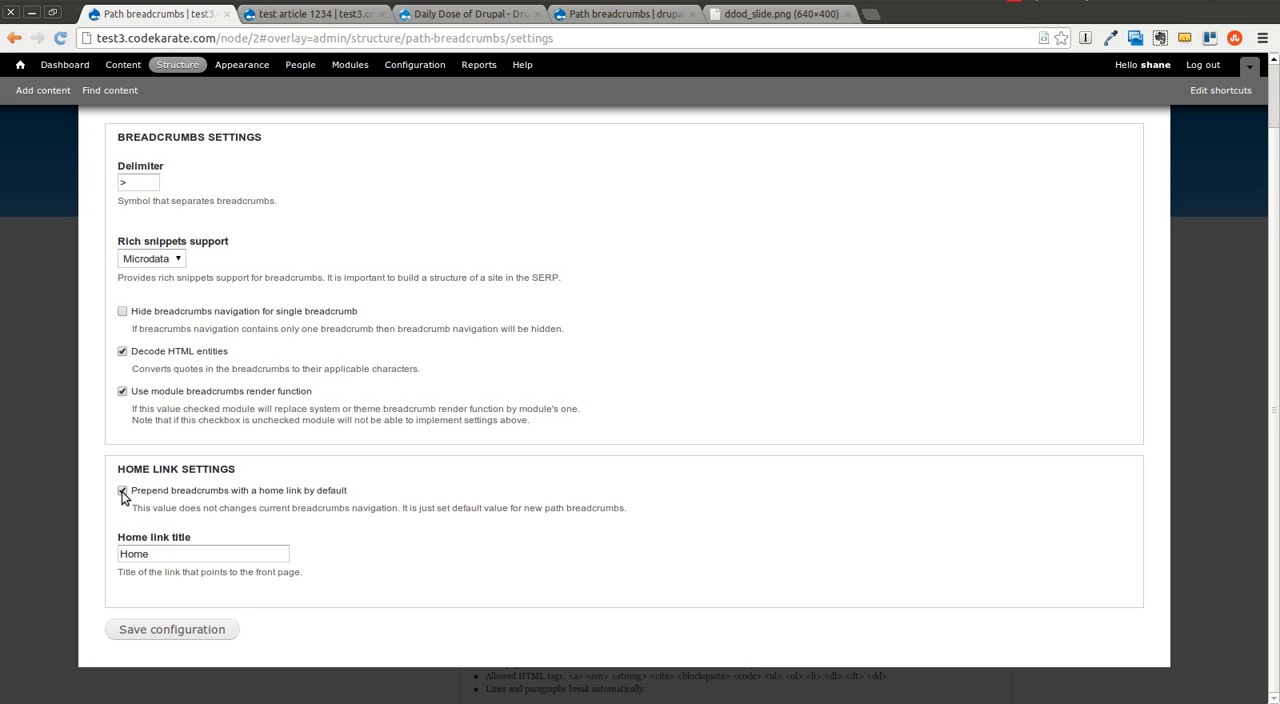
pyautogui.moveTo(196, 498)
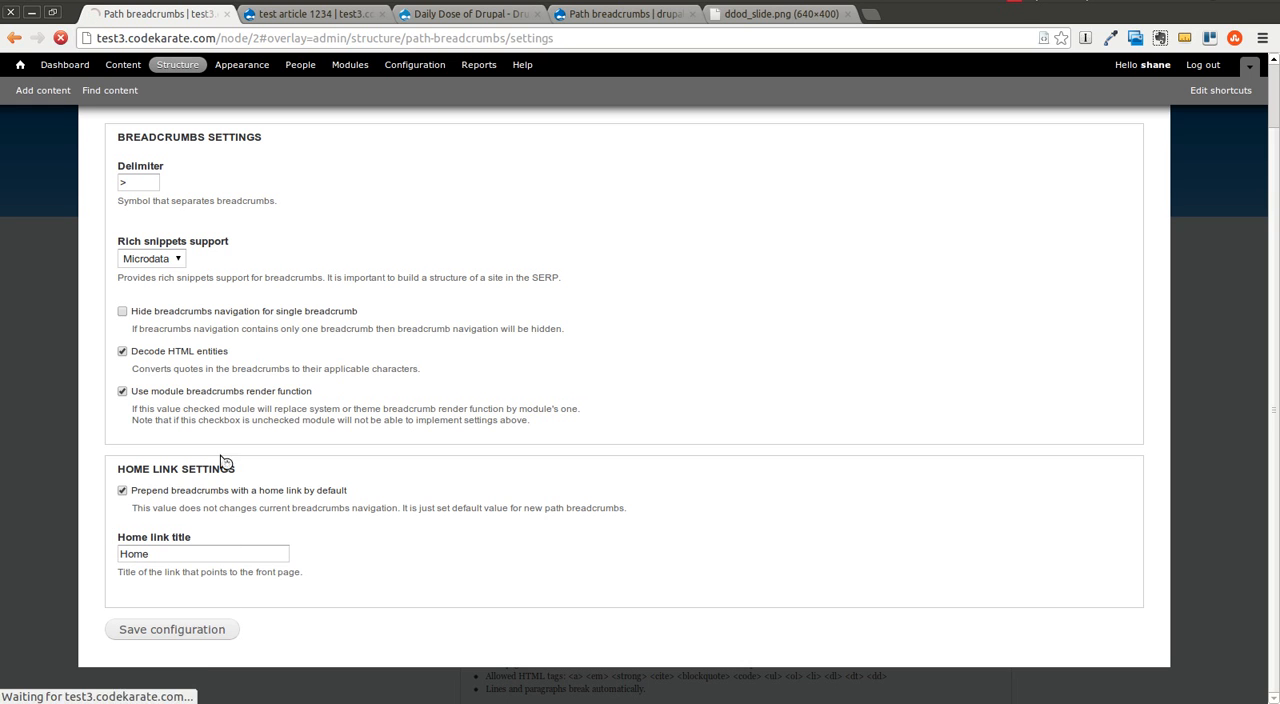
pyautogui.click(172, 628)
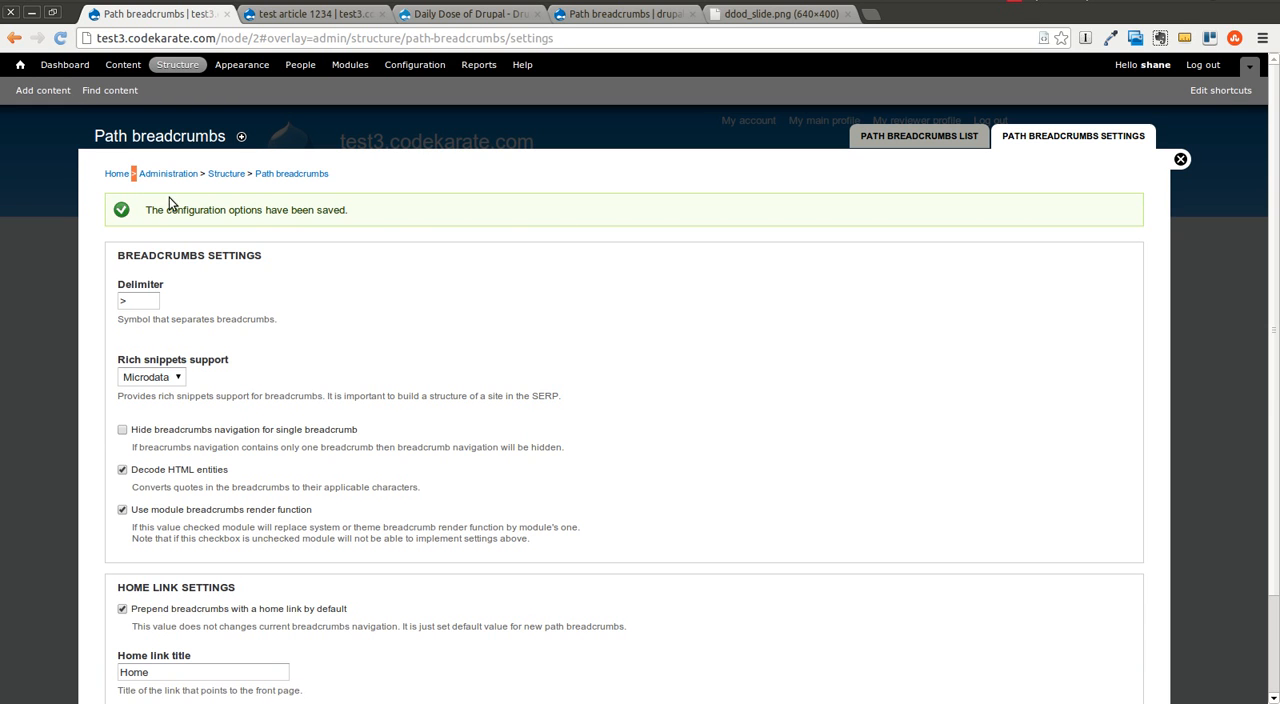
pyautogui.click(1180, 160)
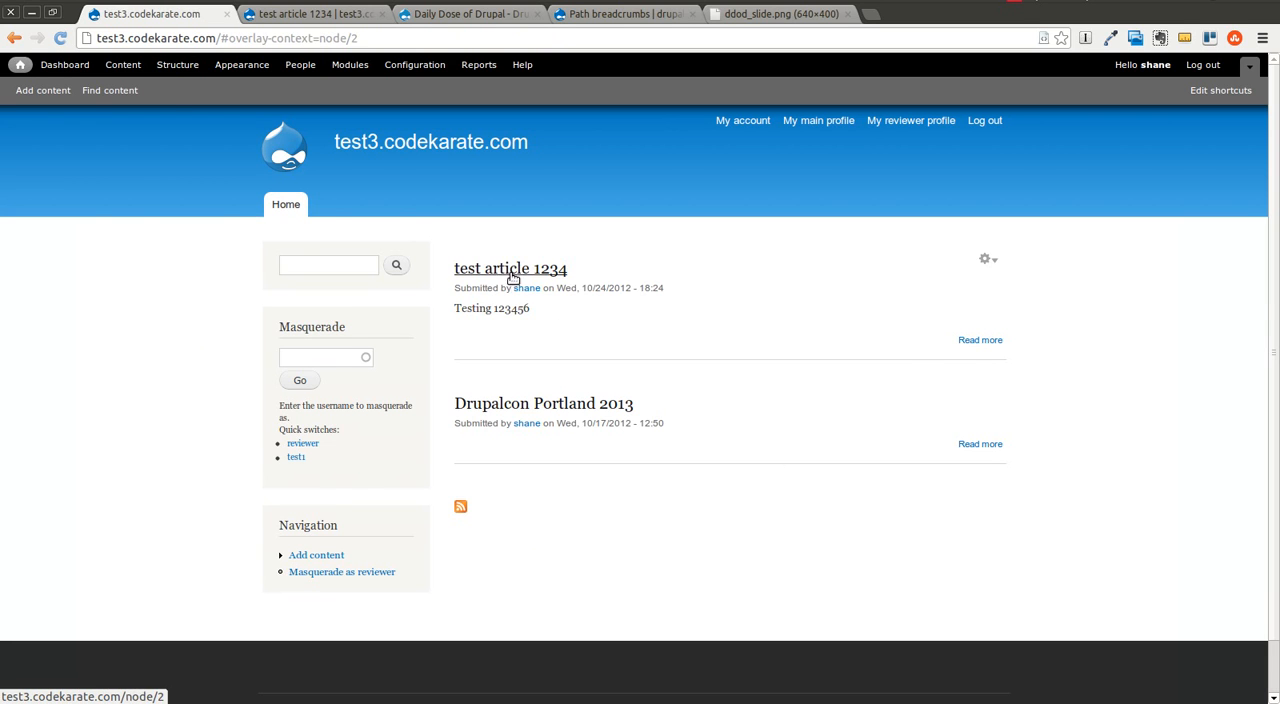
# View test article 1234 with its Home > Articles > title breadcrumb and developer tools open
pyautogui.click(510, 268)
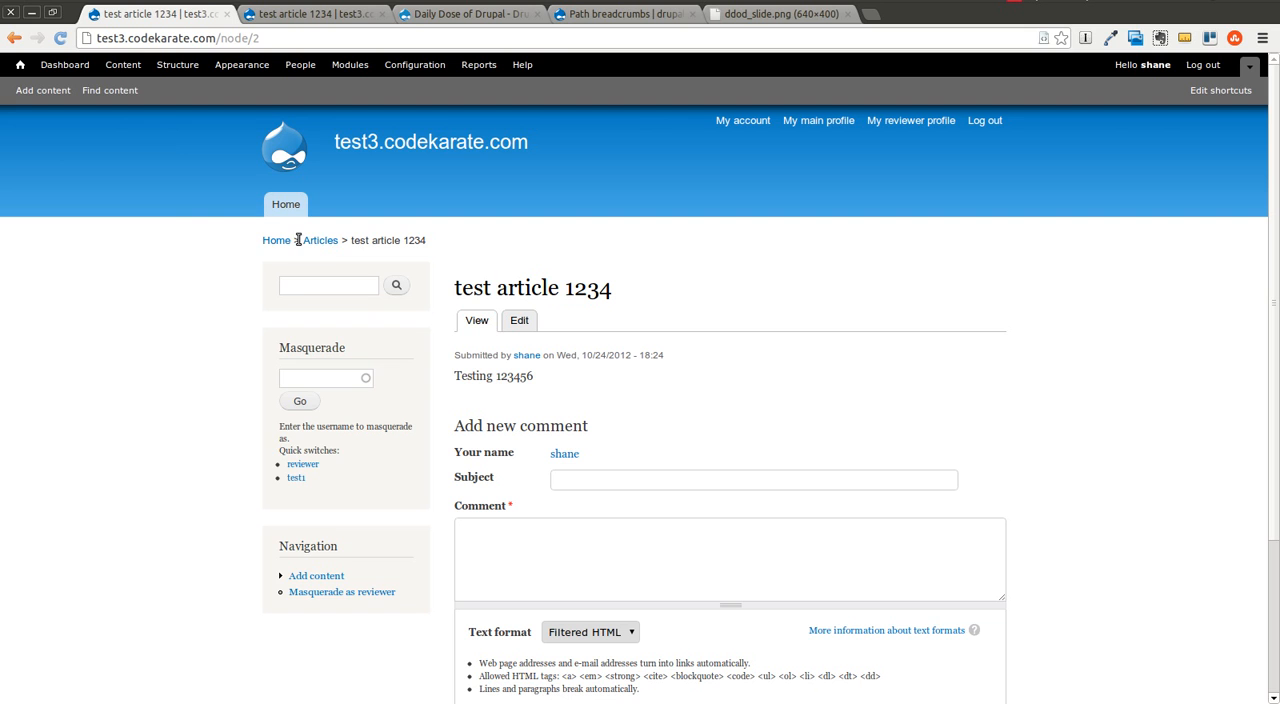
pyautogui.moveTo(88, 264)
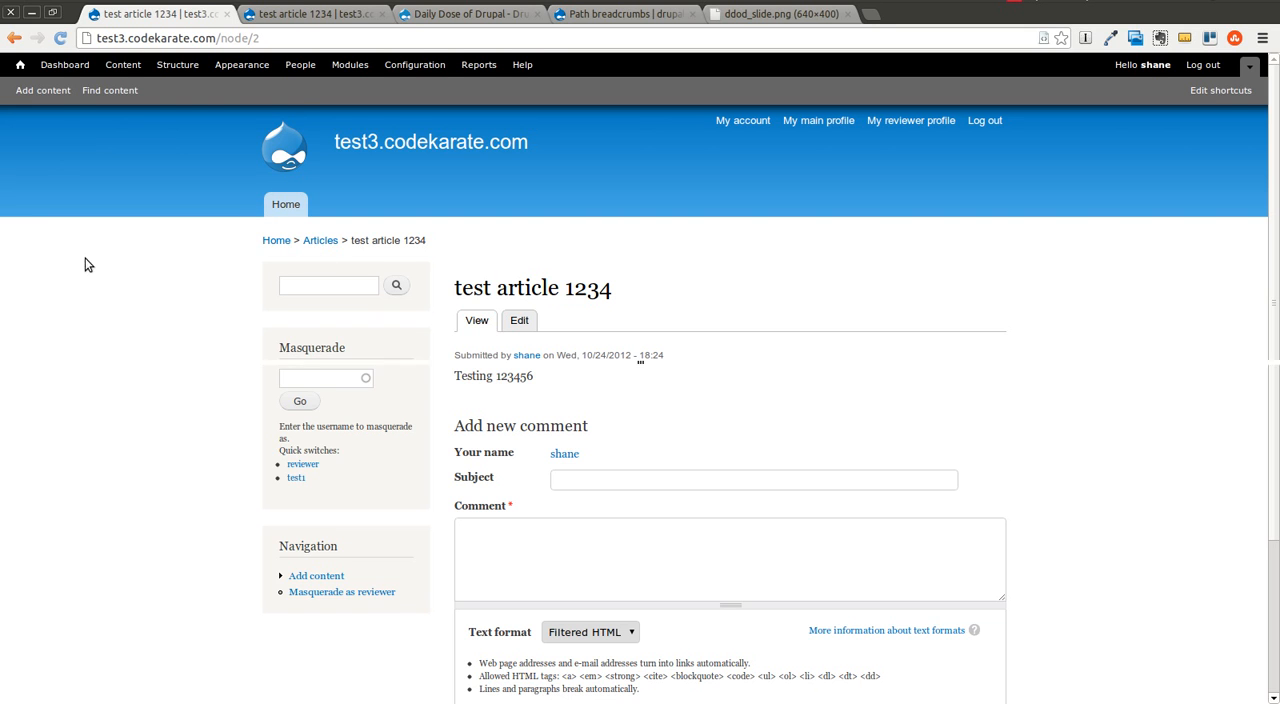
pyautogui.press('F12')
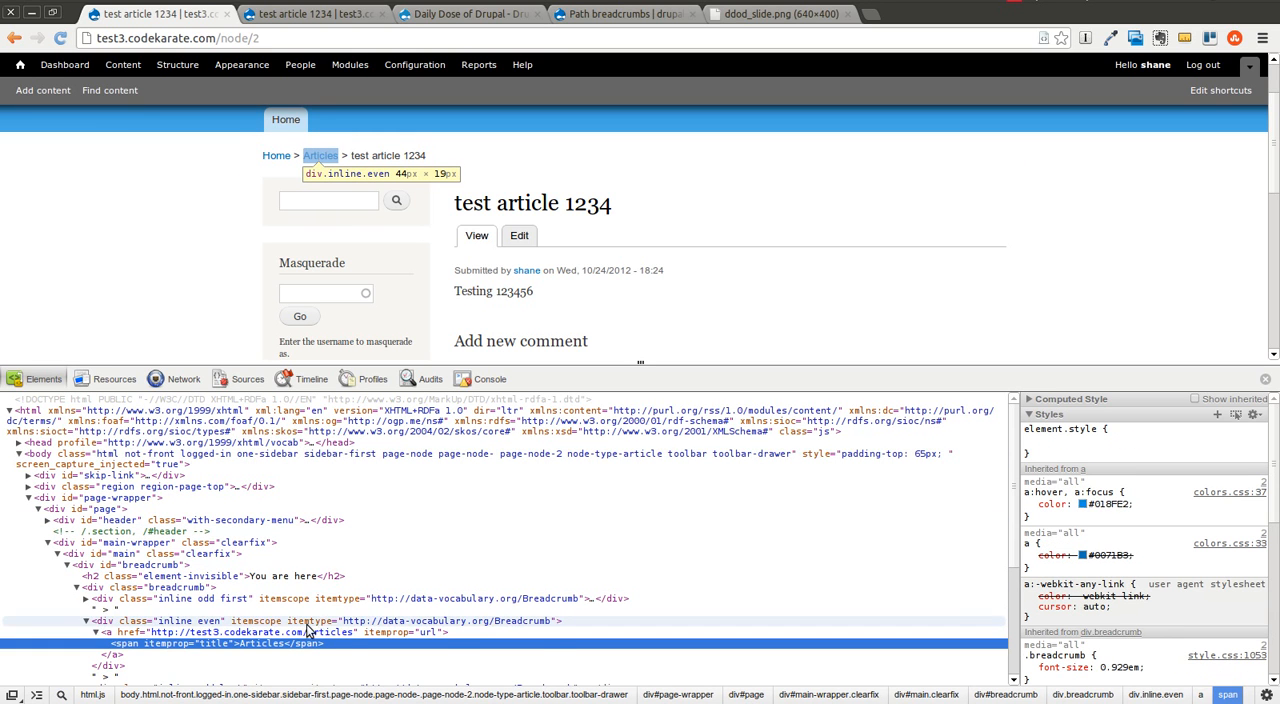
# Inspect the Articles breadcrumb markup showing data-vocabulary.org Breadcrumb microdata
pyautogui.click(324, 620)
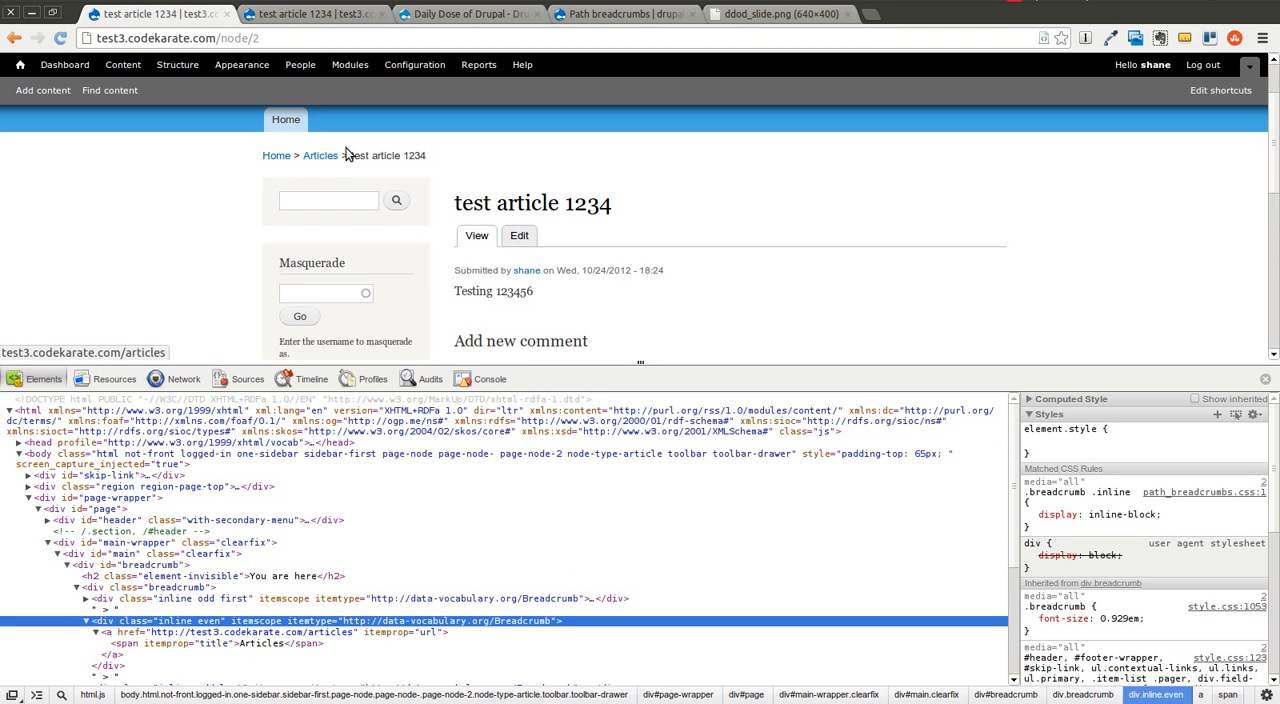
pyautogui.moveTo(226, 172)
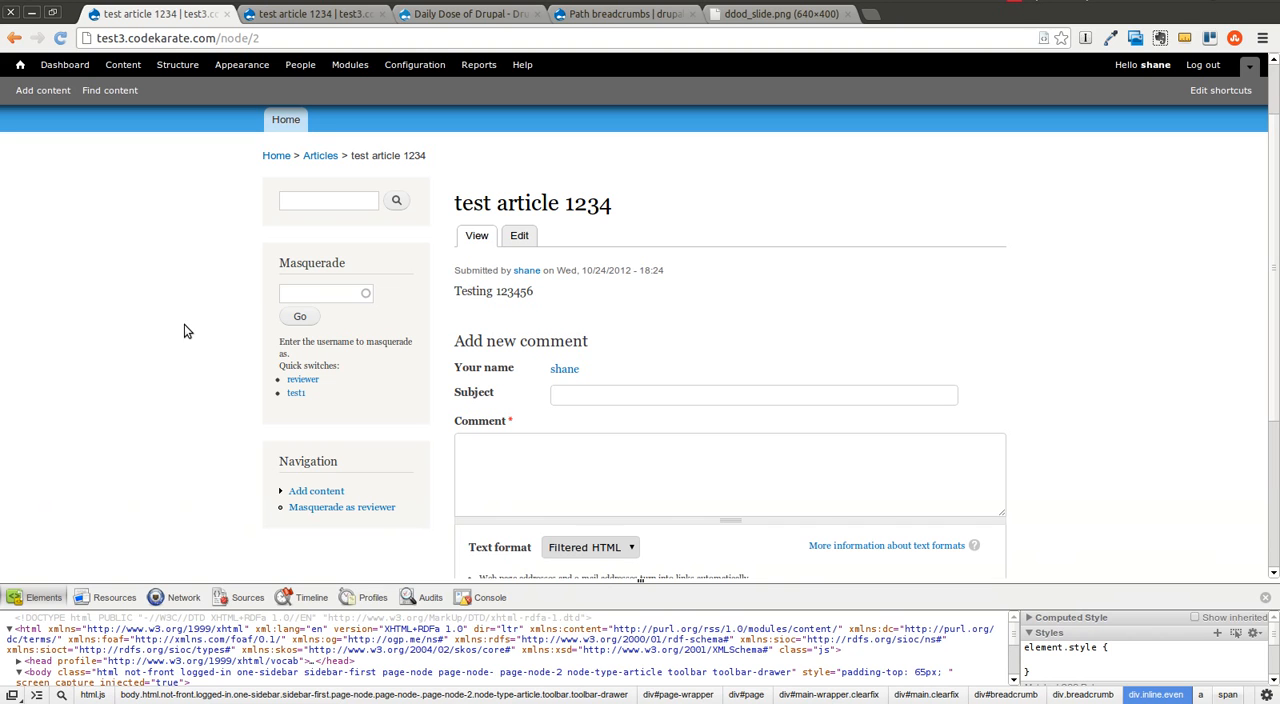
pyautogui.moveTo(172, 292)
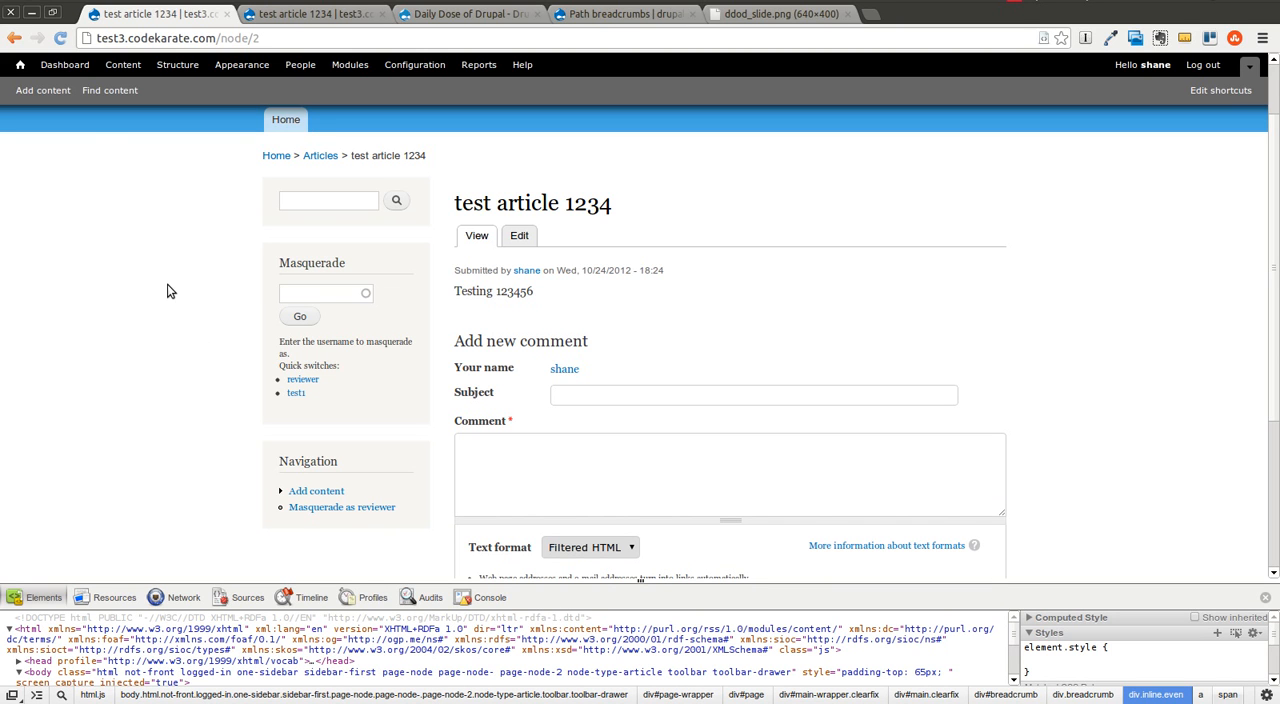
pyautogui.moveTo(312, 250)
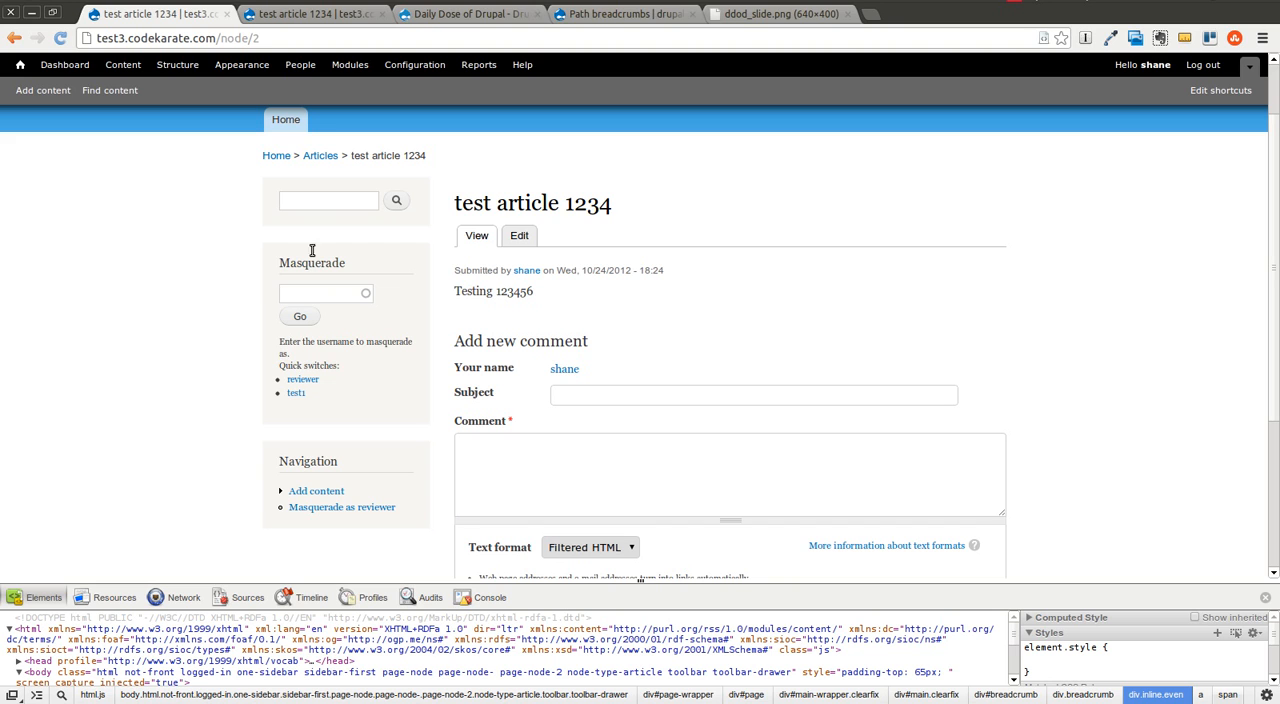
pyautogui.moveTo(632, 84)
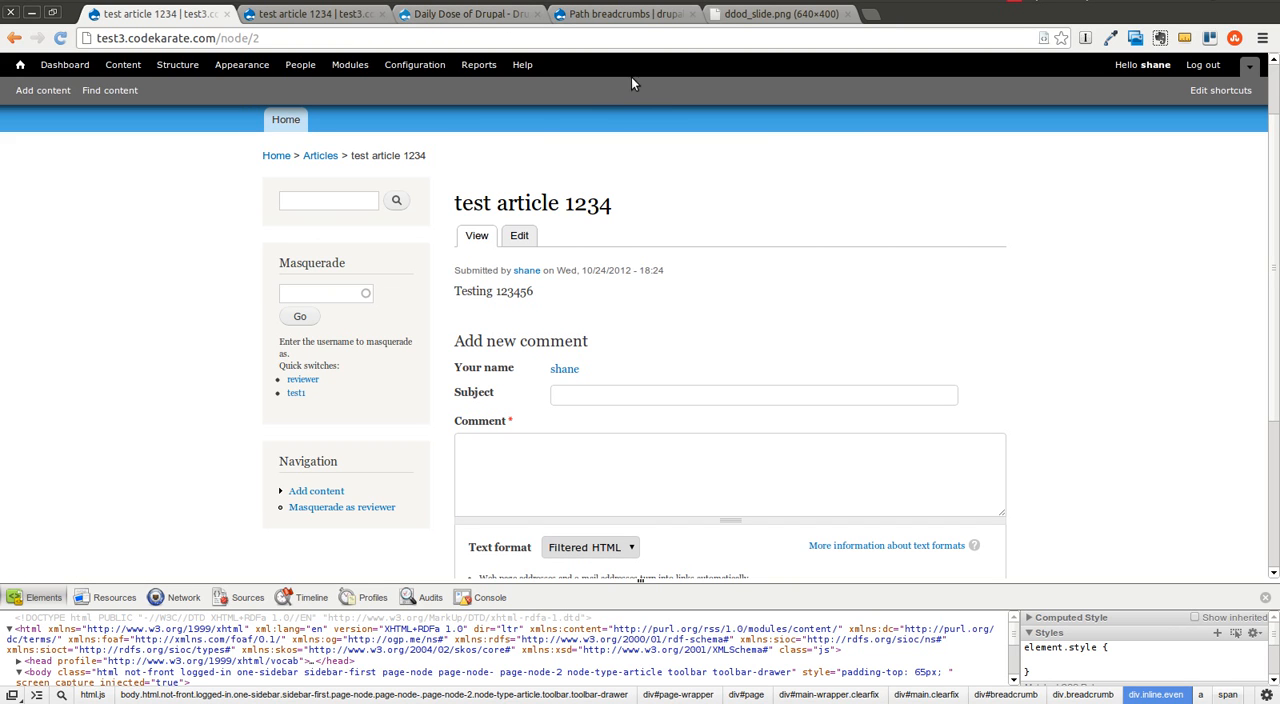
pyautogui.moveTo(900, 260)
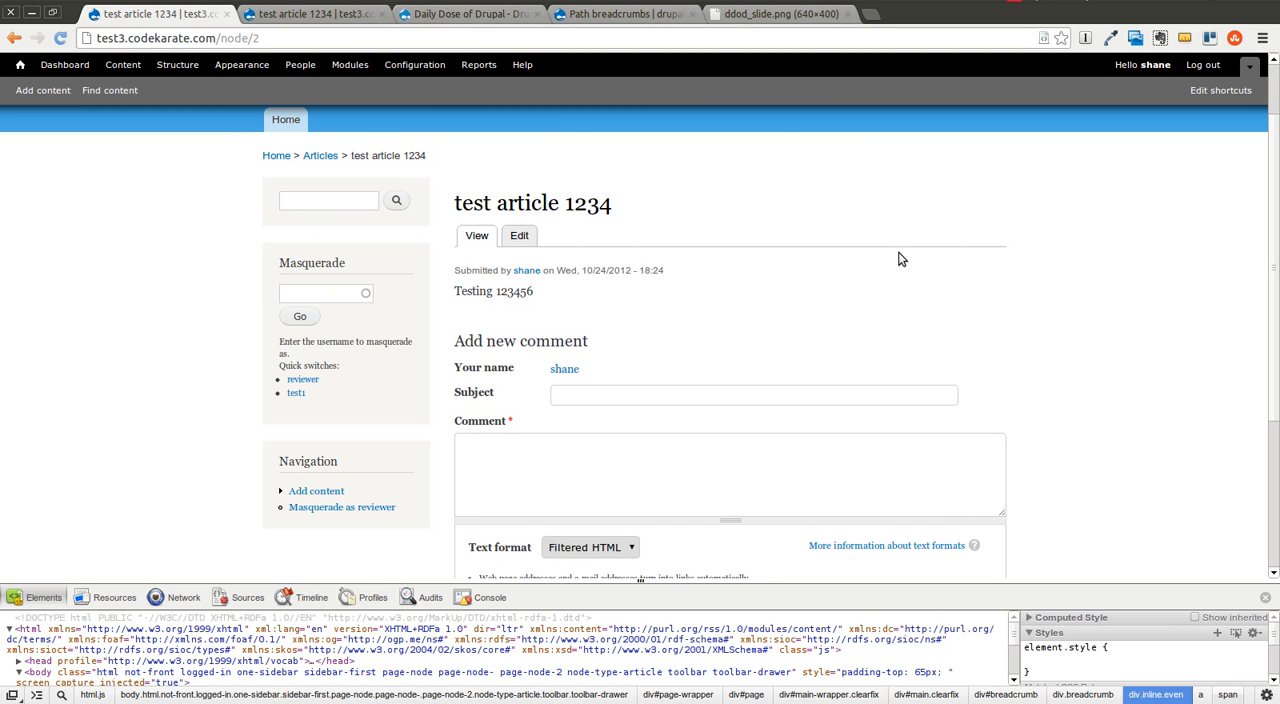
pyautogui.moveTo(952, 256)
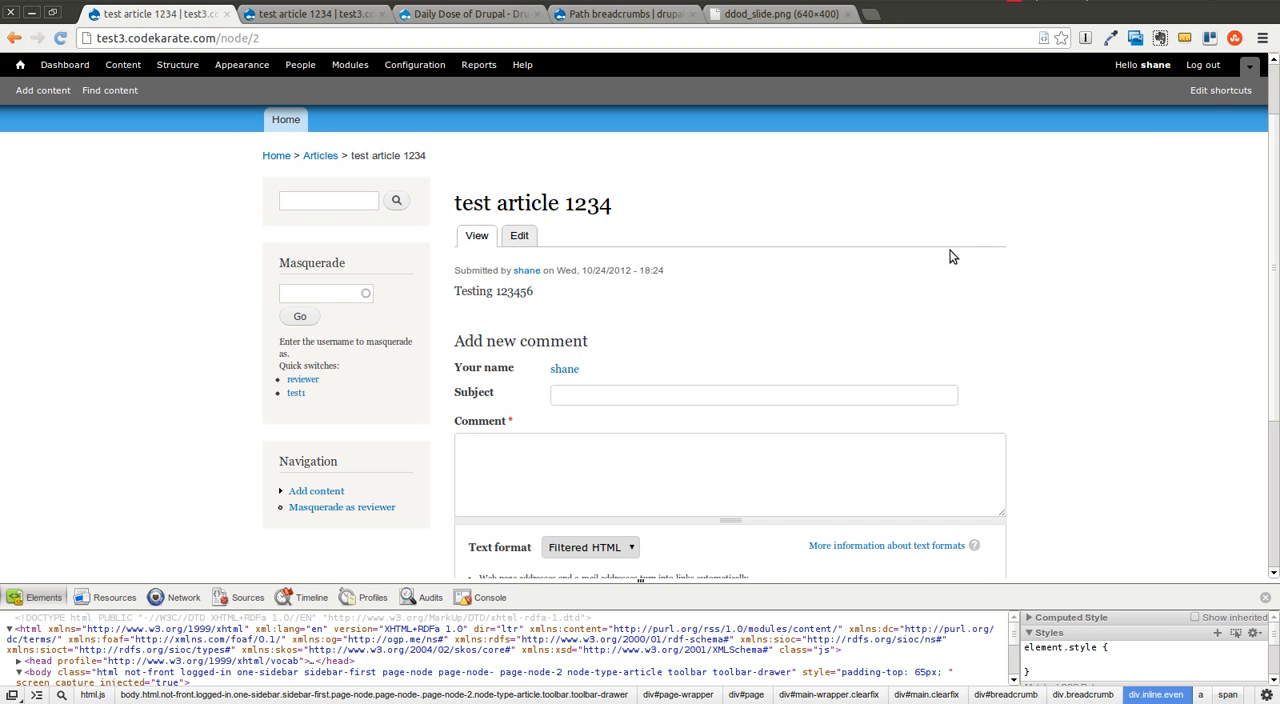
pyautogui.moveTo(1016, 4)
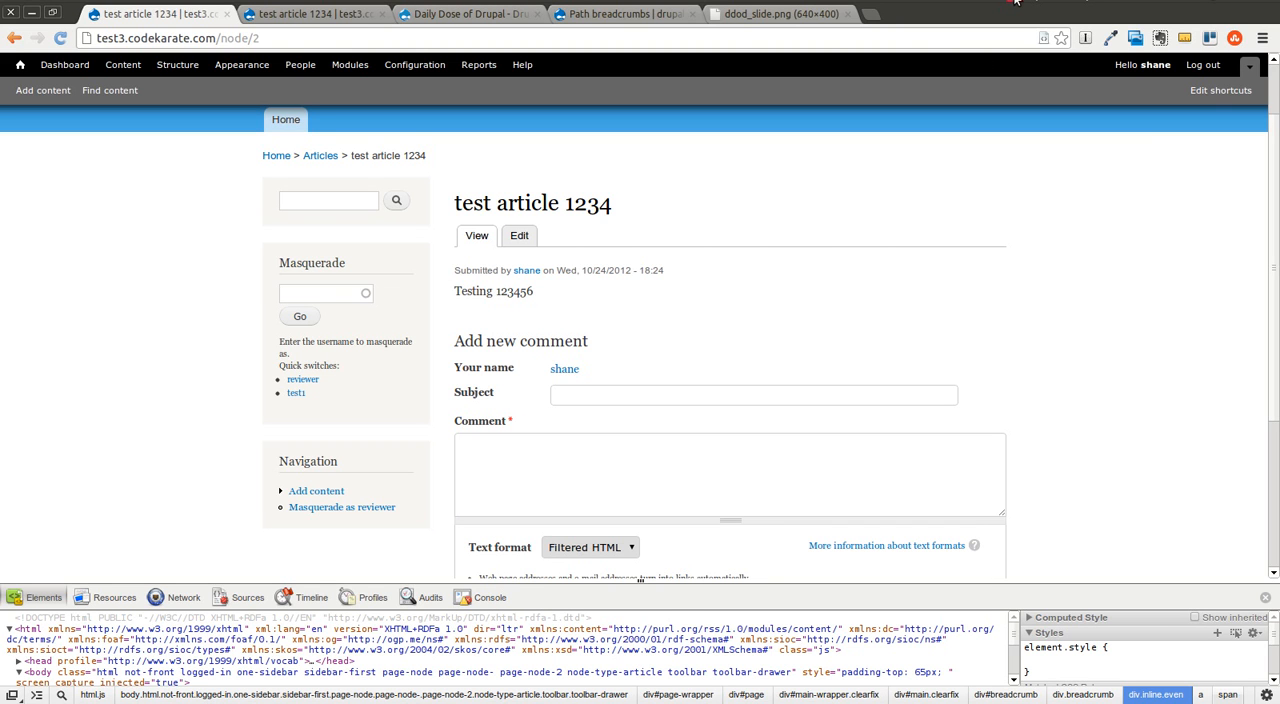